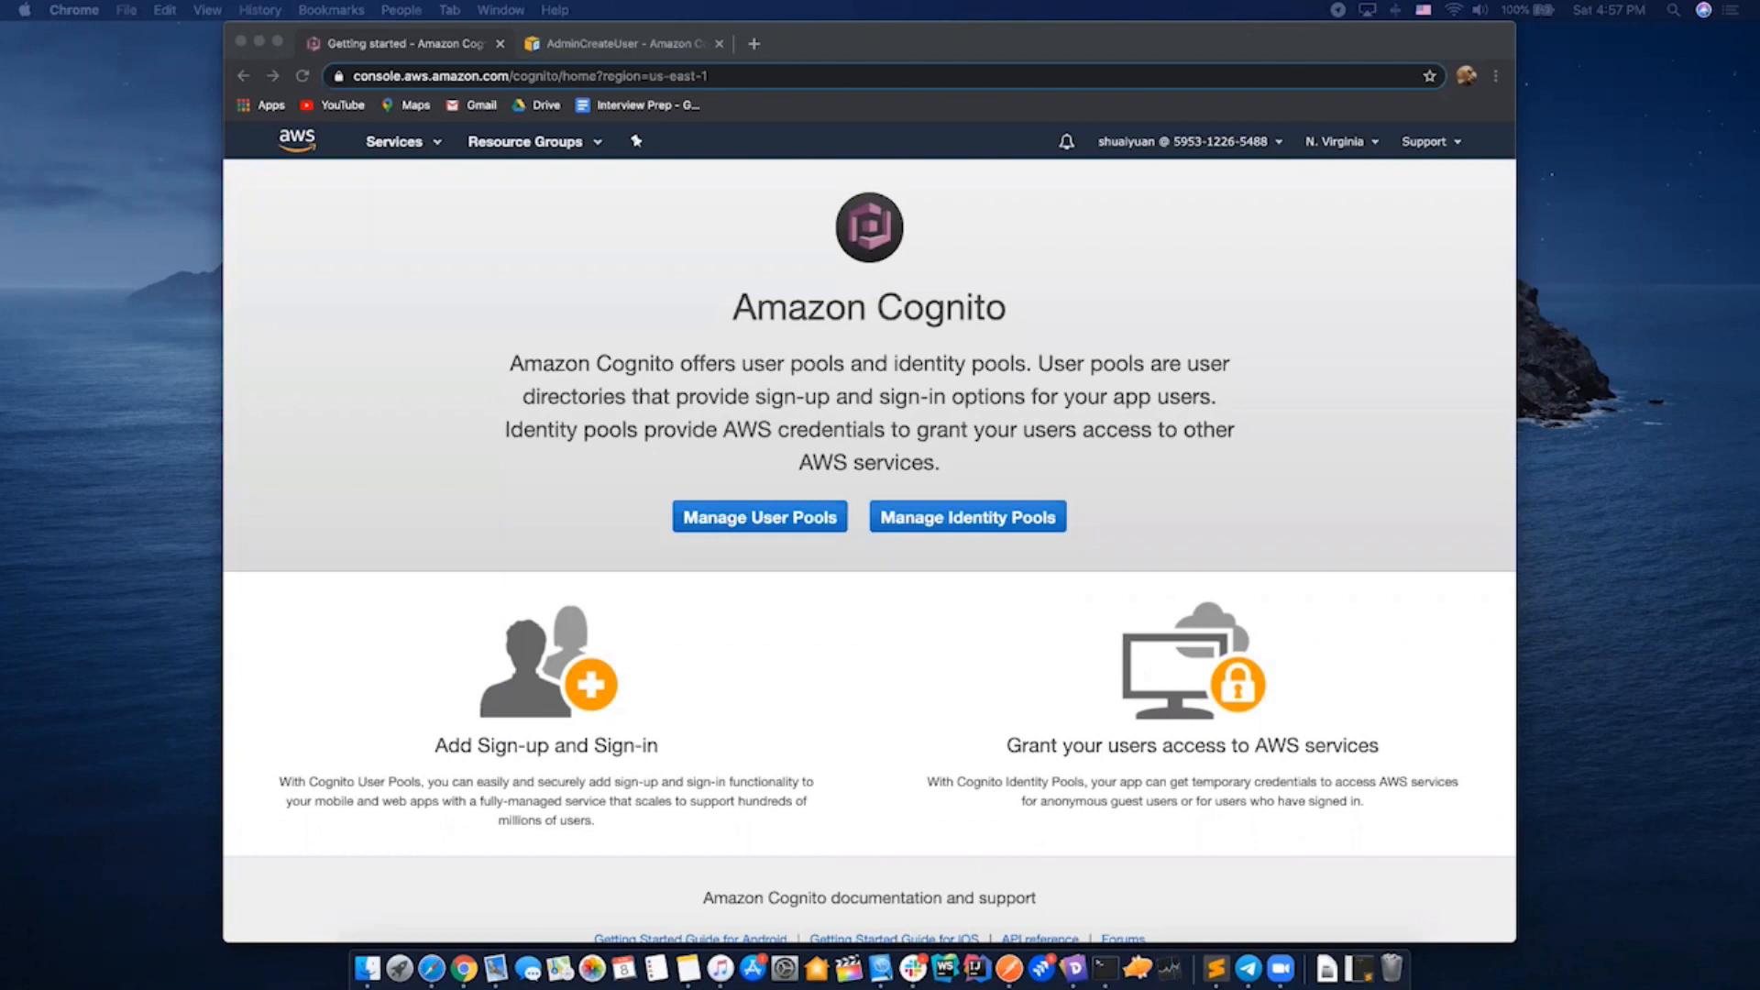
{"action": "mouse_move", "coordinate": [1557, 380]}
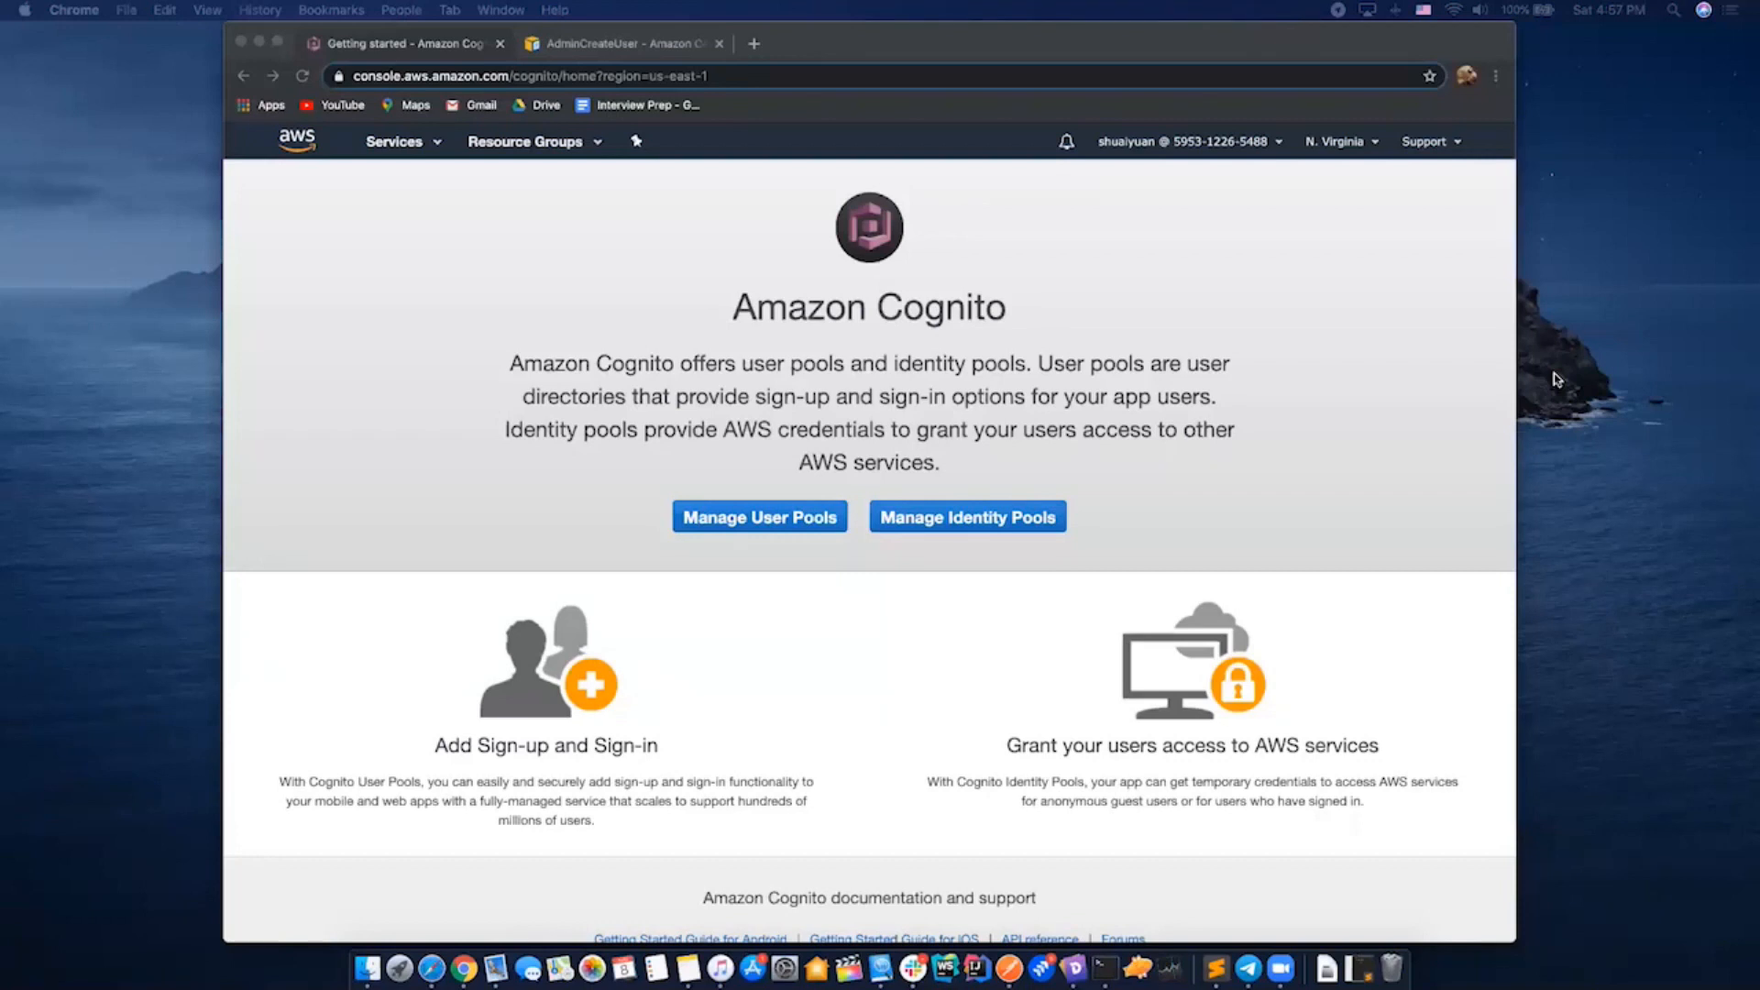
{"action": "mouse_move", "coordinate": [1739, 628]}
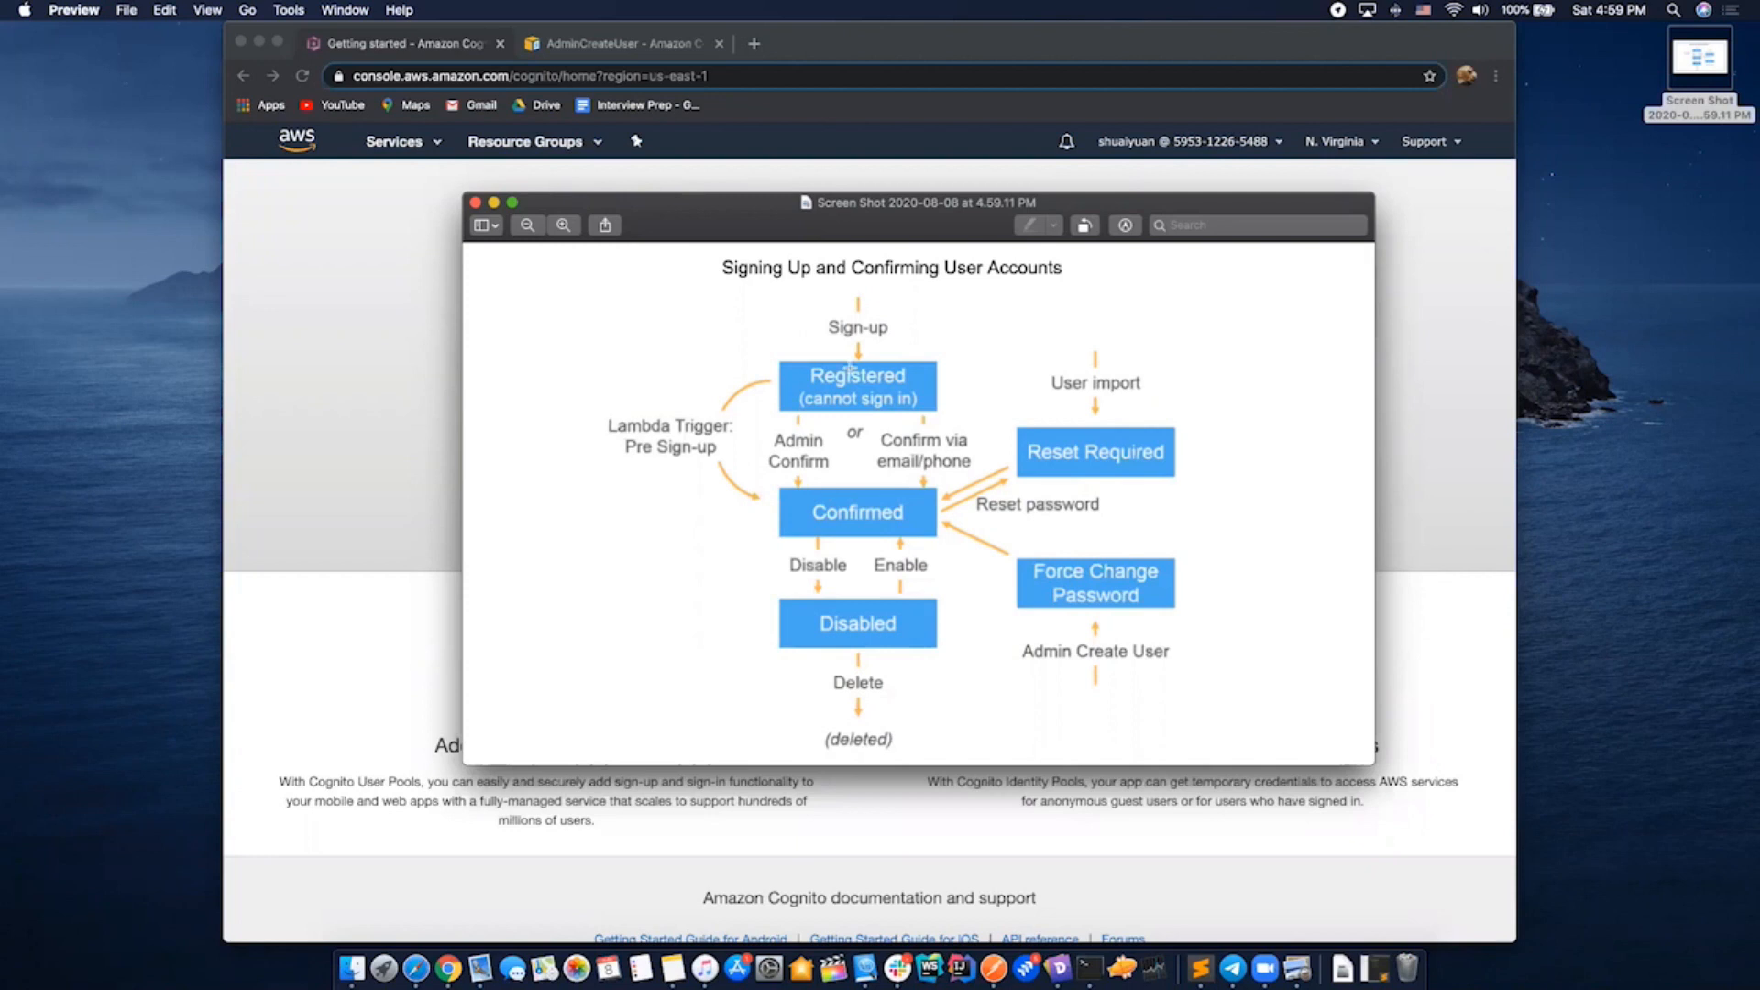
{"action": "mouse_move", "coordinate": [893, 349]}
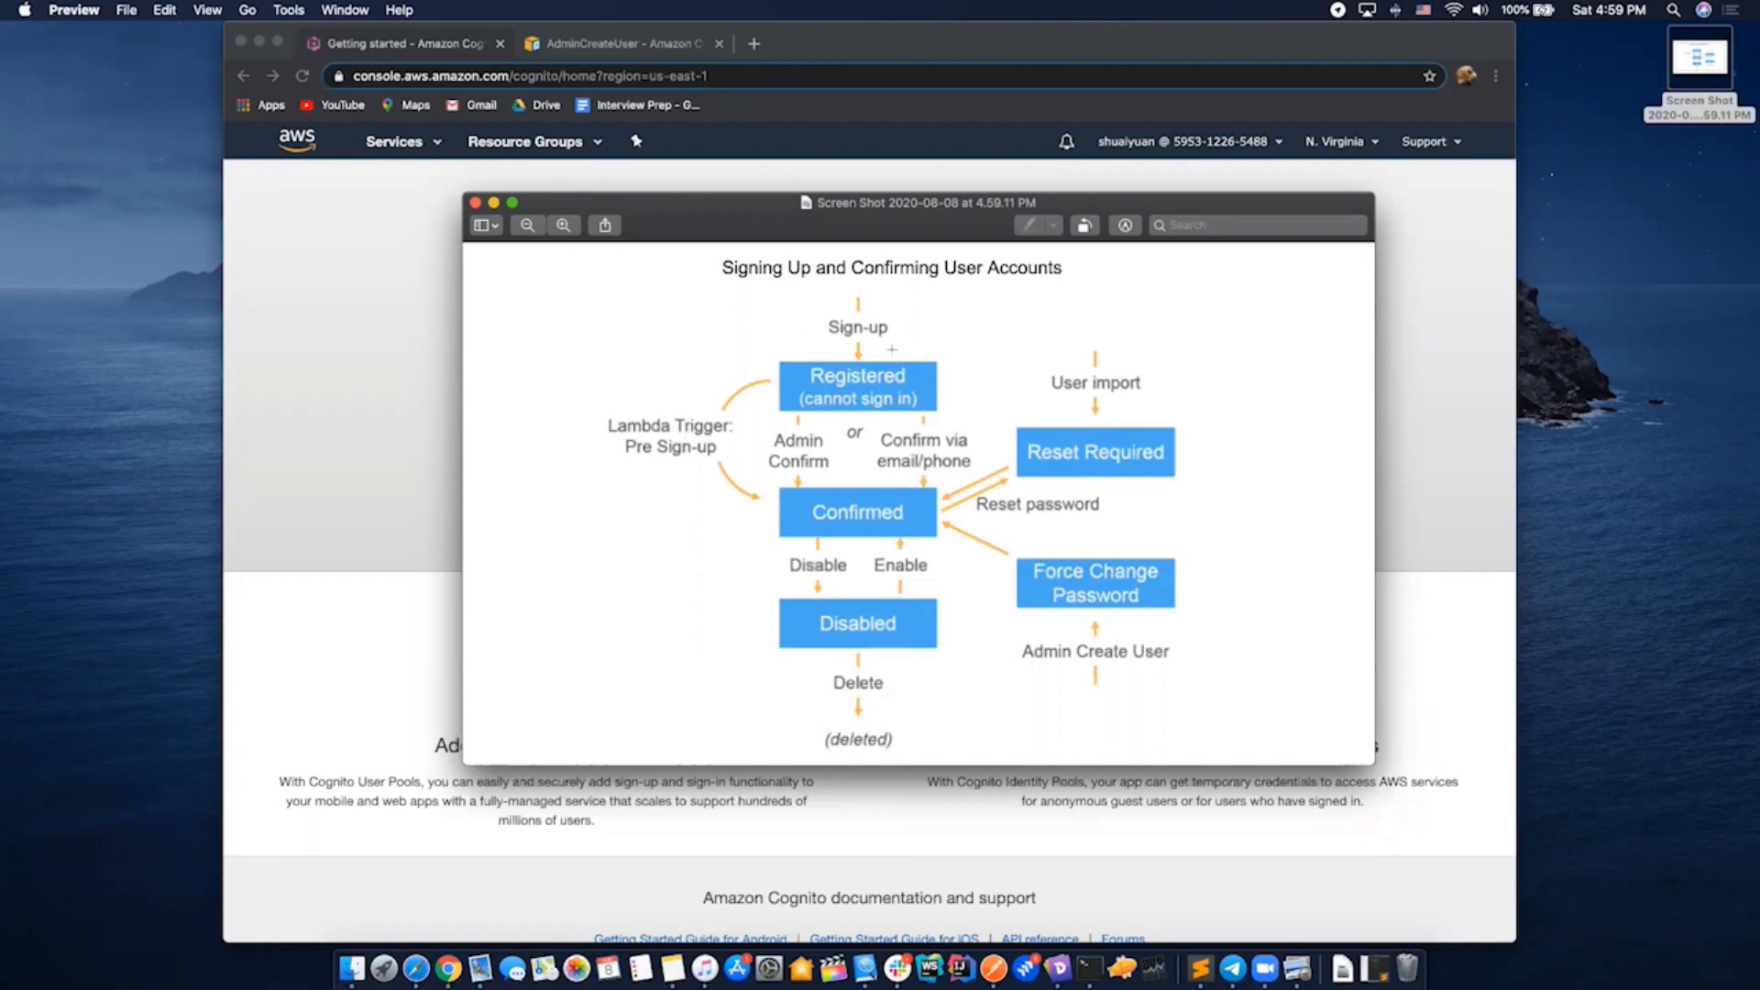
{"action": "mouse_move", "coordinate": [1591, 574]}
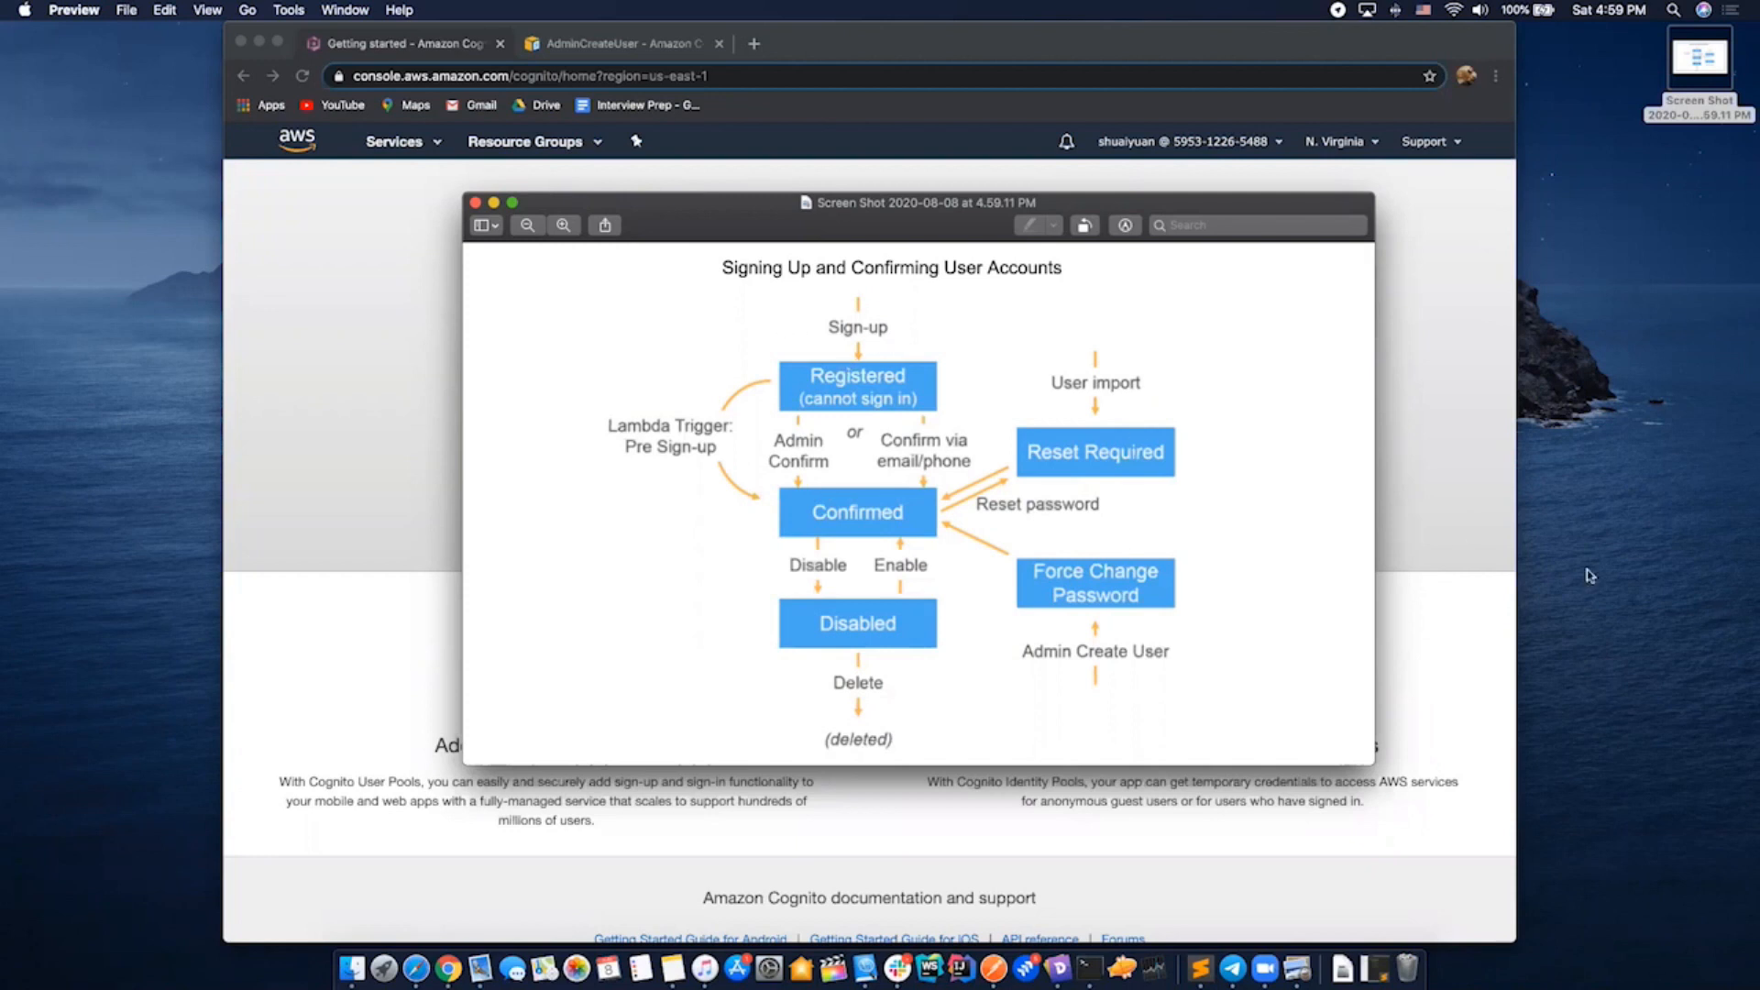
{"action": "mouse_move", "coordinate": [906, 572]}
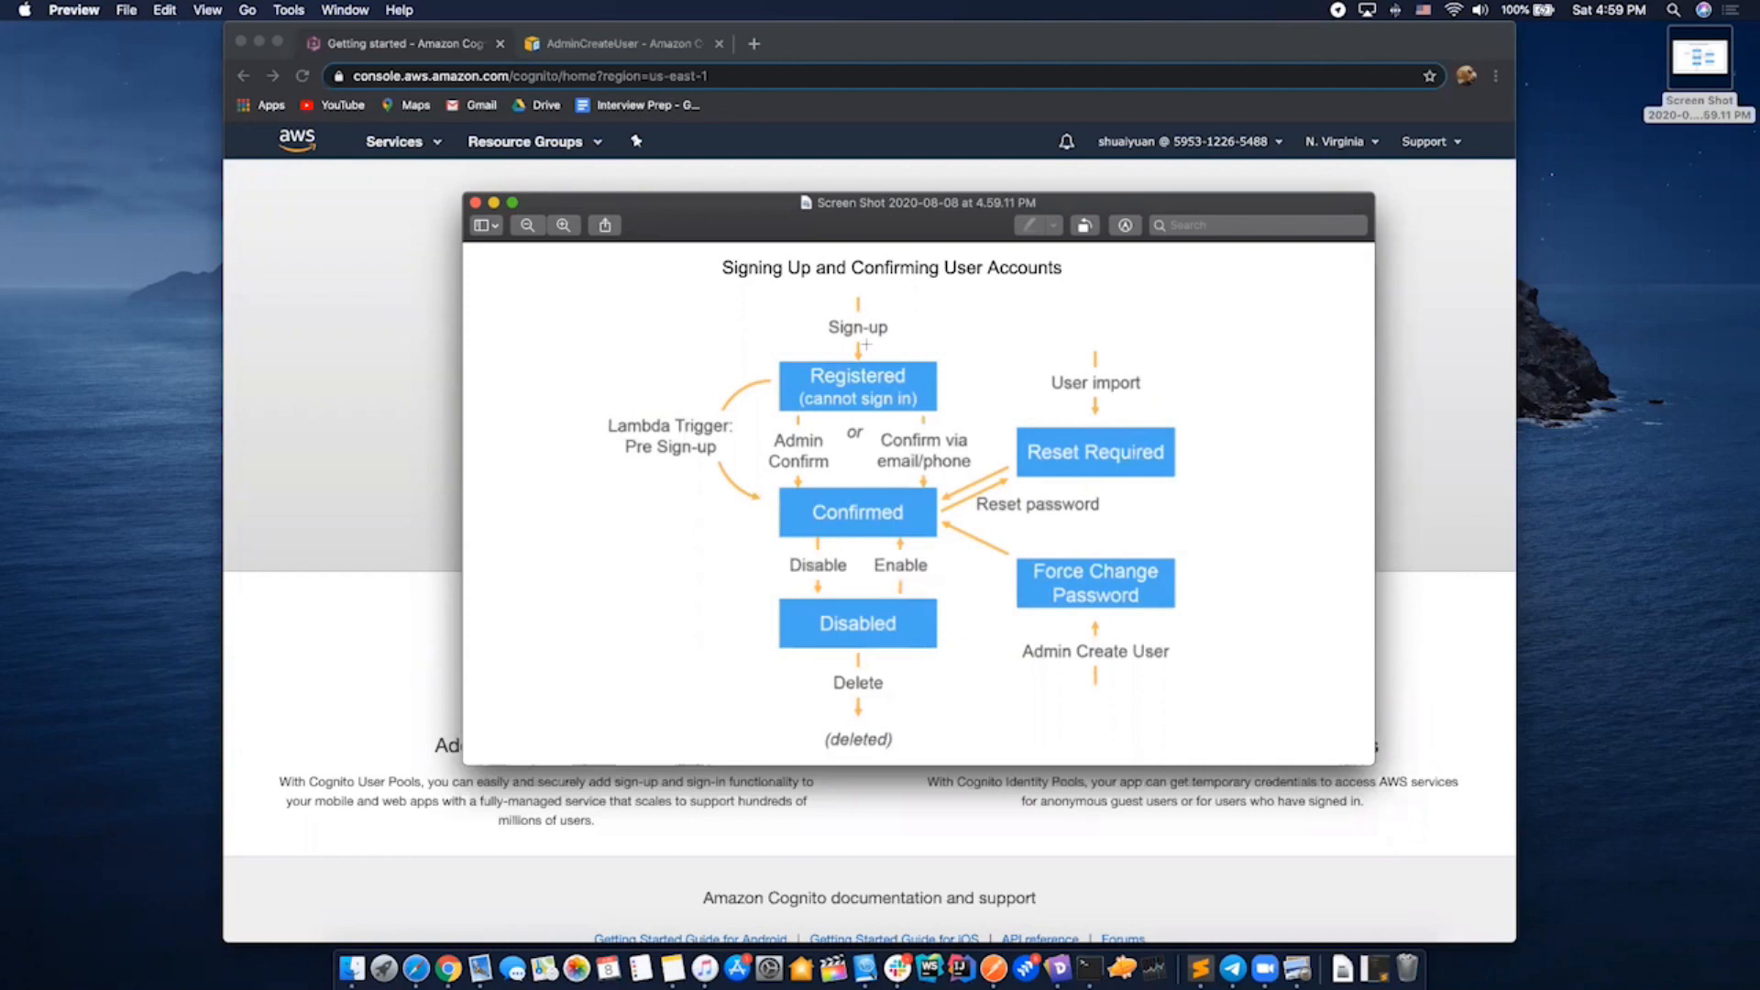
{"action": "mouse_move", "coordinate": [836, 503]}
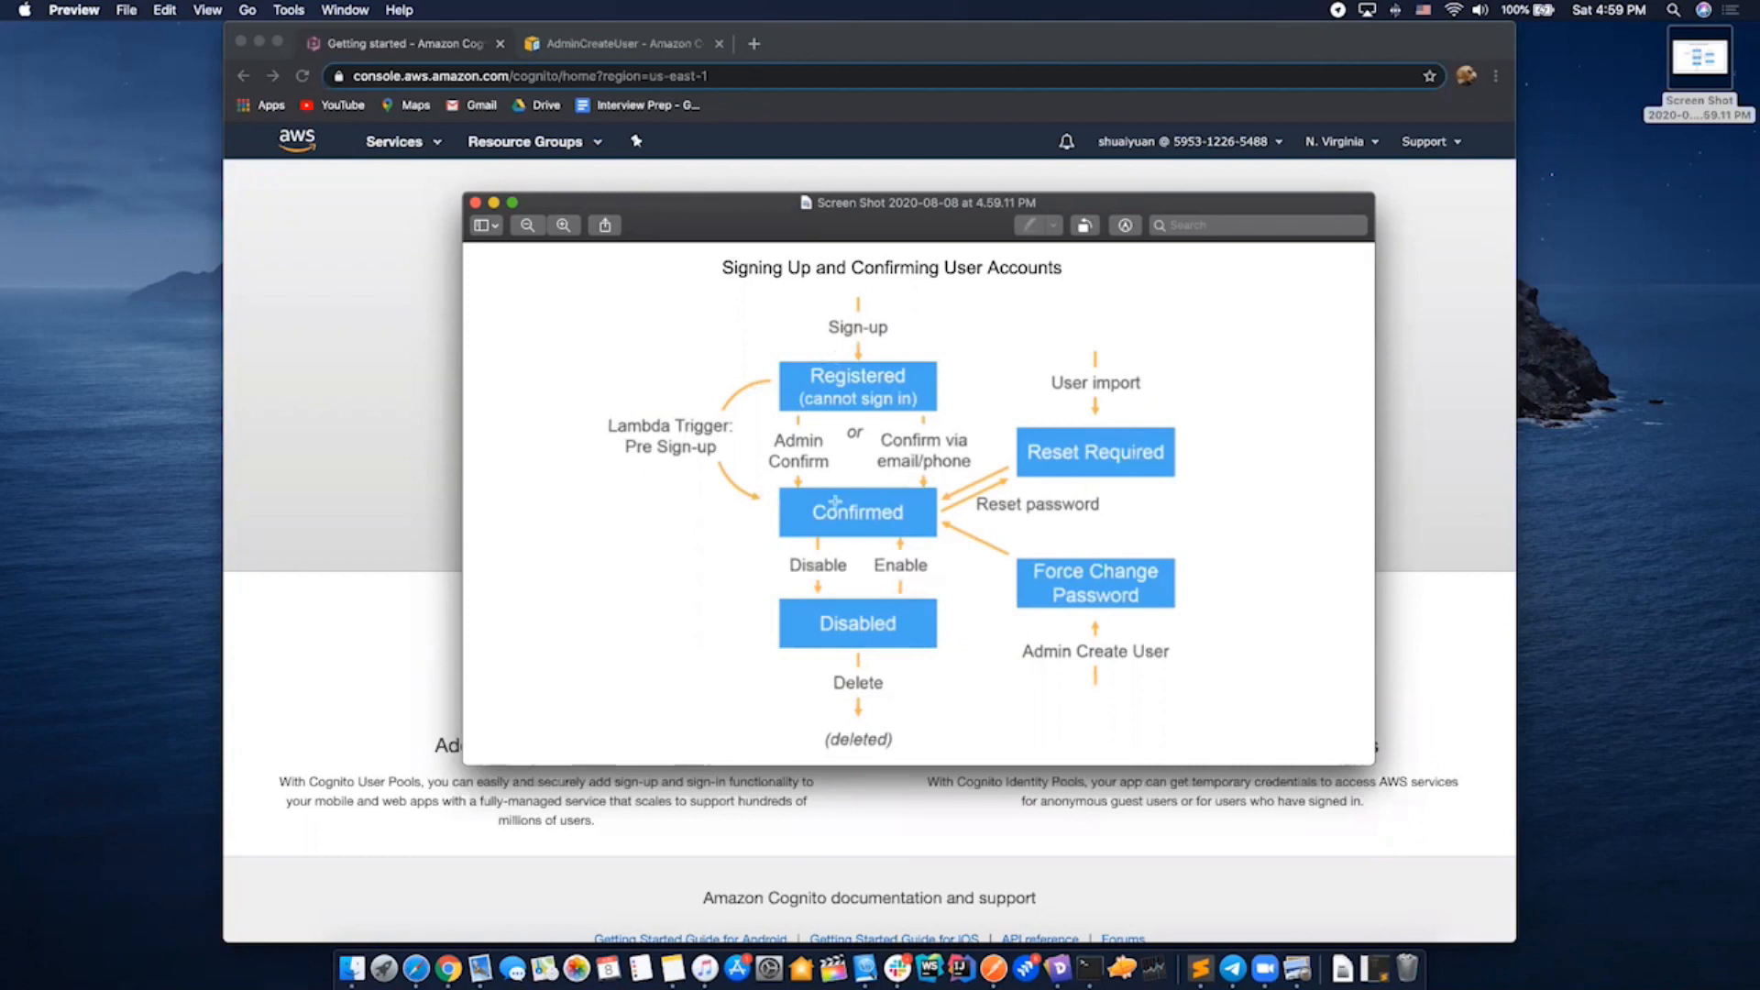
{"action": "mouse_move", "coordinate": [628, 554]}
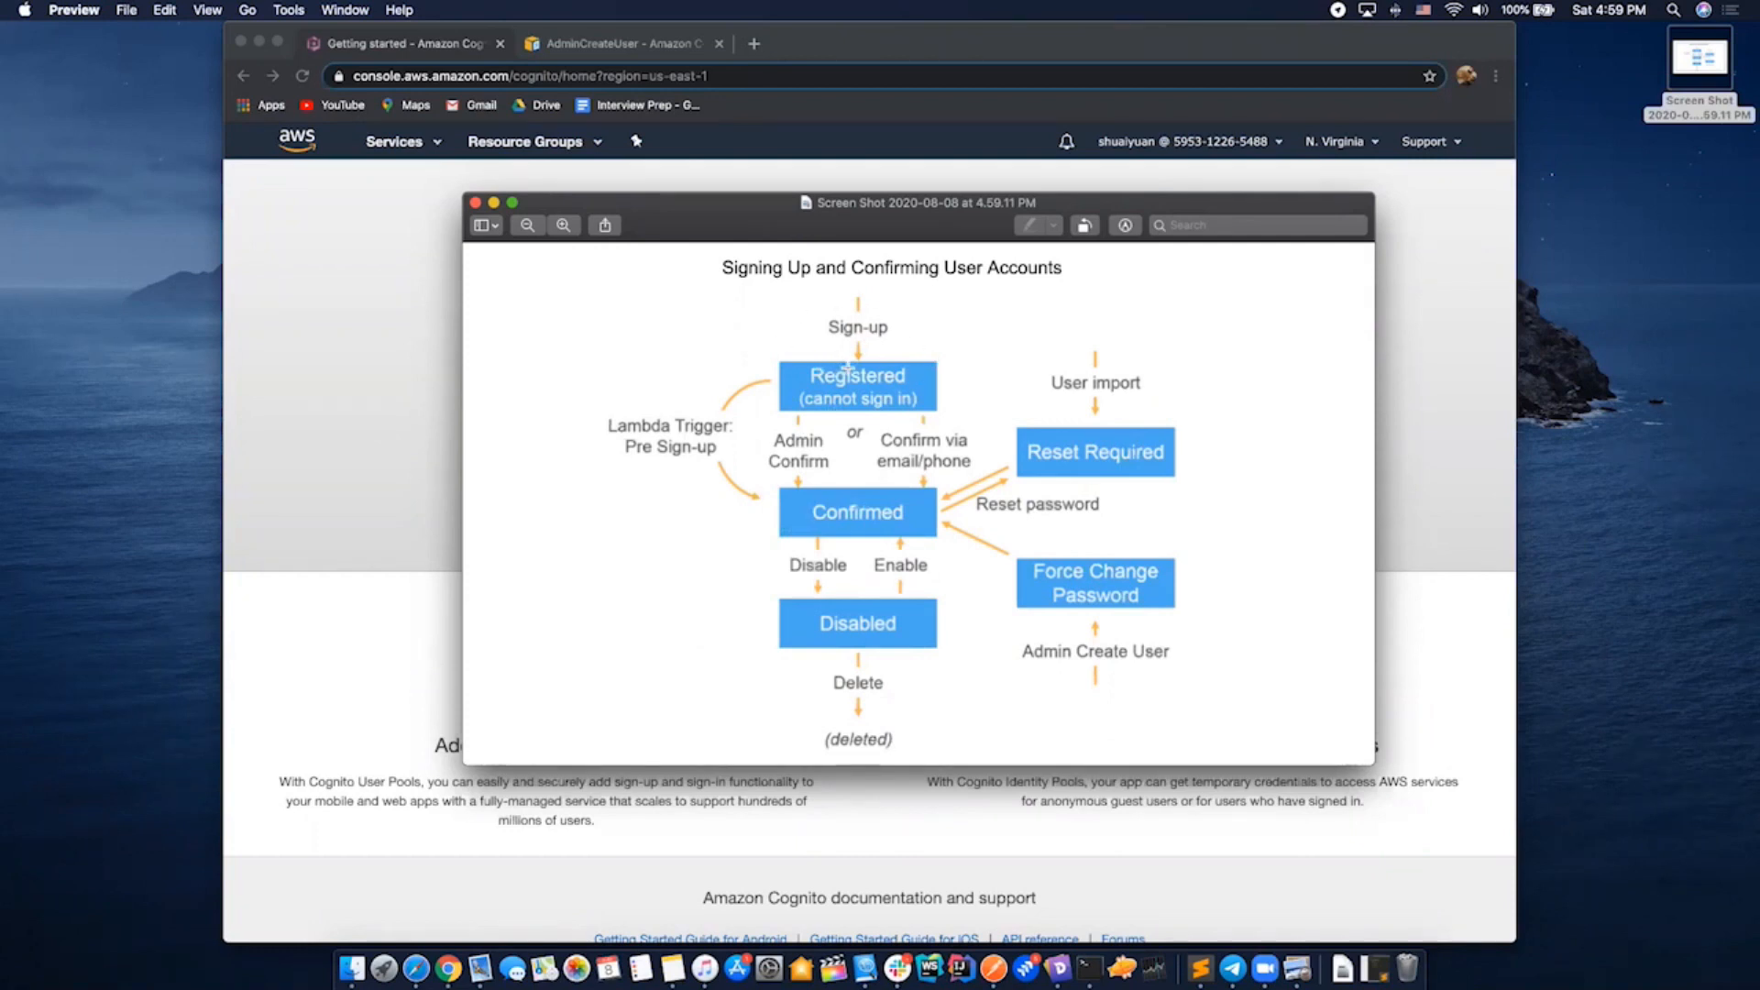
{"action": "mouse_move", "coordinate": [930, 526]}
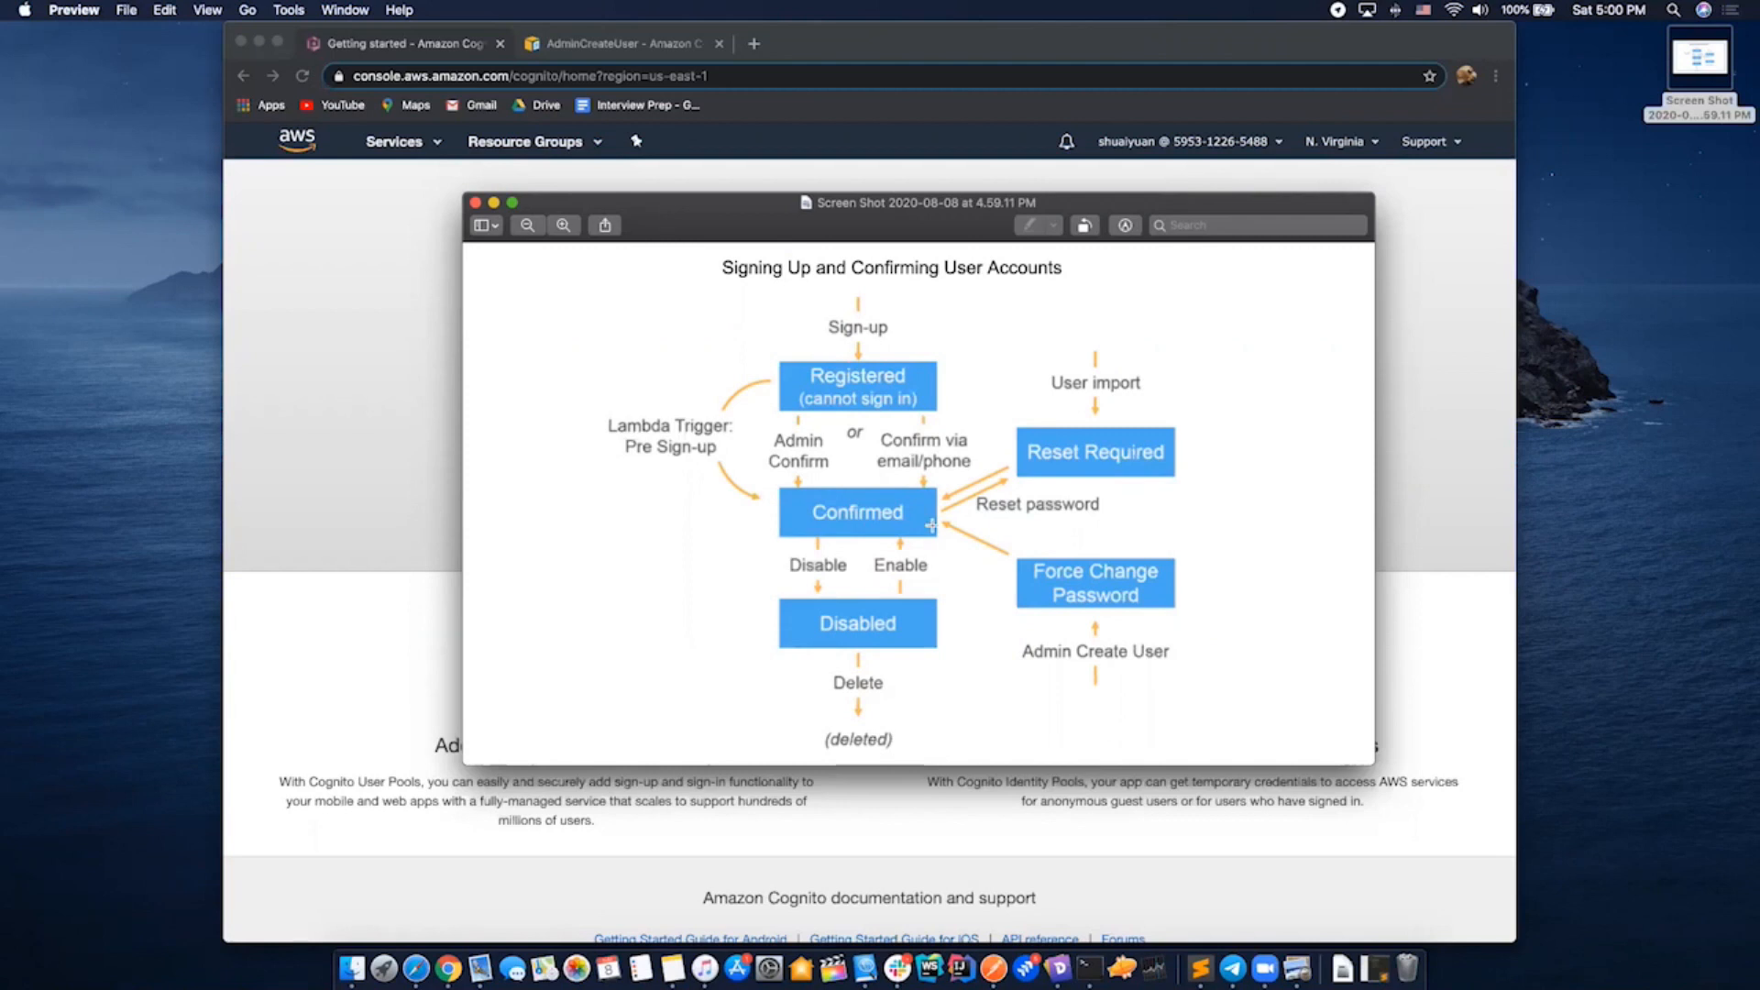
{"action": "mouse_move", "coordinate": [1133, 501]}
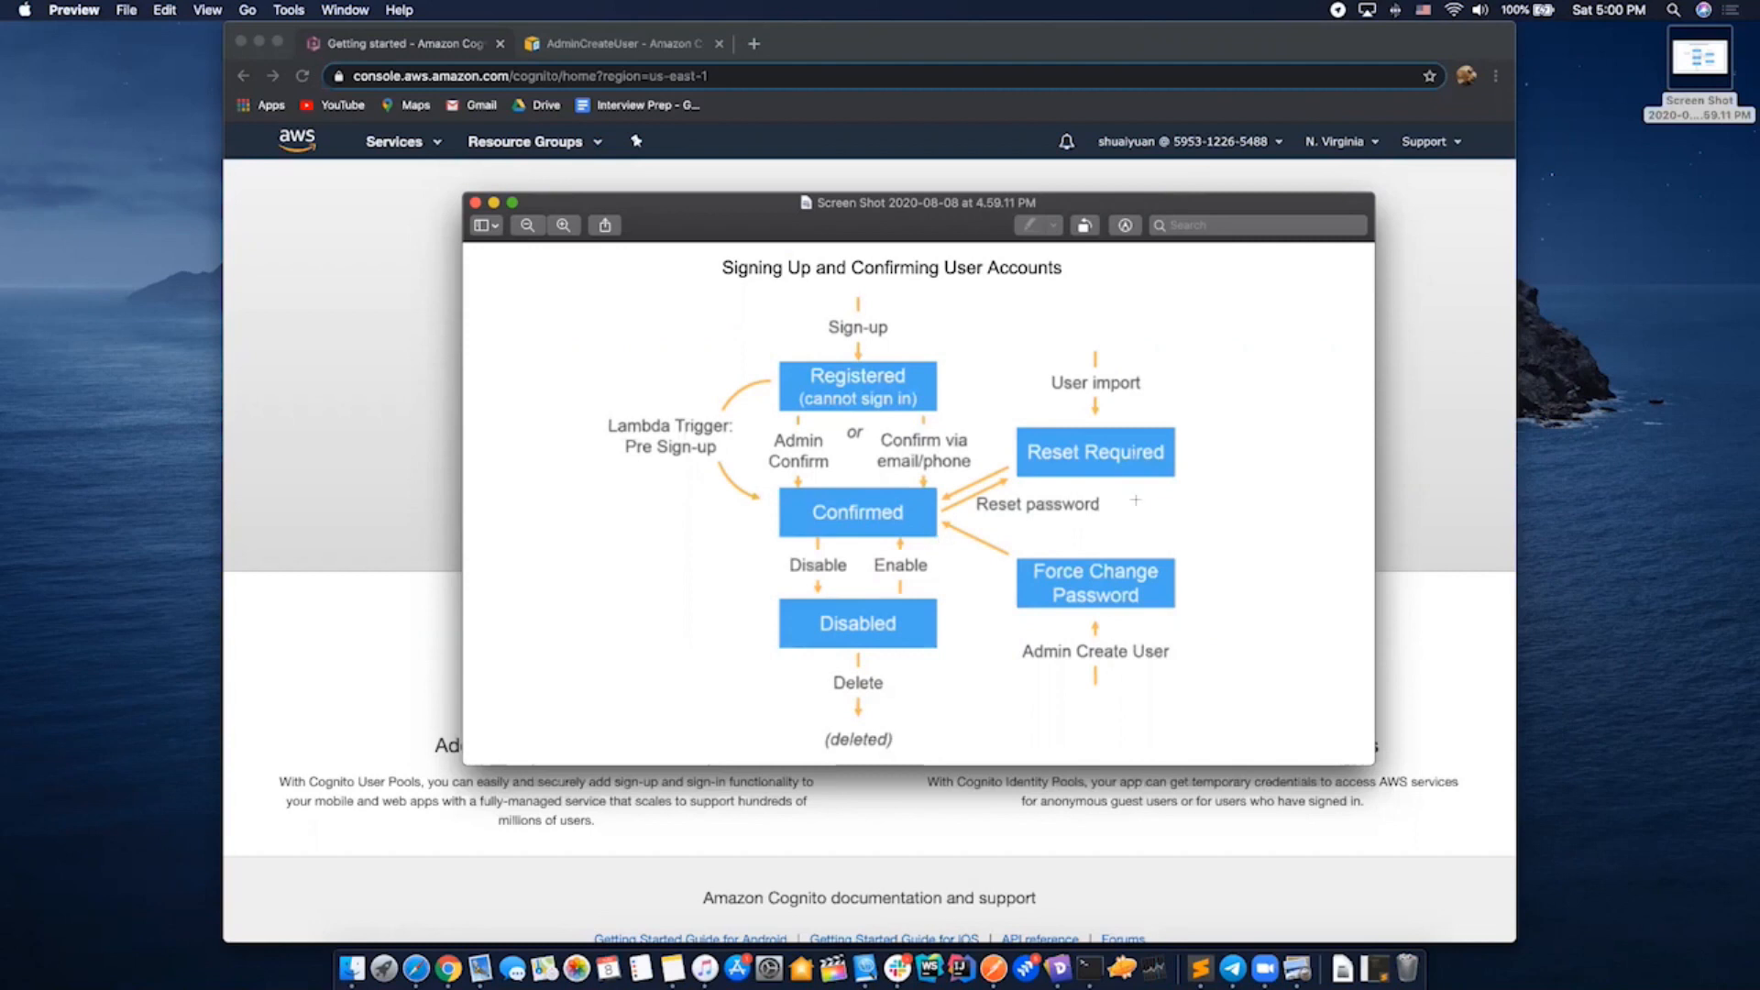
{"action": "mouse_move", "coordinate": [1169, 482]}
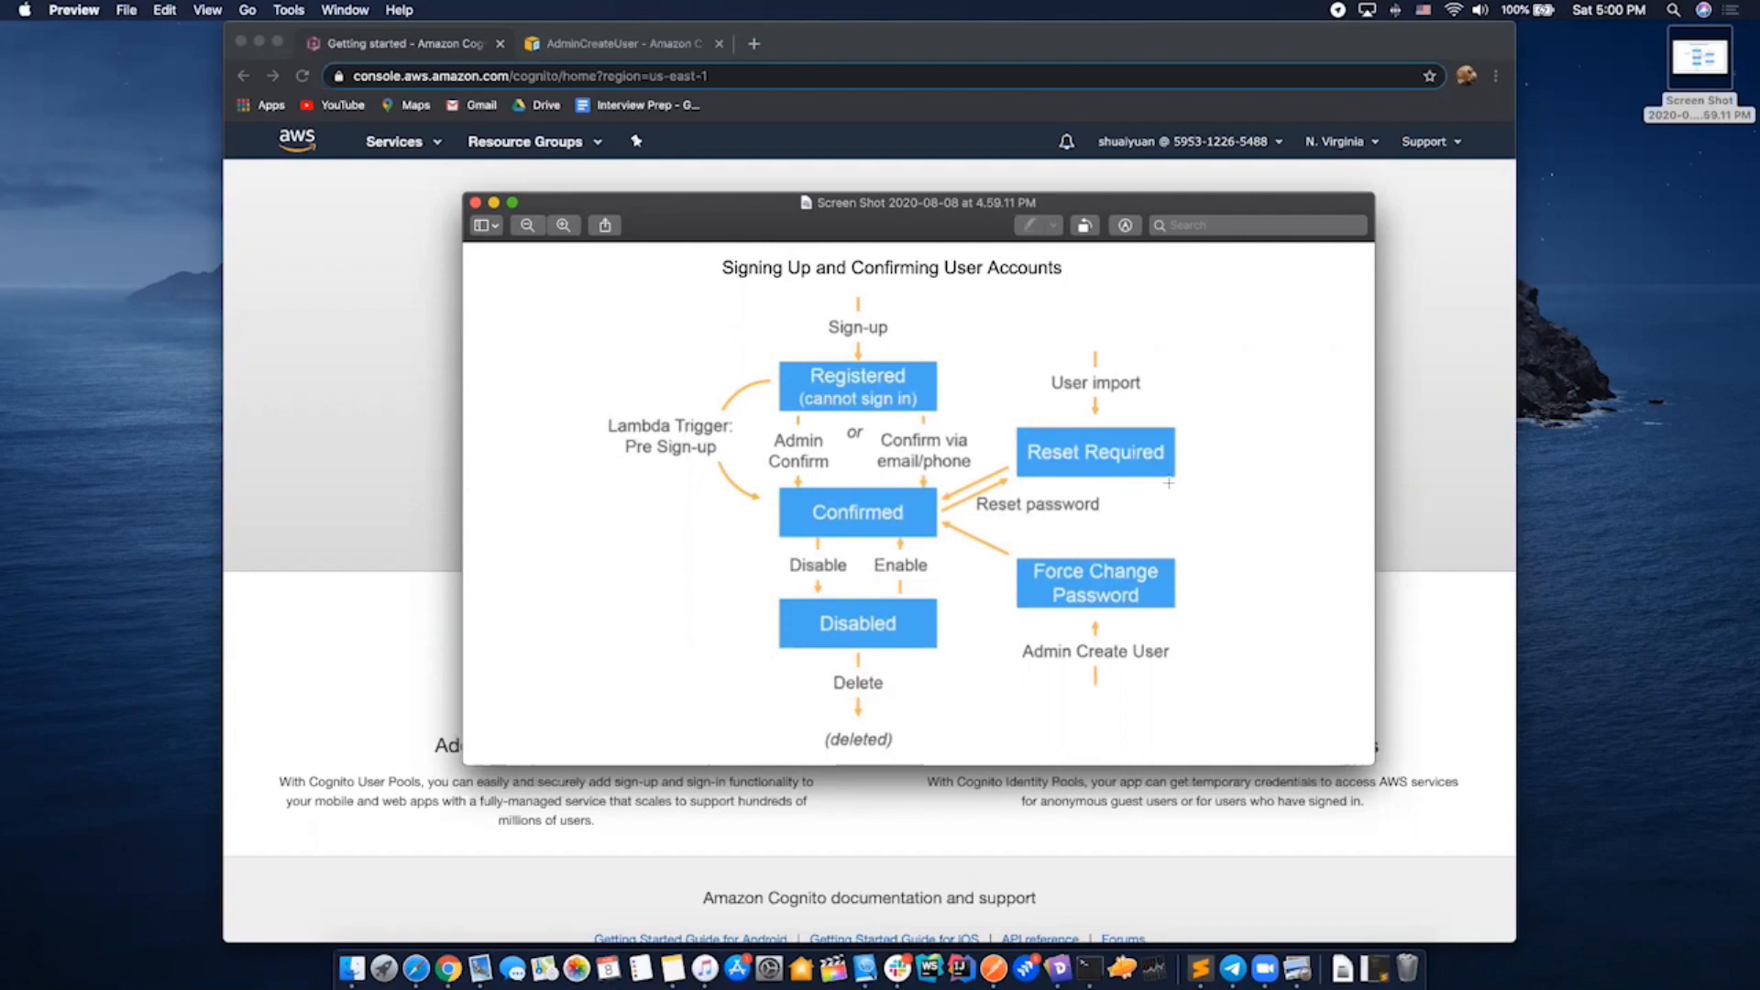
{"action": "mouse_move", "coordinate": [1236, 506]}
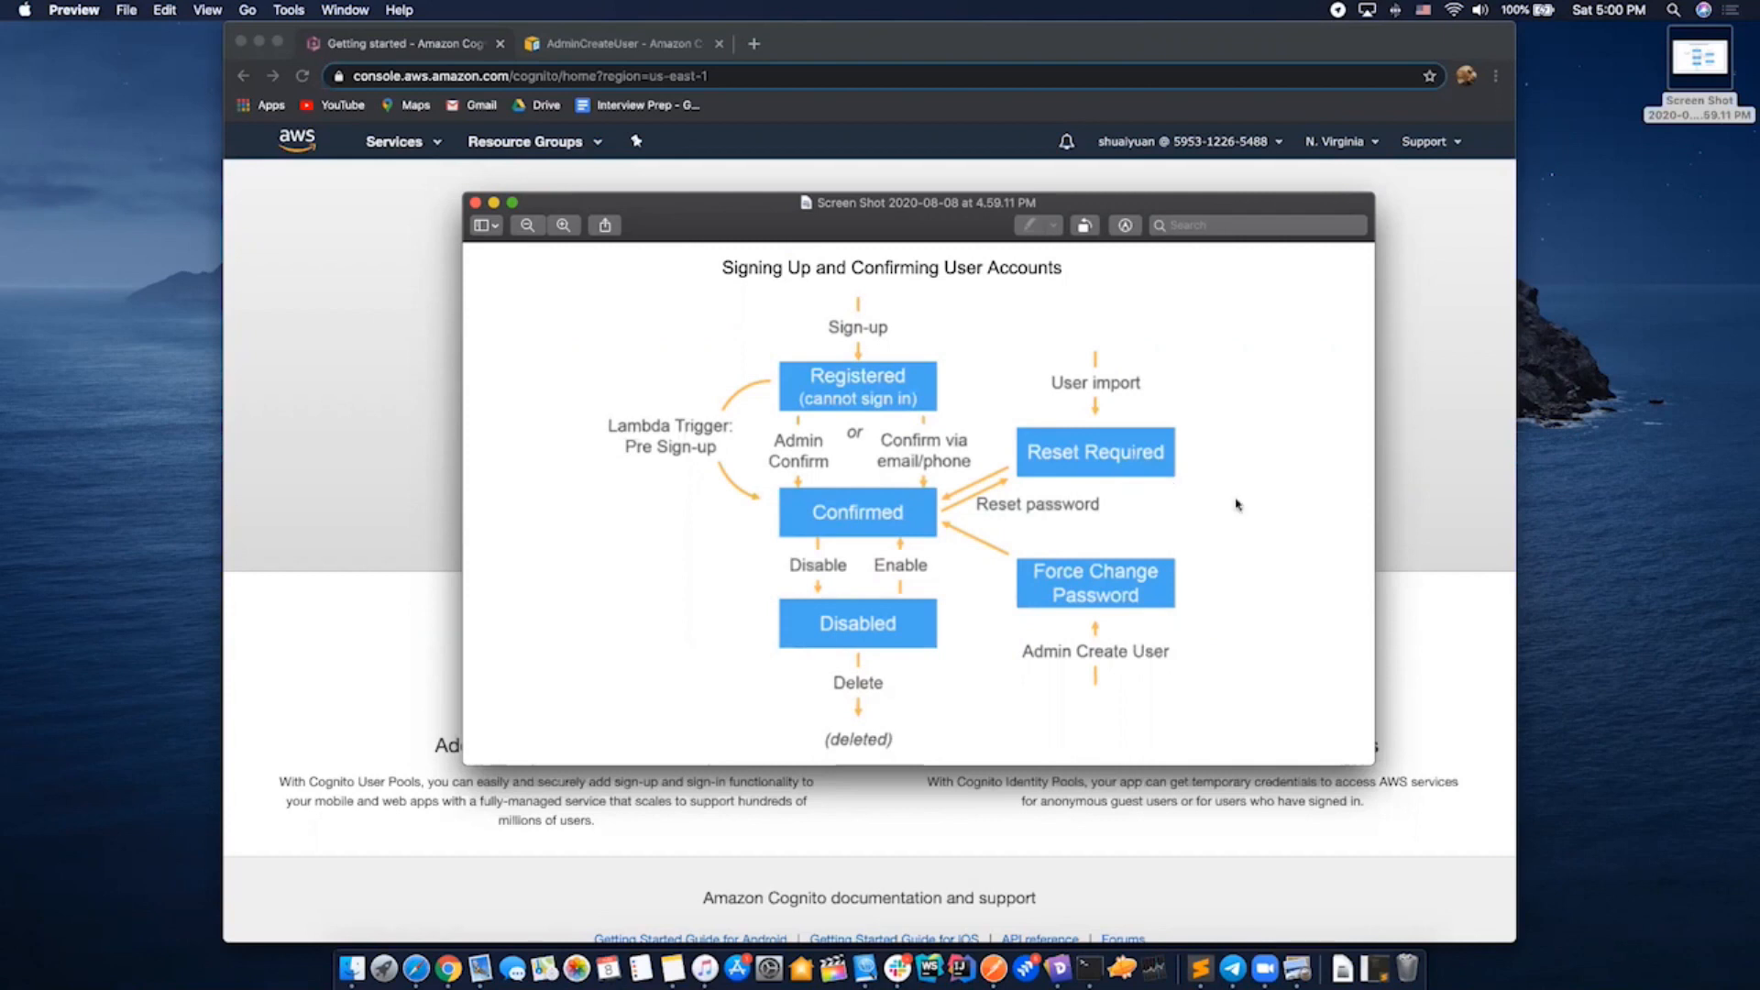
{"action": "mouse_move", "coordinate": [1090, 603]}
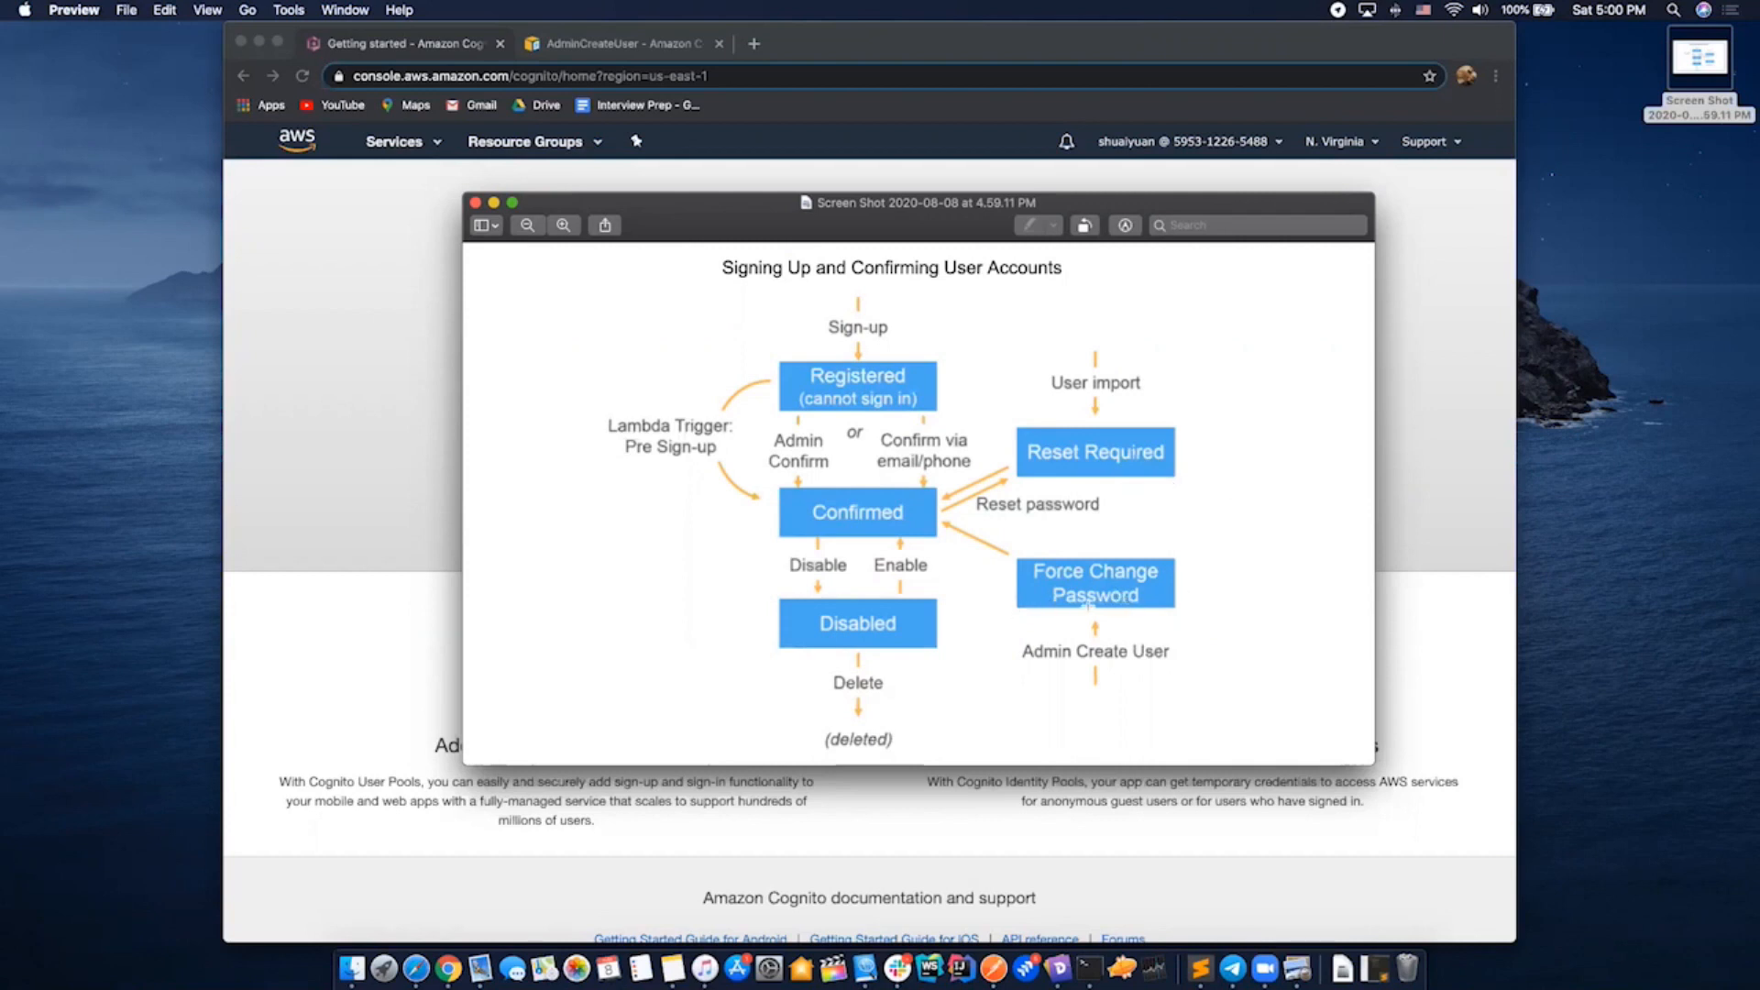
{"action": "mouse_move", "coordinate": [1201, 619]}
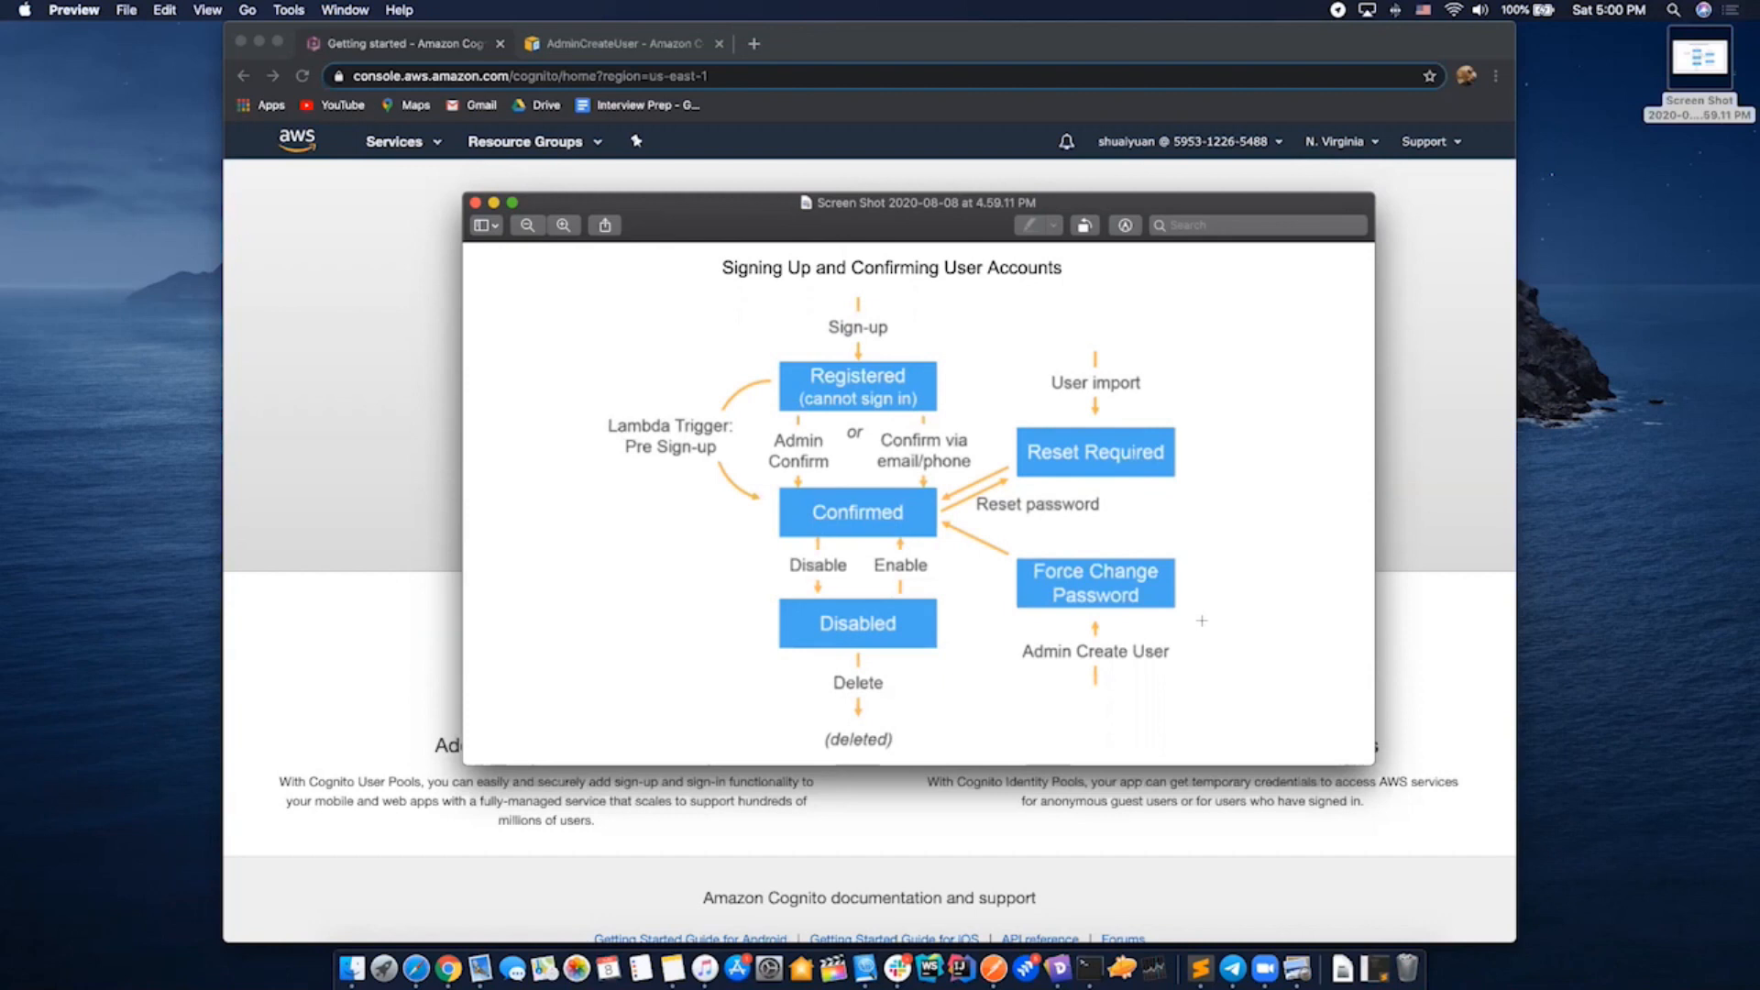
{"action": "mouse_move", "coordinate": [919, 644]}
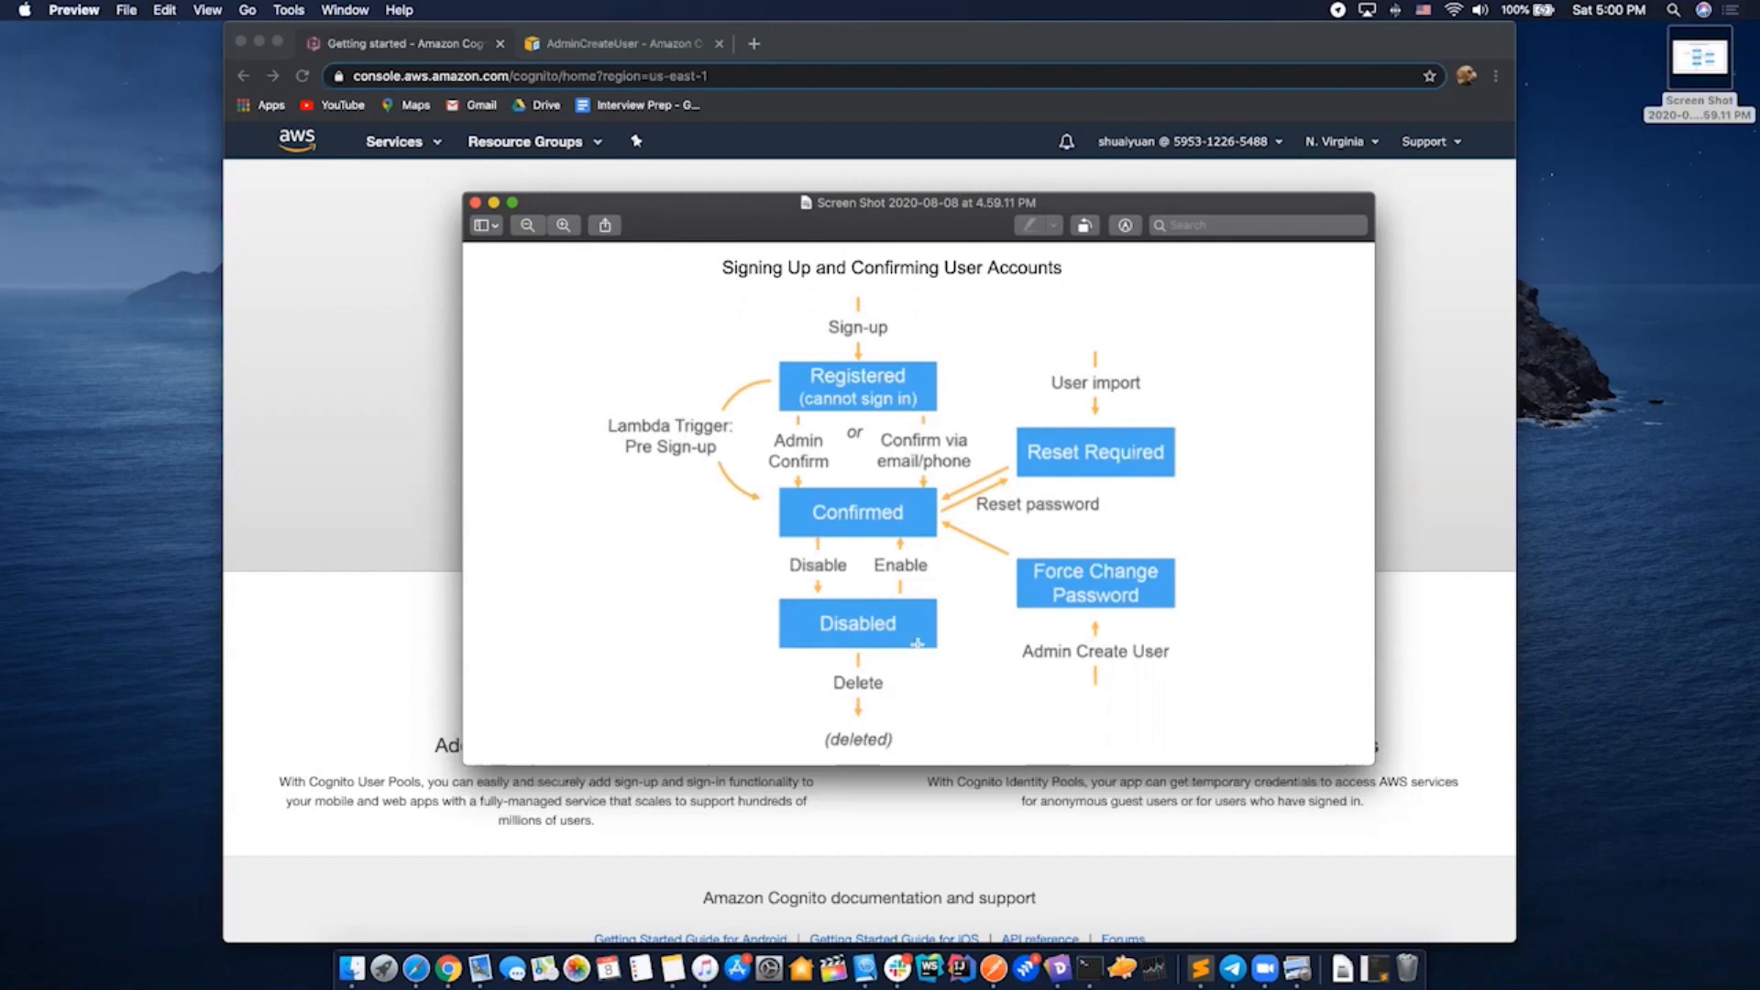
{"action": "mouse_move", "coordinate": [911, 643]}
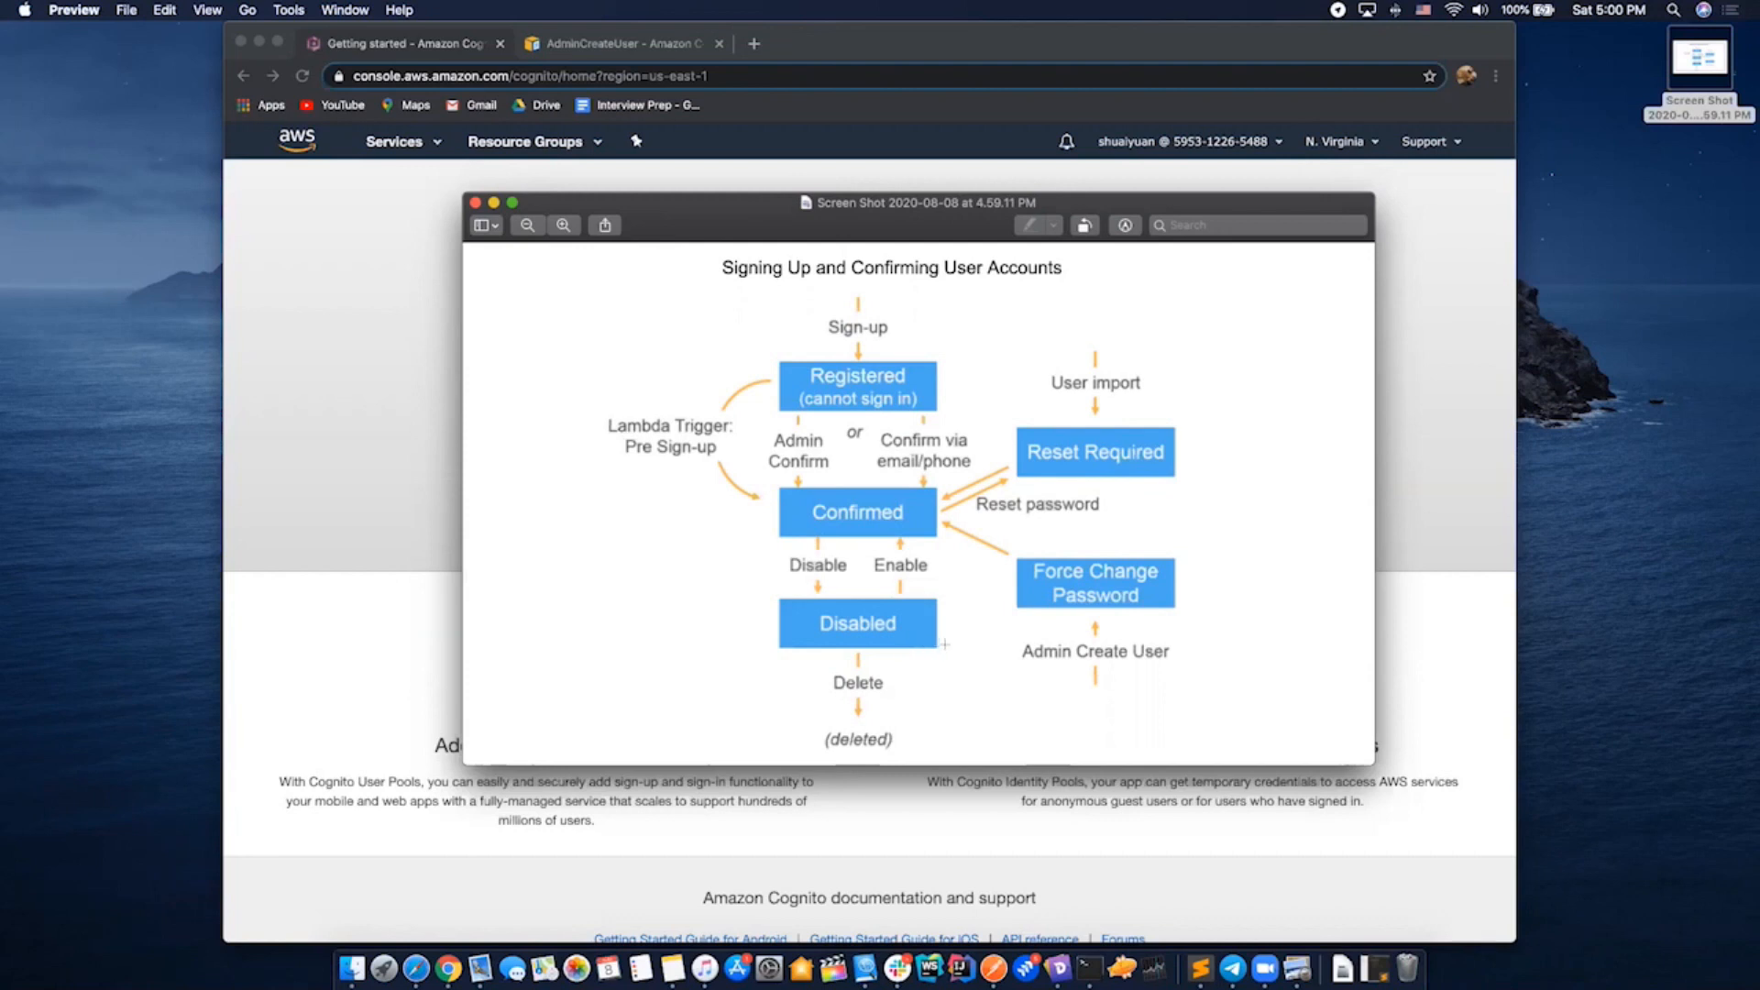
Close the account-states diagram, go to Manage User Pools and start creating a new pool
{"action": "left_click", "coordinate": [475, 204]}
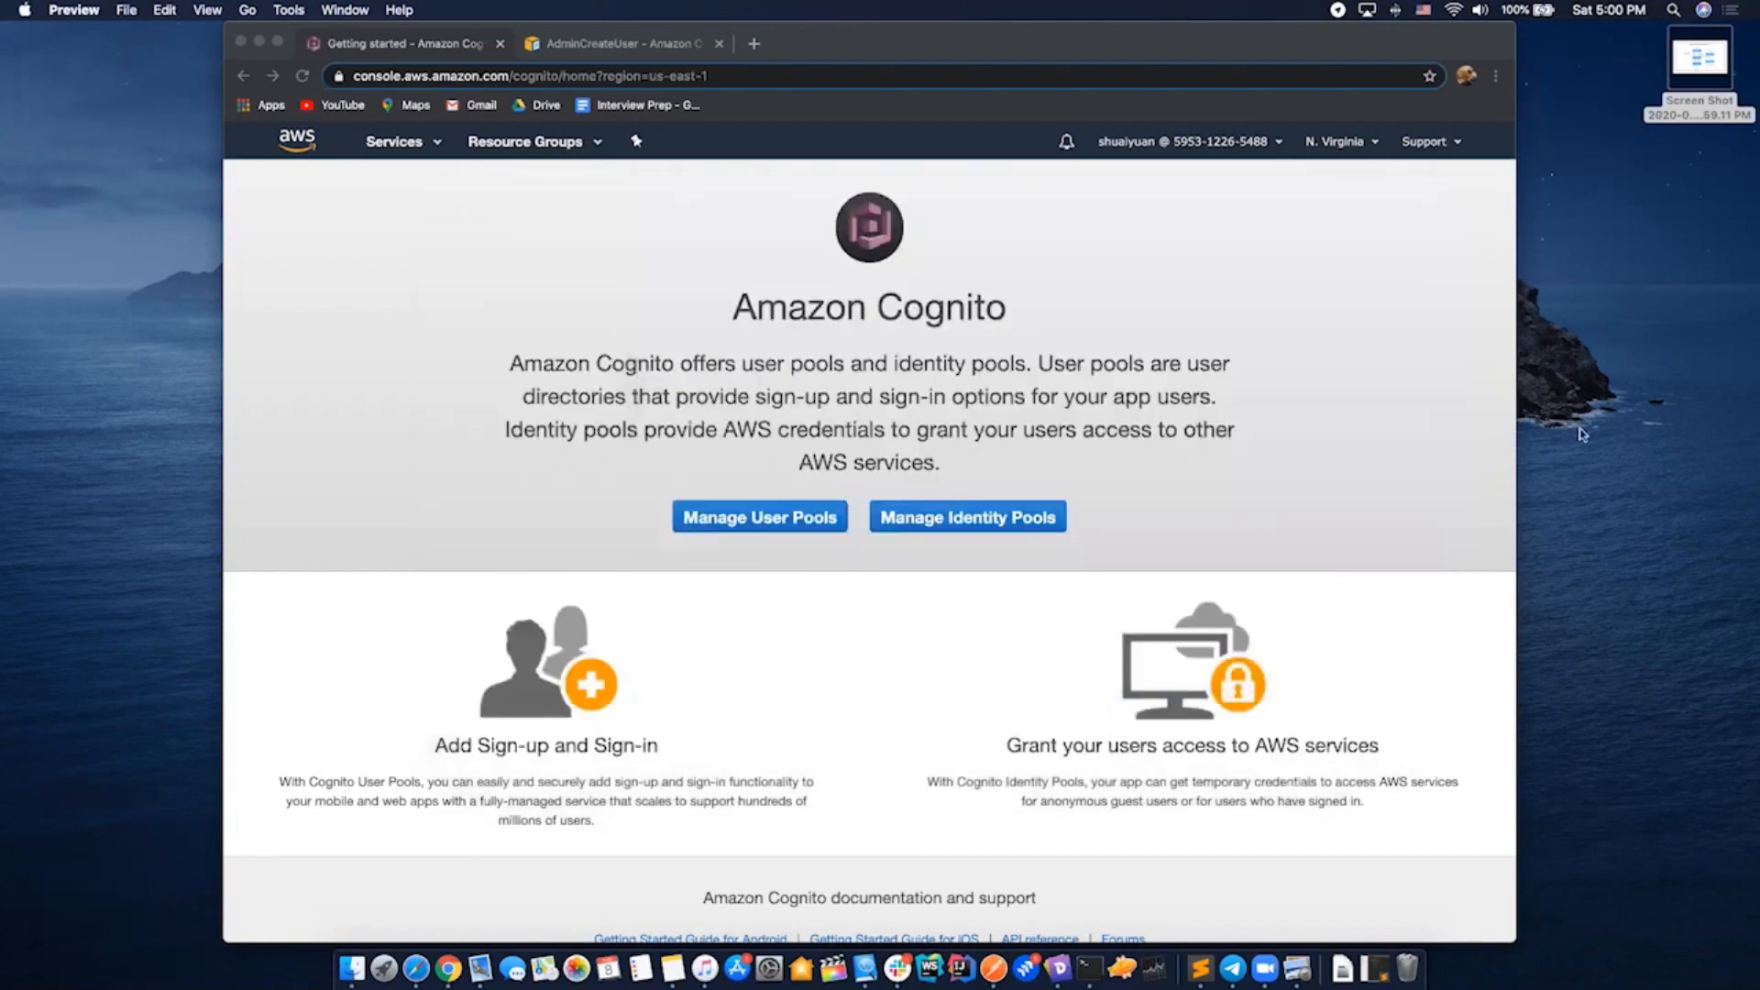
{"action": "mouse_move", "coordinate": [398, 392]}
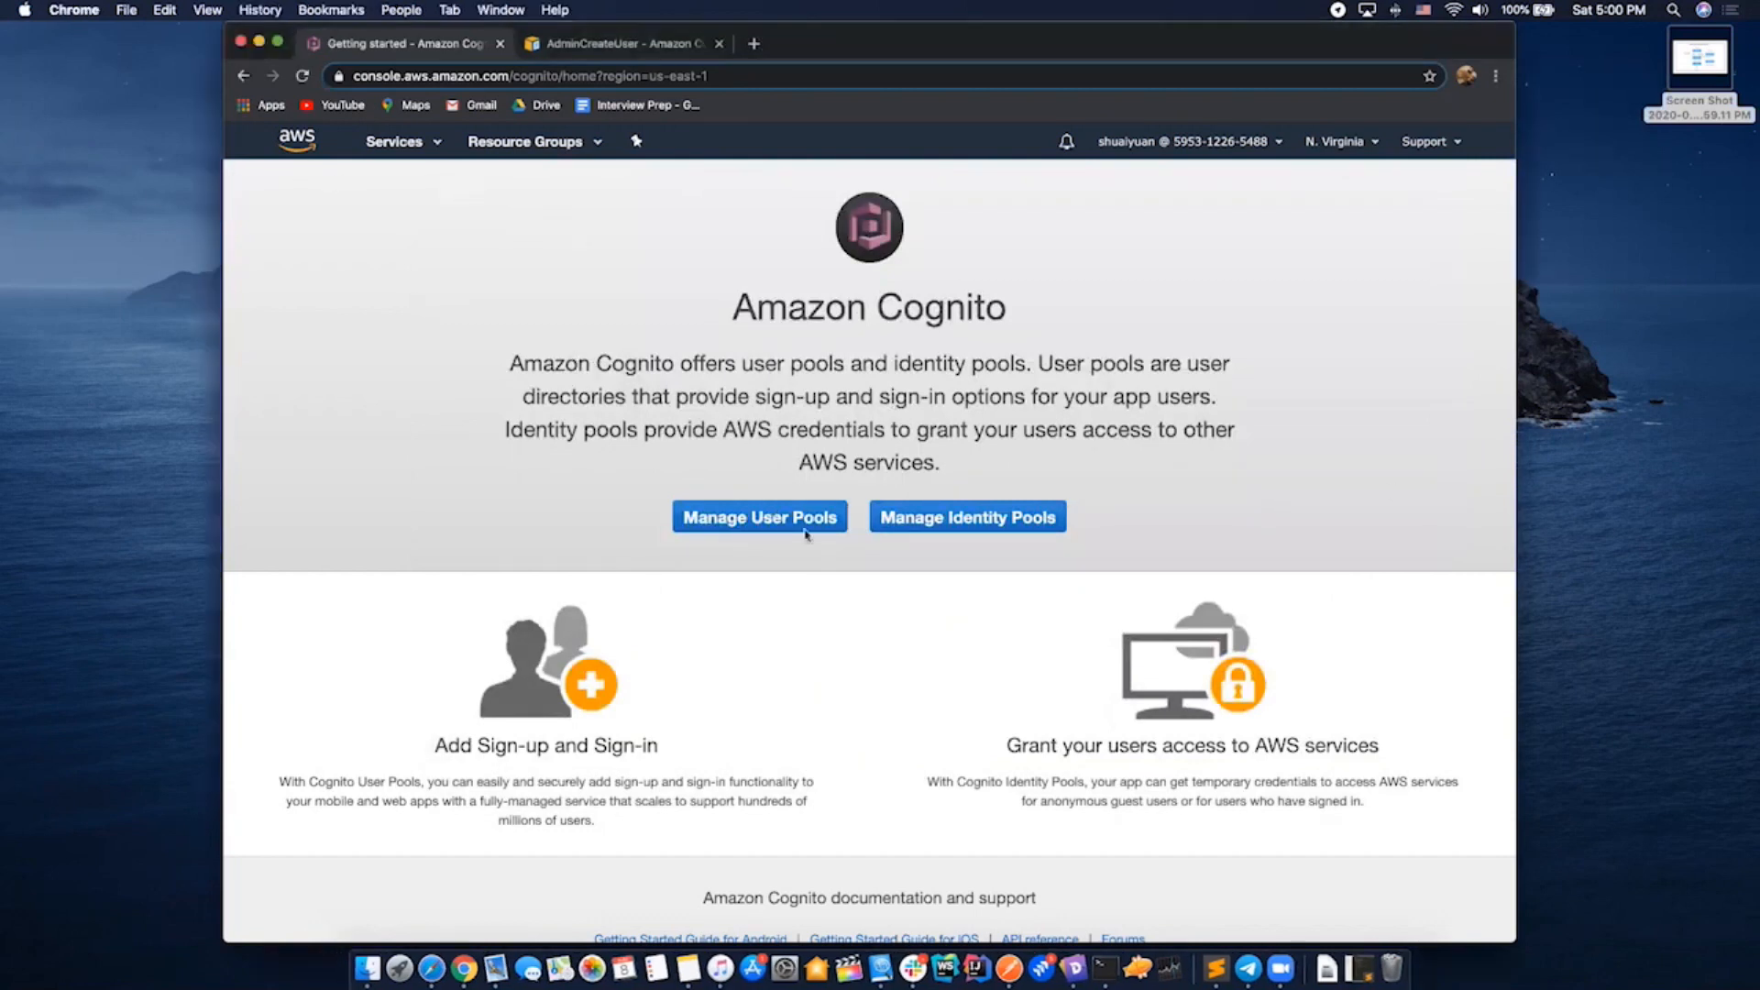
{"action": "left_click", "coordinate": [759, 517]}
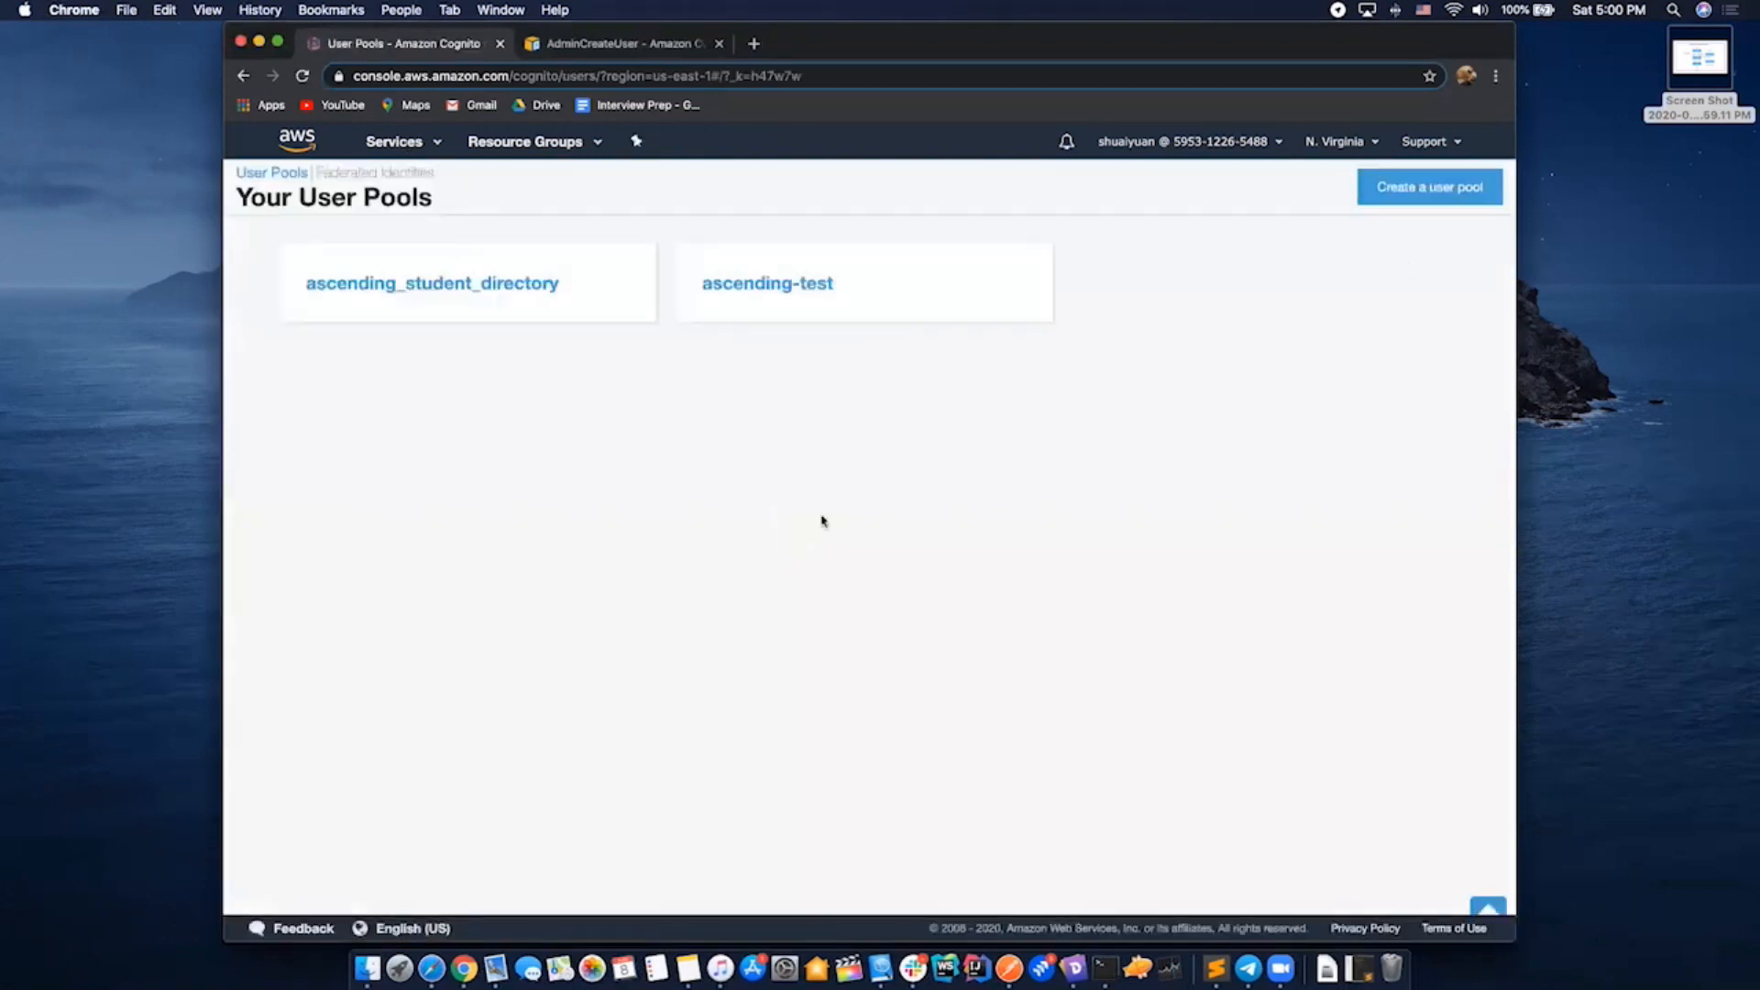
{"action": "left_click", "coordinate": [1428, 187]}
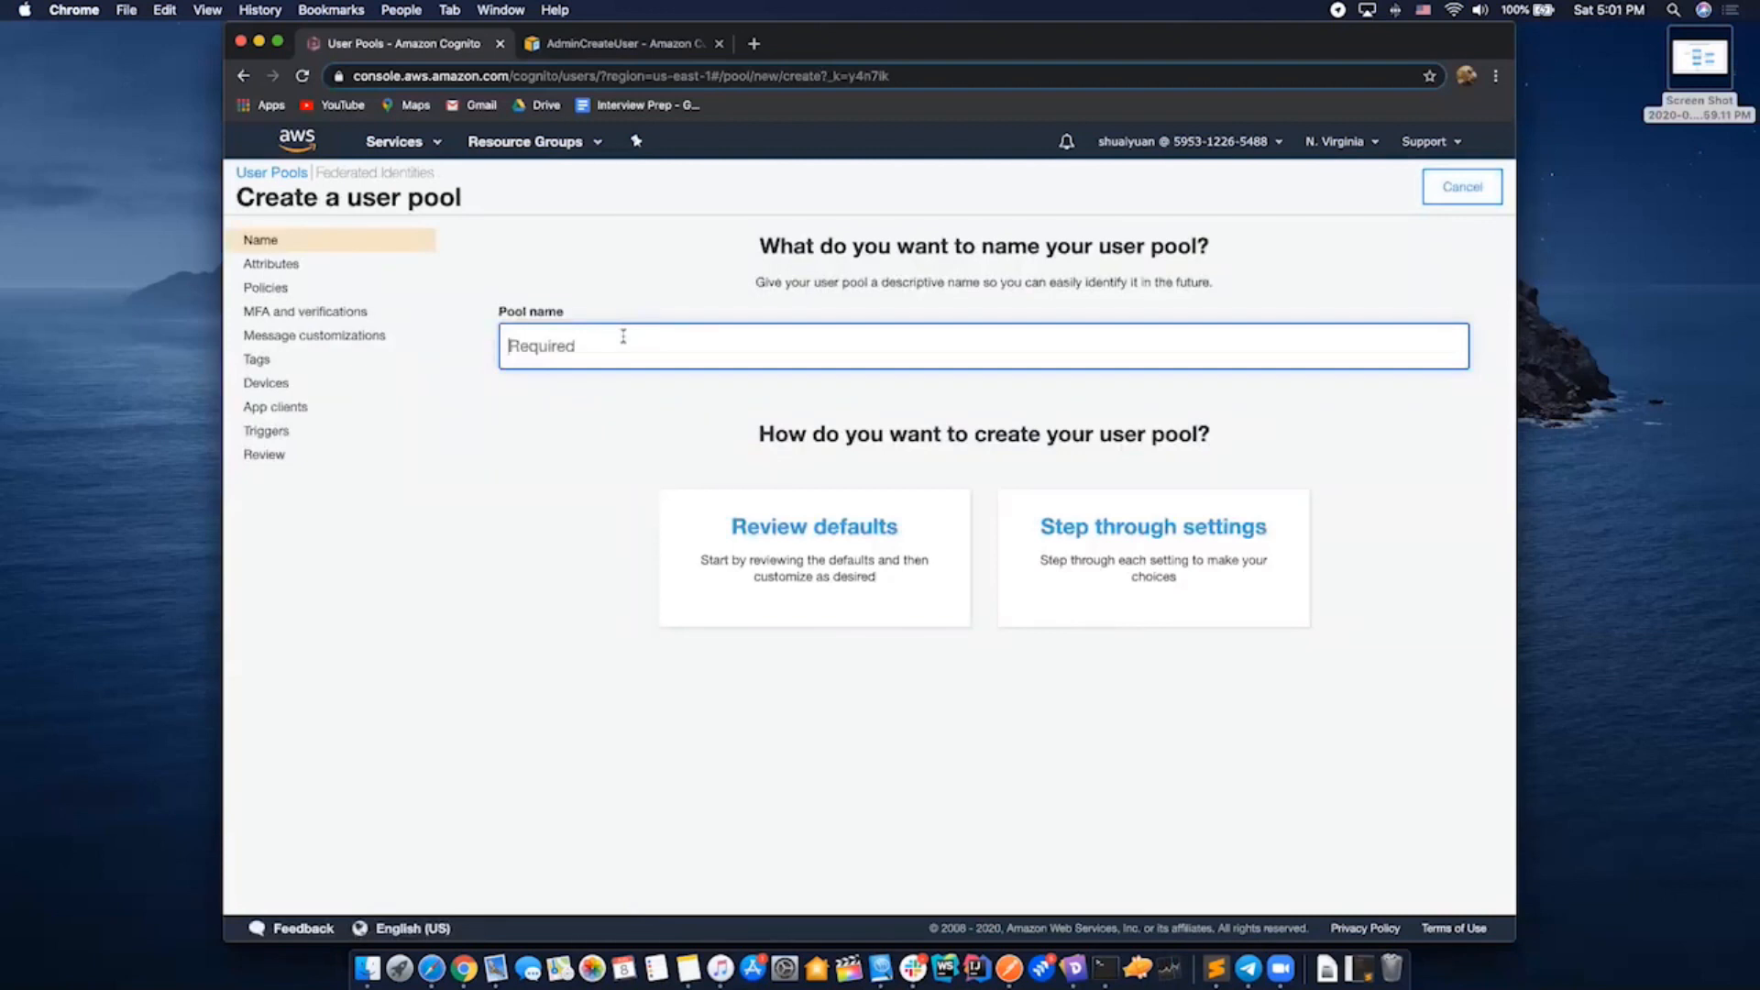
Name the pool test_pool, review the default settings and create it
{"action": "type", "text": "test_"}
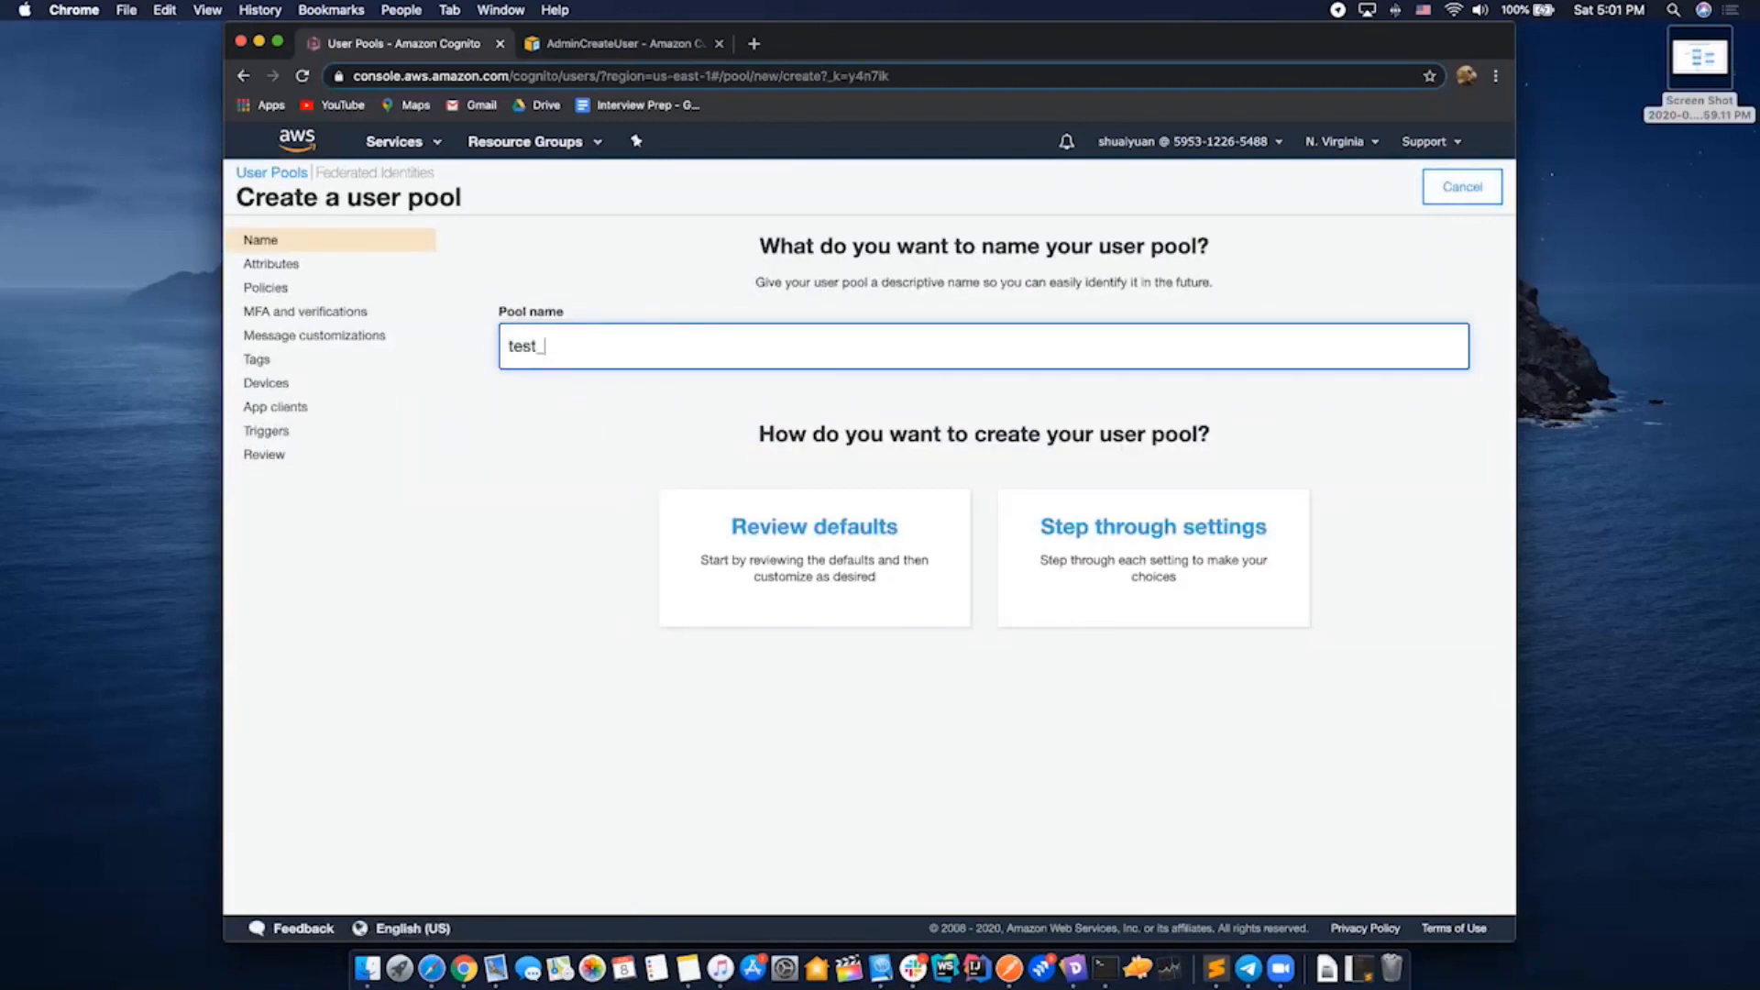
{"action": "type", "text": "pool"}
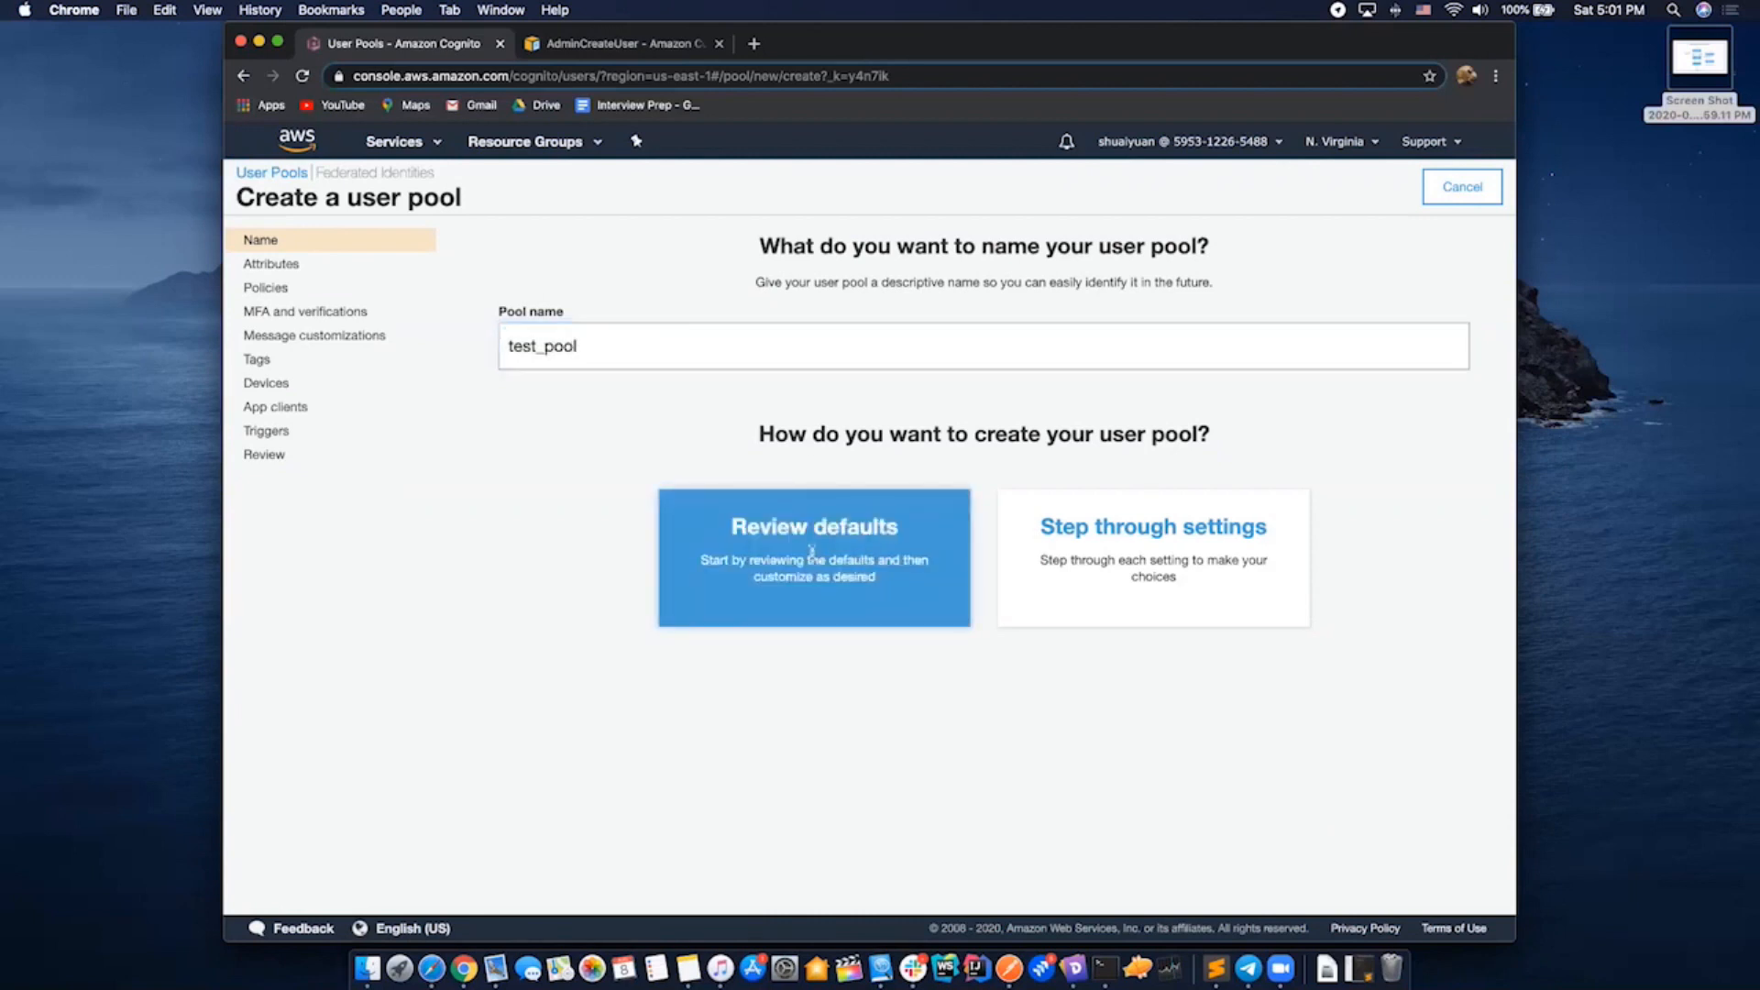
{"action": "left_click", "coordinate": [815, 558]}
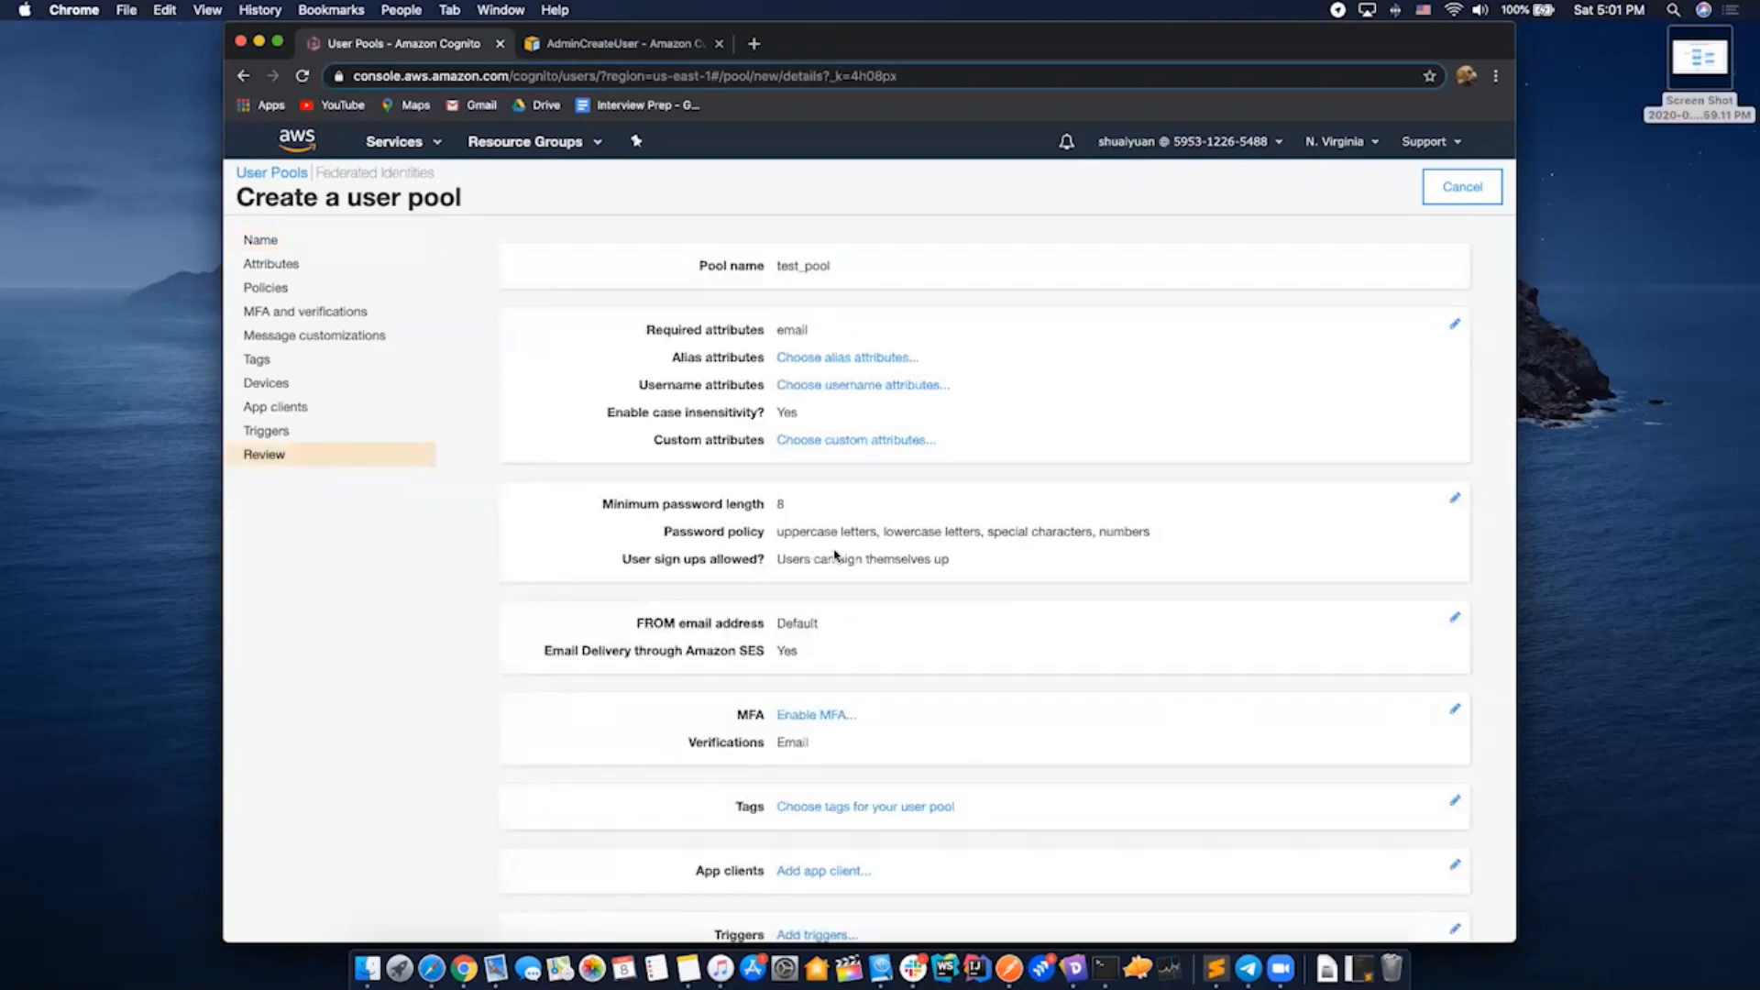
{"action": "scroll", "scroll_direction": "down", "scroll_amount": 3}
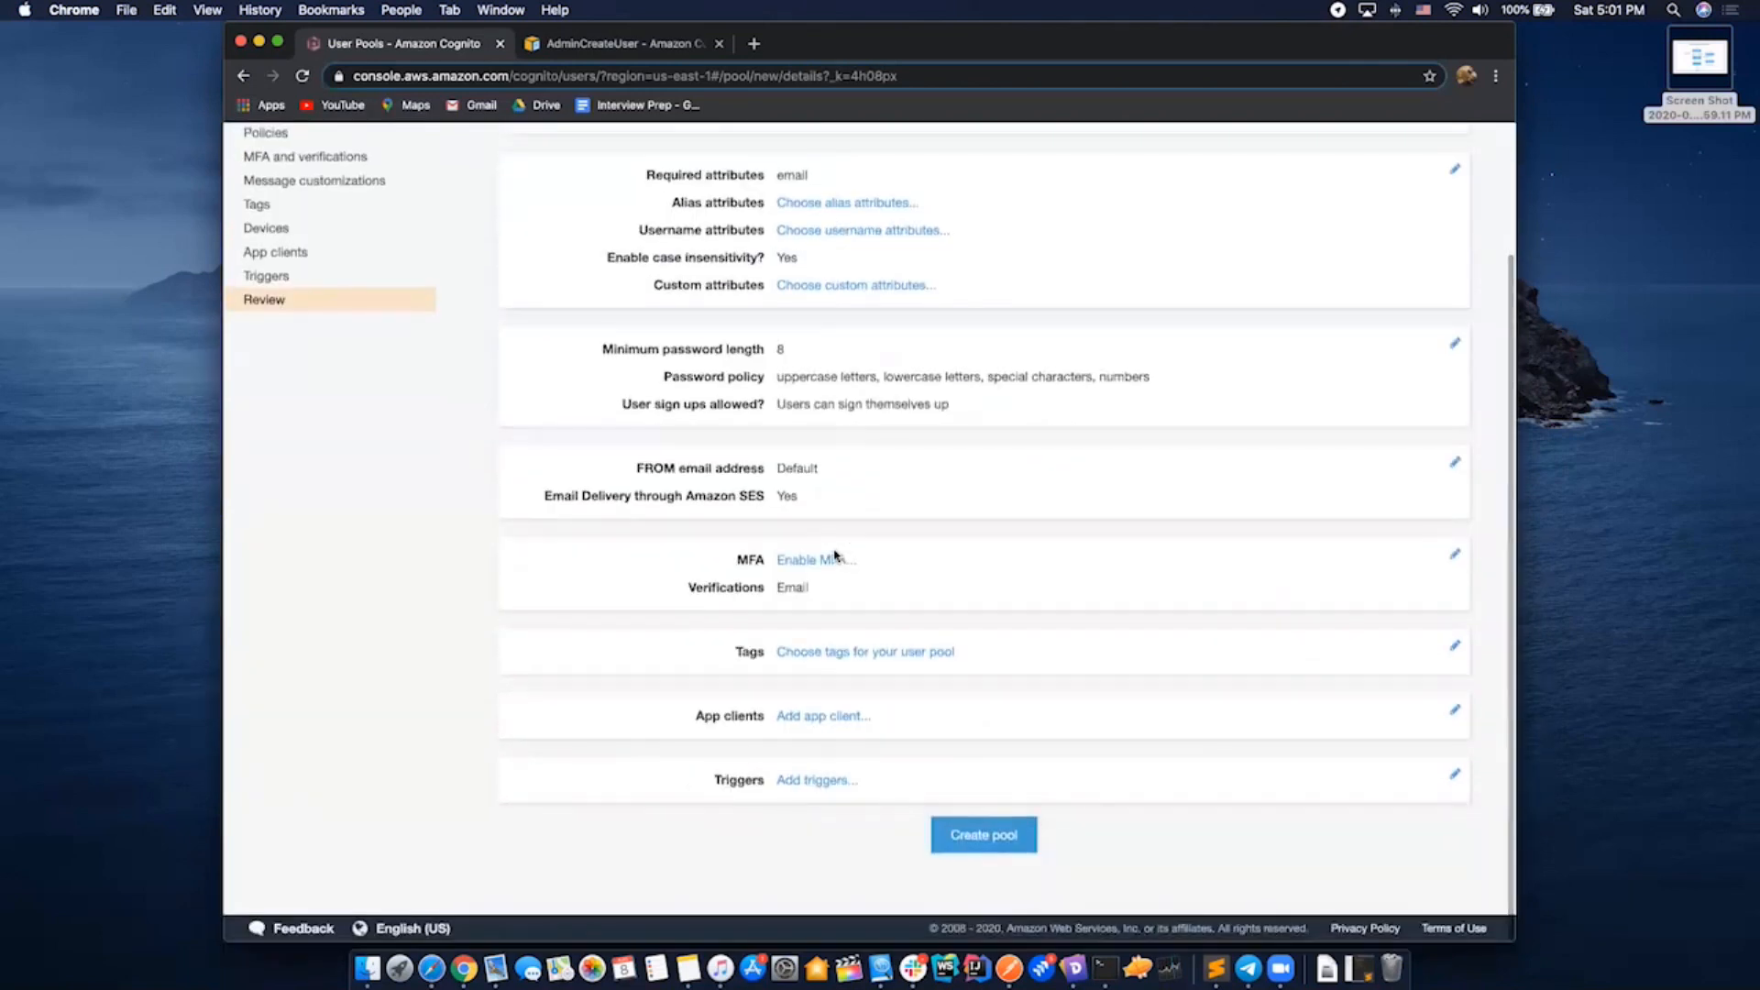
{"action": "scroll", "scroll_direction": "up", "scroll_amount": 3}
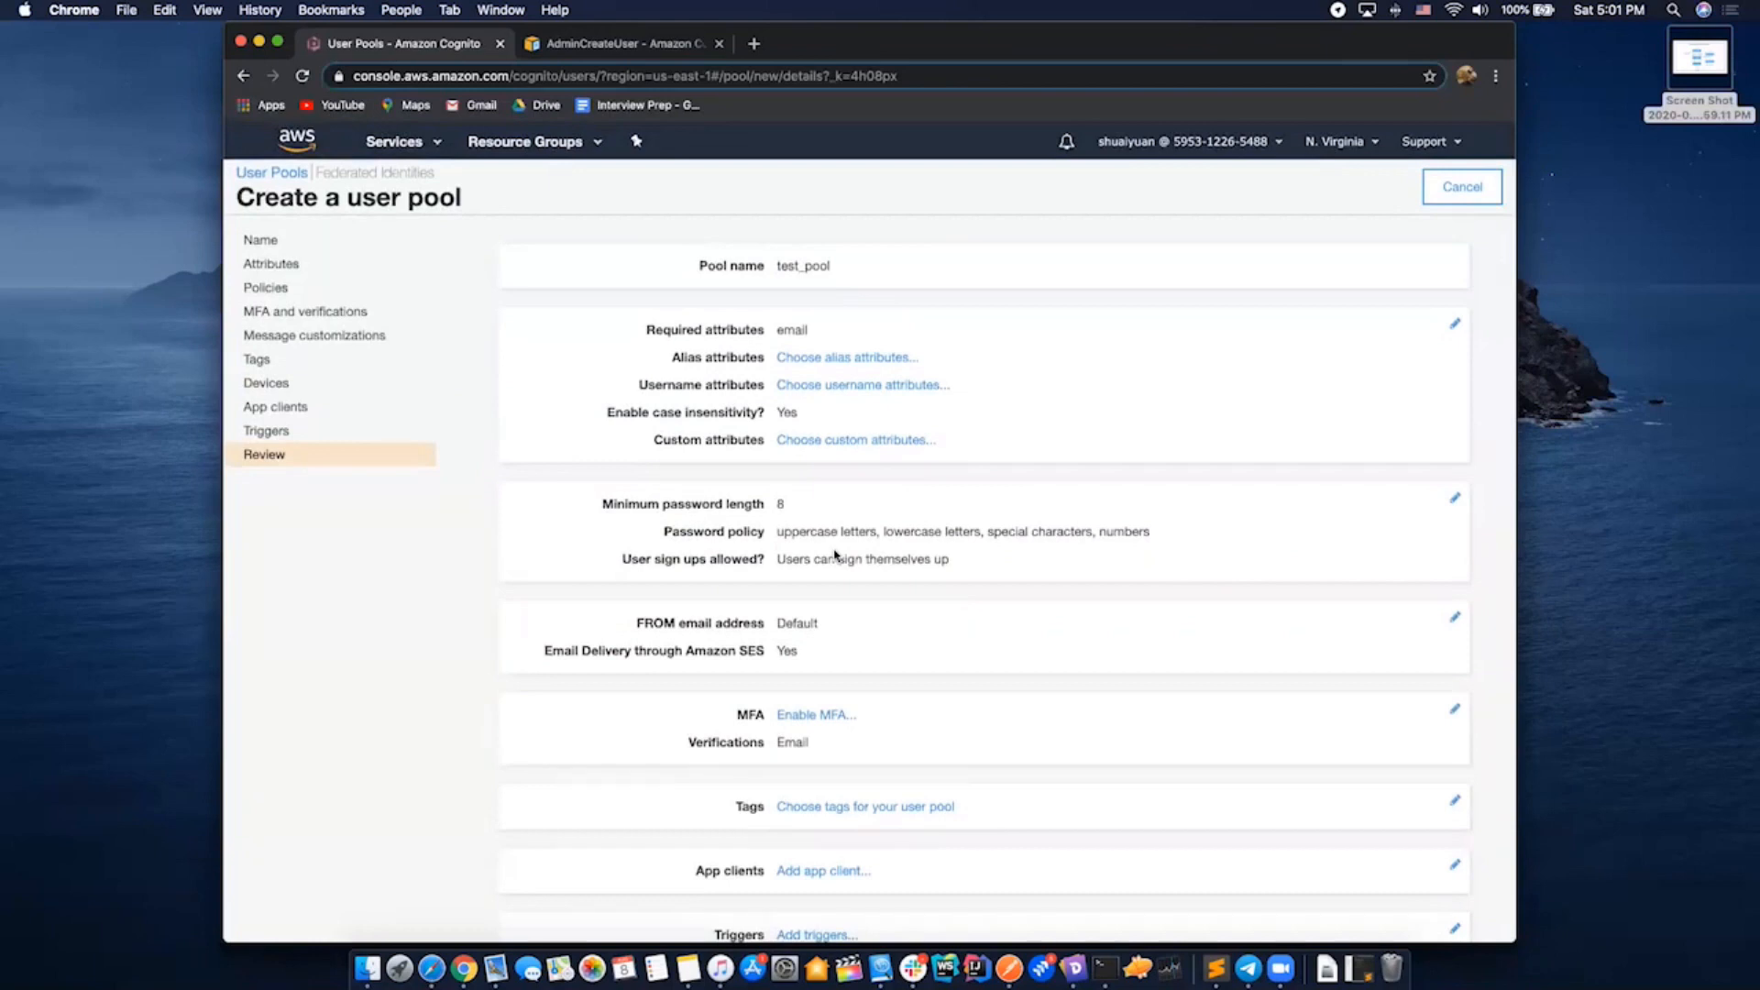
{"action": "scroll", "scroll_direction": "down", "scroll_amount": 3}
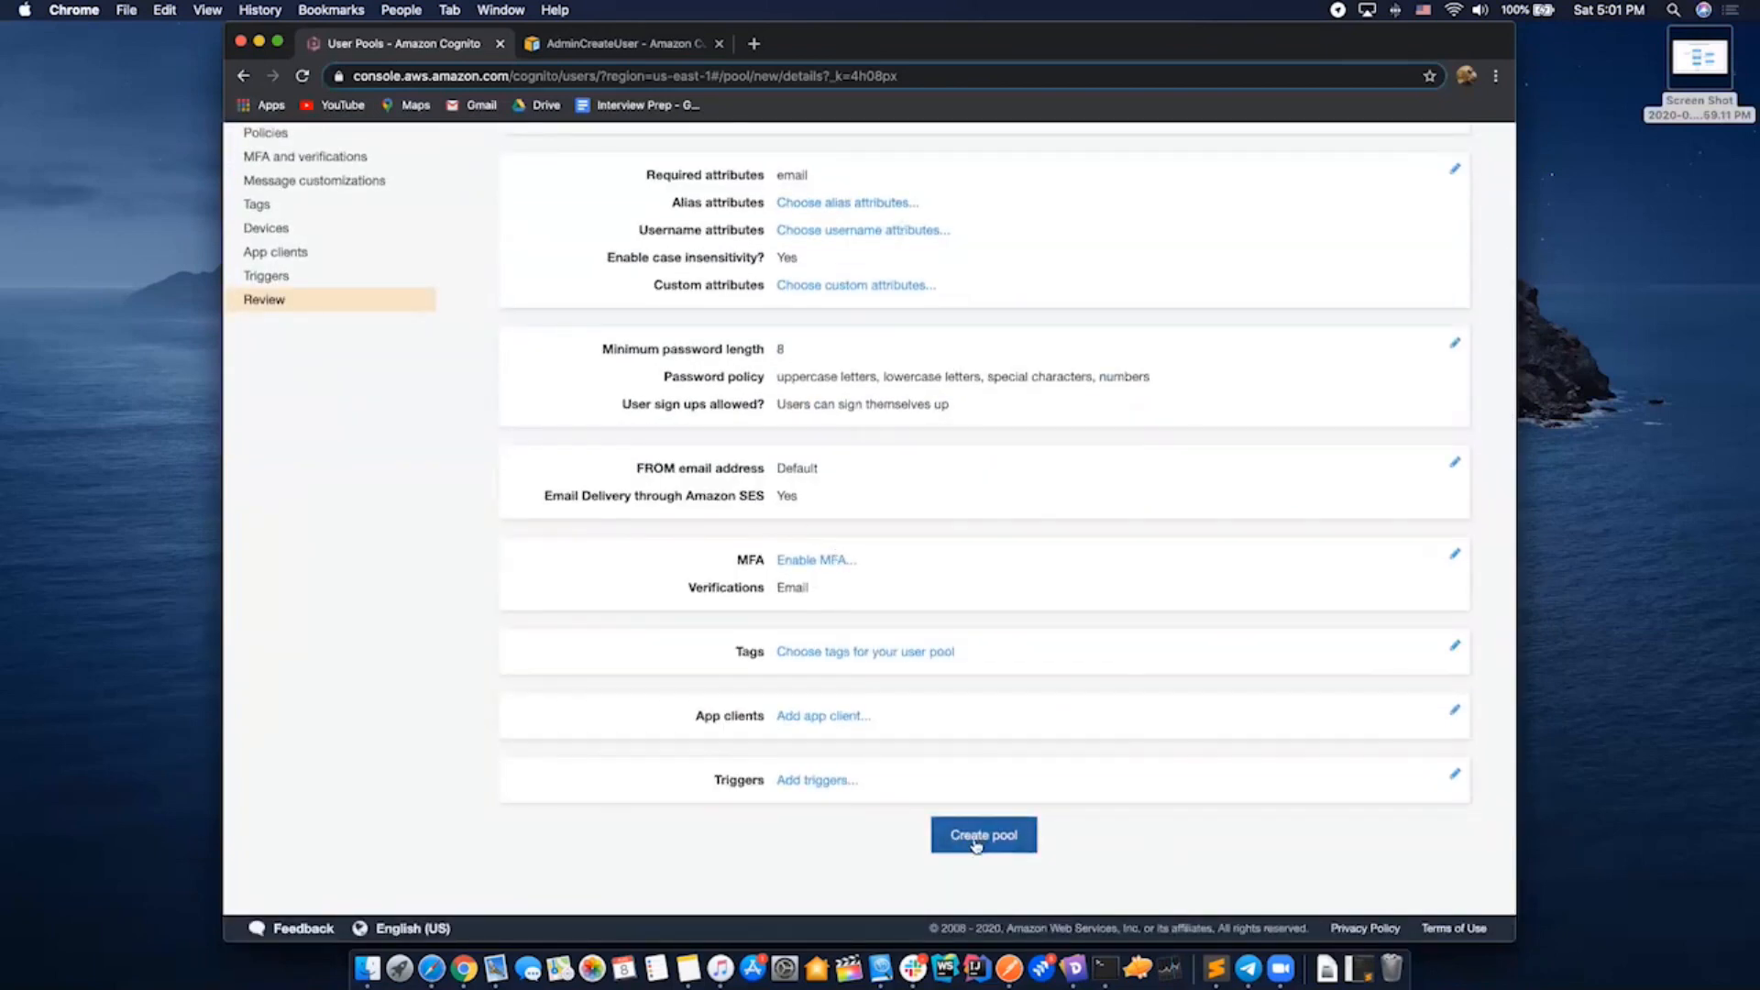
{"action": "left_click", "coordinate": [982, 834]}
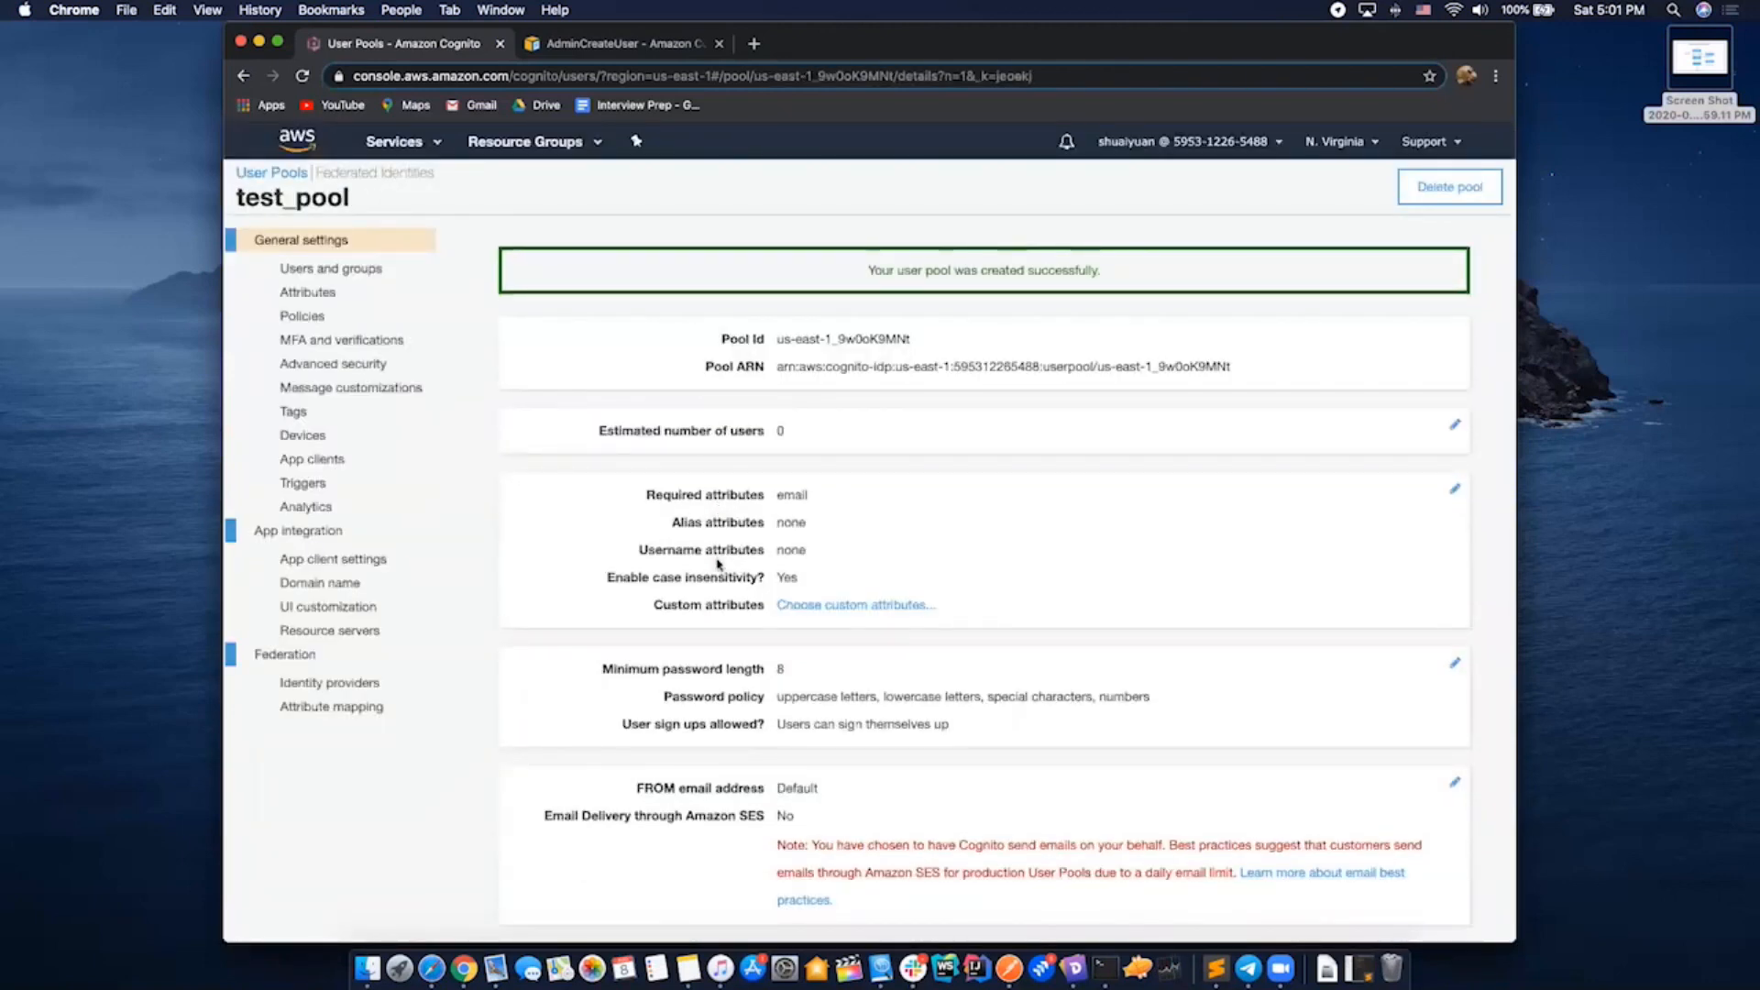
{"action": "mouse_move", "coordinate": [983, 515]}
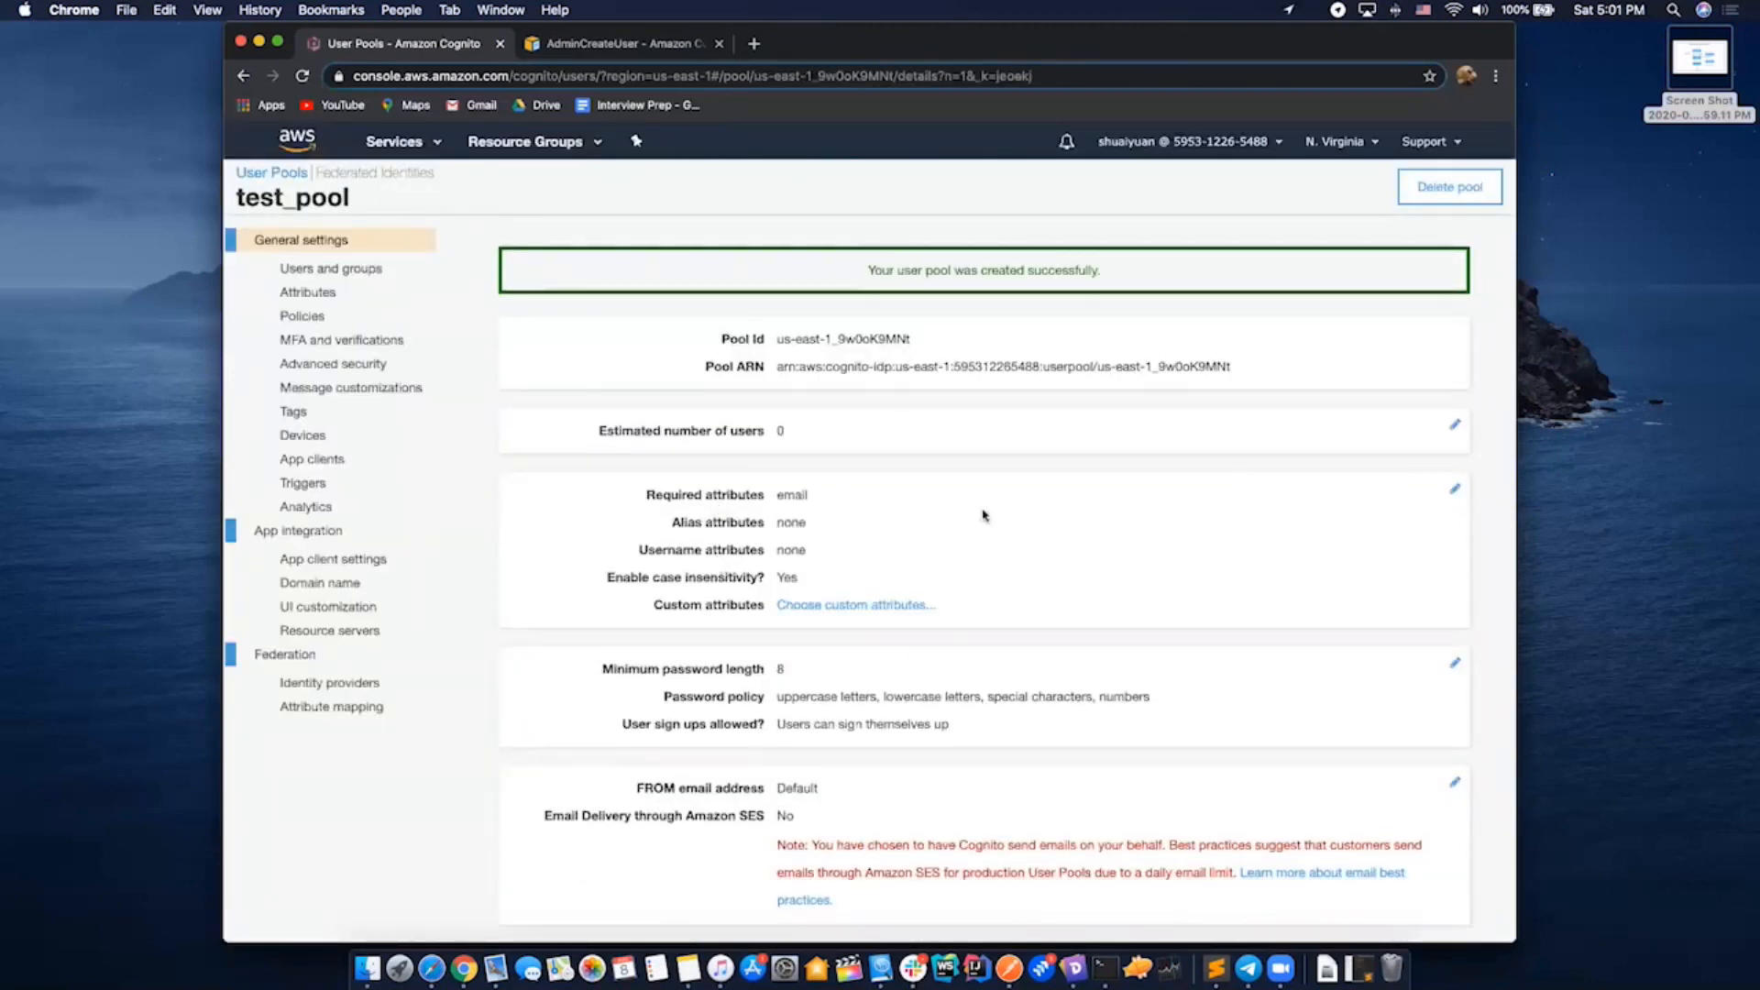
{"action": "mouse_move", "coordinate": [443, 460]}
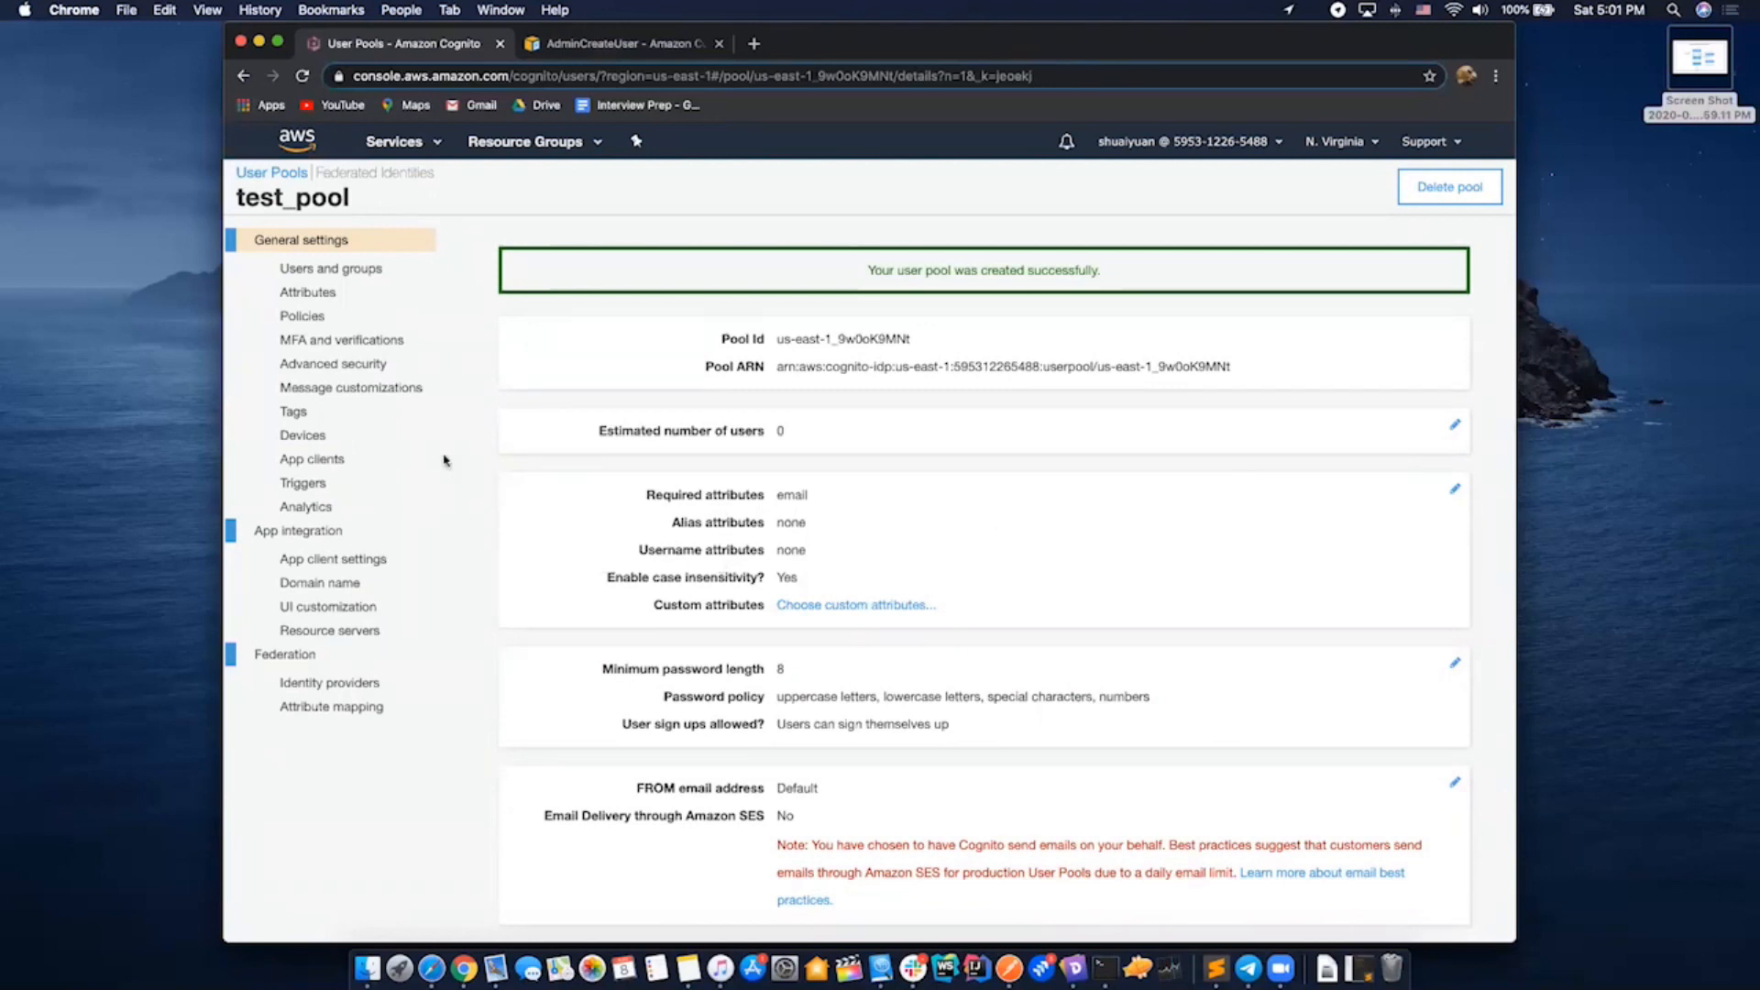
{"action": "mouse_move", "coordinate": [319, 583]}
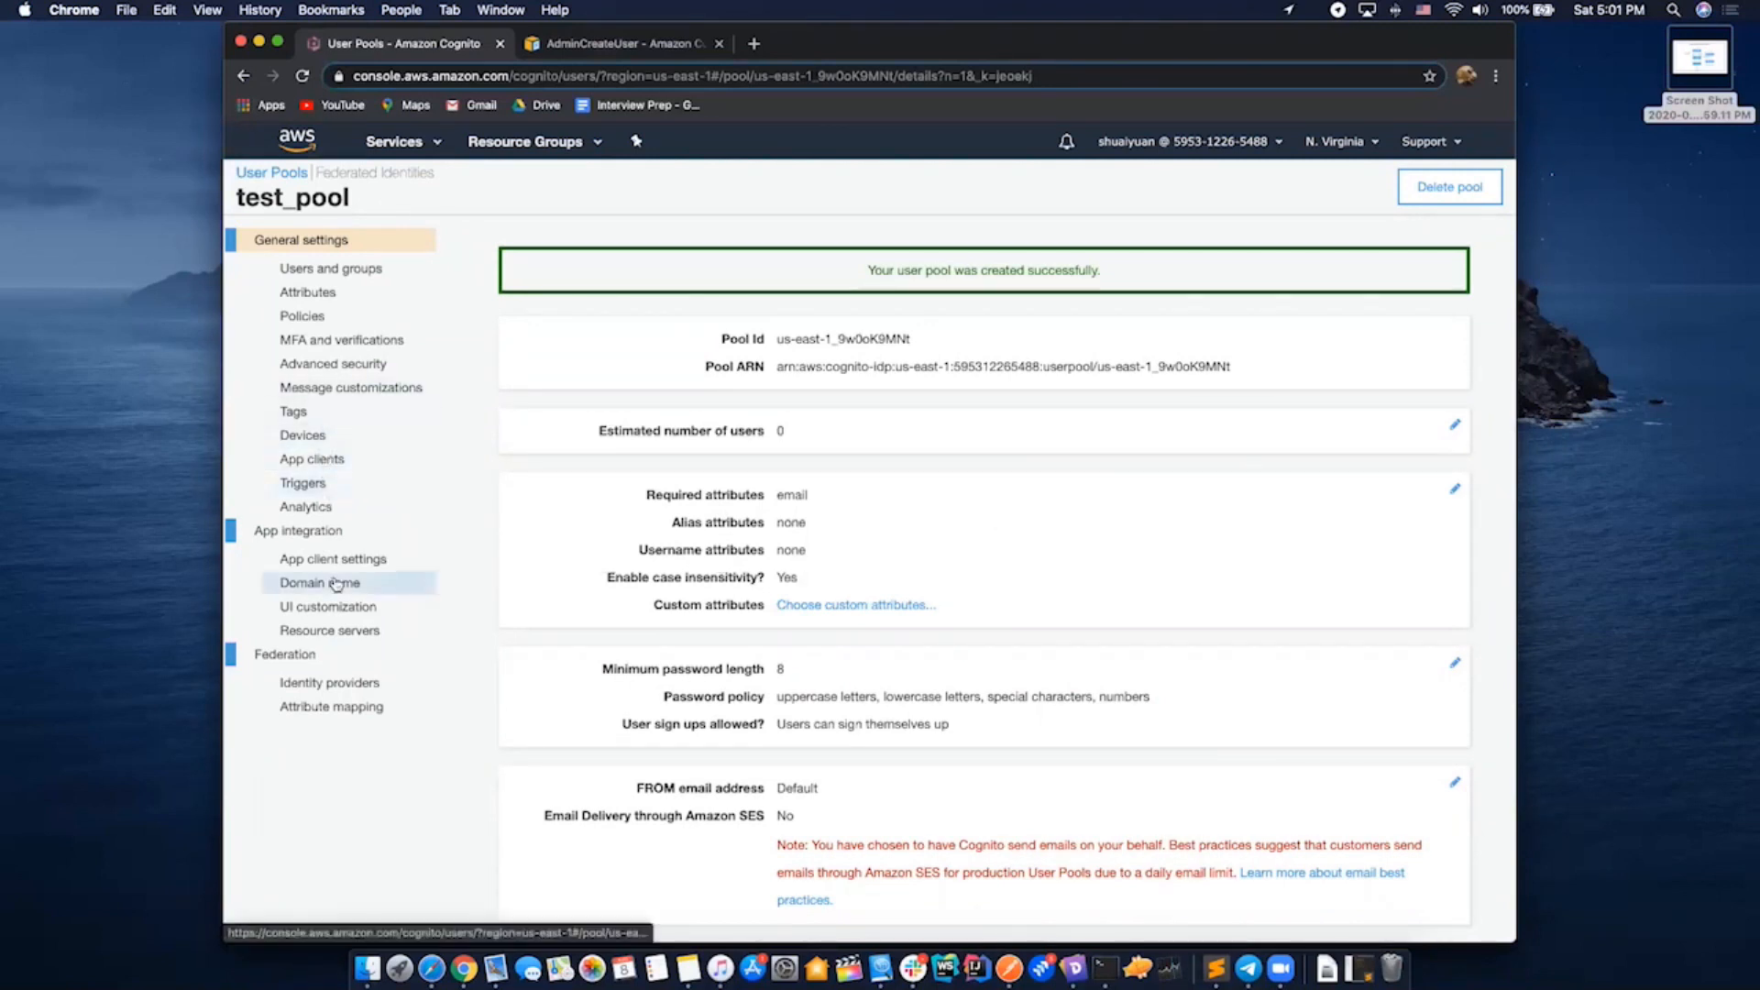
In Domain name, try the prefix test-ascending-cog and find it unavailable
{"action": "left_click", "coordinate": [319, 583]}
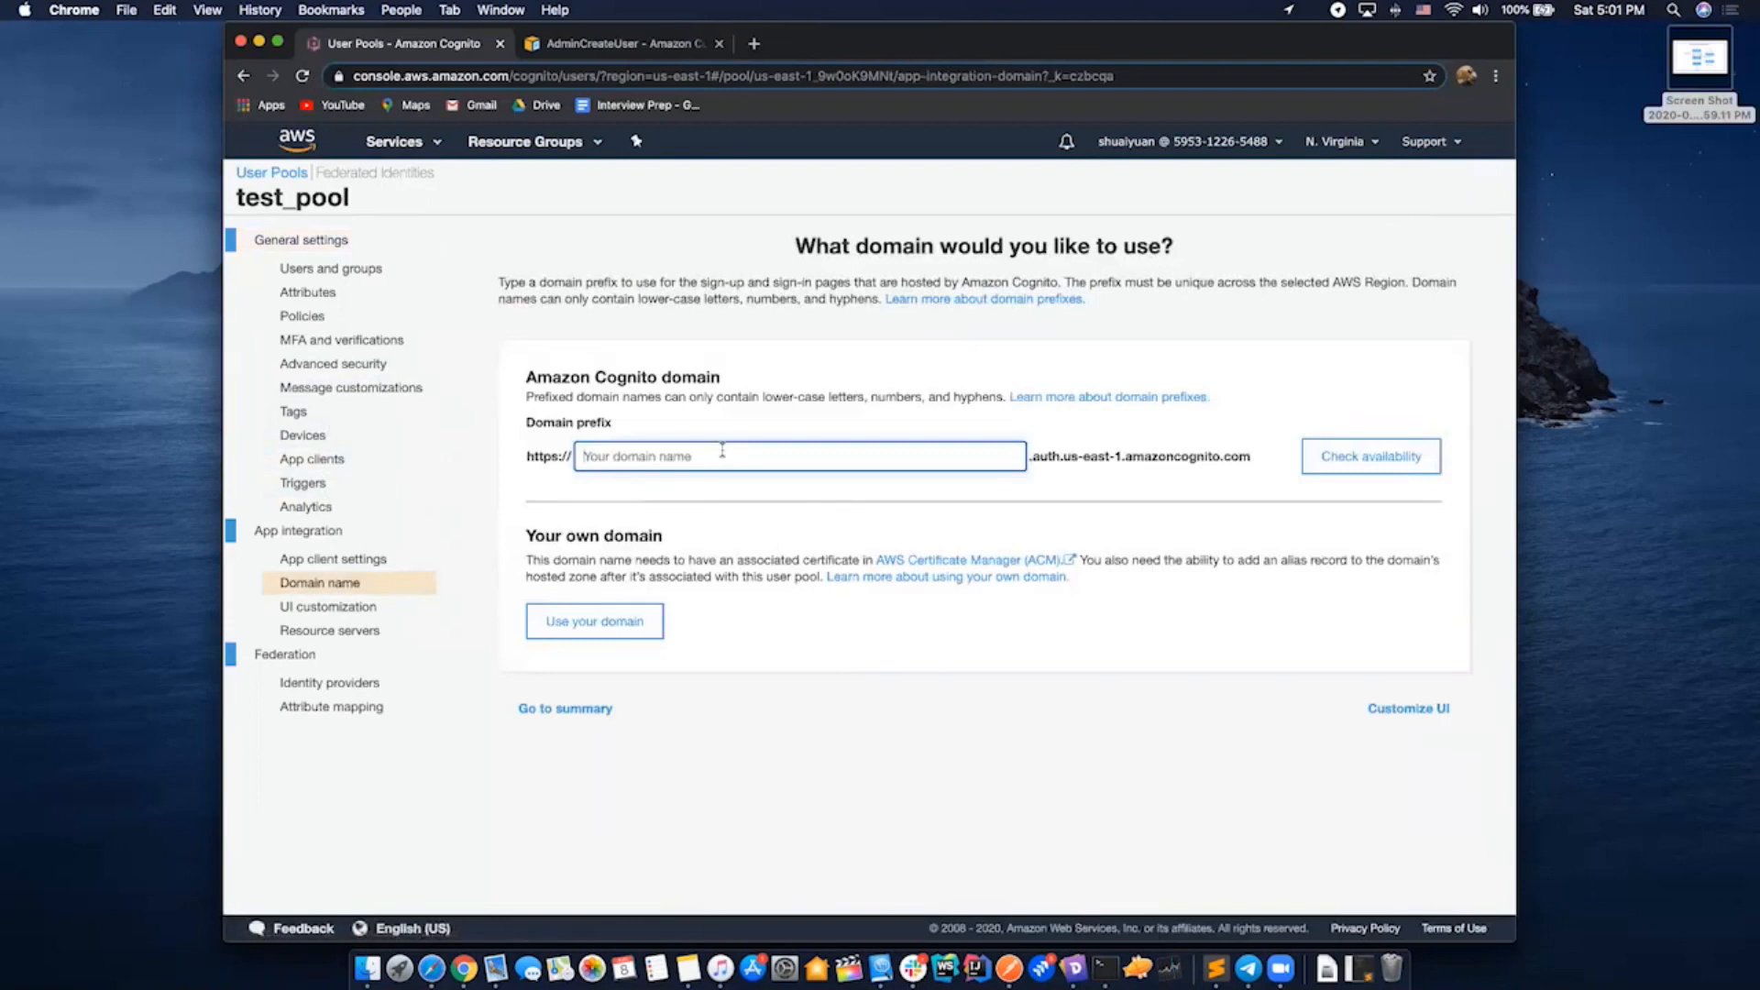
{"action": "type", "text": "test-"}
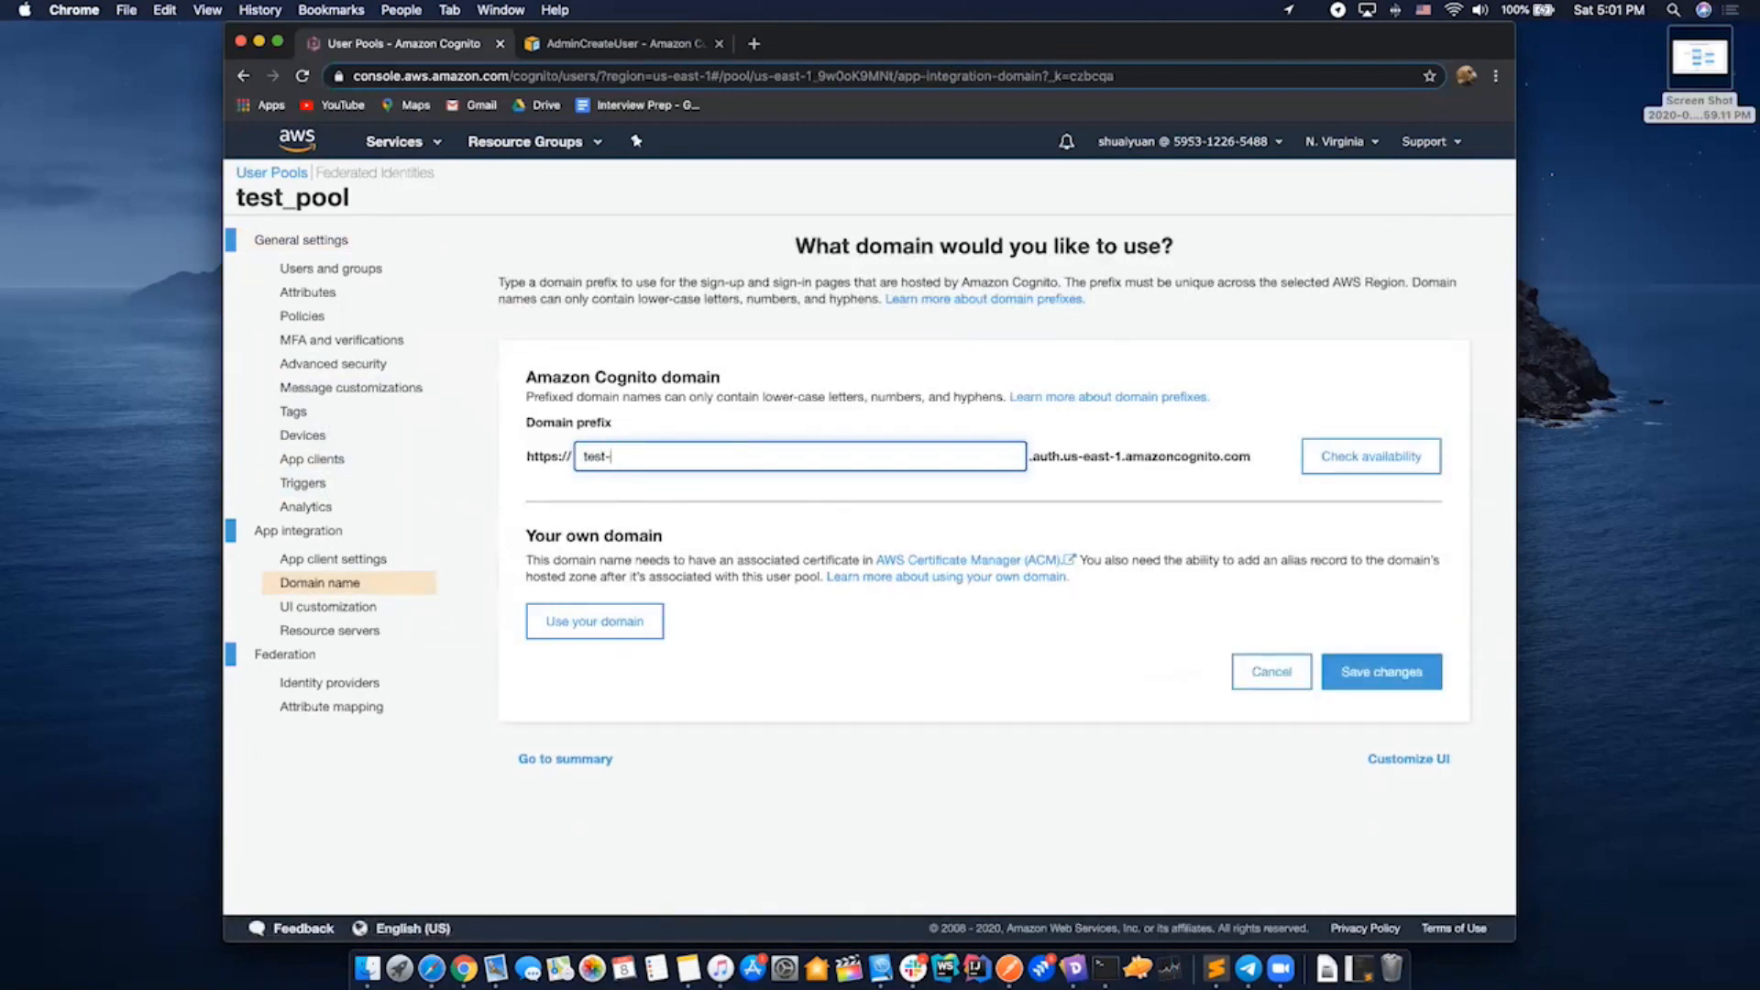
{"action": "type", "text": "ascending"}
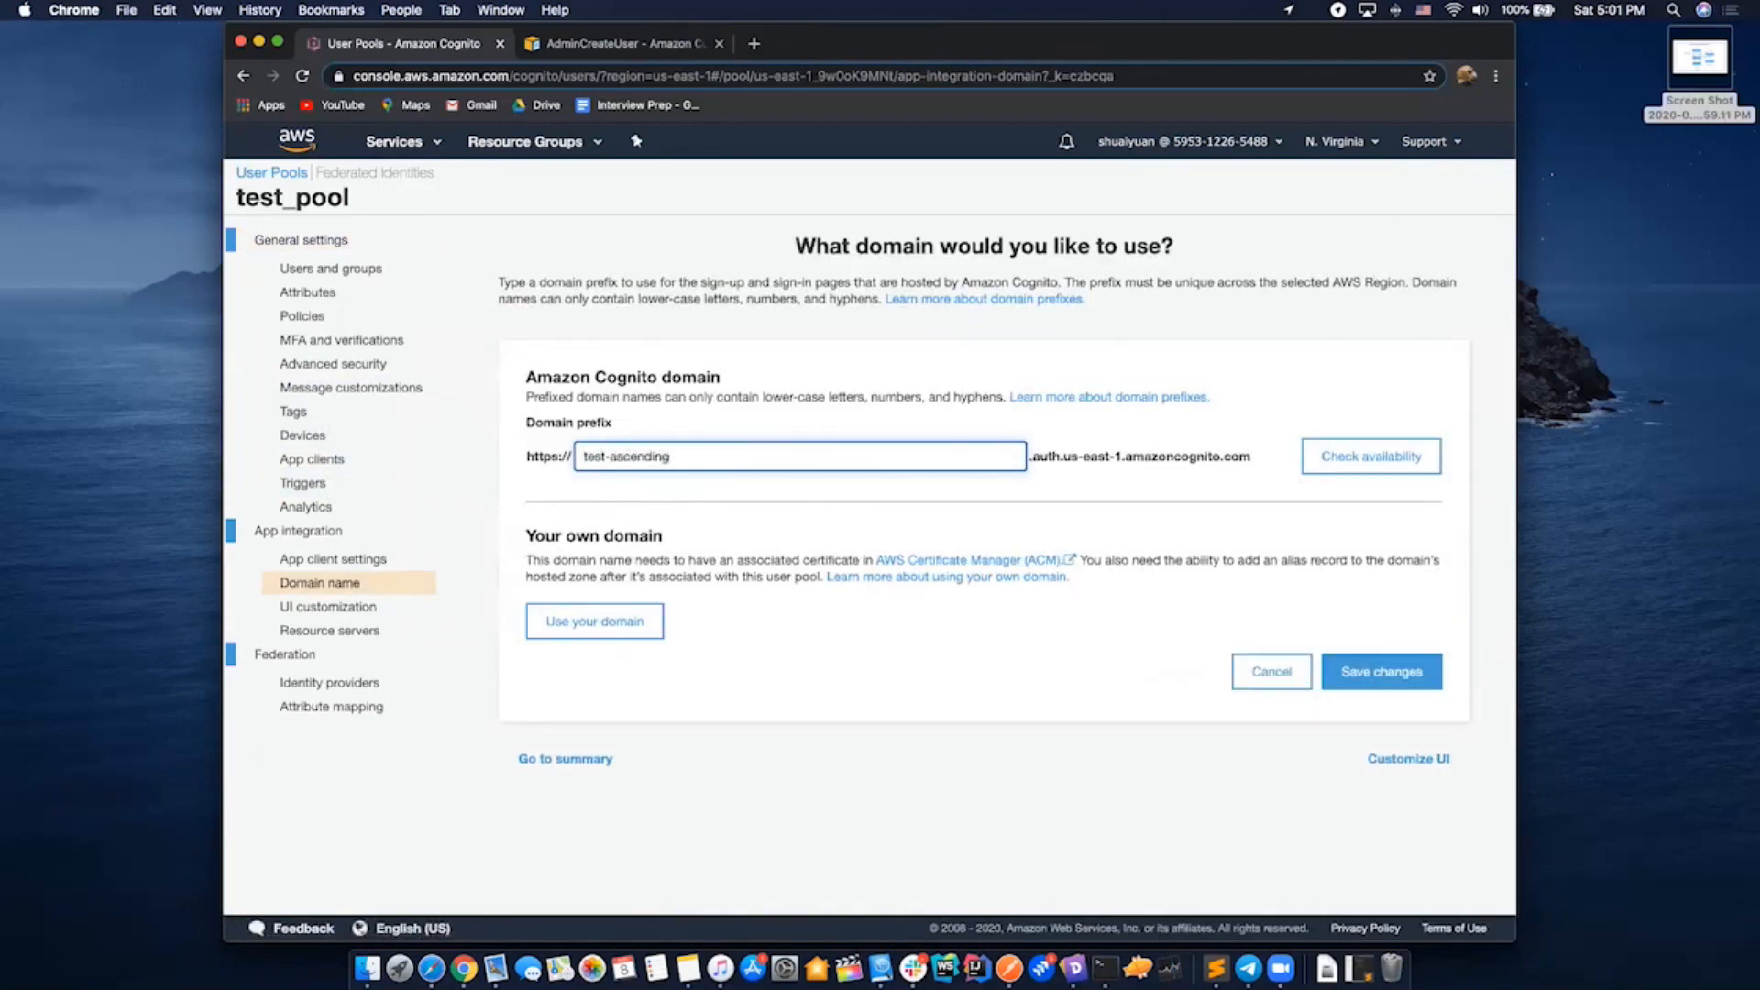
{"action": "type", "text": "-cog"}
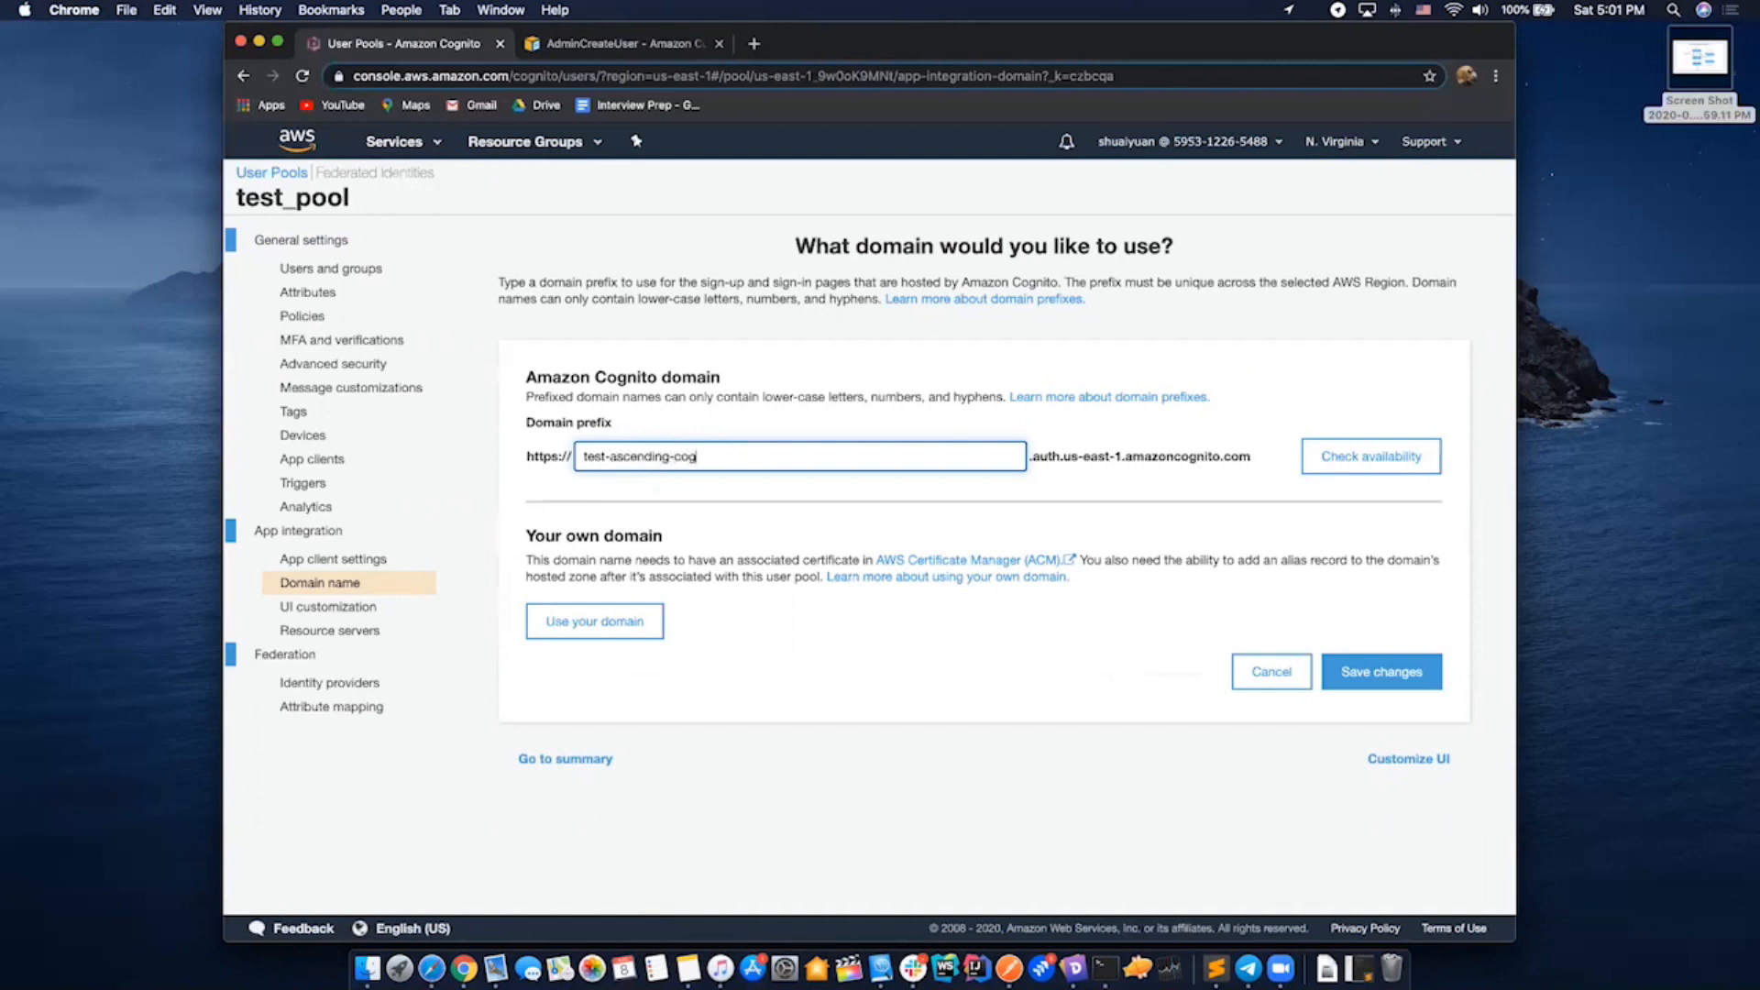
{"action": "left_click", "coordinate": [1370, 457]}
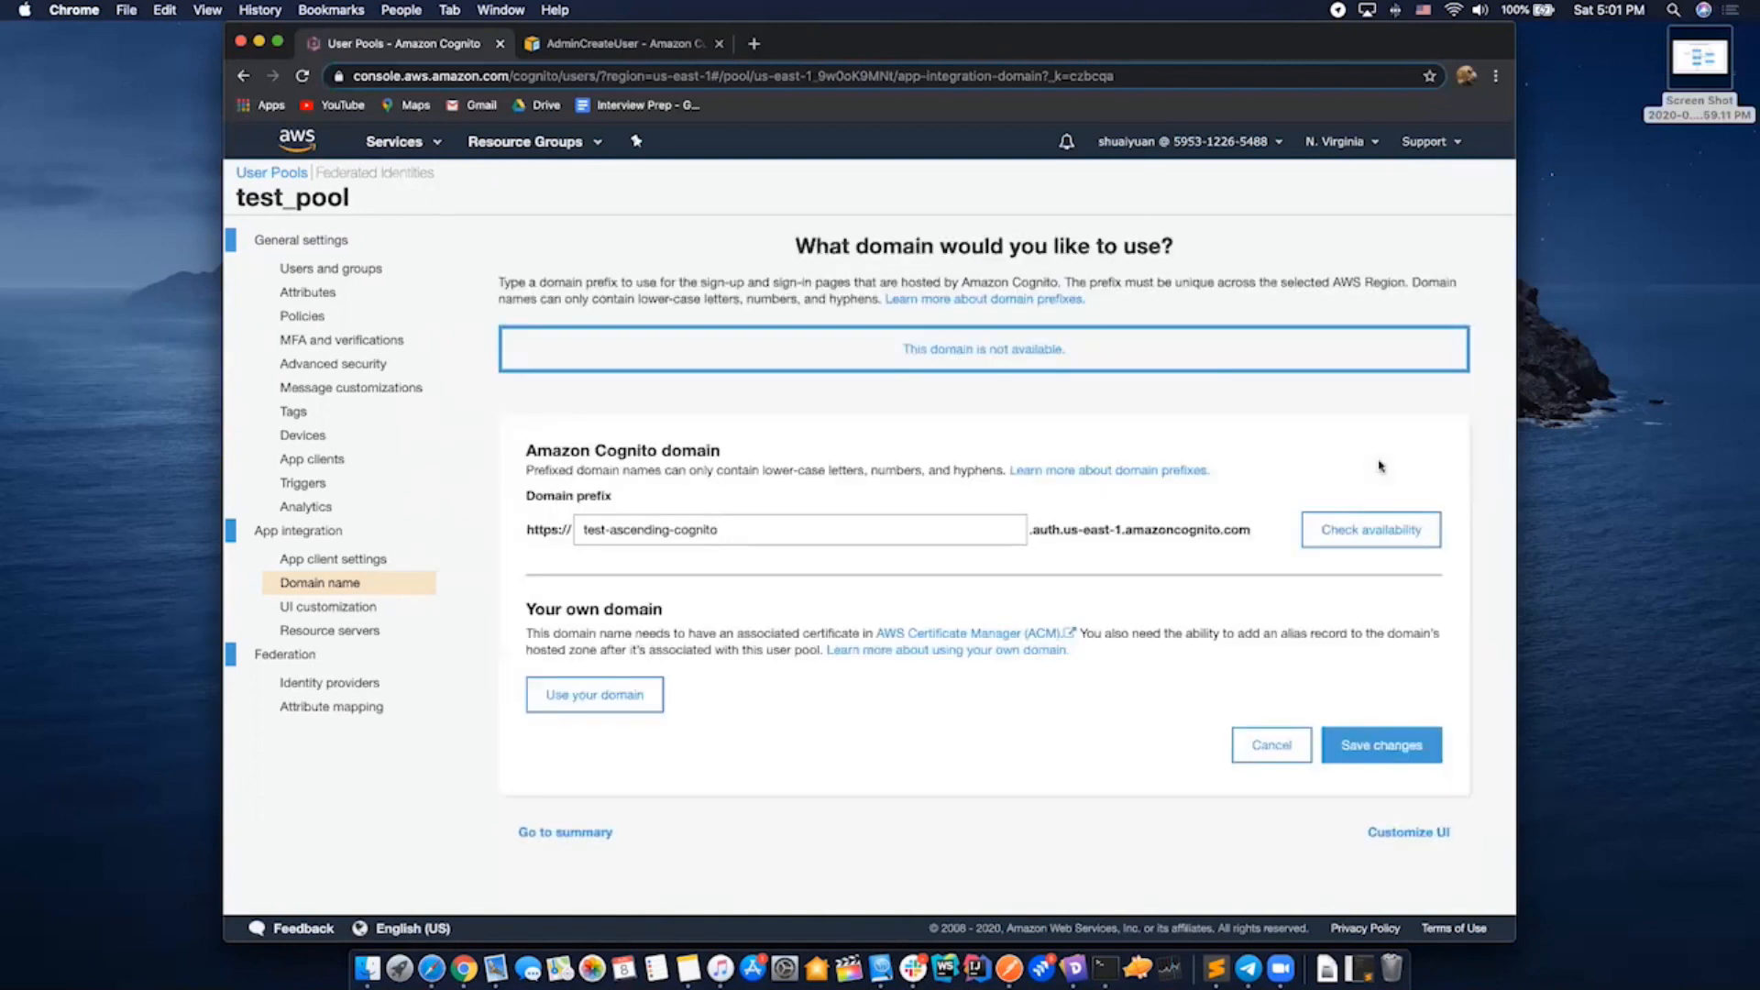
{"action": "mouse_move", "coordinate": [952, 556]}
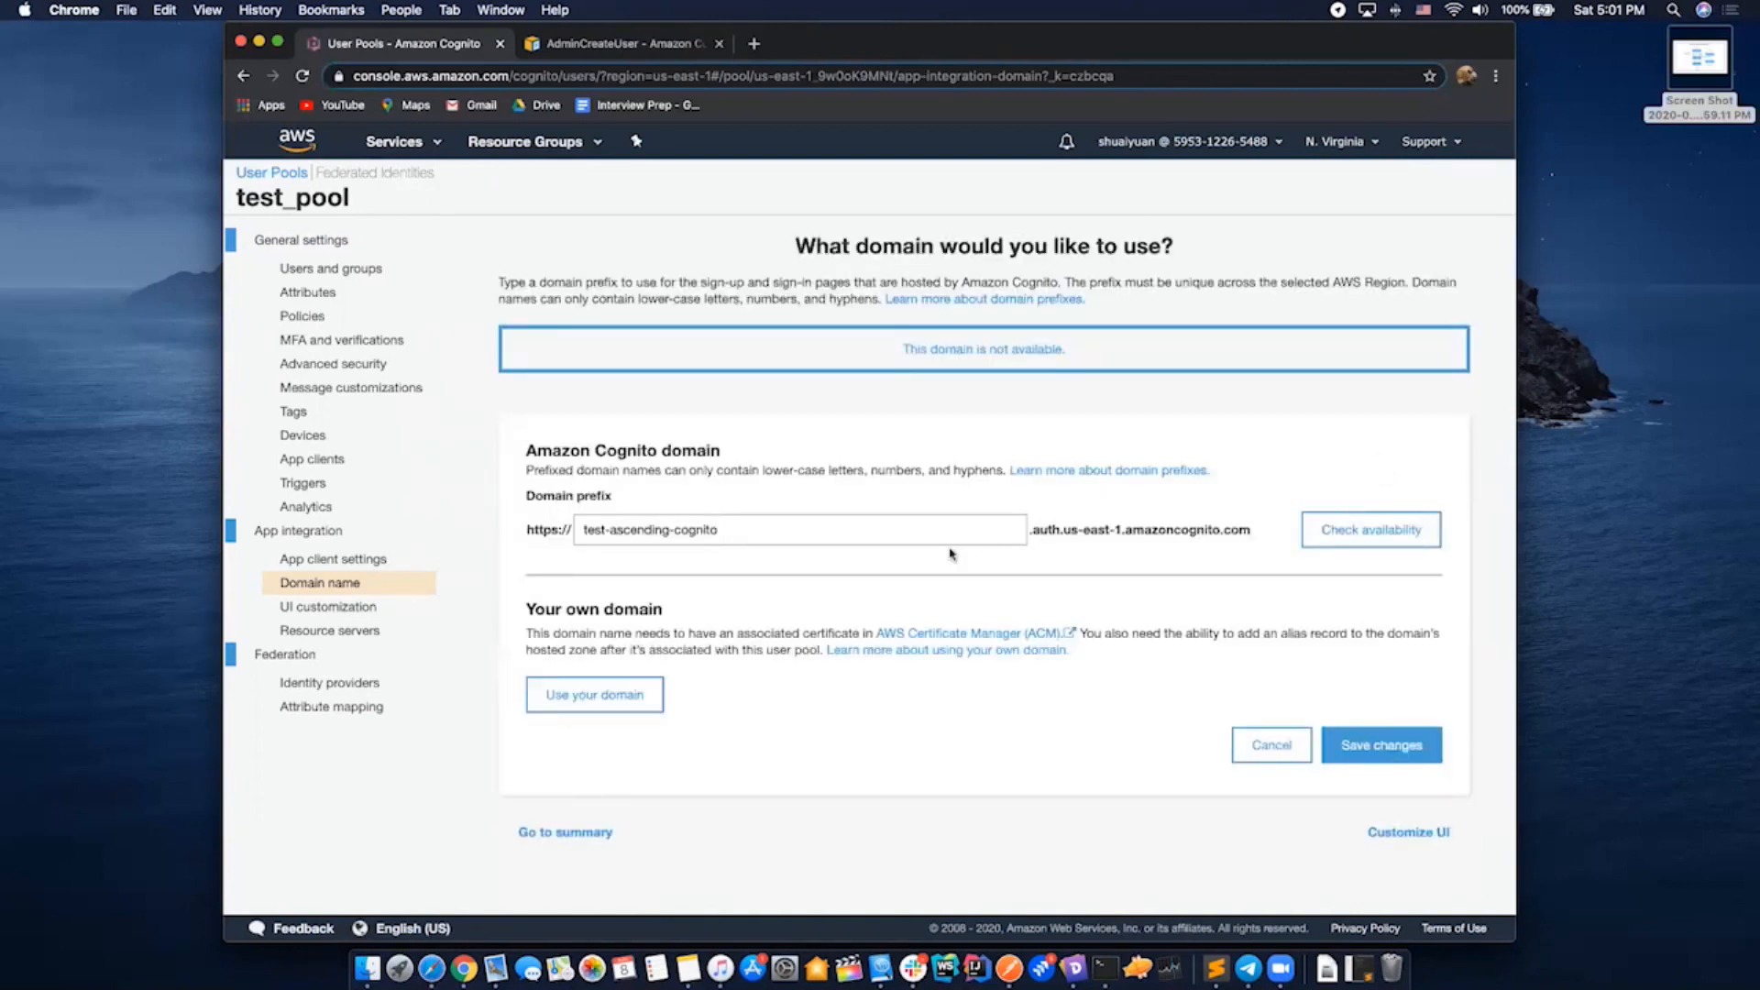
Change the prefix to test-ascending-2, confirm it is available and save the domain
{"action": "left_click", "coordinate": [800, 528]}
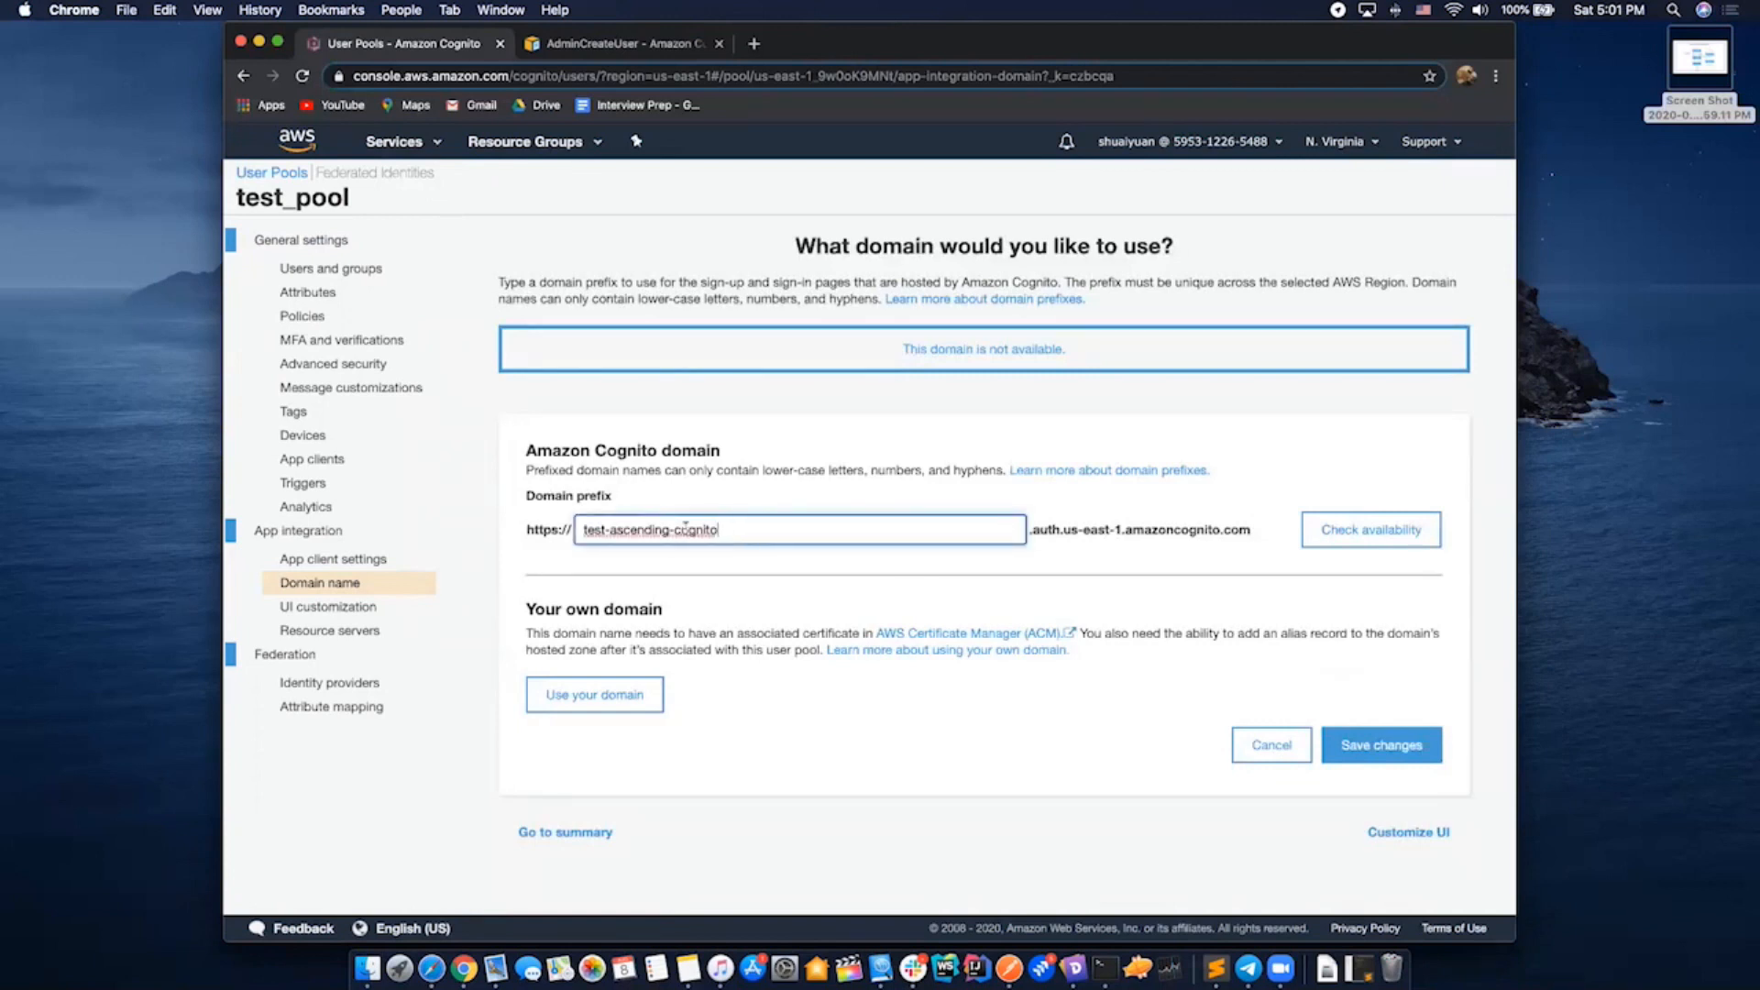
{"action": "type", "text": "2"}
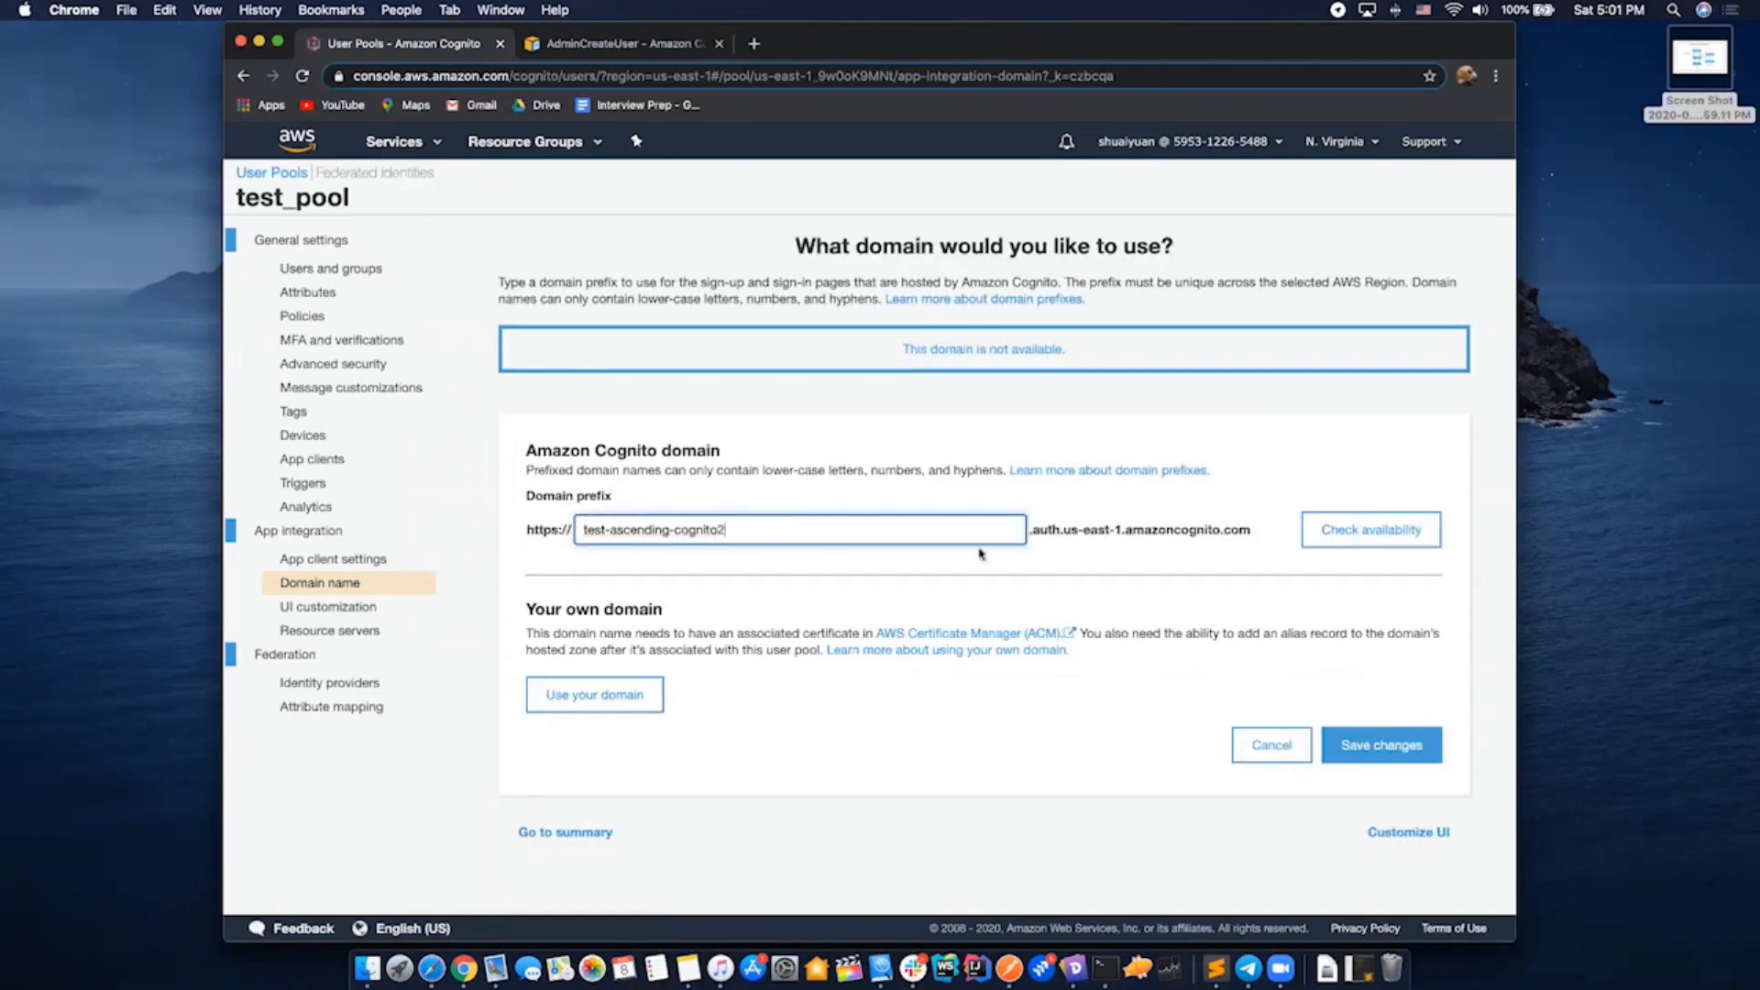
{"action": "type", "text": "tes"}
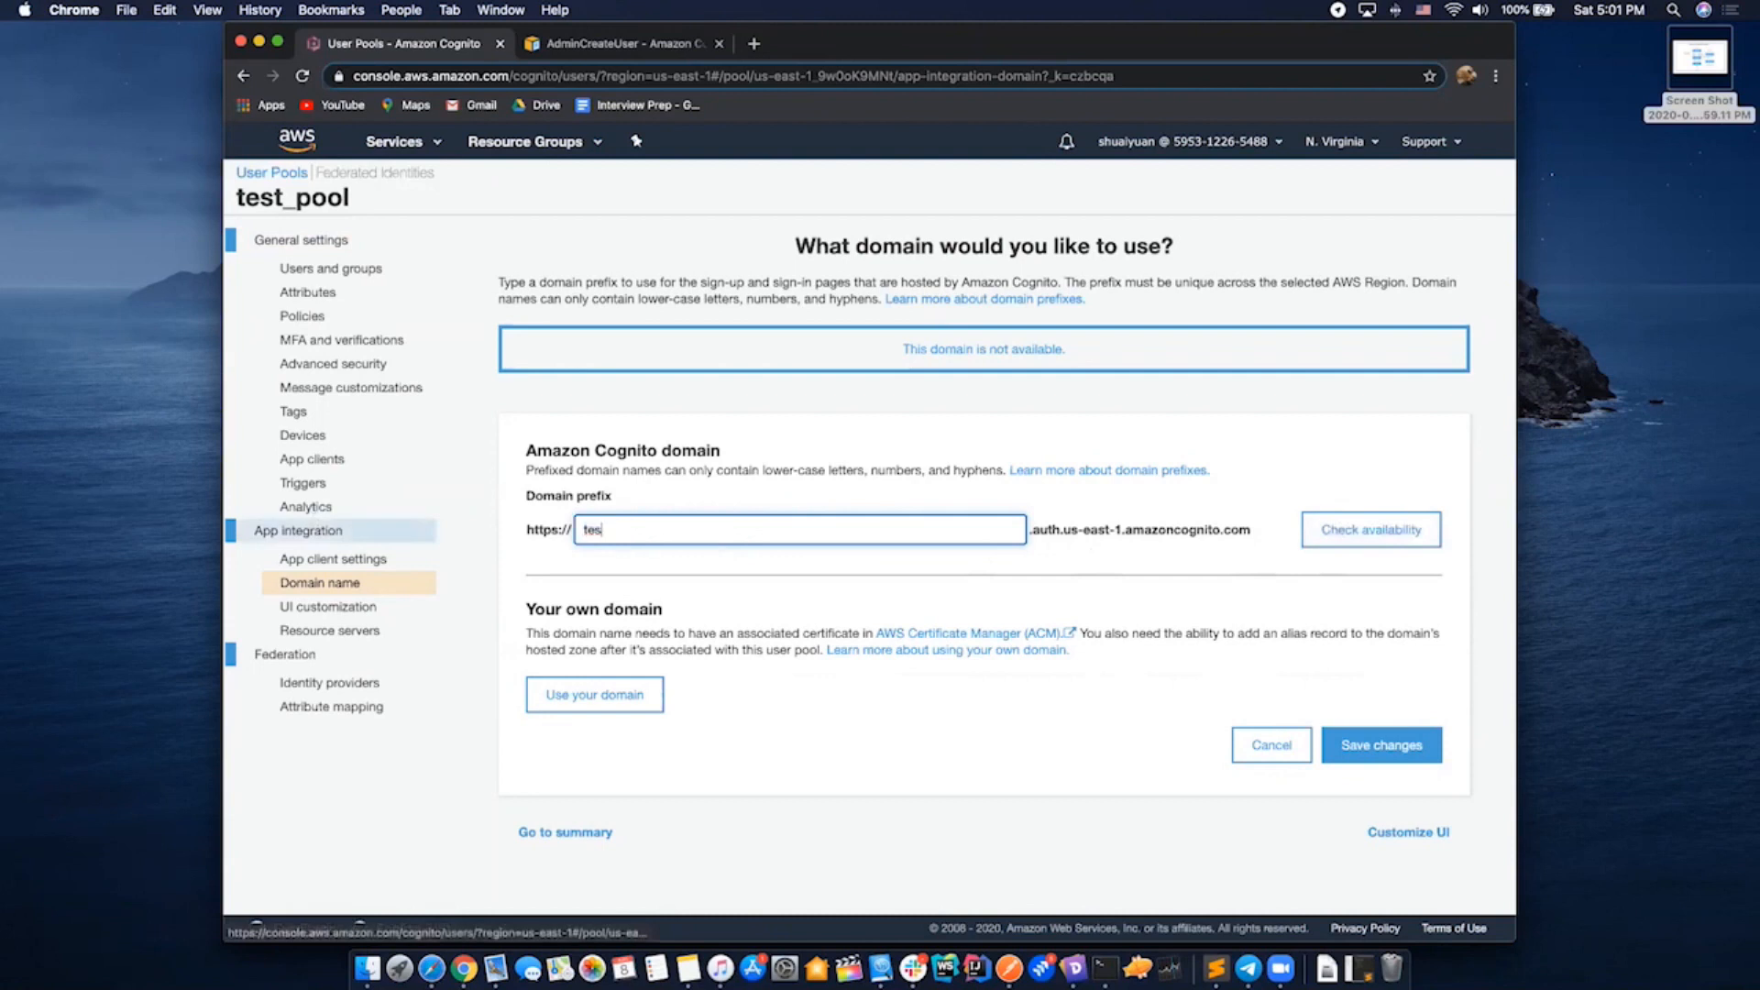
{"action": "type", "text": "test-ascending-2"}
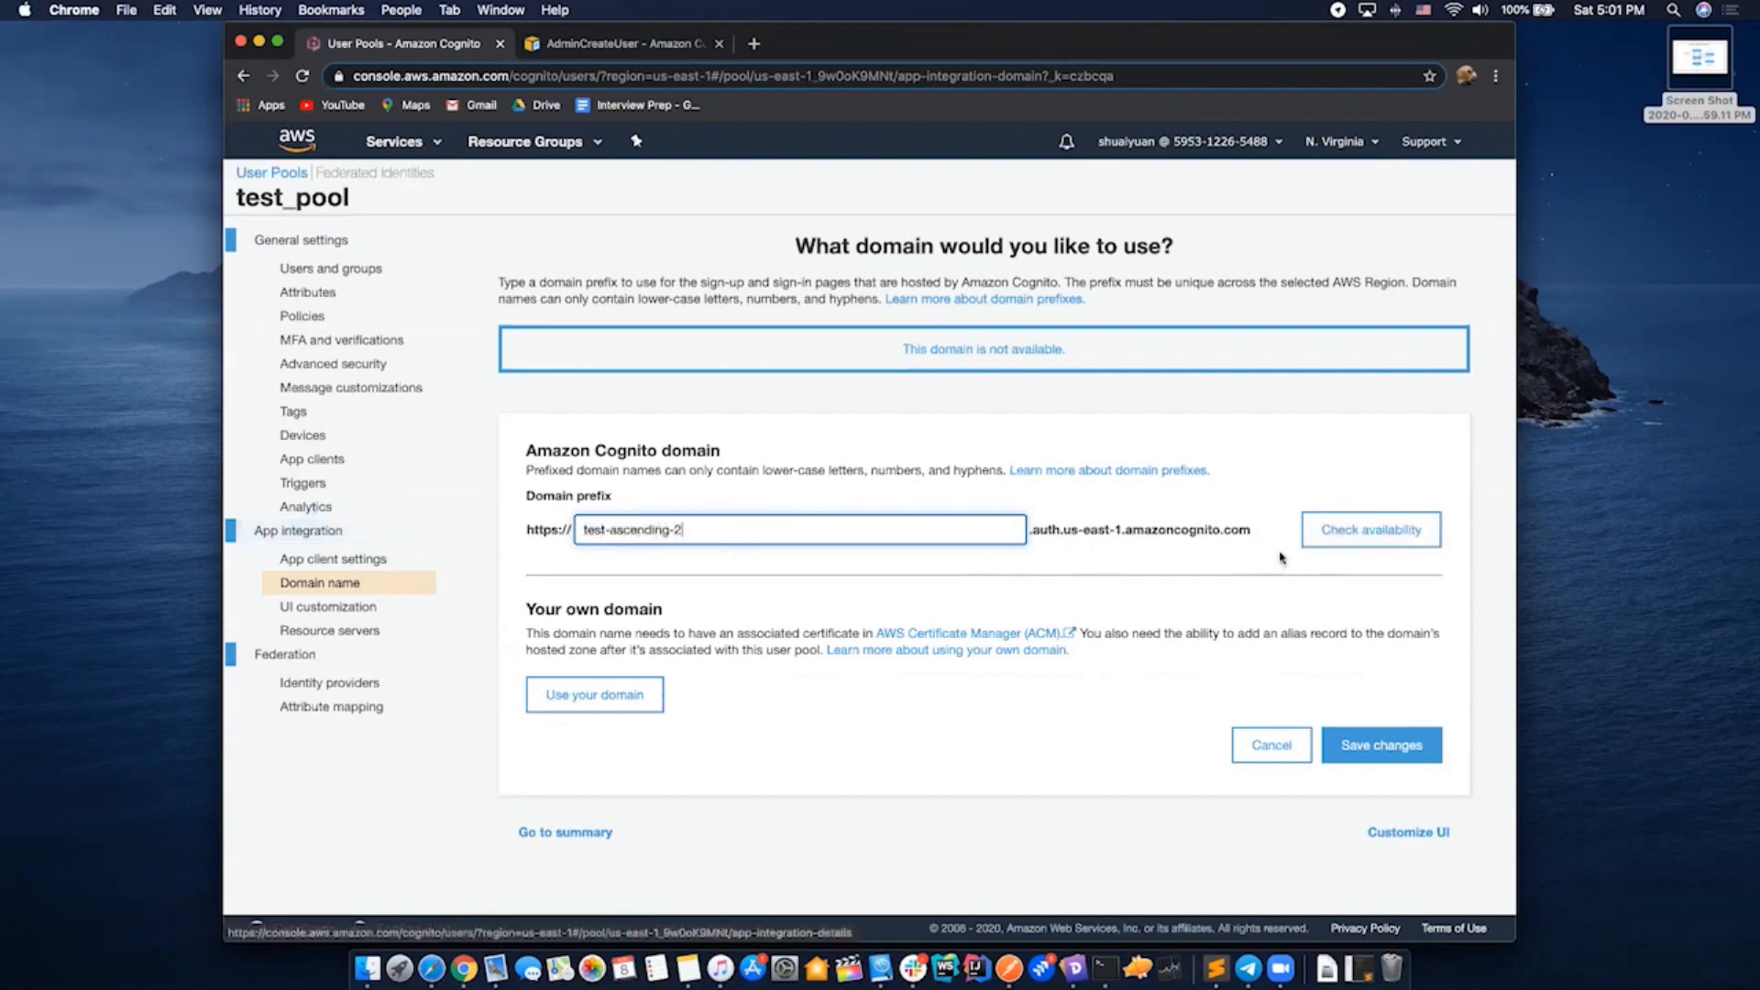
{"action": "left_click", "coordinate": [1370, 530]}
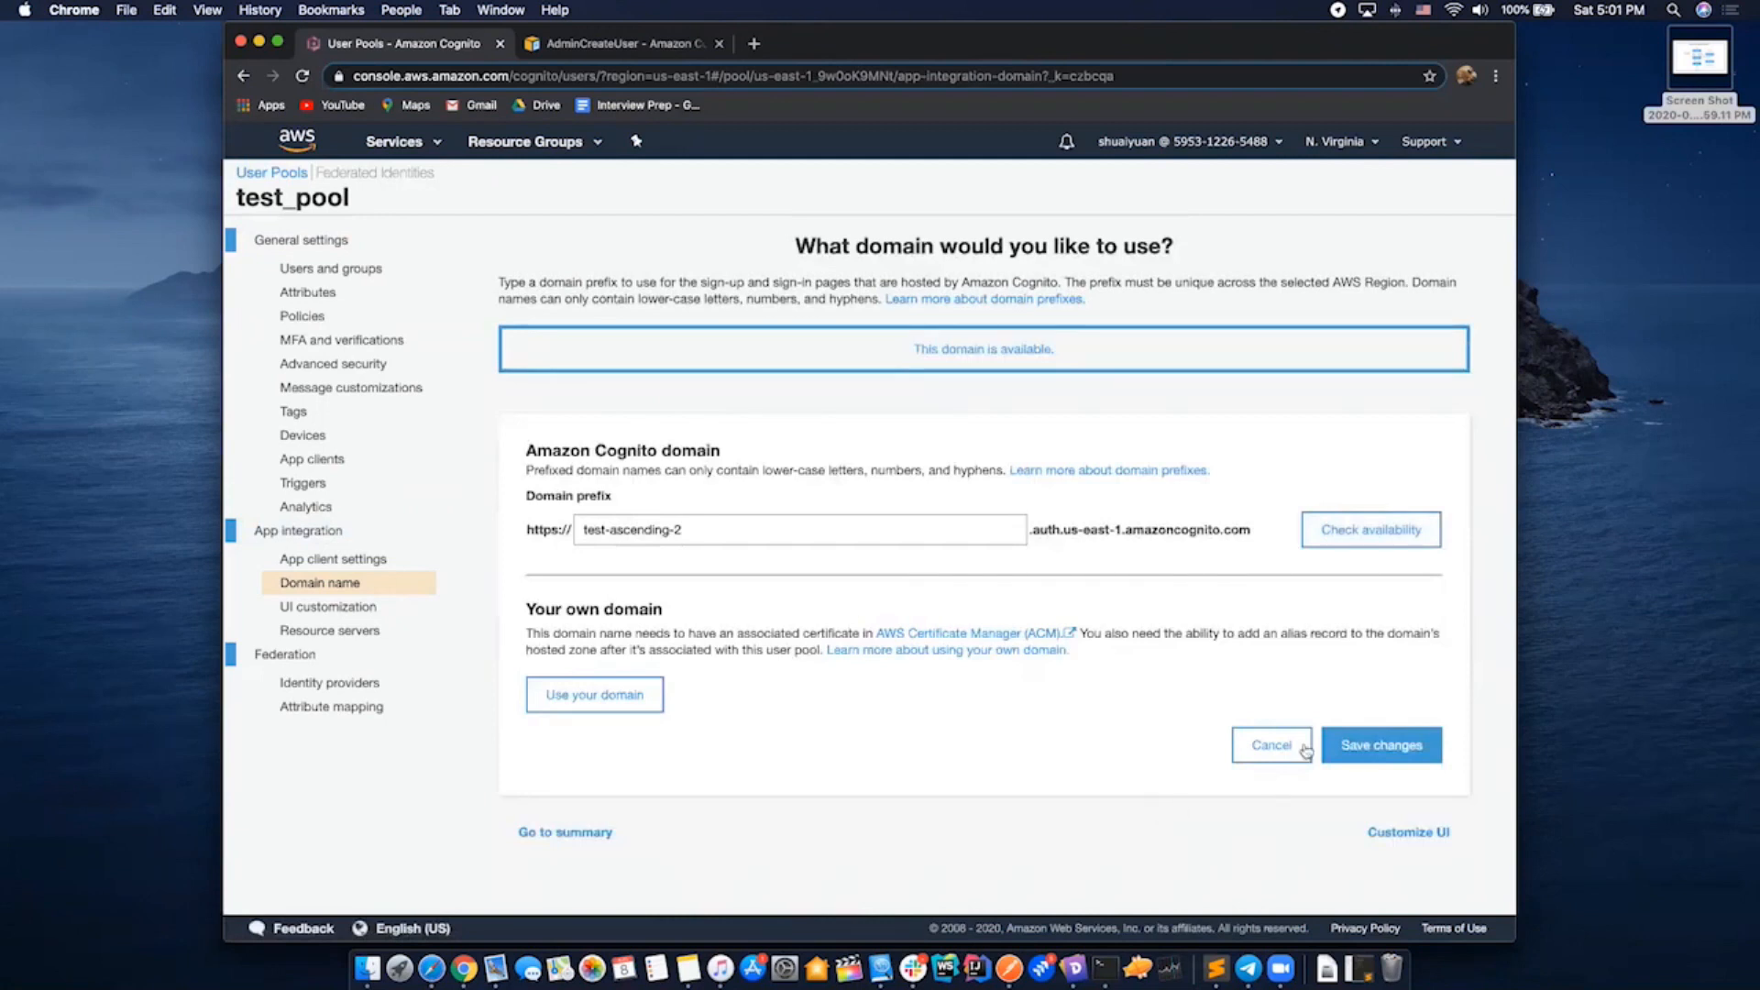
{"action": "left_click", "coordinate": [1379, 744]}
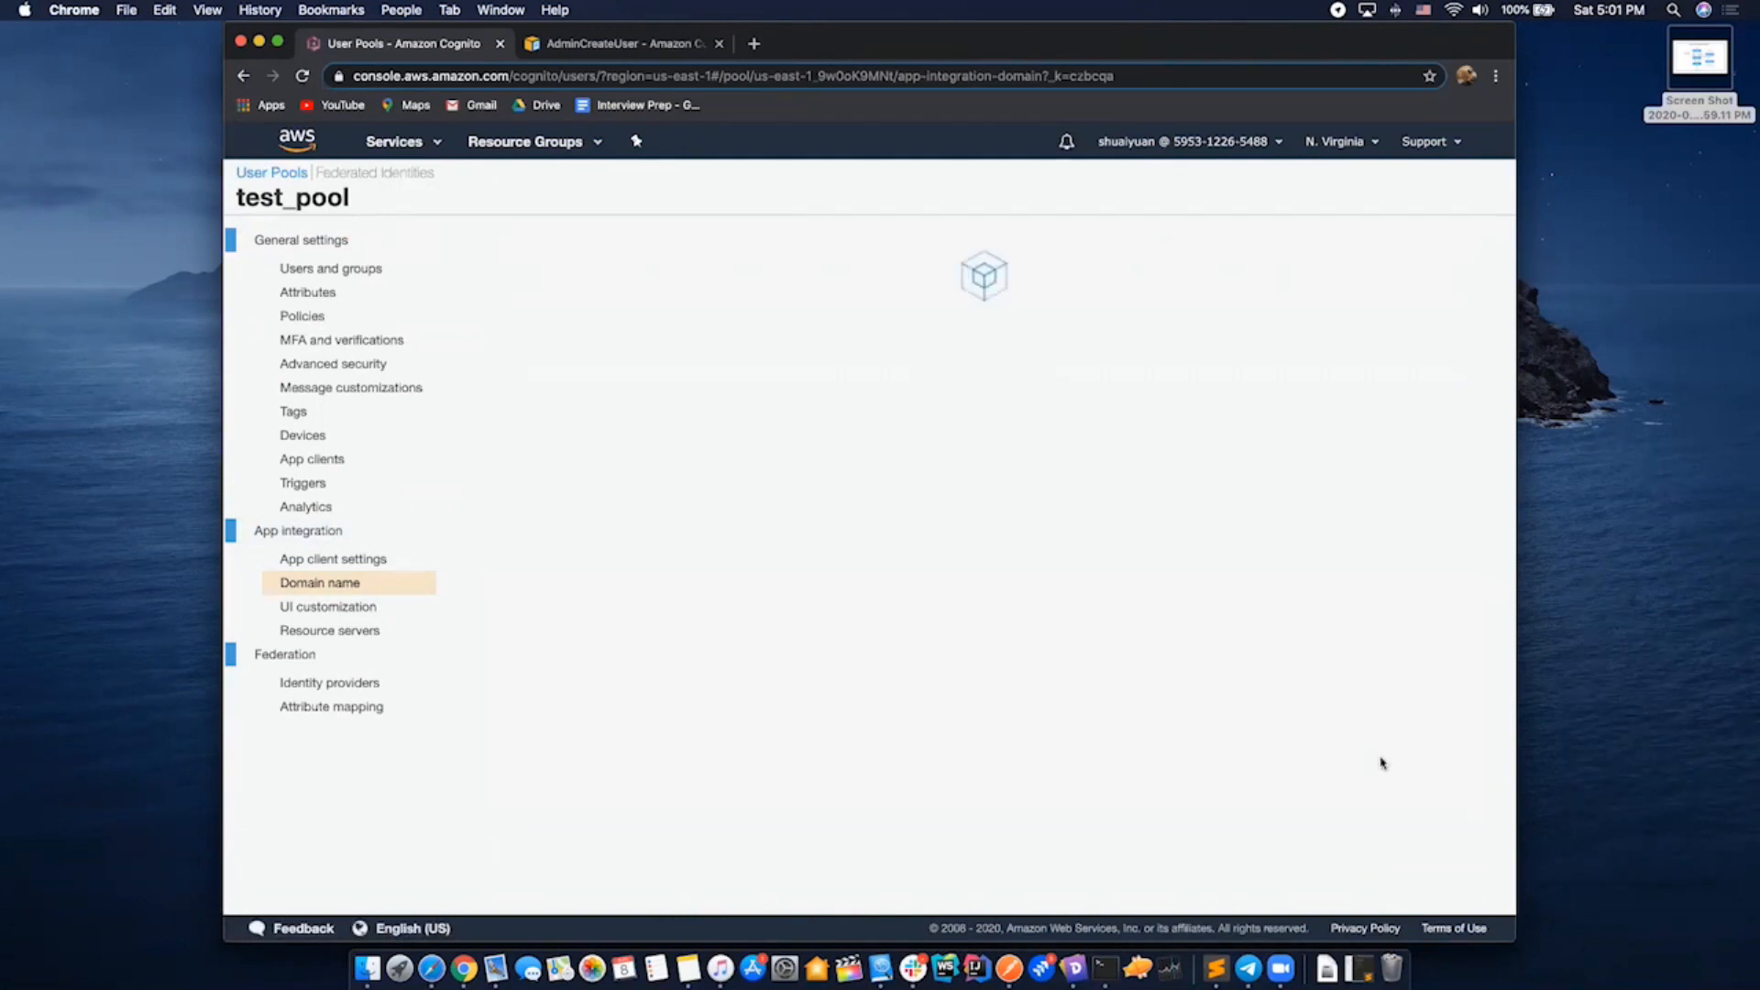
{"action": "left_click", "coordinate": [319, 583]}
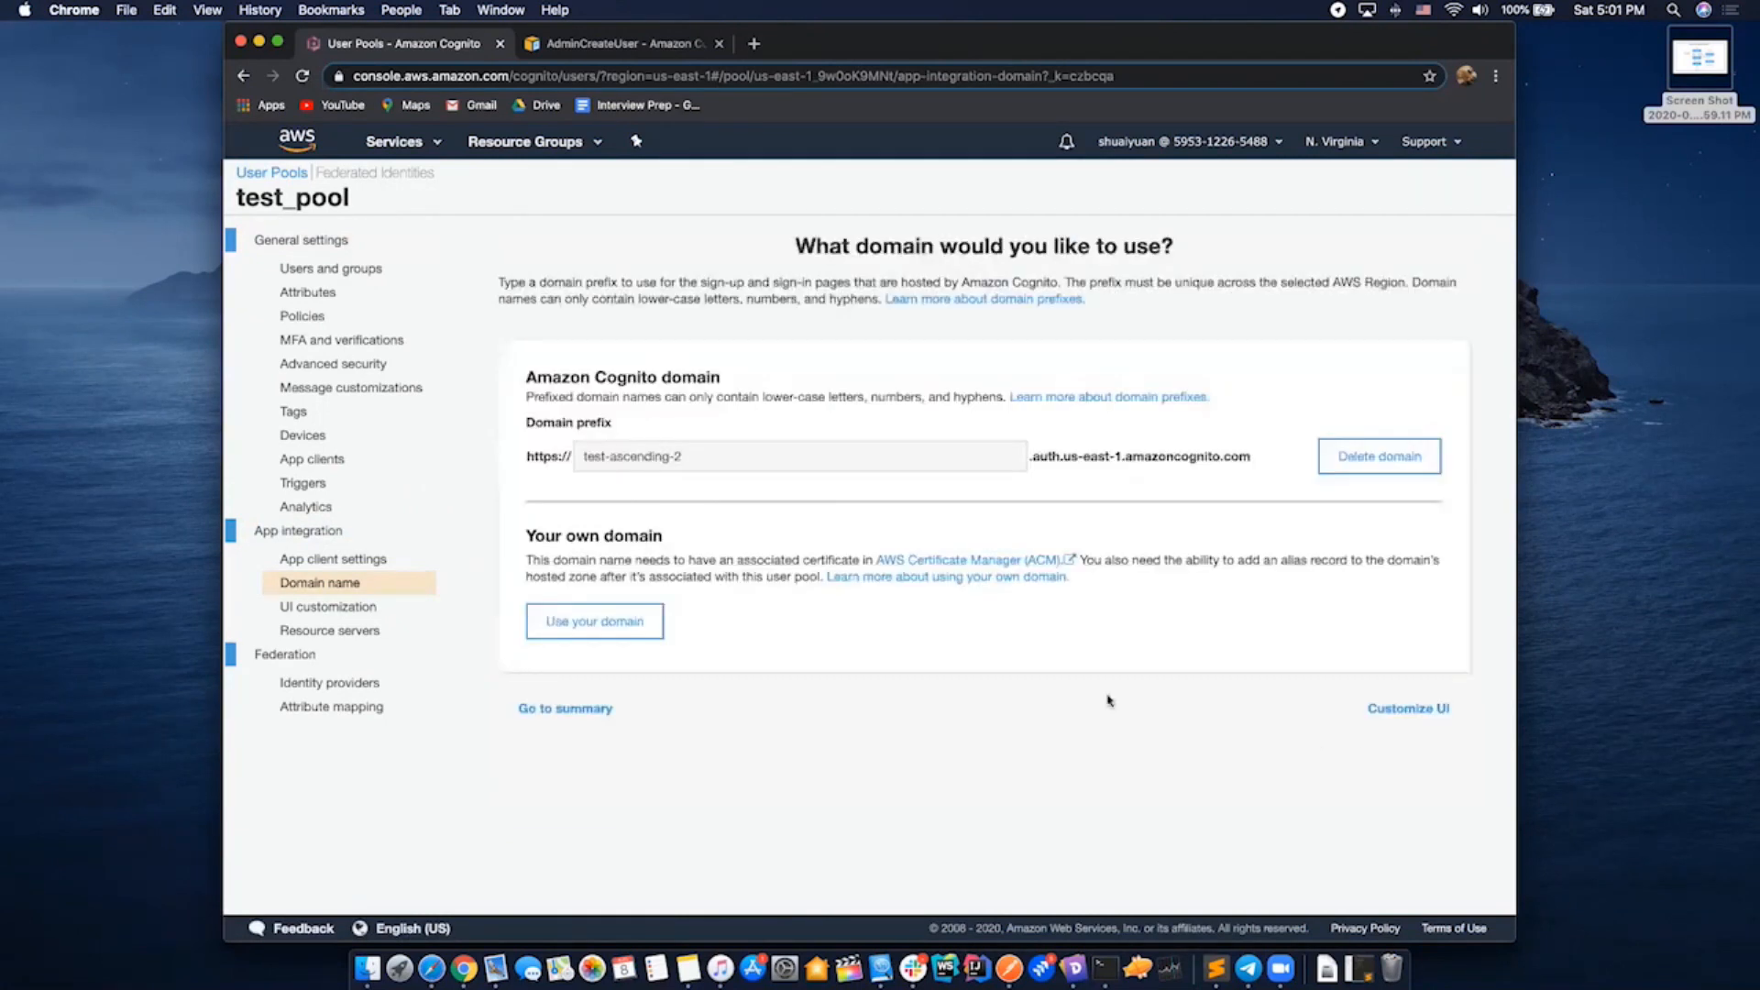
{"action": "mouse_move", "coordinate": [346, 449]}
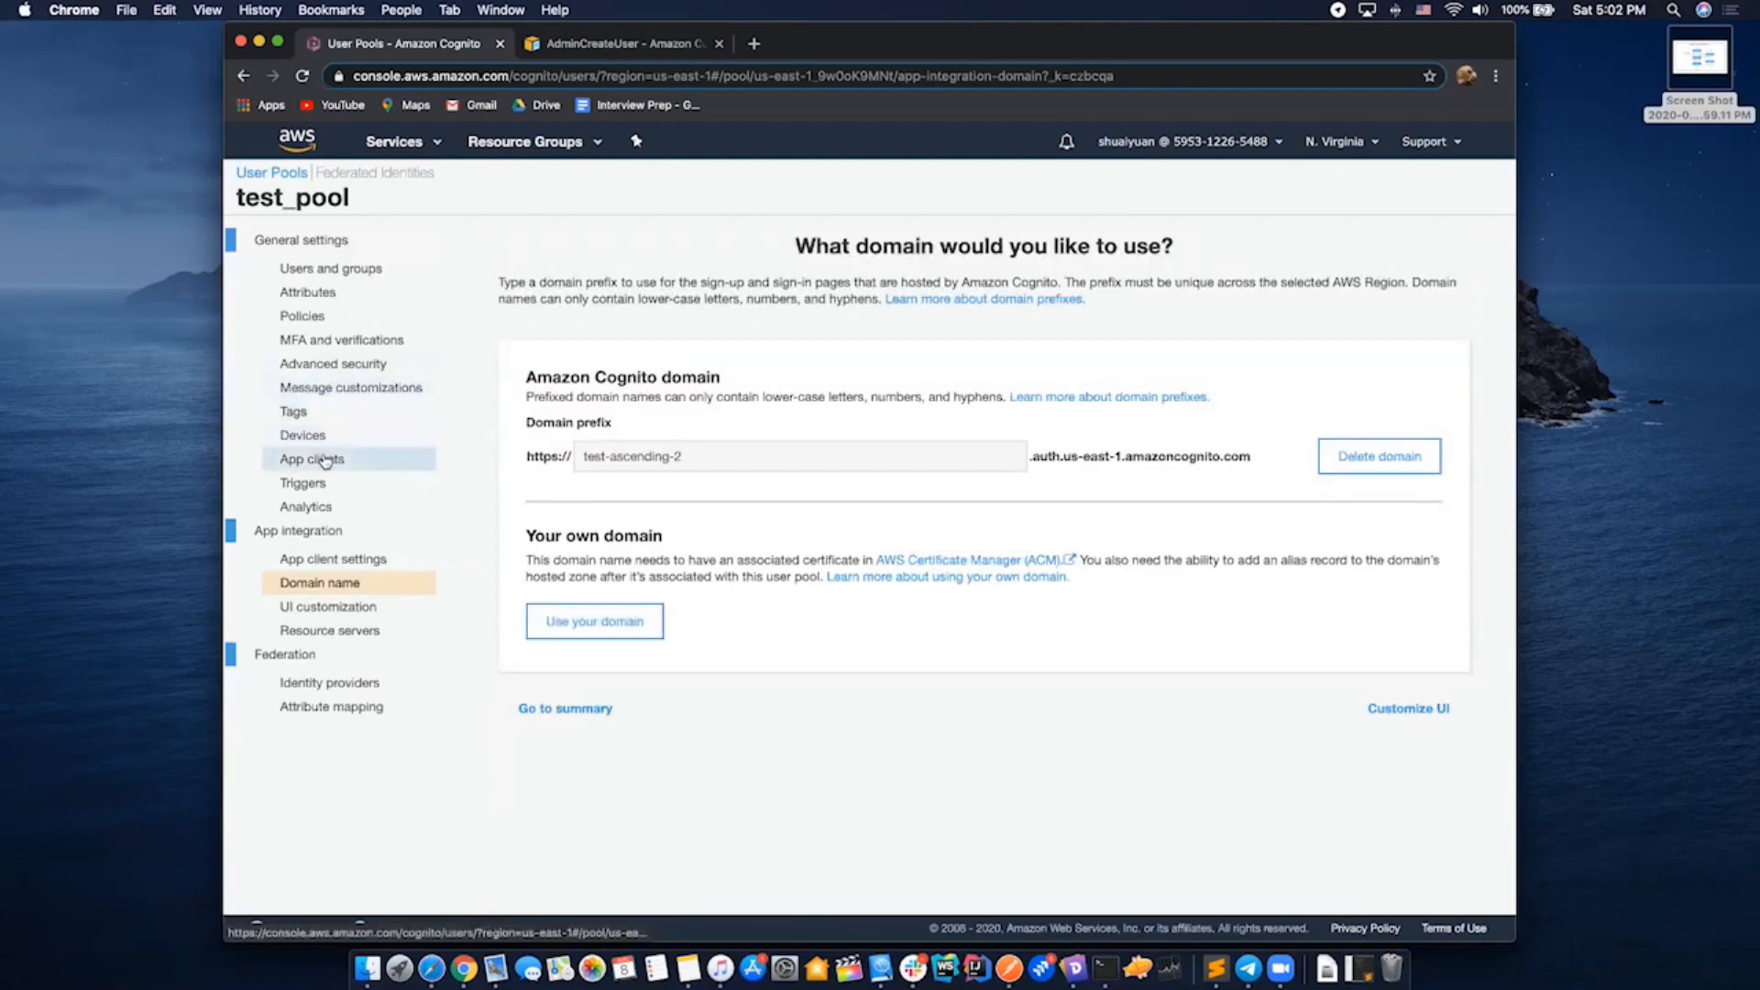
Add an app client named test_app to the pool and create it
{"action": "left_click", "coordinate": [311, 459]}
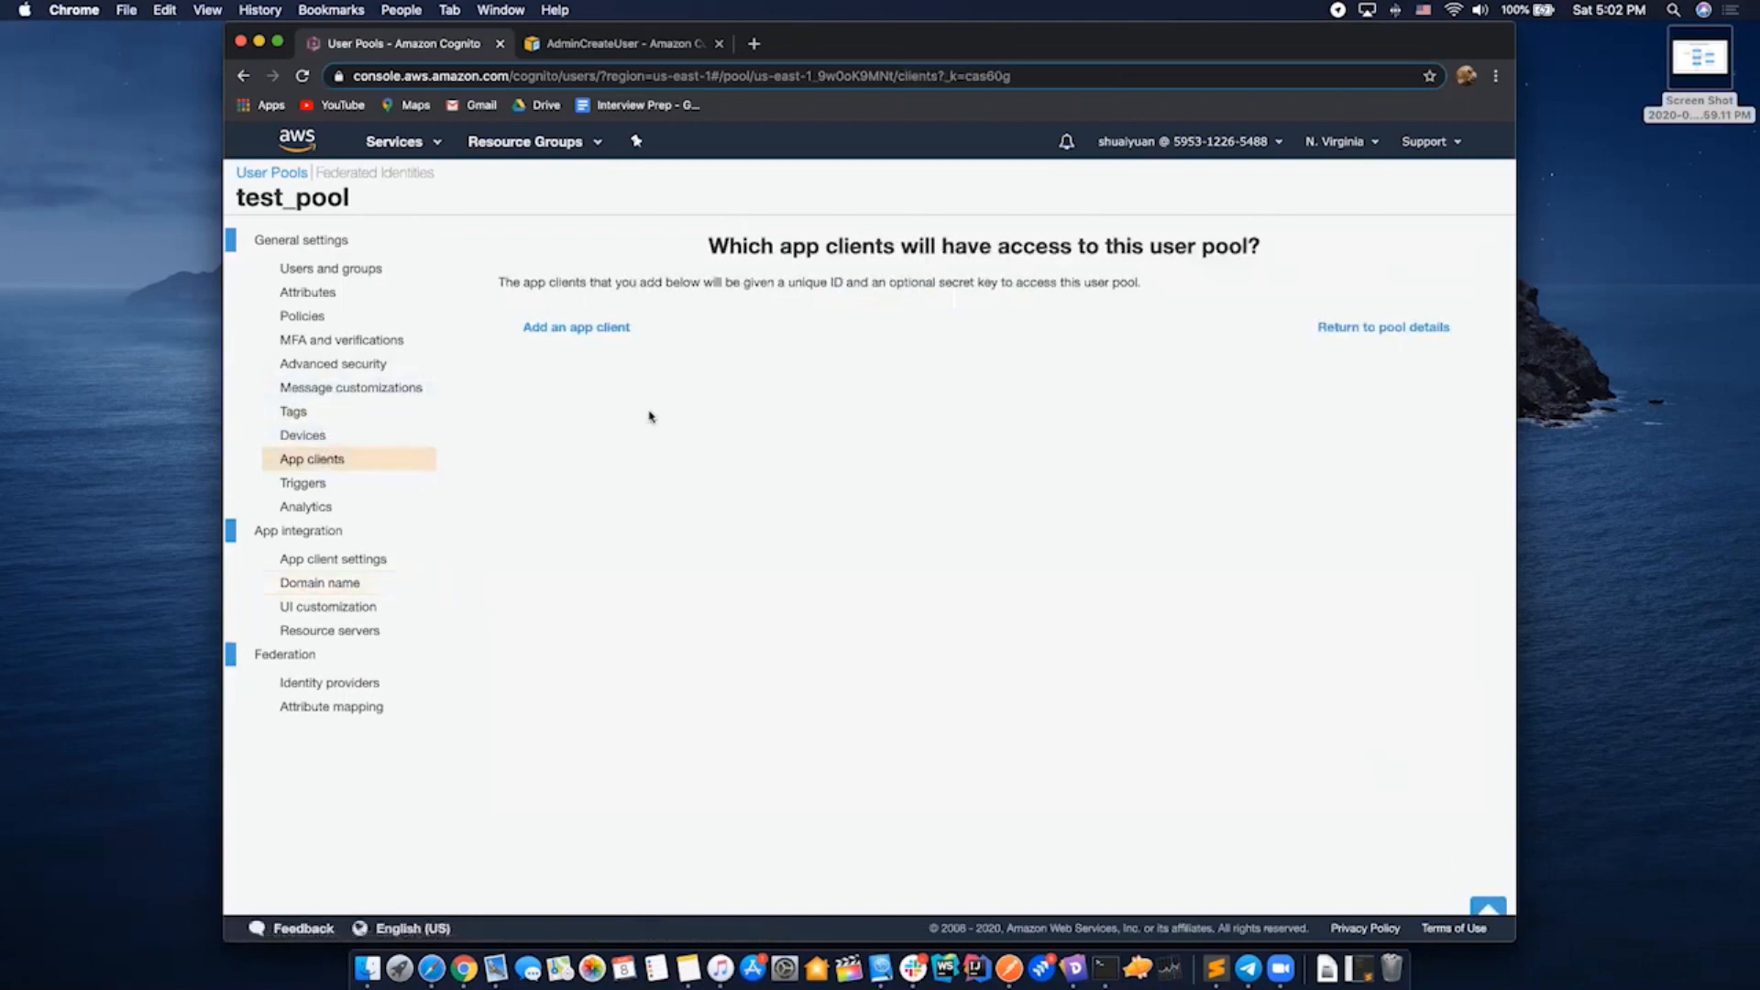
{"action": "left_click", "coordinate": [576, 326]}
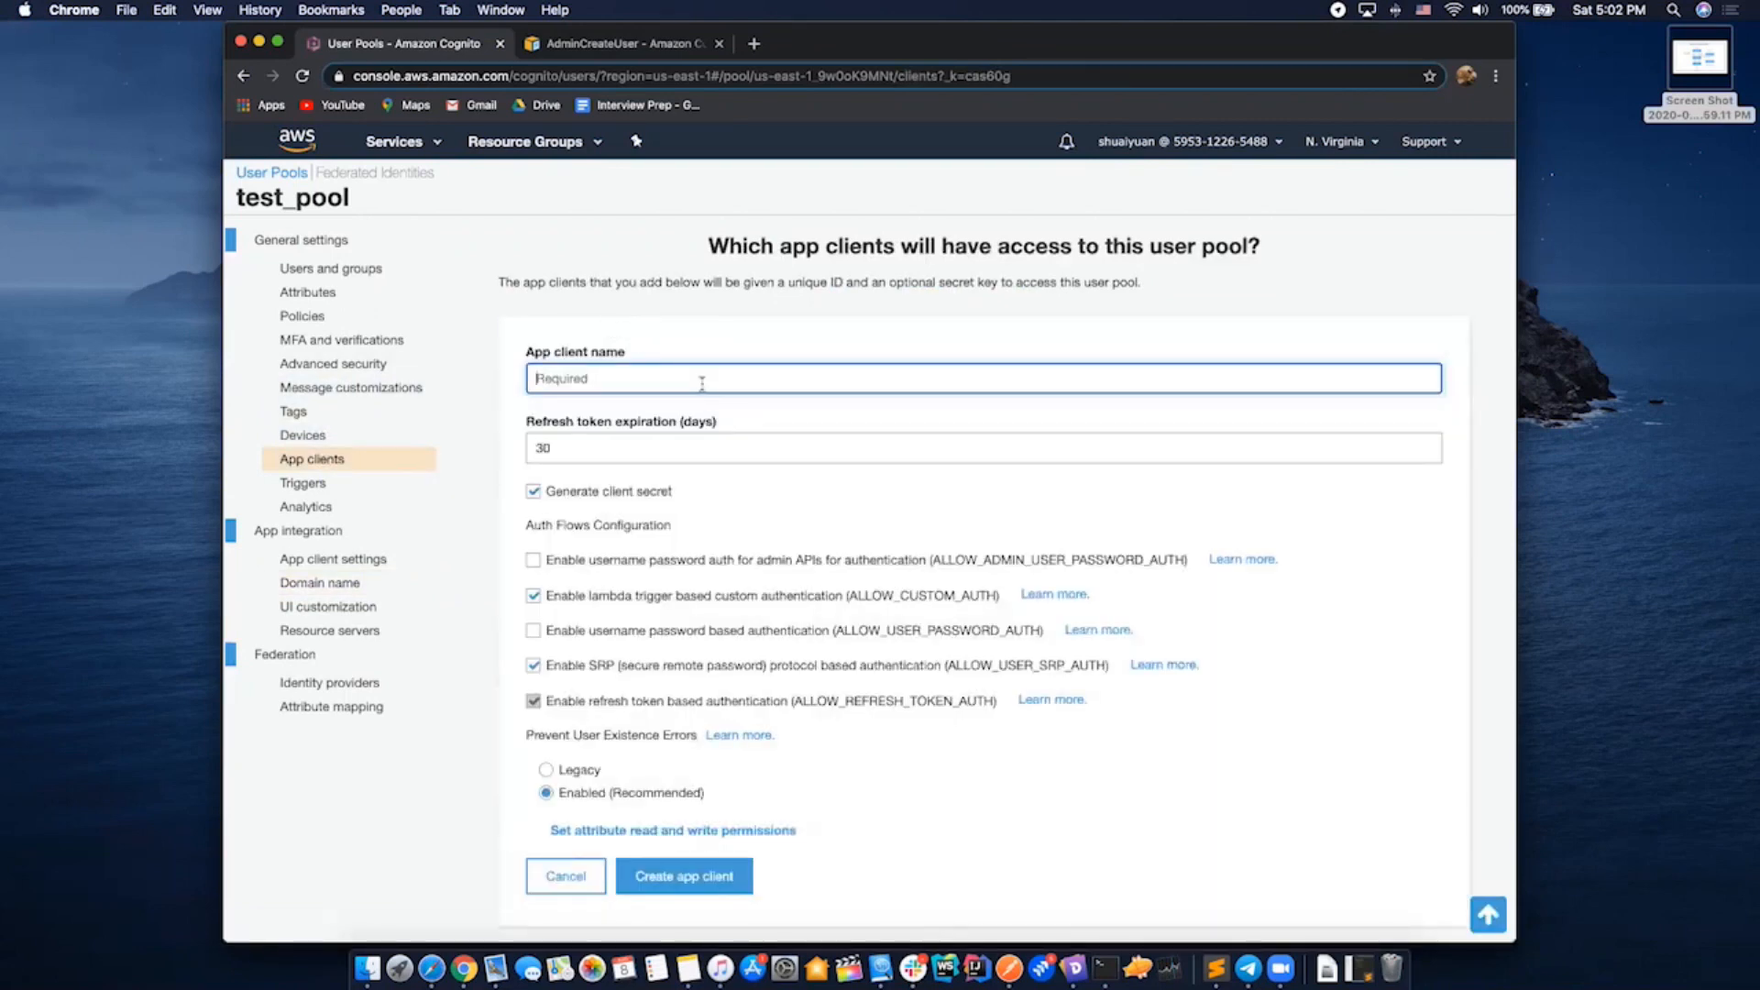
{"action": "type", "text": "test_app"}
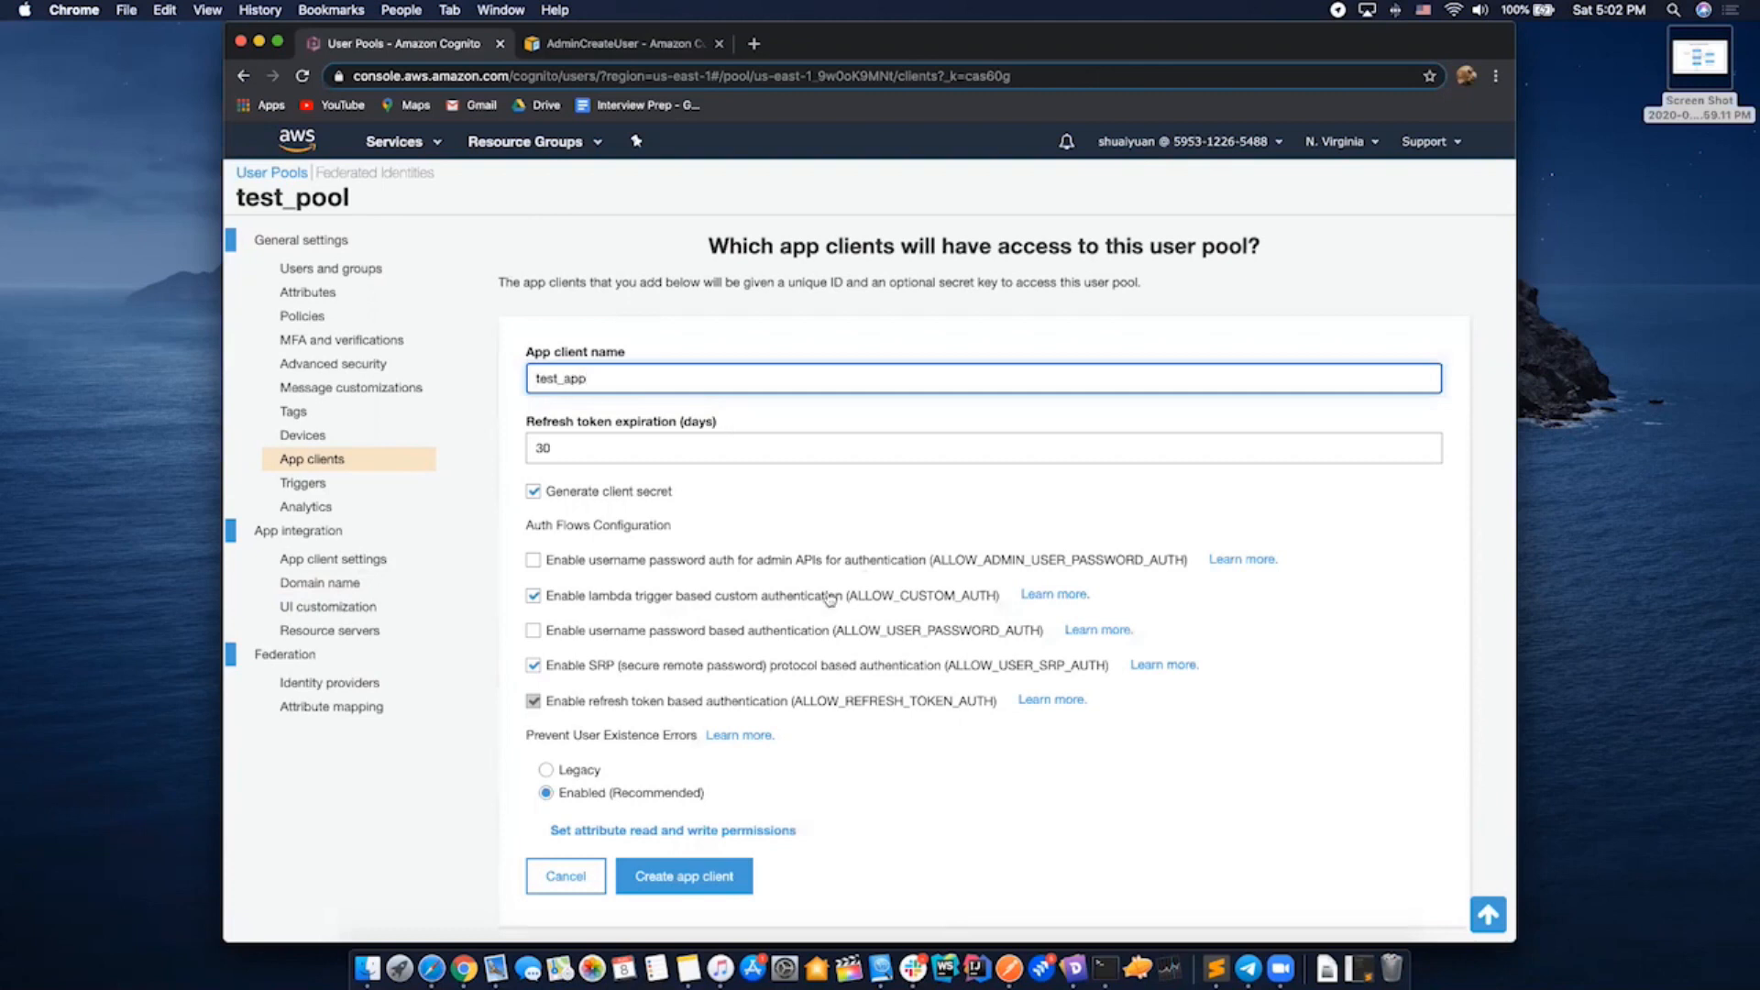
{"action": "scroll", "scroll_direction": "down", "scroll_amount": 3}
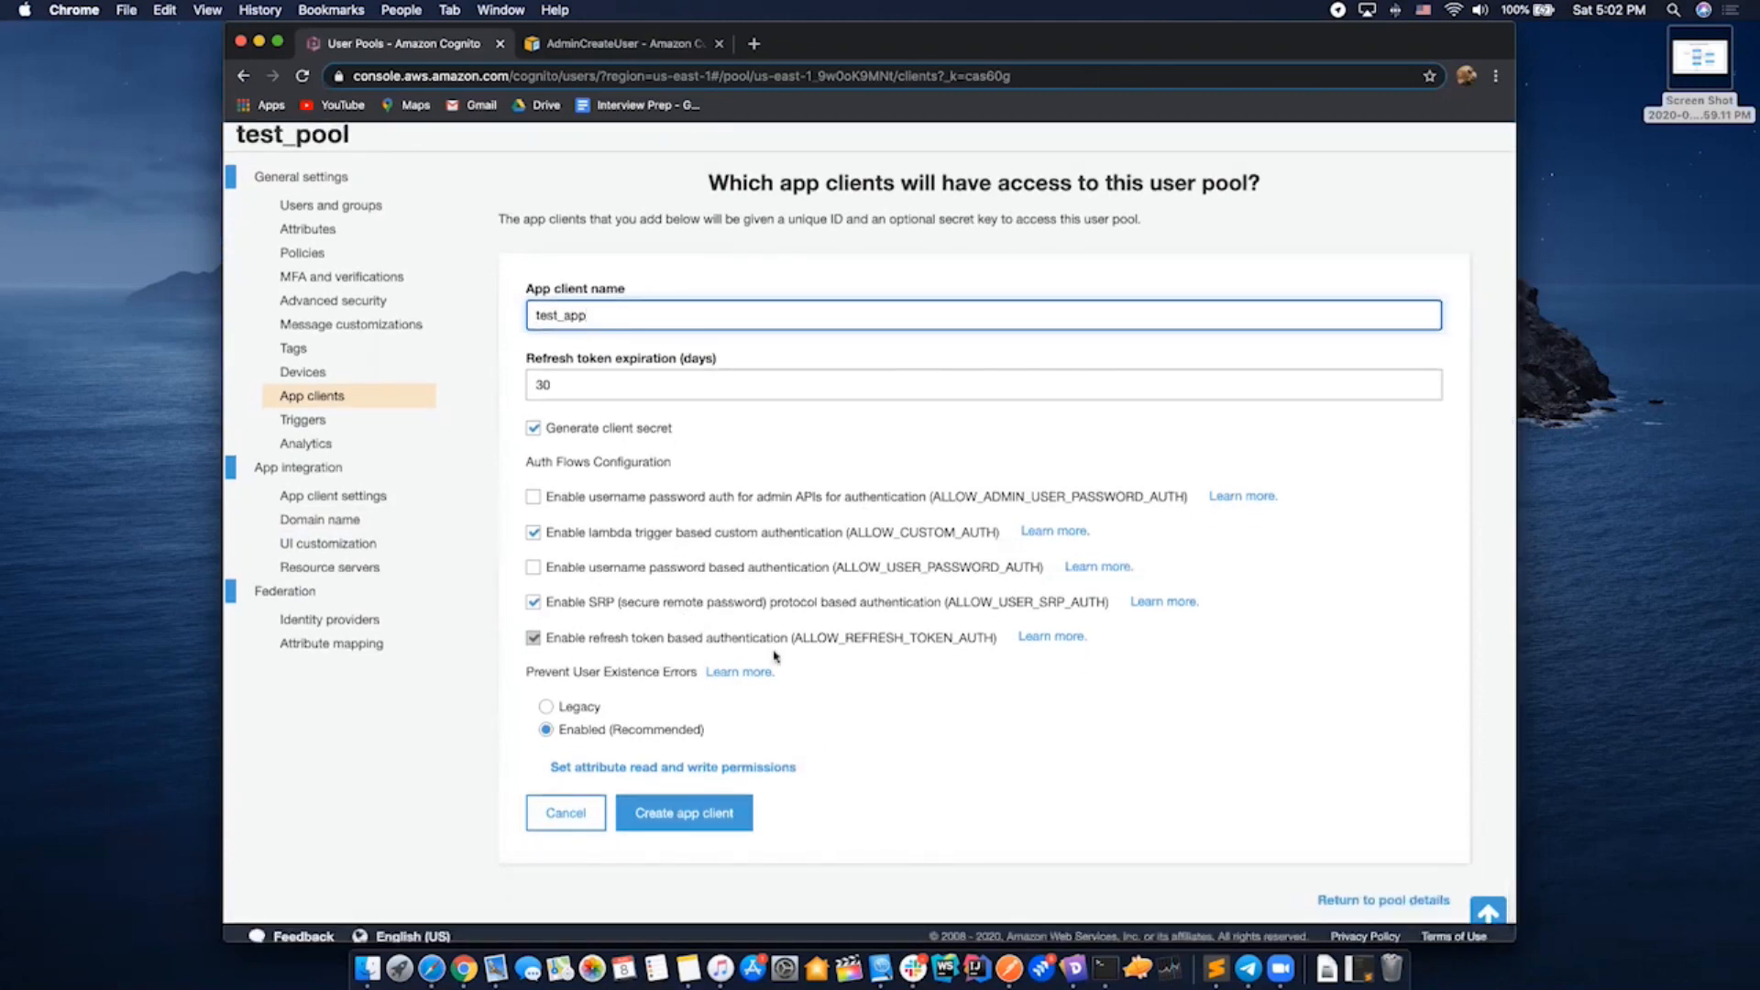
{"action": "mouse_move", "coordinate": [684, 812]}
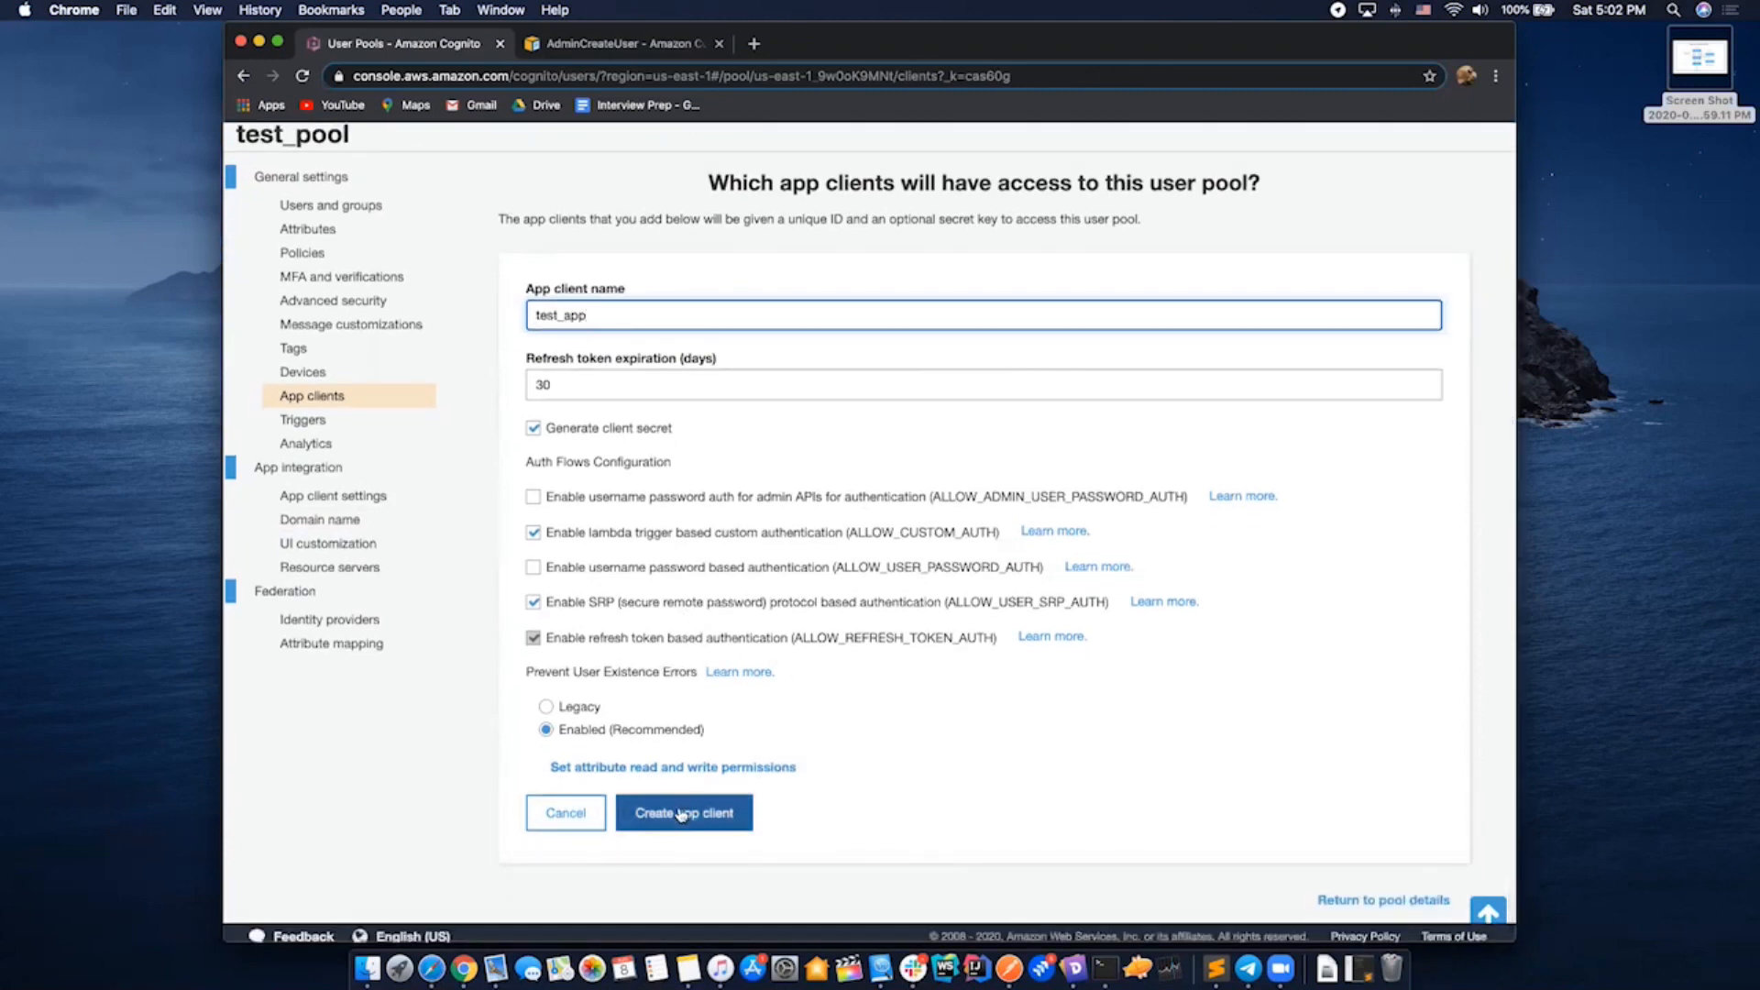
{"action": "left_click", "coordinate": [684, 812]}
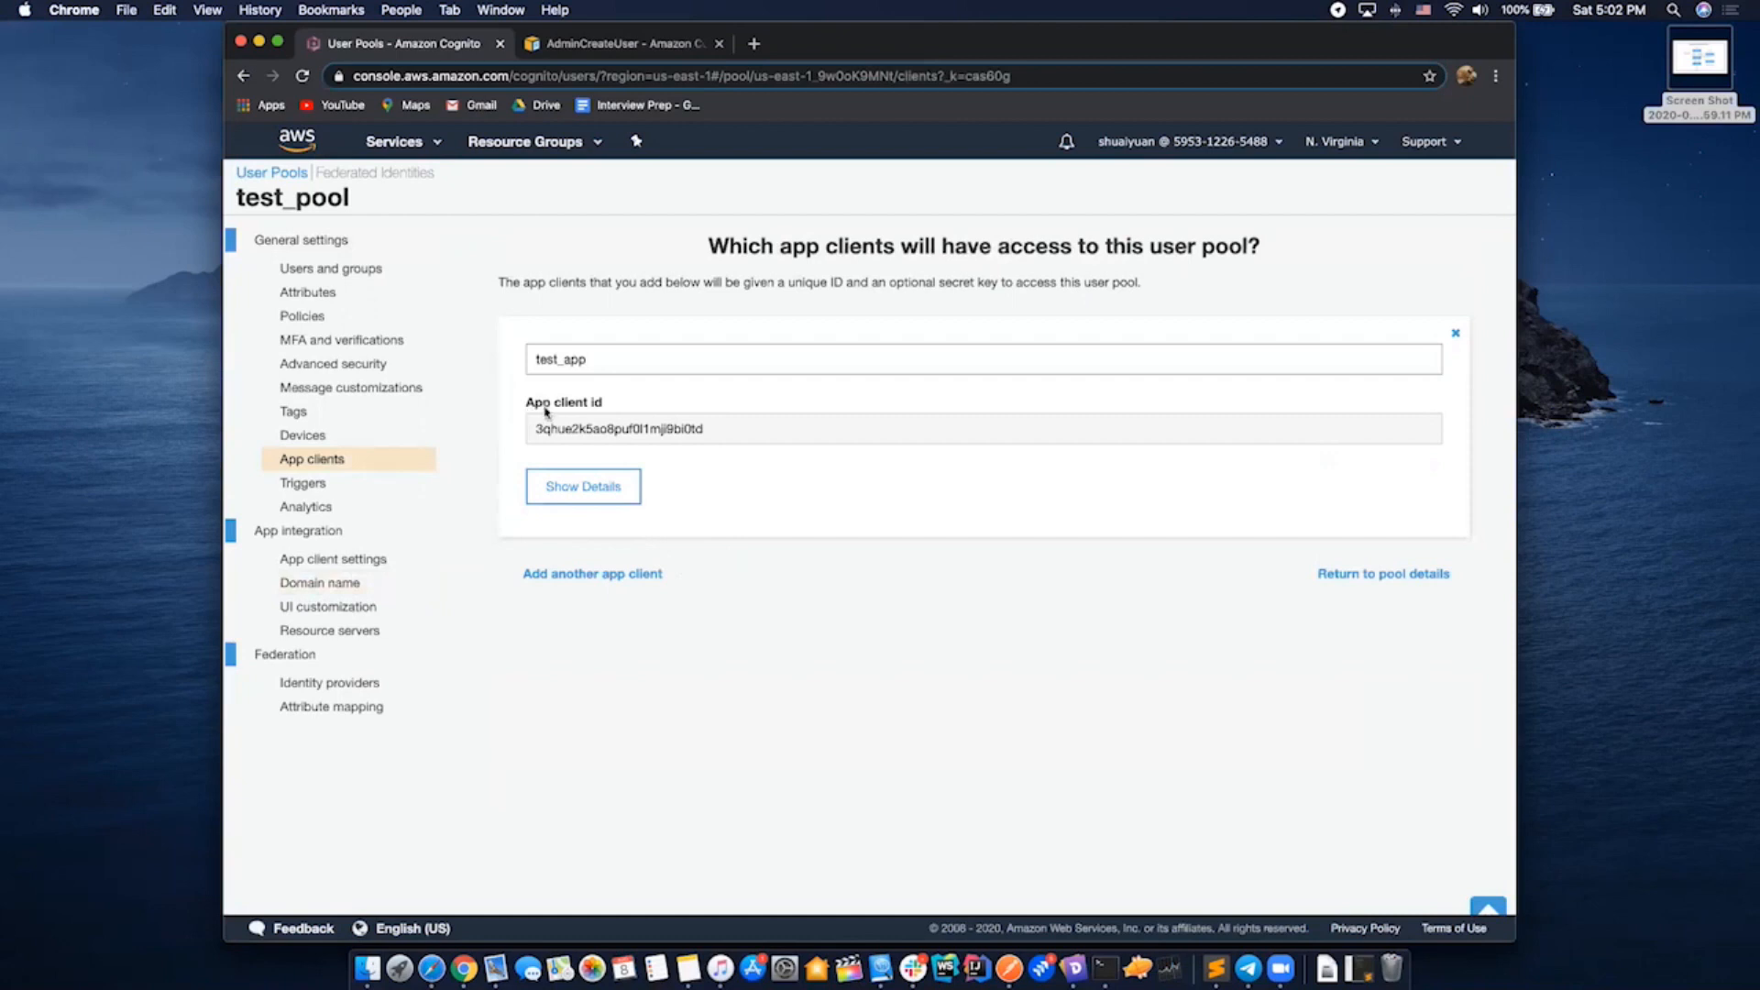
{"action": "mouse_move", "coordinate": [992, 632]}
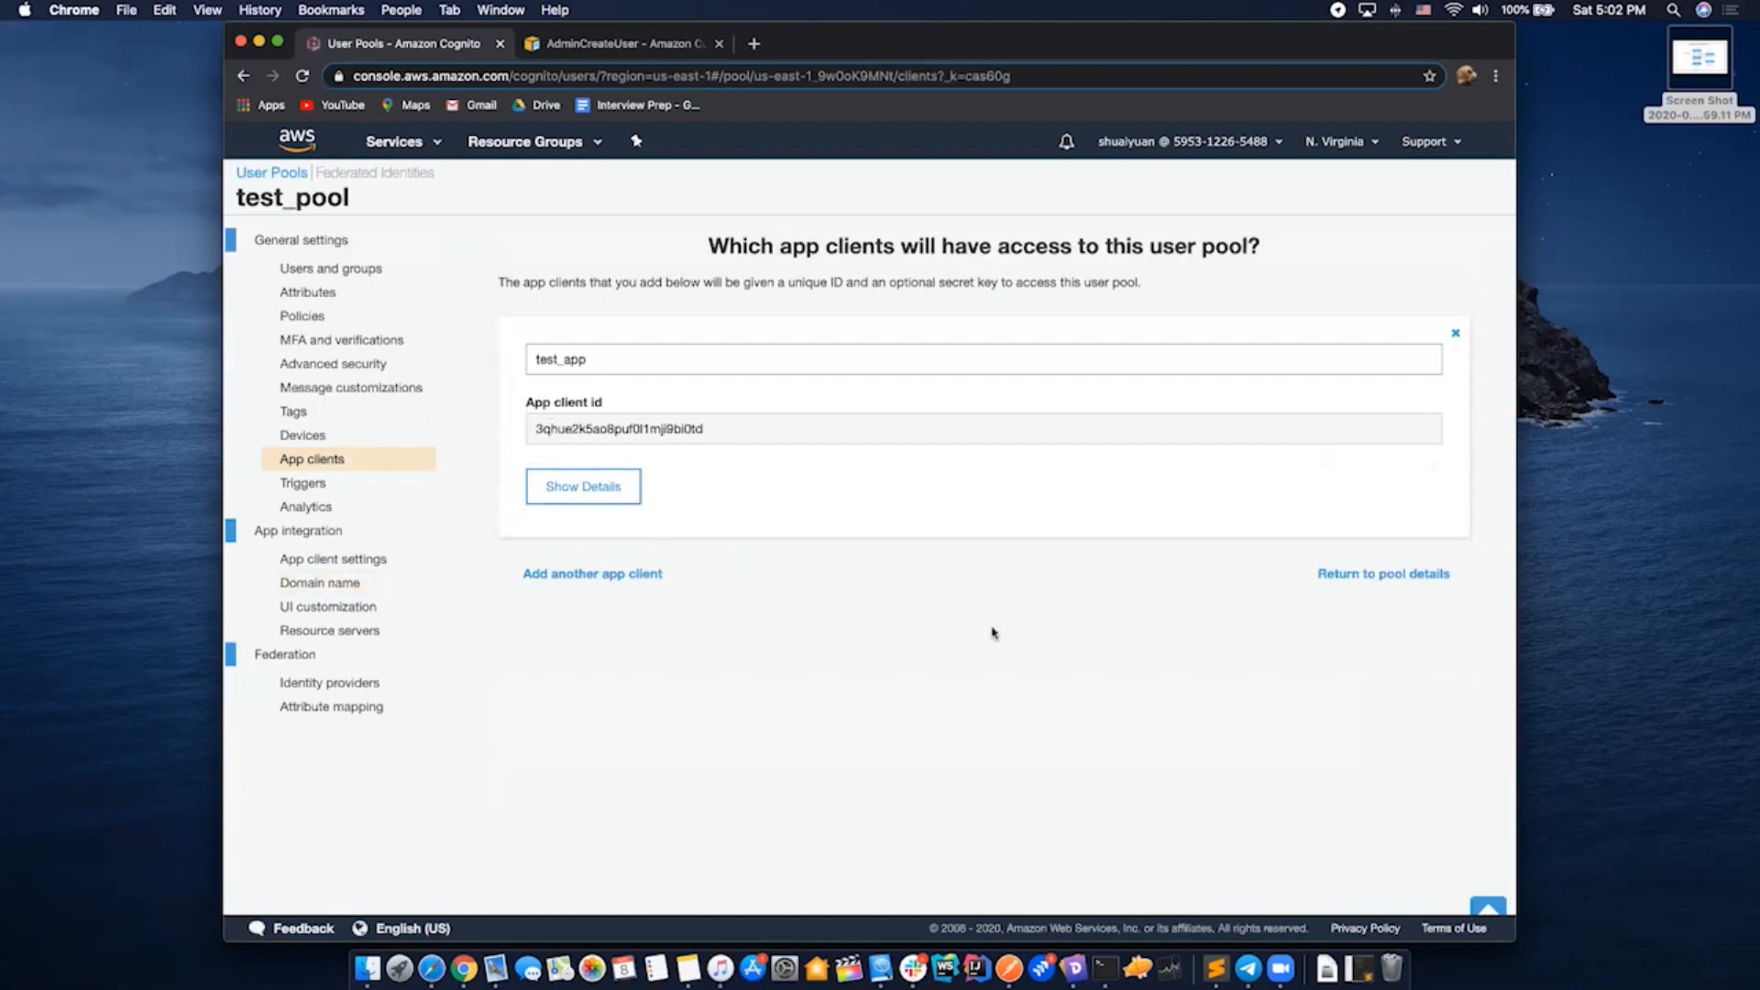
{"action": "mouse_move", "coordinate": [514, 623]}
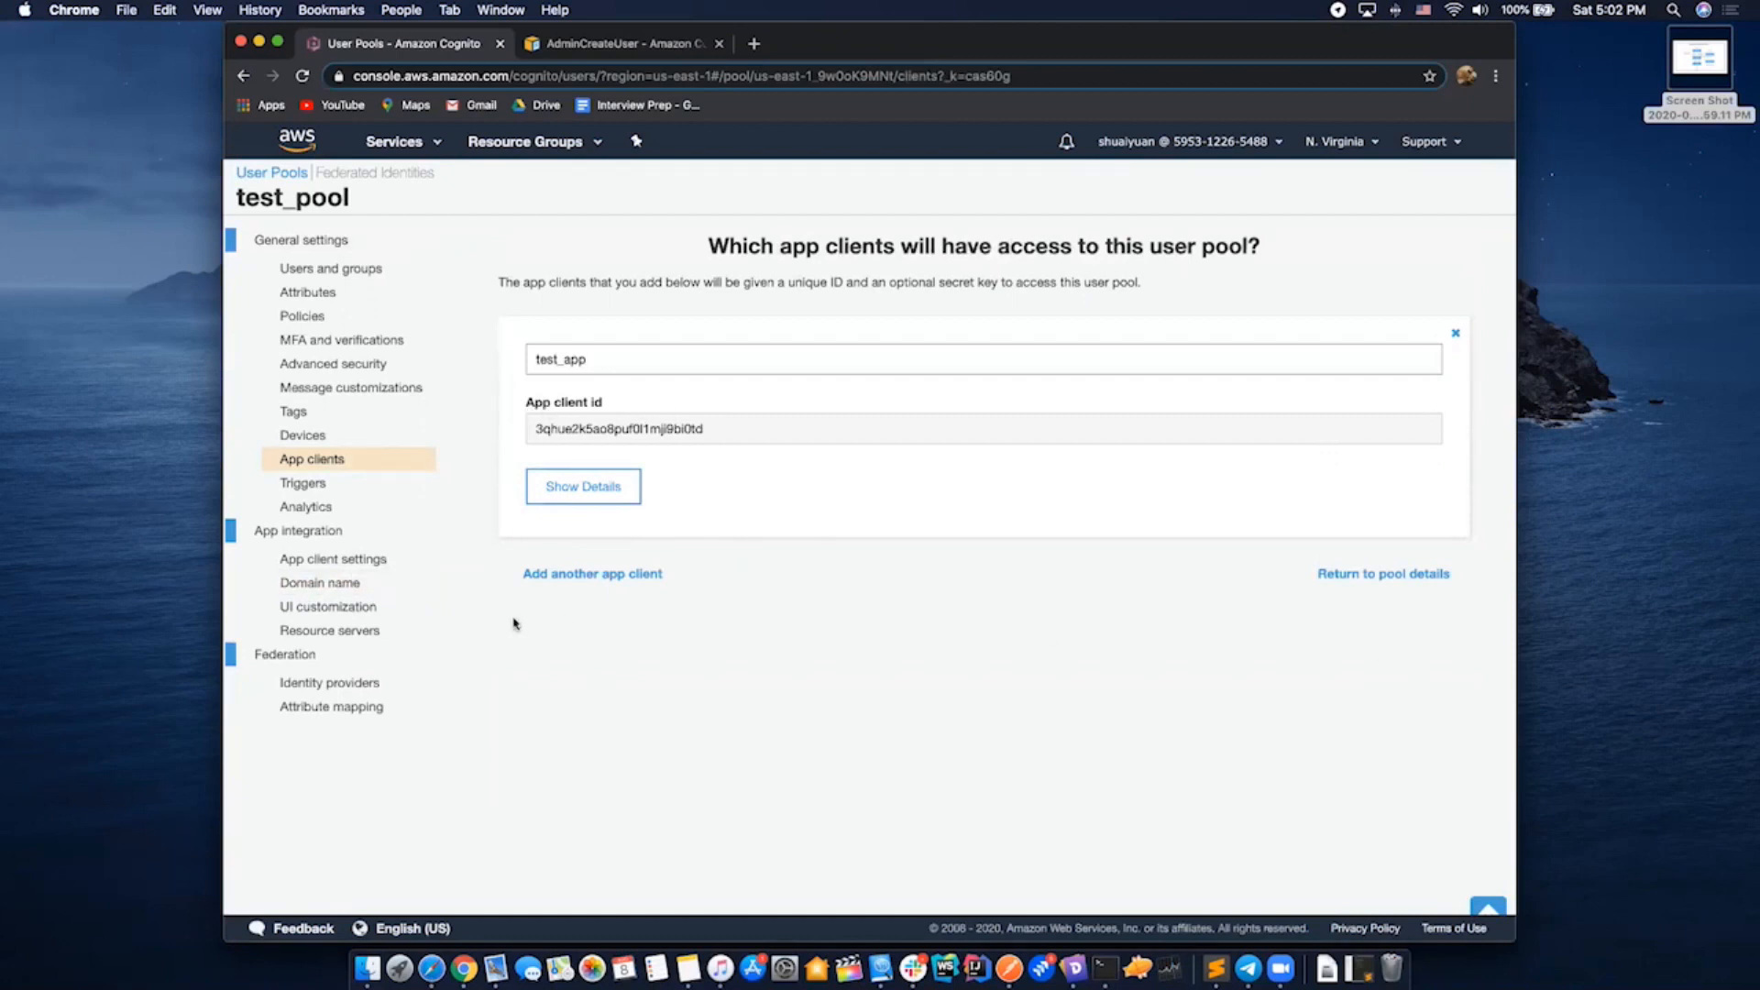
{"action": "mouse_move", "coordinate": [317, 464]}
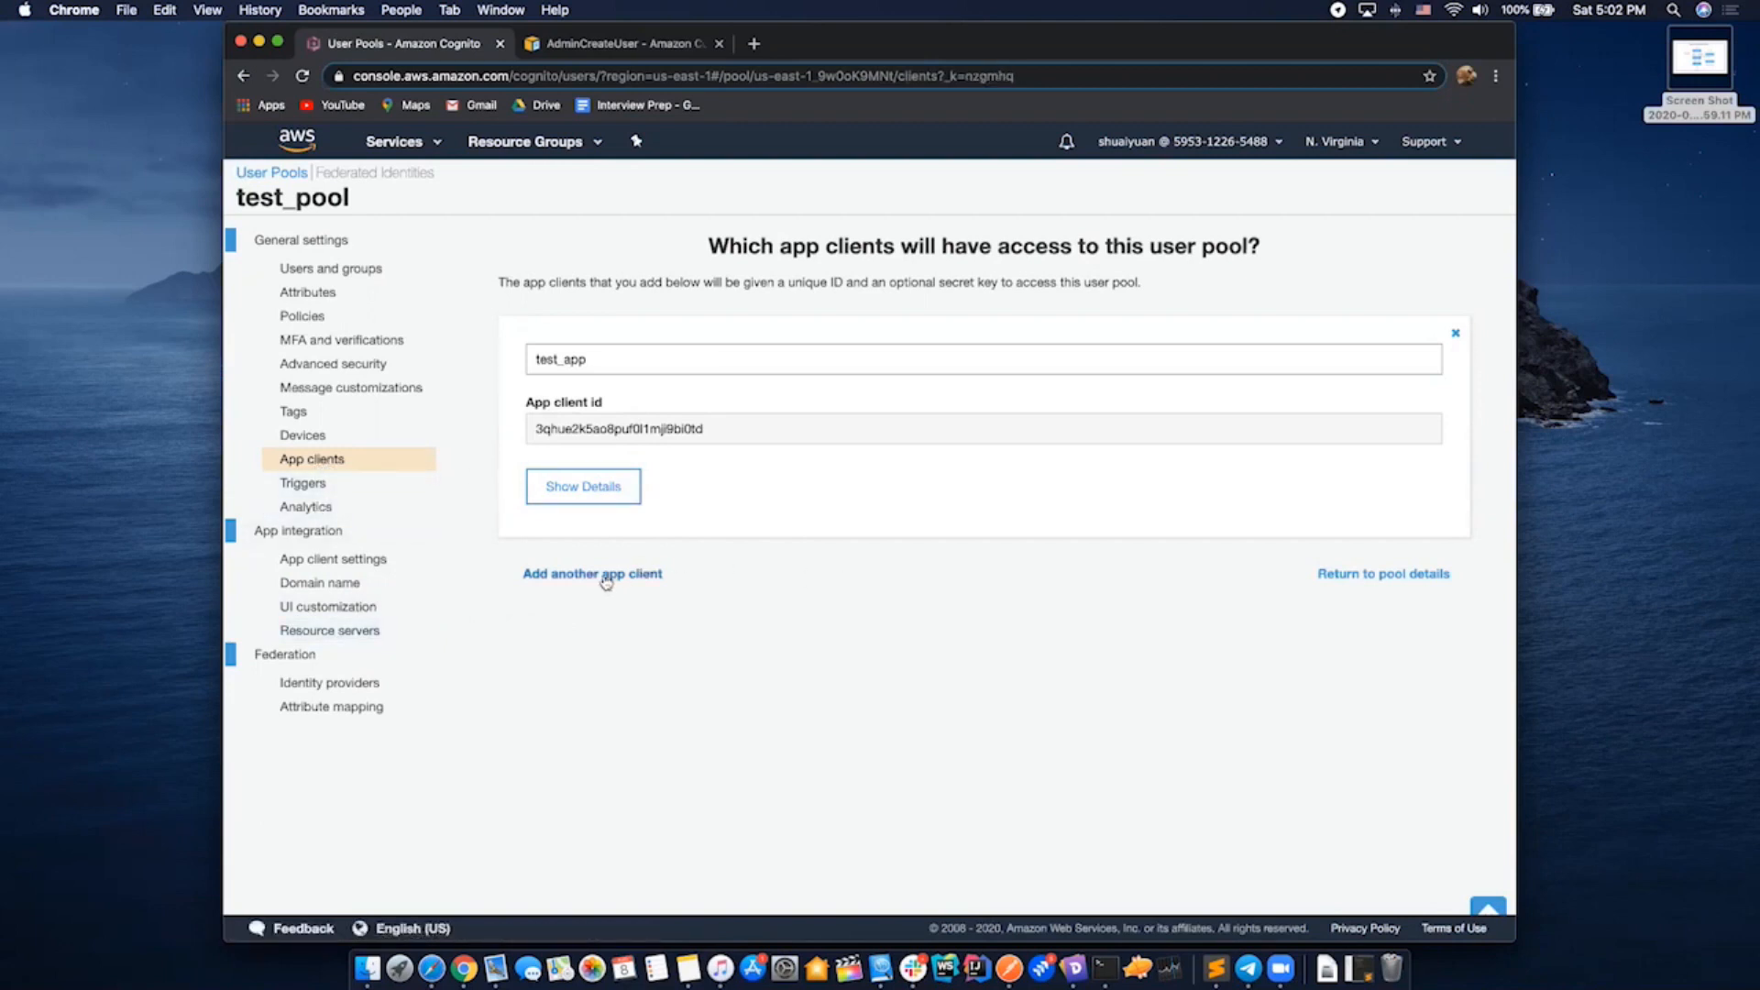
In App client settings, enter ascendingdc.com as both the callback and sign-out URLs
{"action": "left_click", "coordinate": [332, 558]}
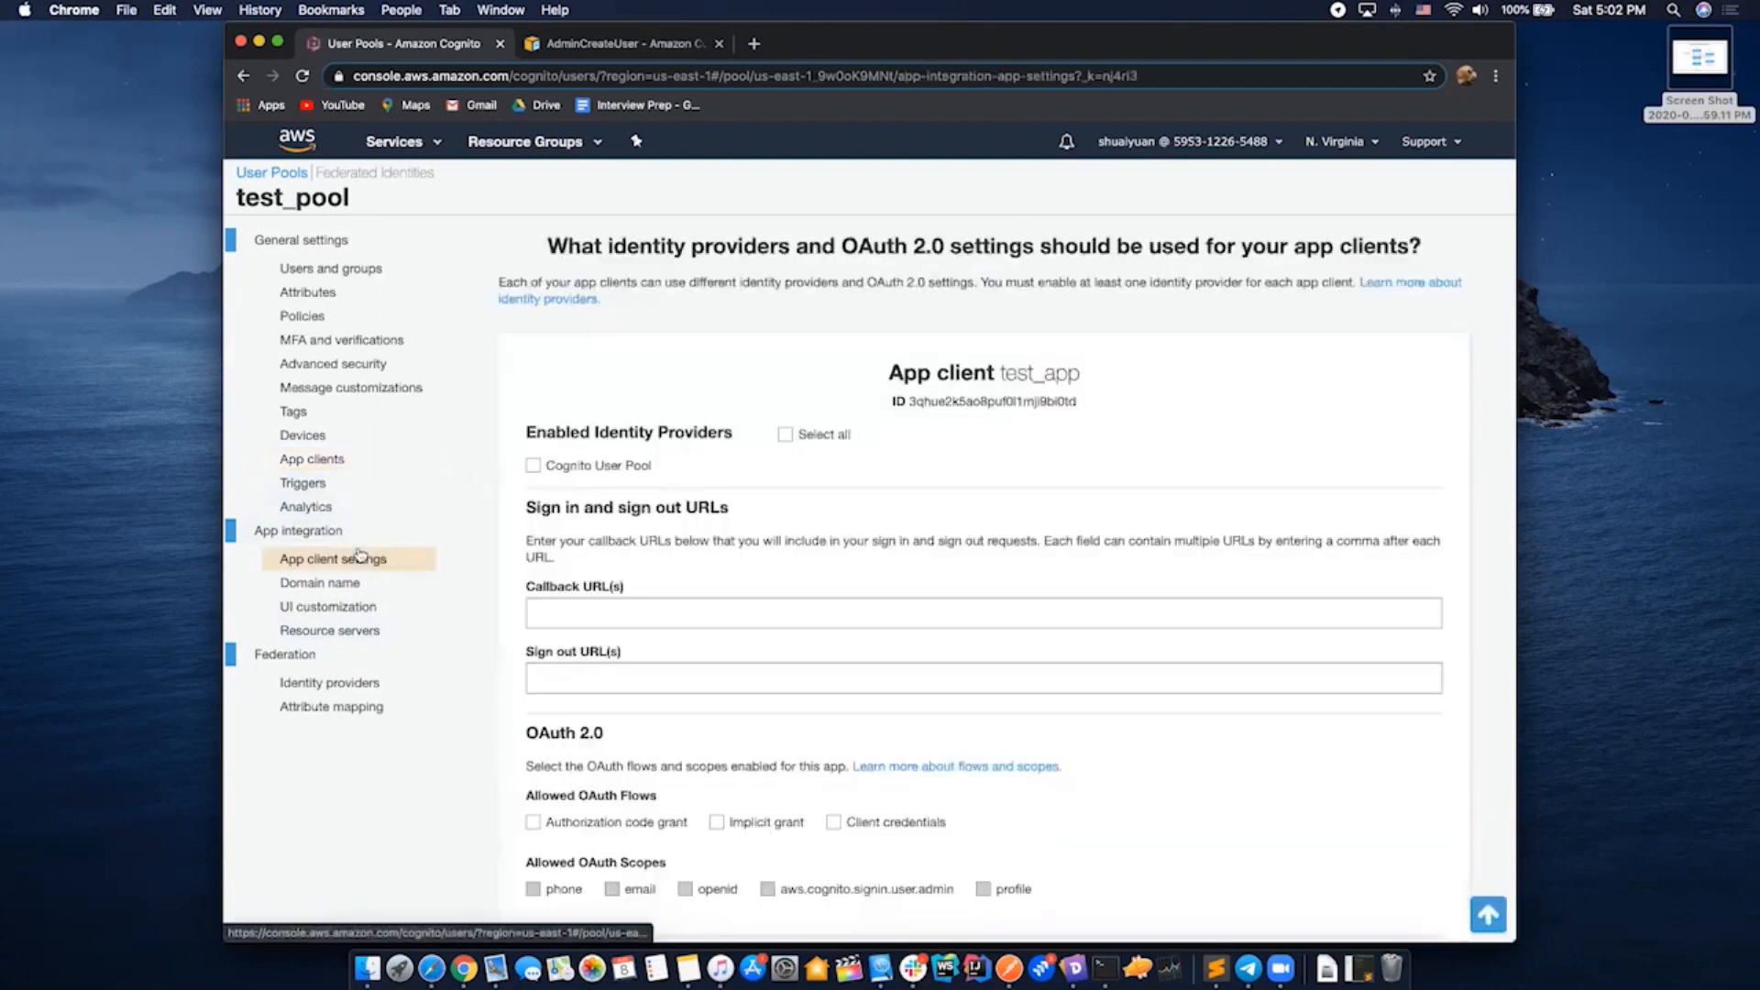
{"action": "scroll", "scroll_direction": "down", "scroll_amount": 3}
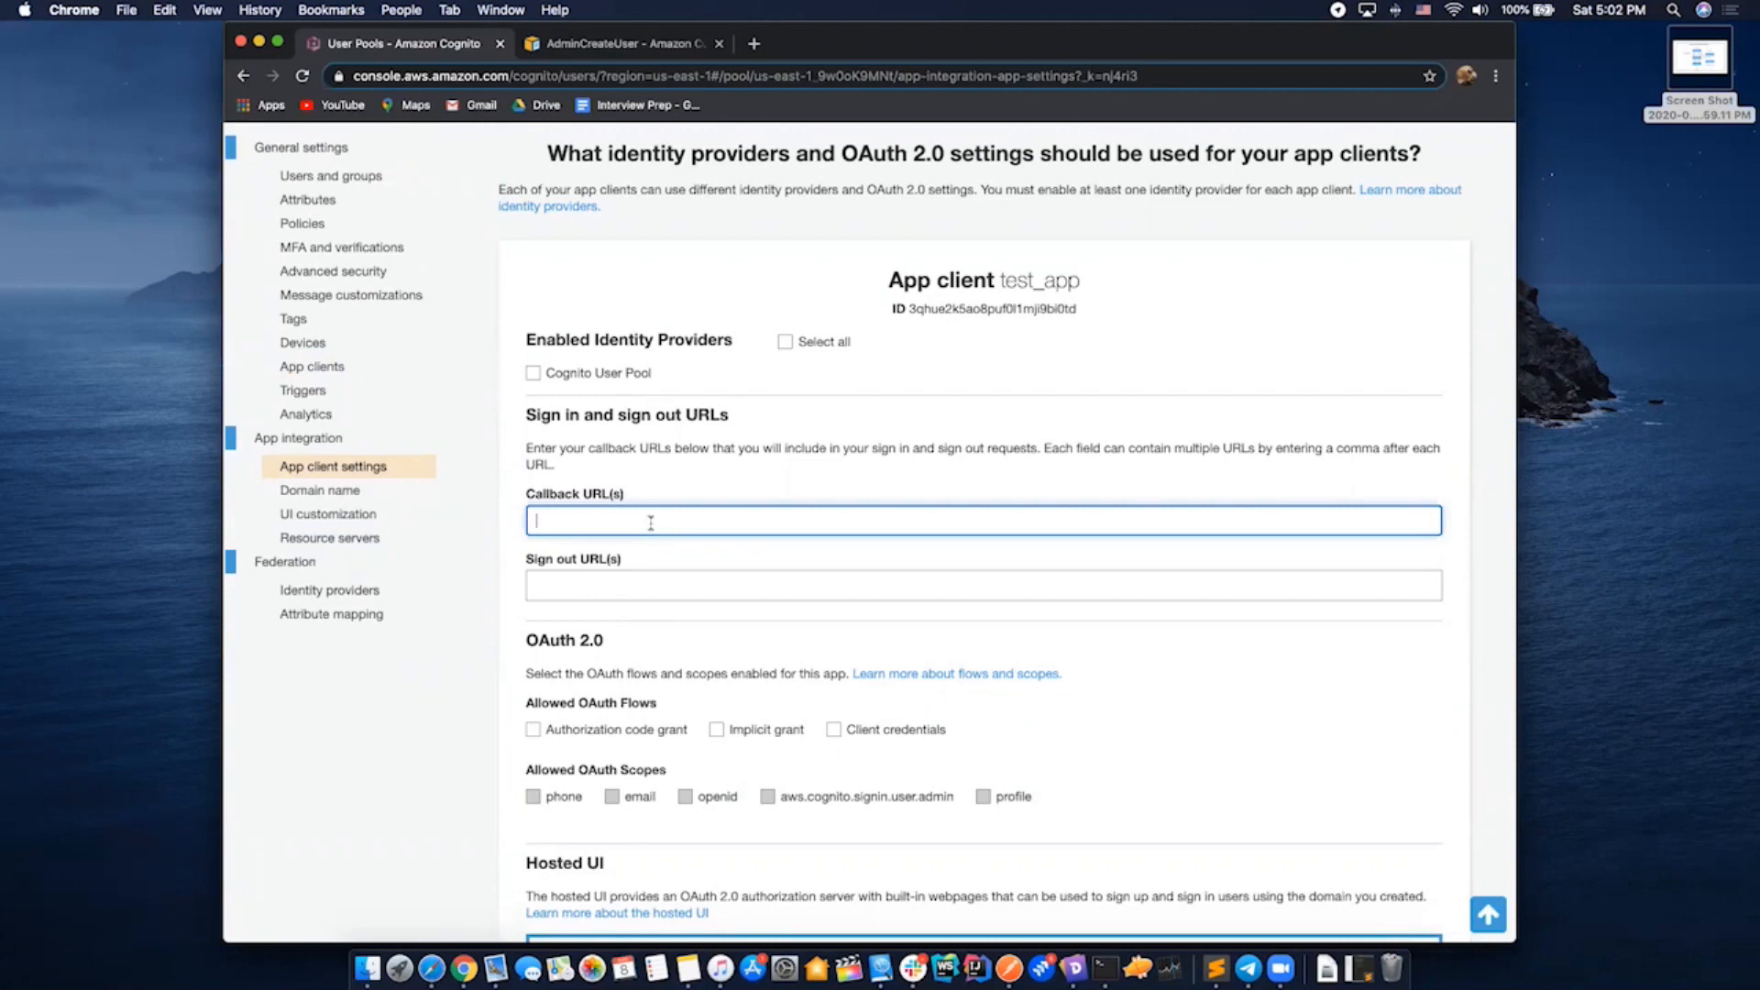
{"action": "type", "text": "asd"}
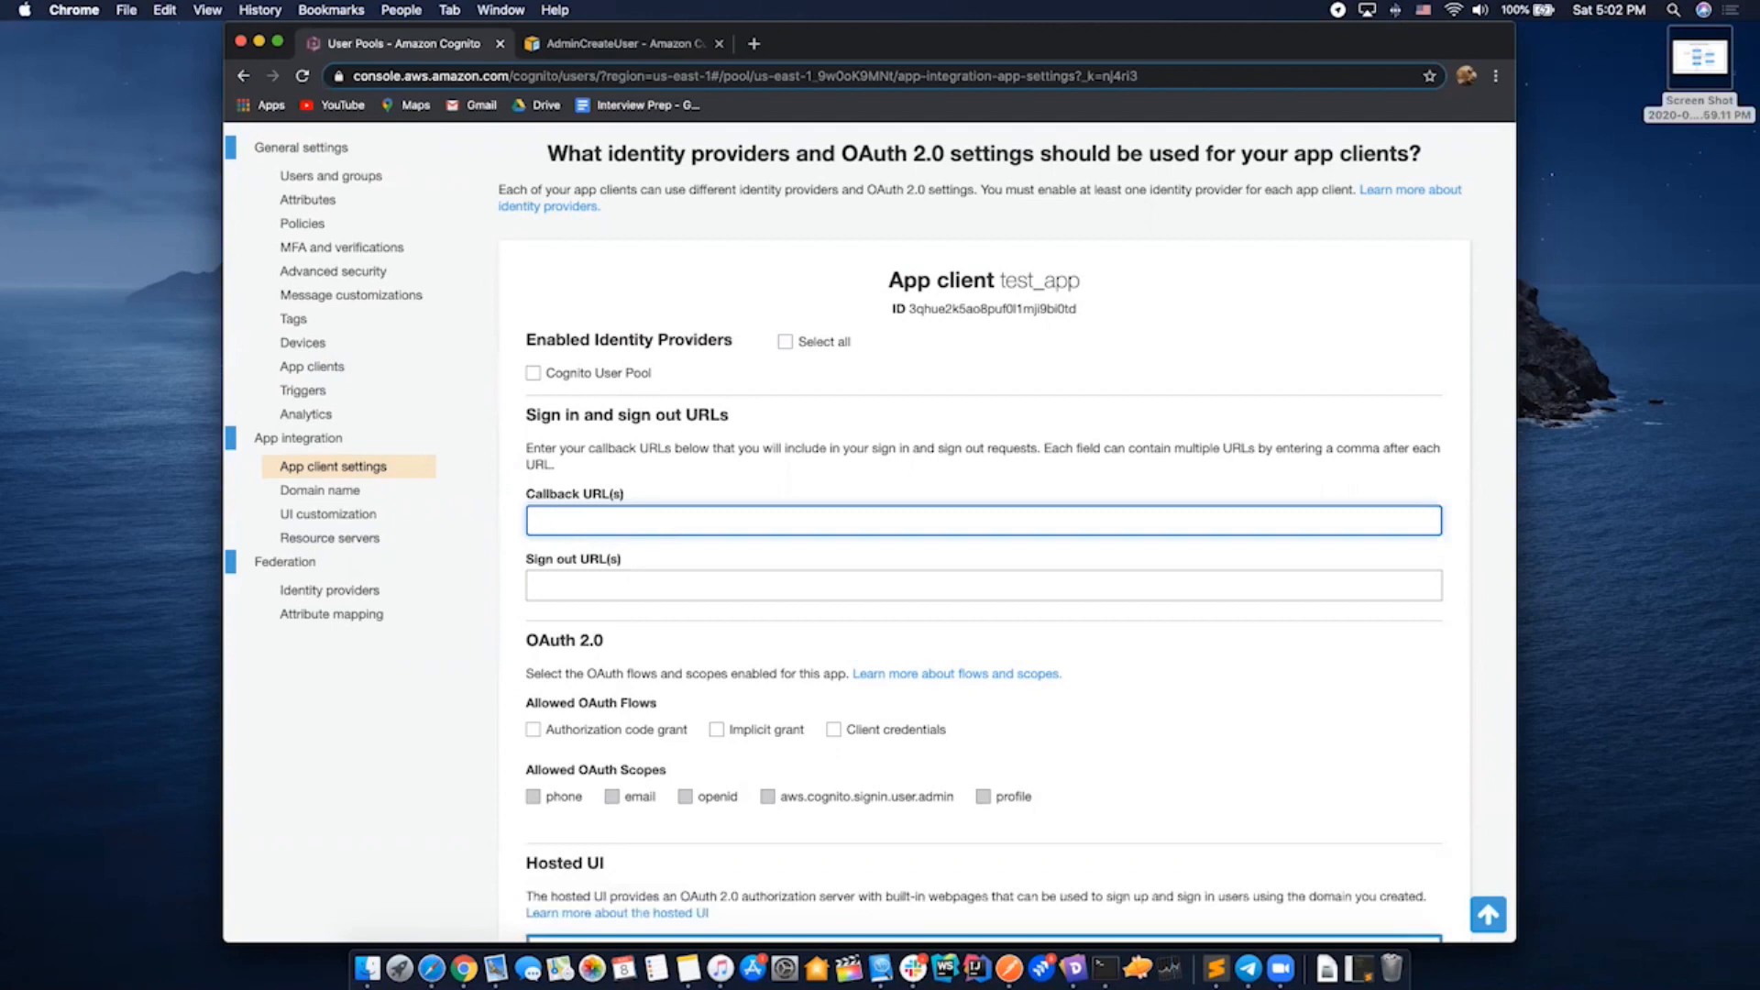
{"action": "type", "text": "ascendin"}
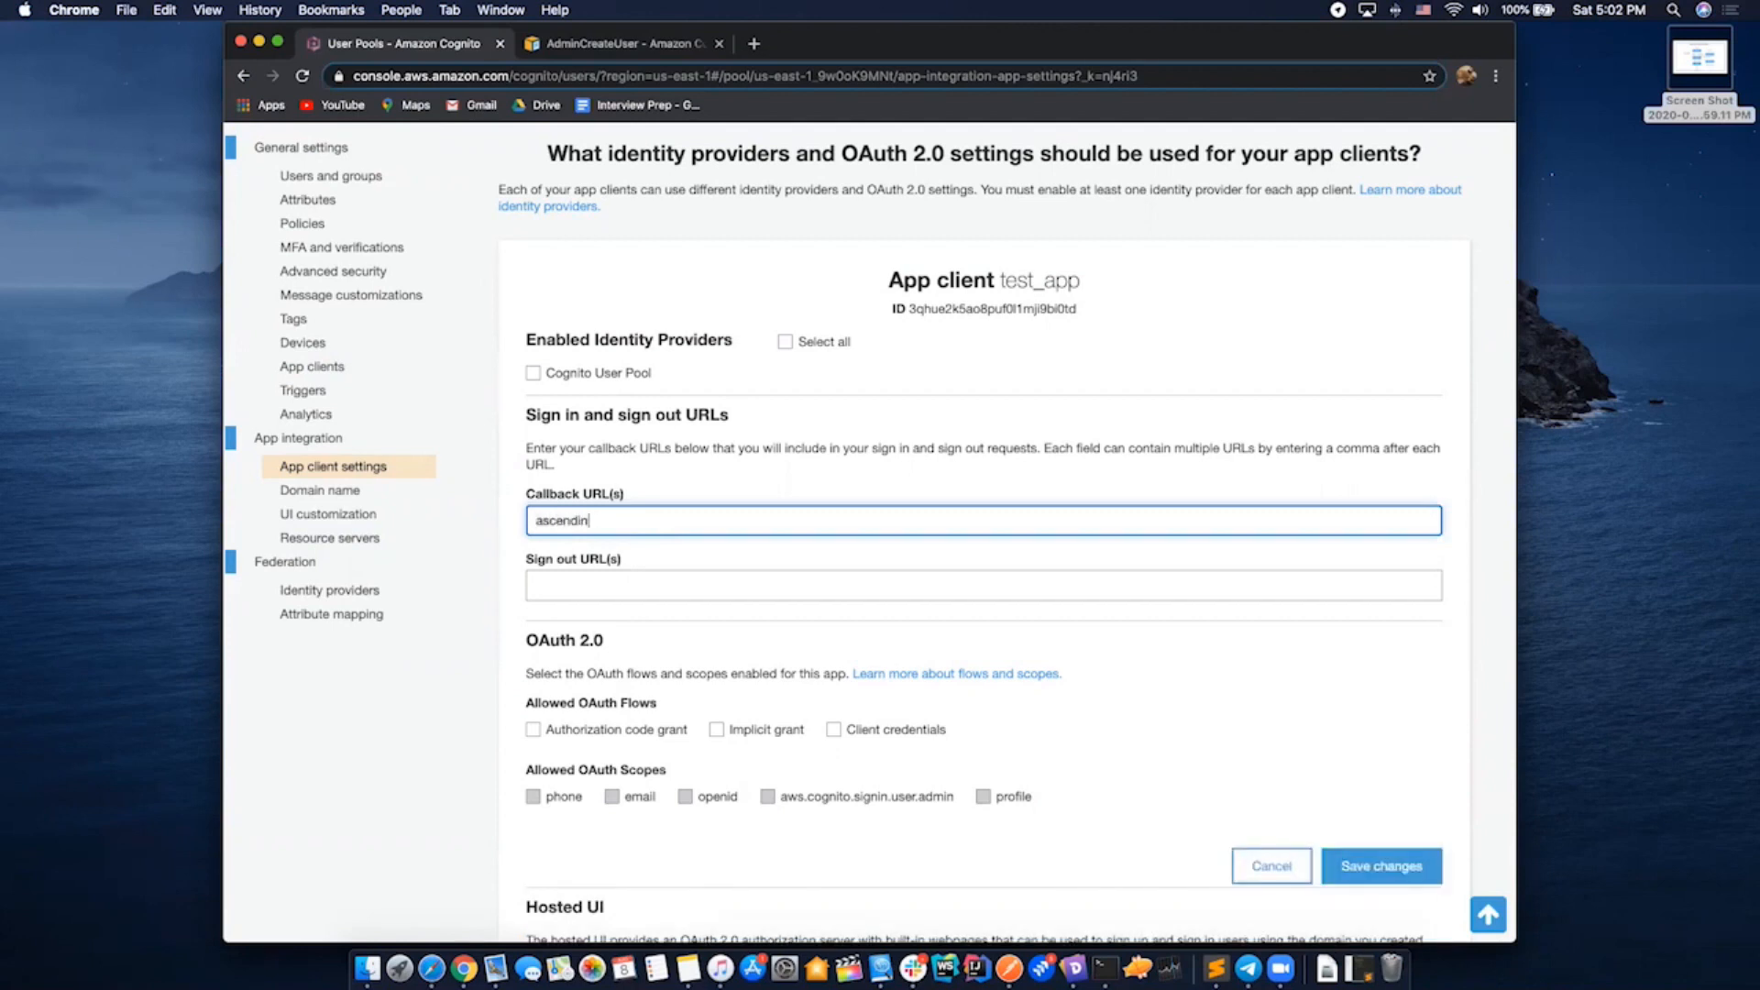
{"action": "type", "text": "gdc.com"}
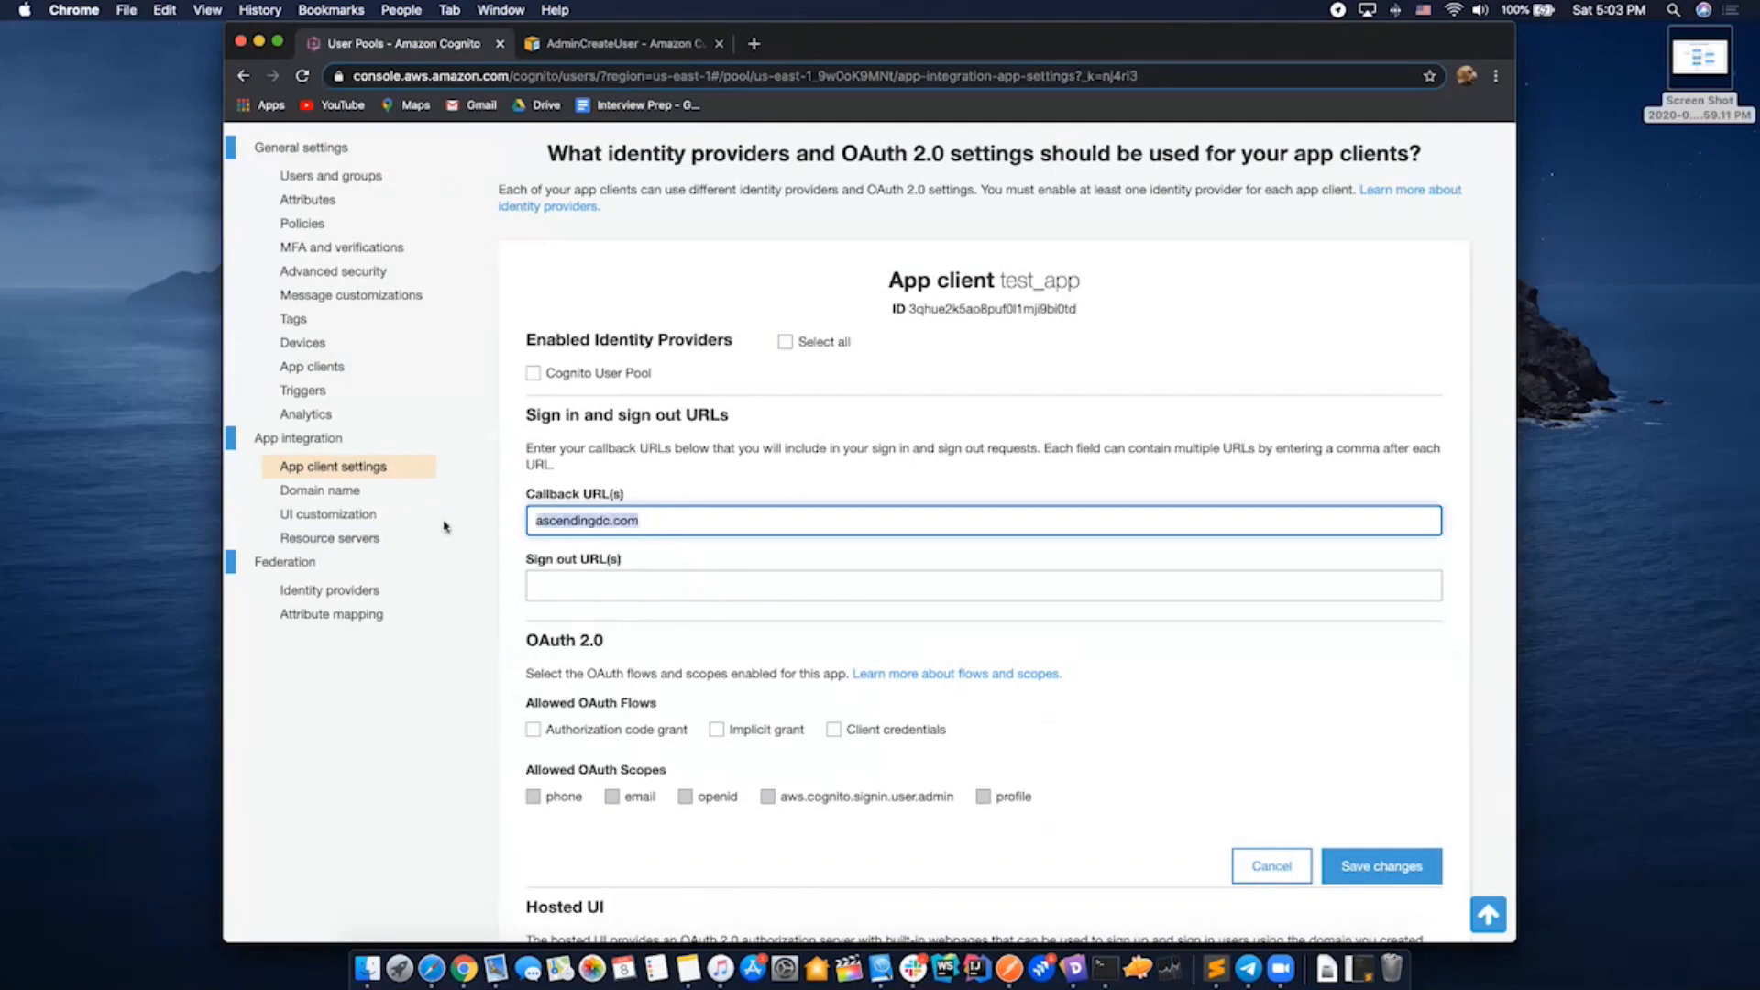
{"action": "type", "text": "ascendingdc.com"}
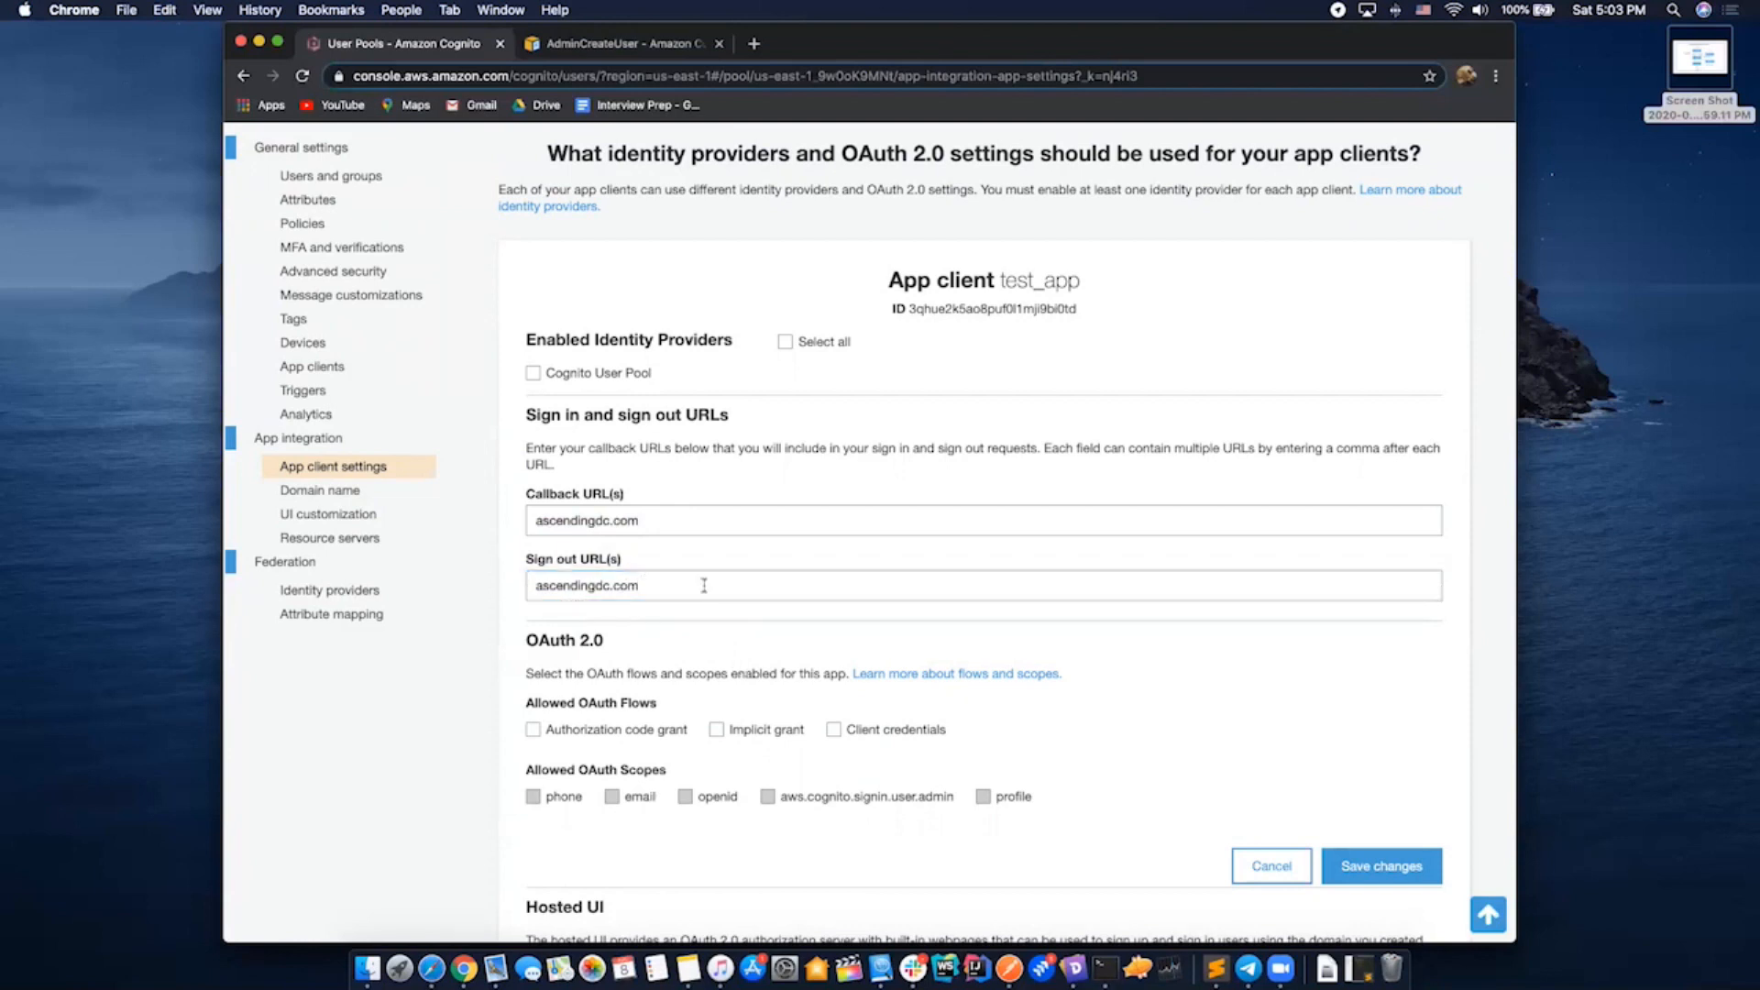
Allow the authorization code and implicit grant flows and tick the OAuth scopes including profile
{"action": "scroll", "scroll_direction": "down", "scroll_amount": 3}
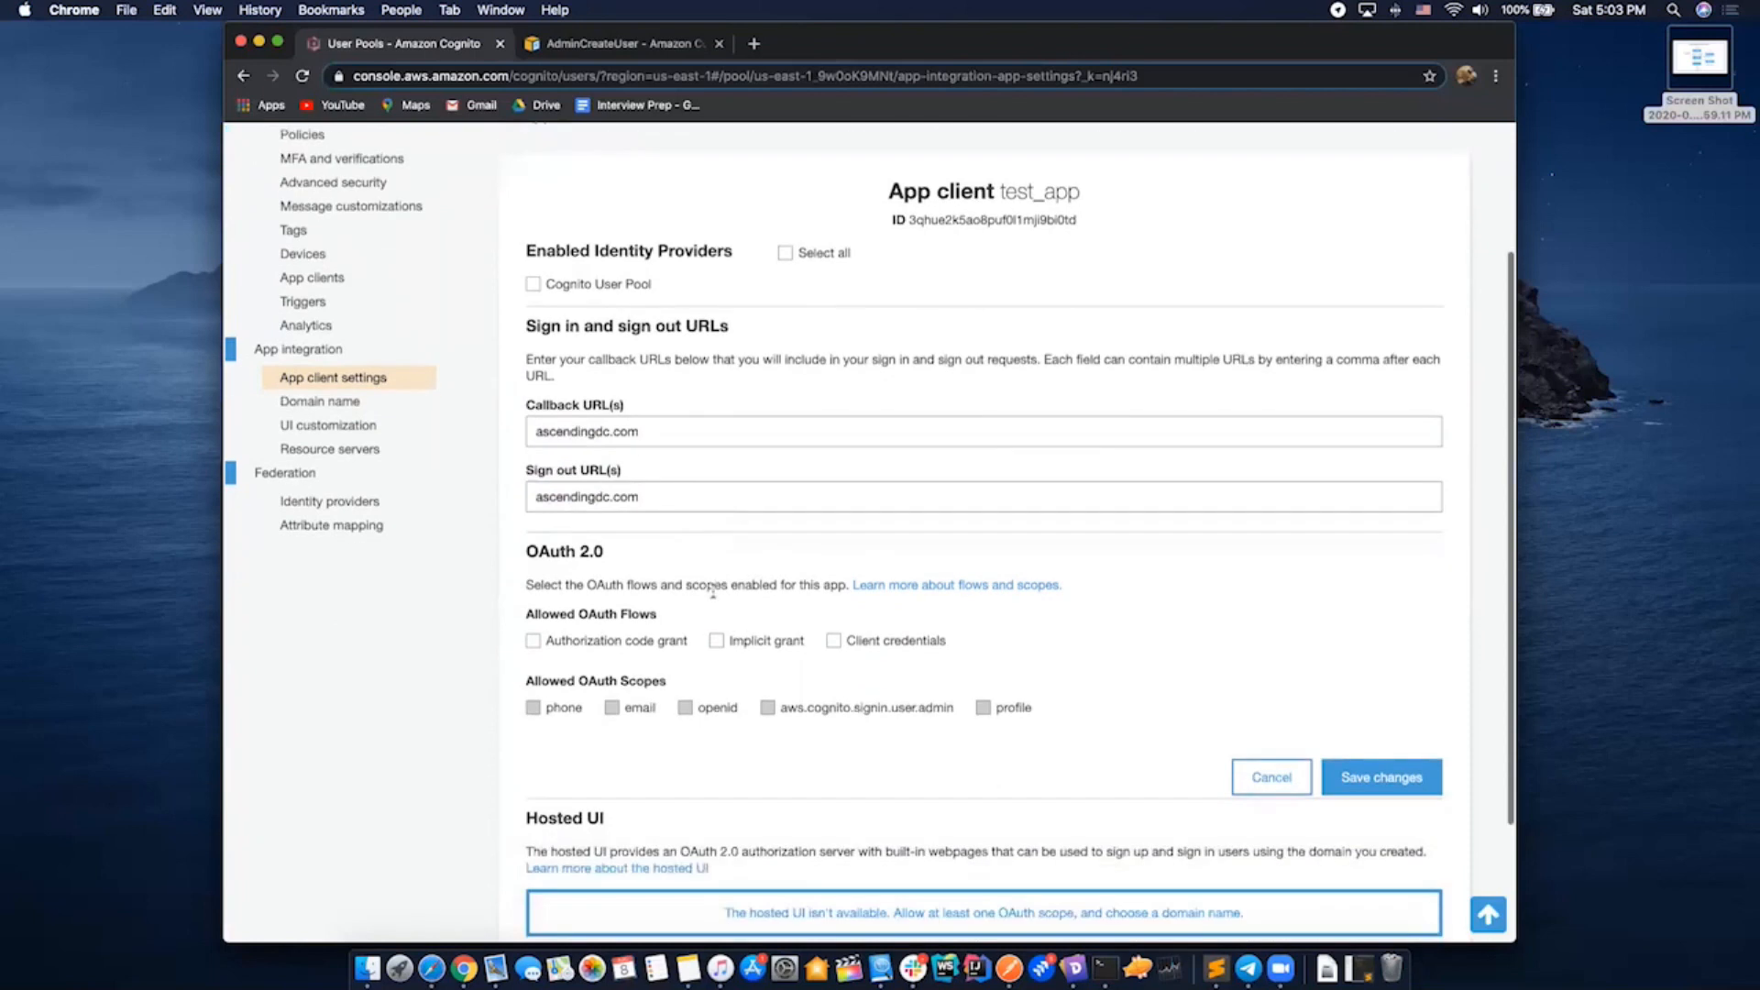
{"action": "scroll", "scroll_direction": "down", "scroll_amount": 3}
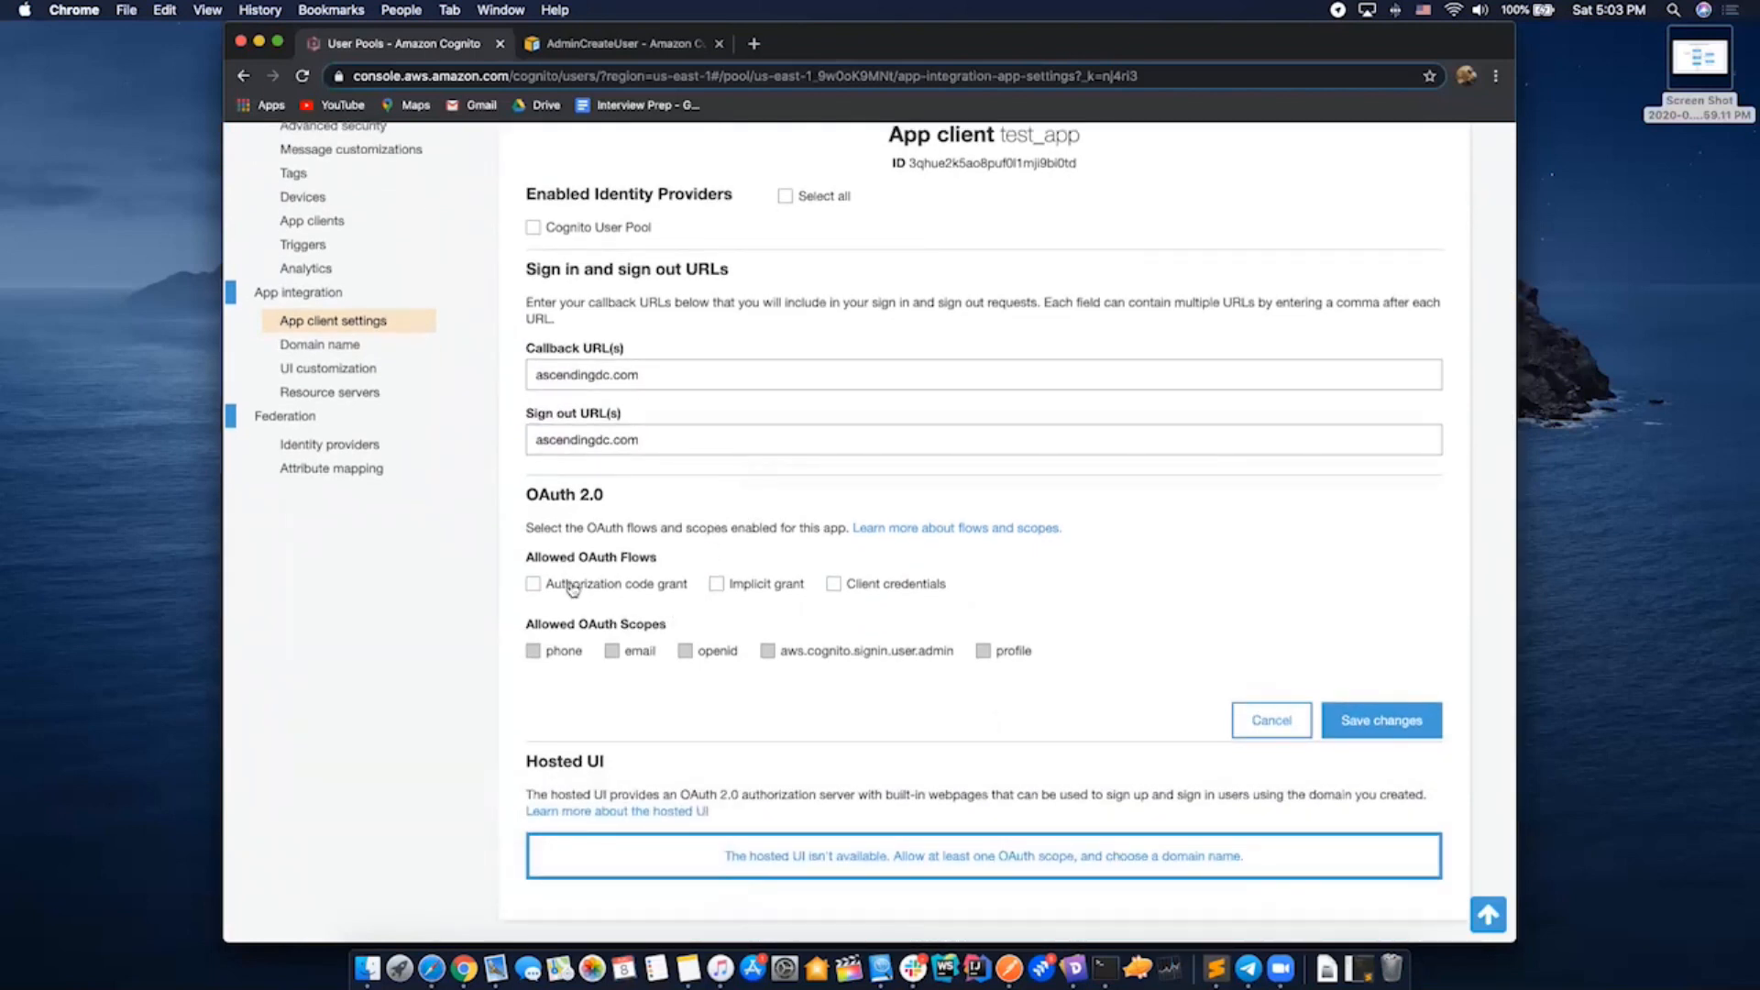
{"action": "left_click", "coordinate": [534, 583]}
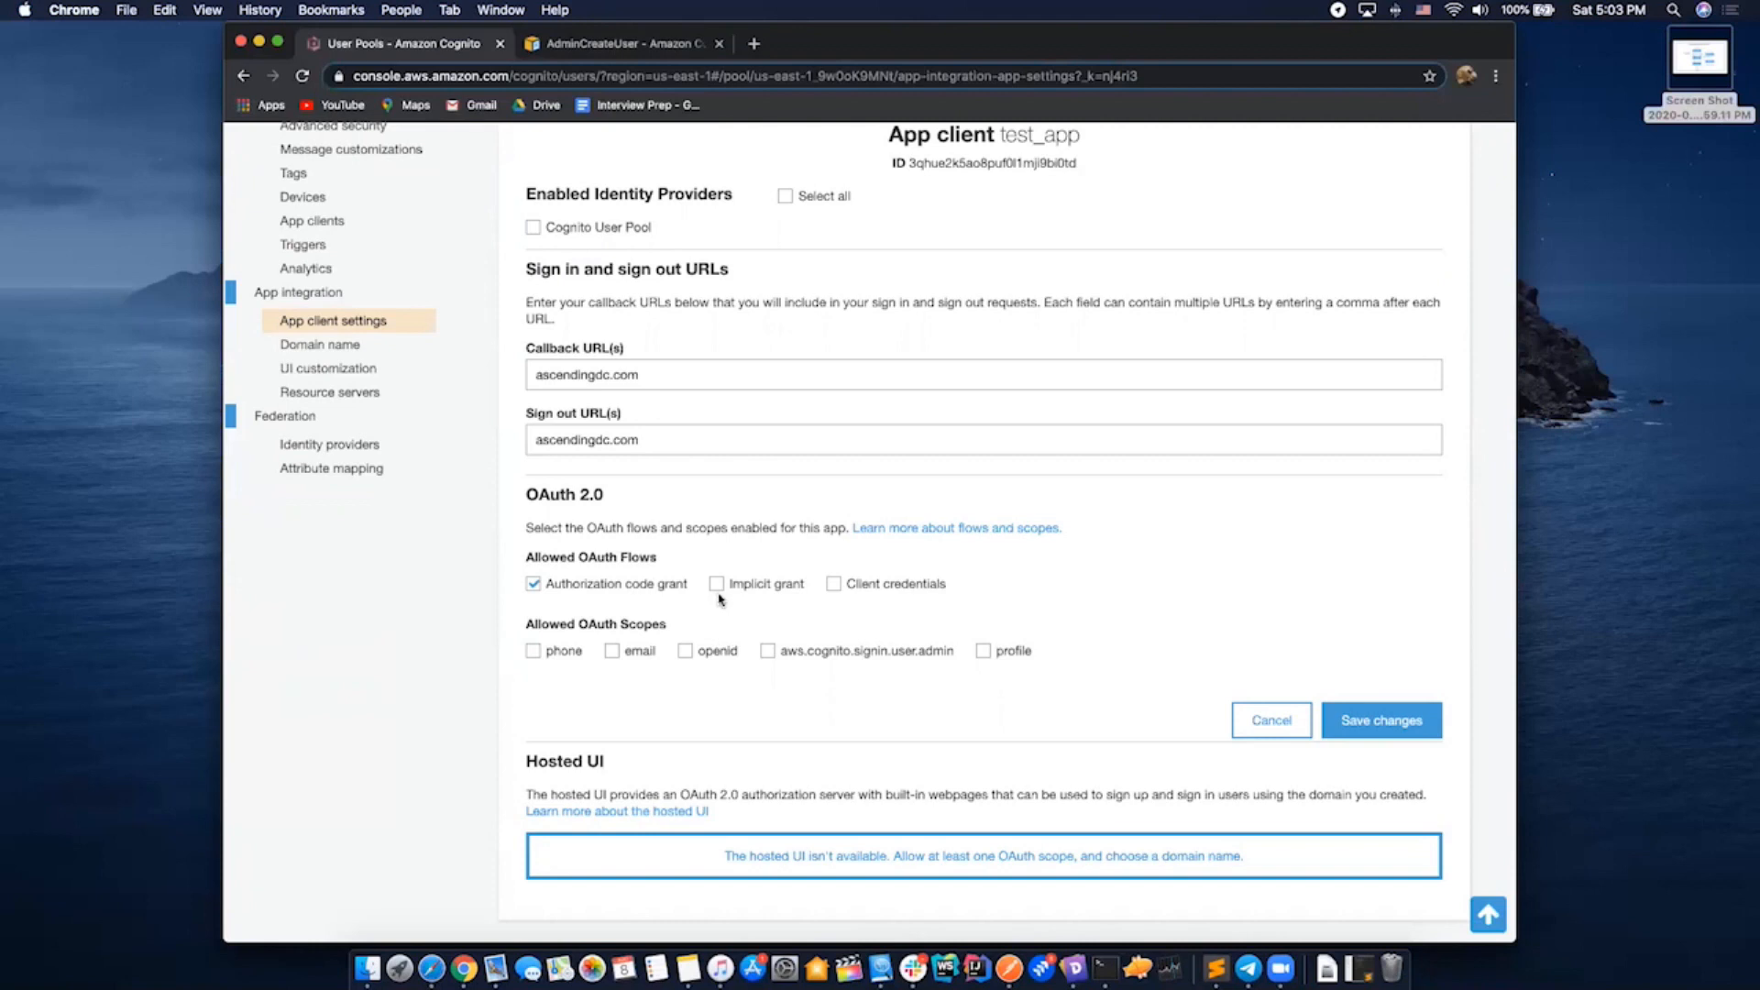
{"action": "left_click", "coordinate": [717, 583]}
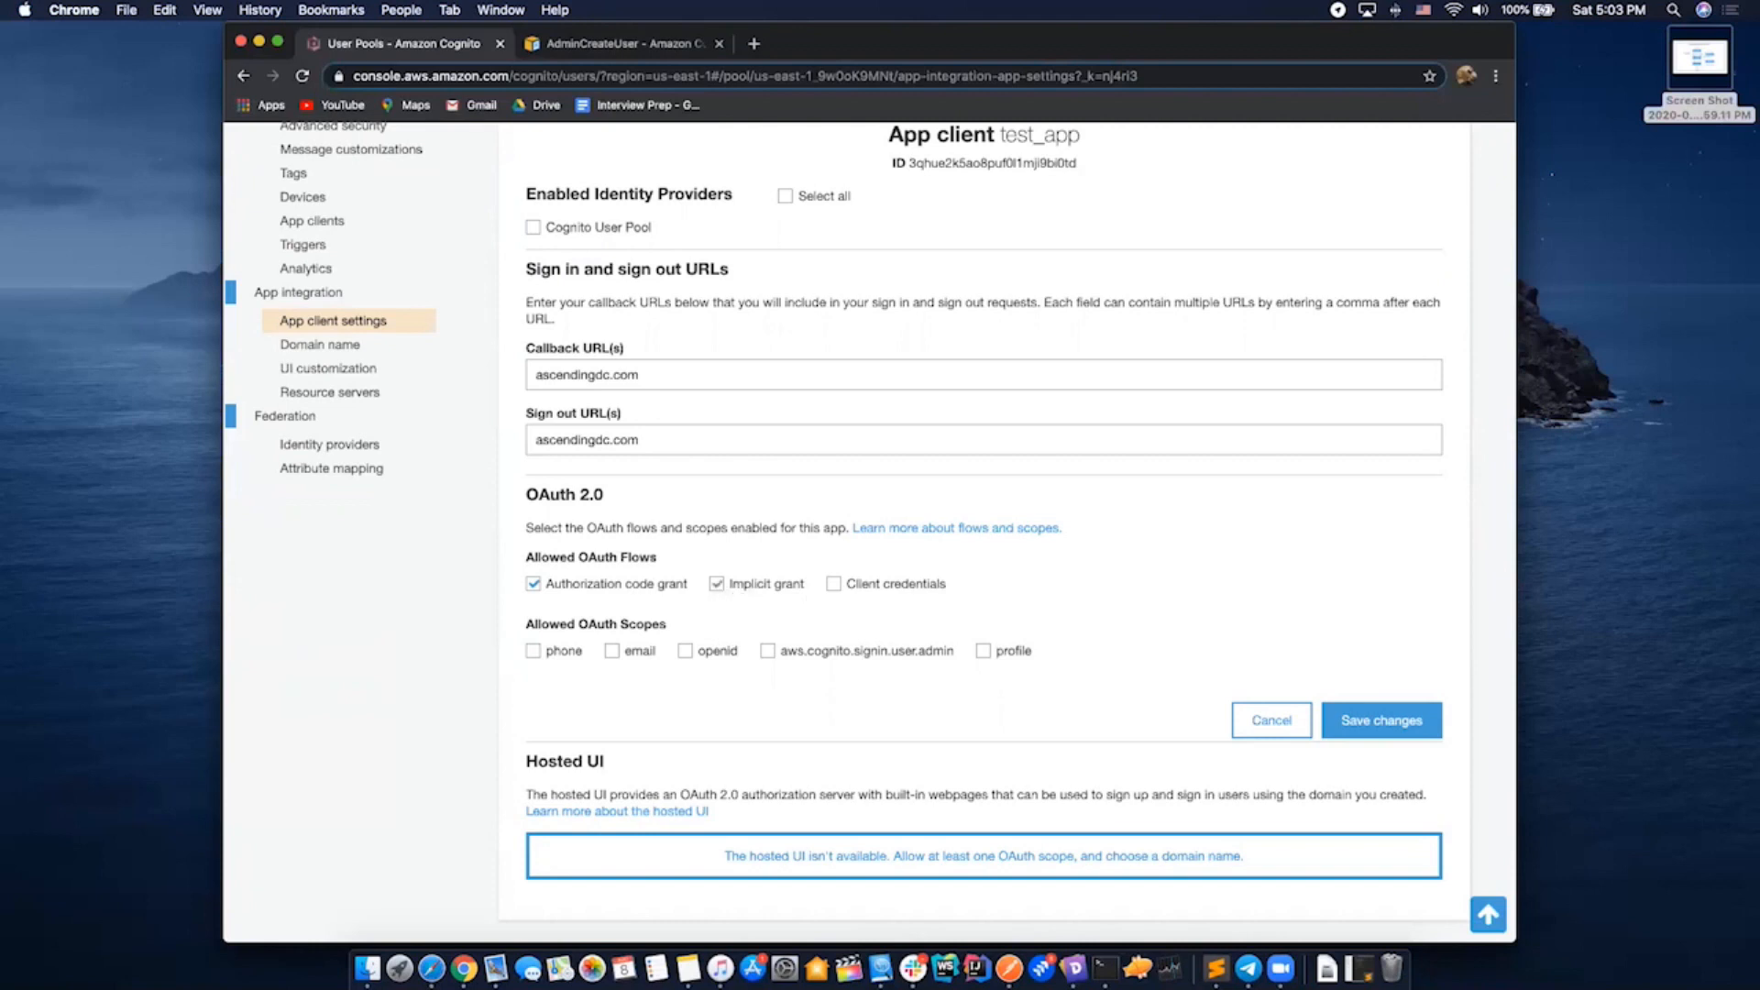
{"action": "mouse_move", "coordinate": [883, 587]}
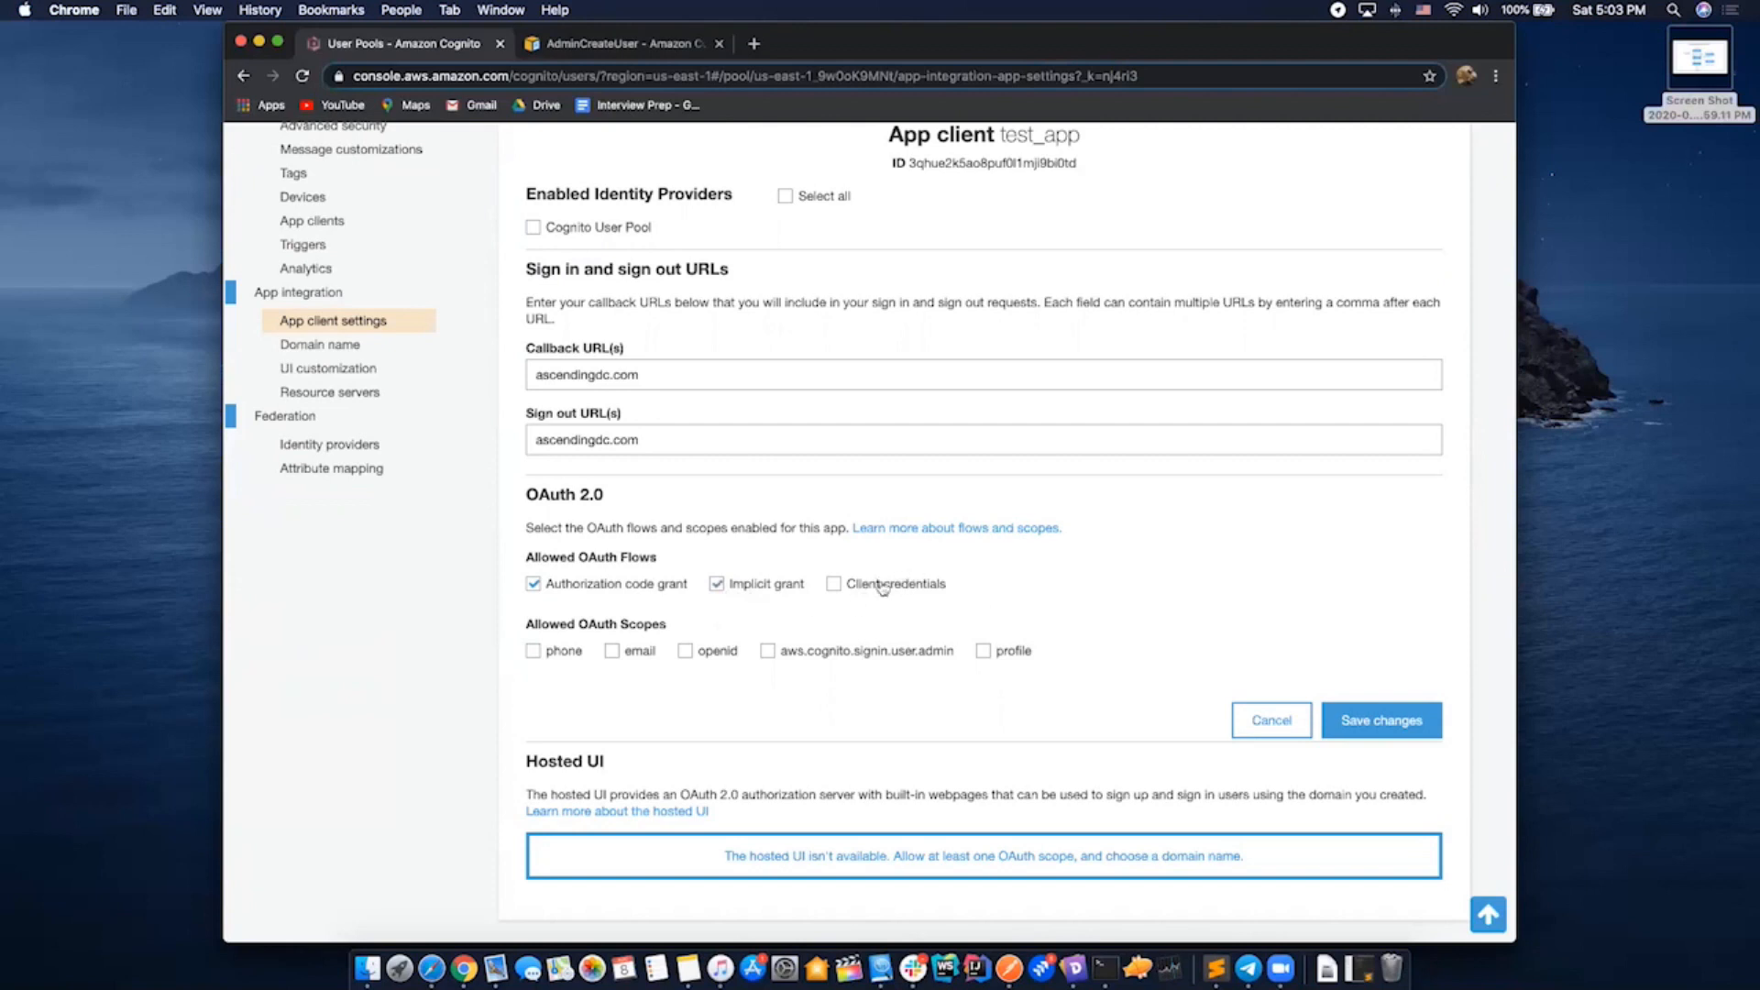
{"action": "left_click", "coordinate": [534, 583]}
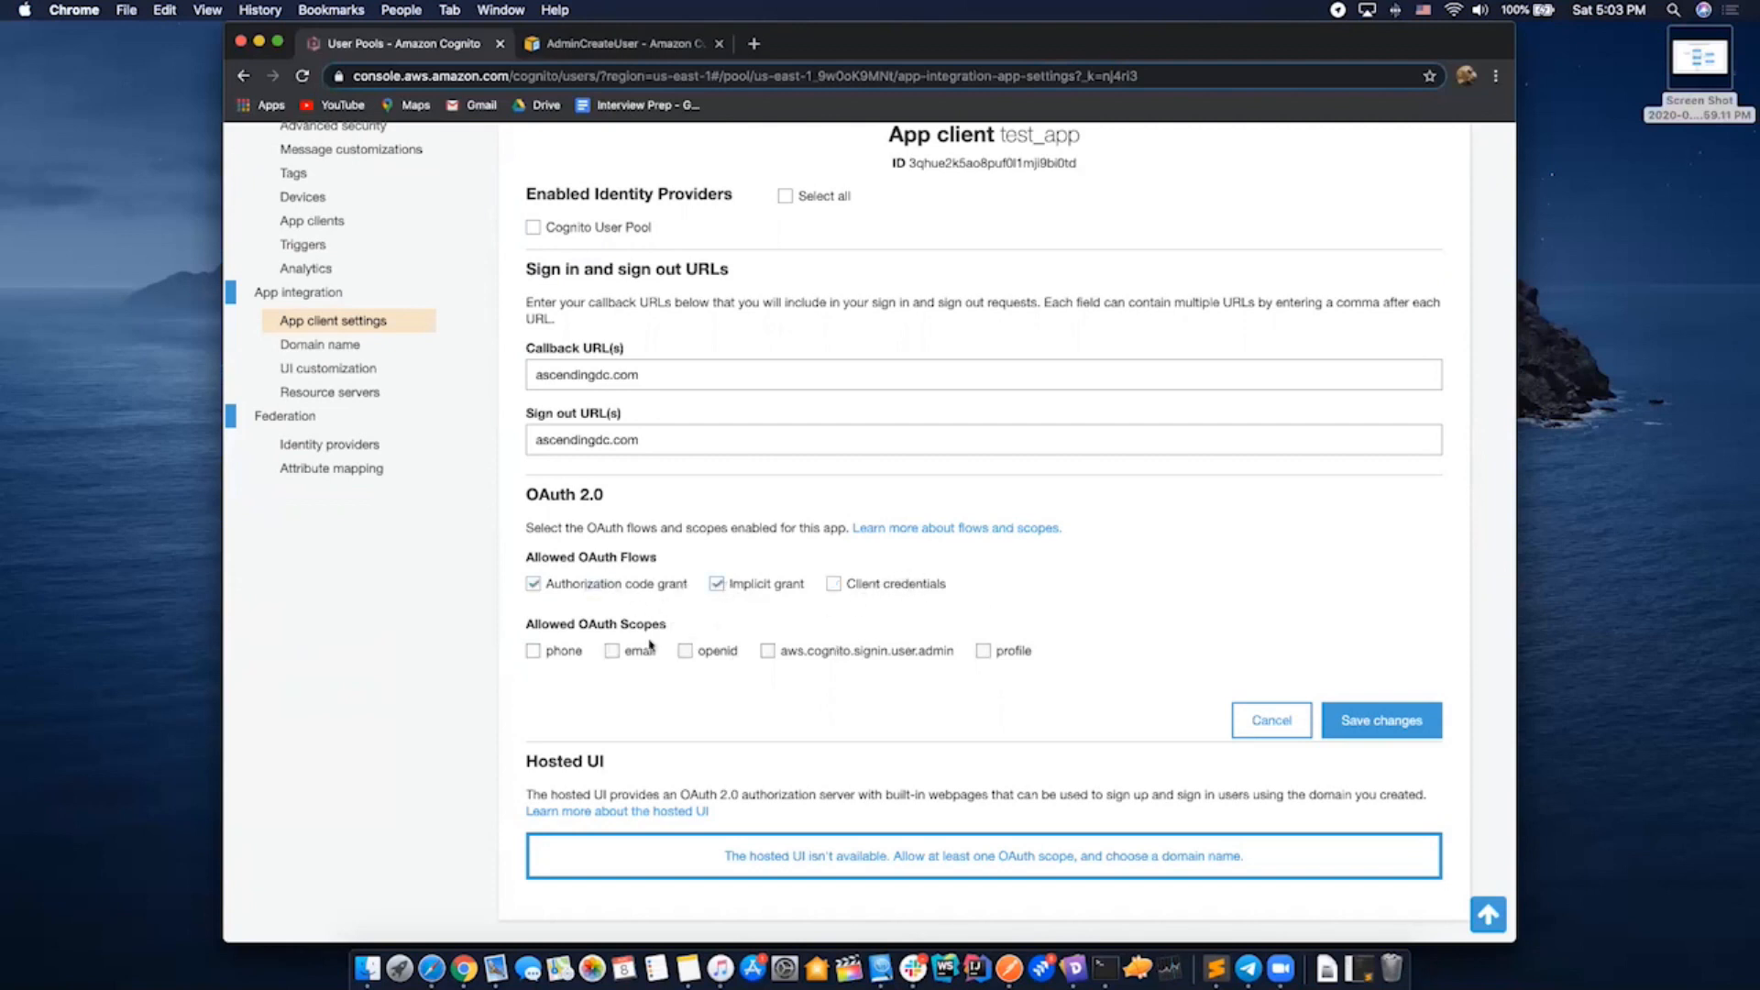
{"action": "scroll", "scroll_direction": "down", "scroll_amount": 3}
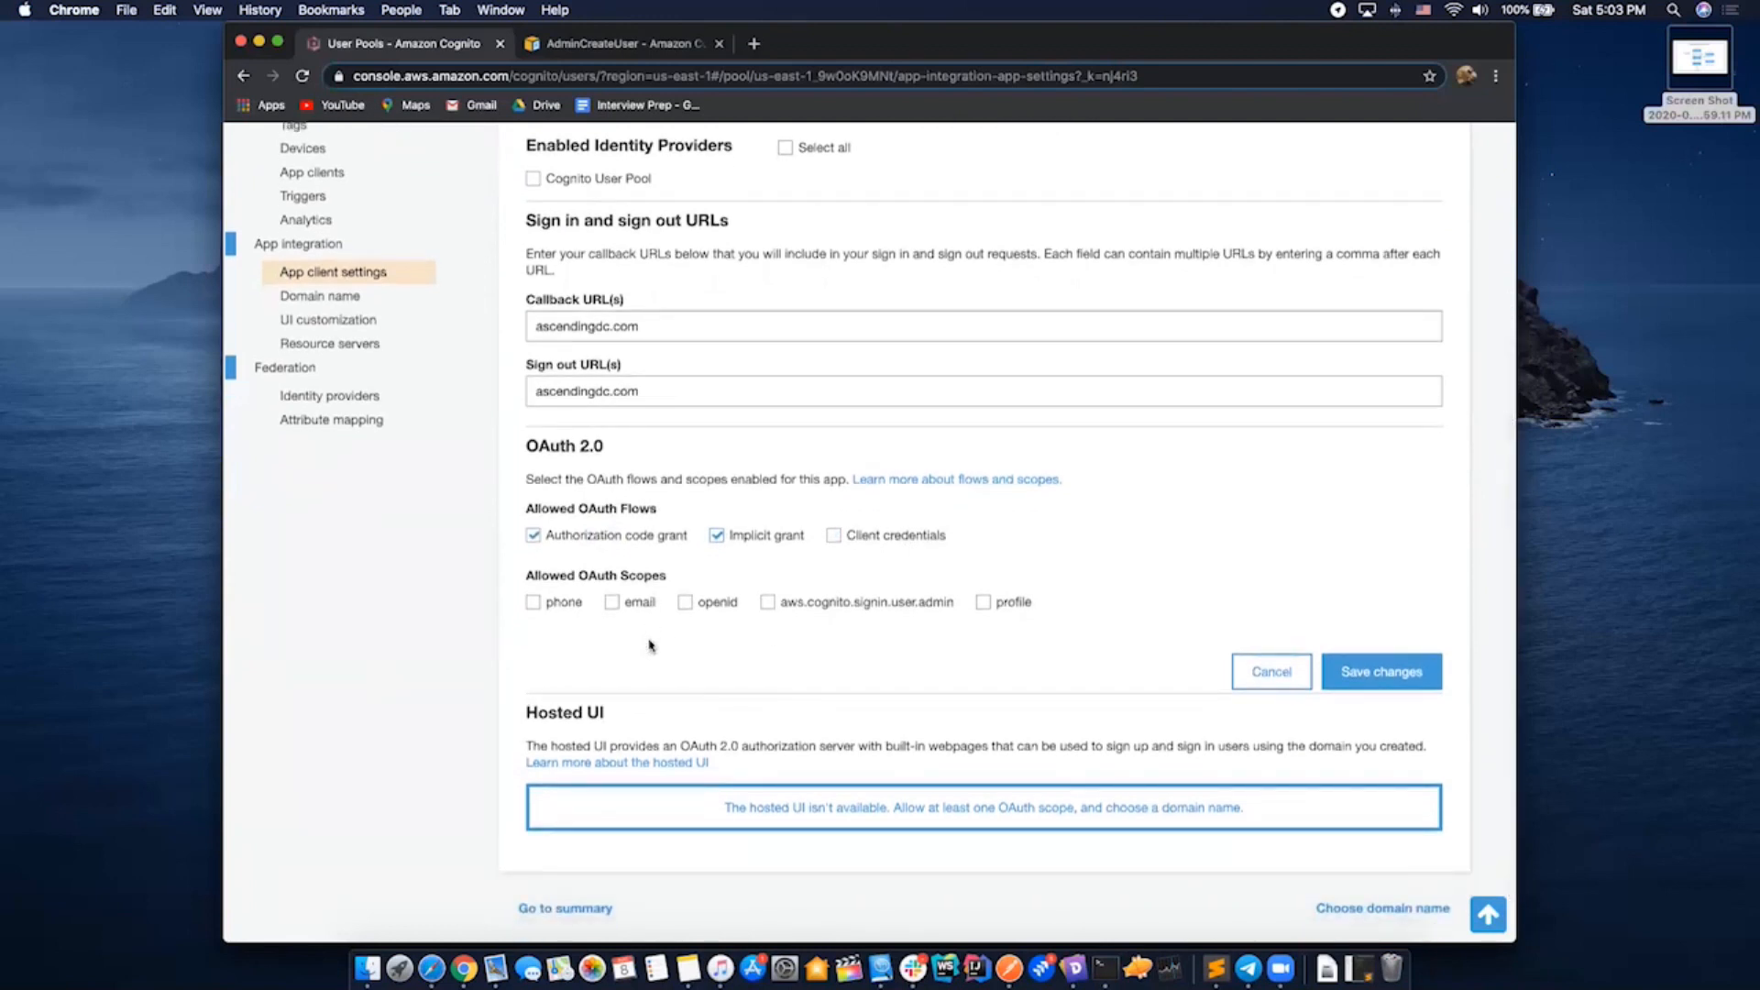
{"action": "scroll", "scroll_direction": "down", "scroll_amount": 3}
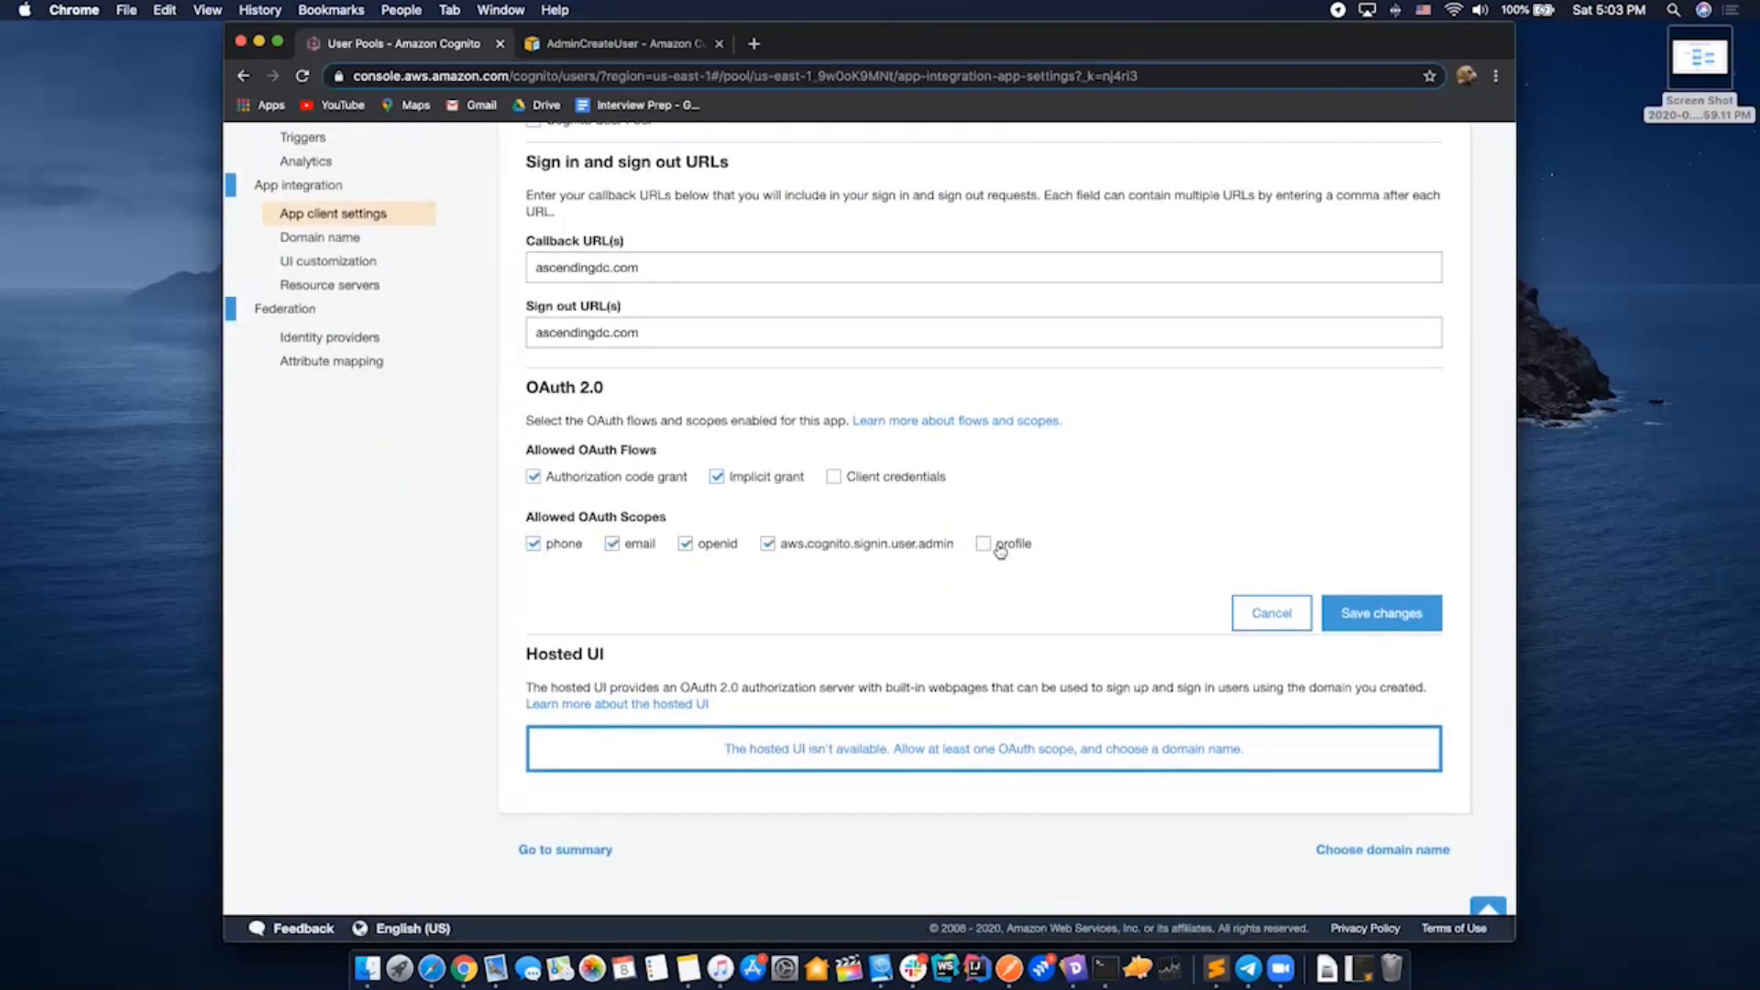
{"action": "left_click", "coordinate": [987, 543]}
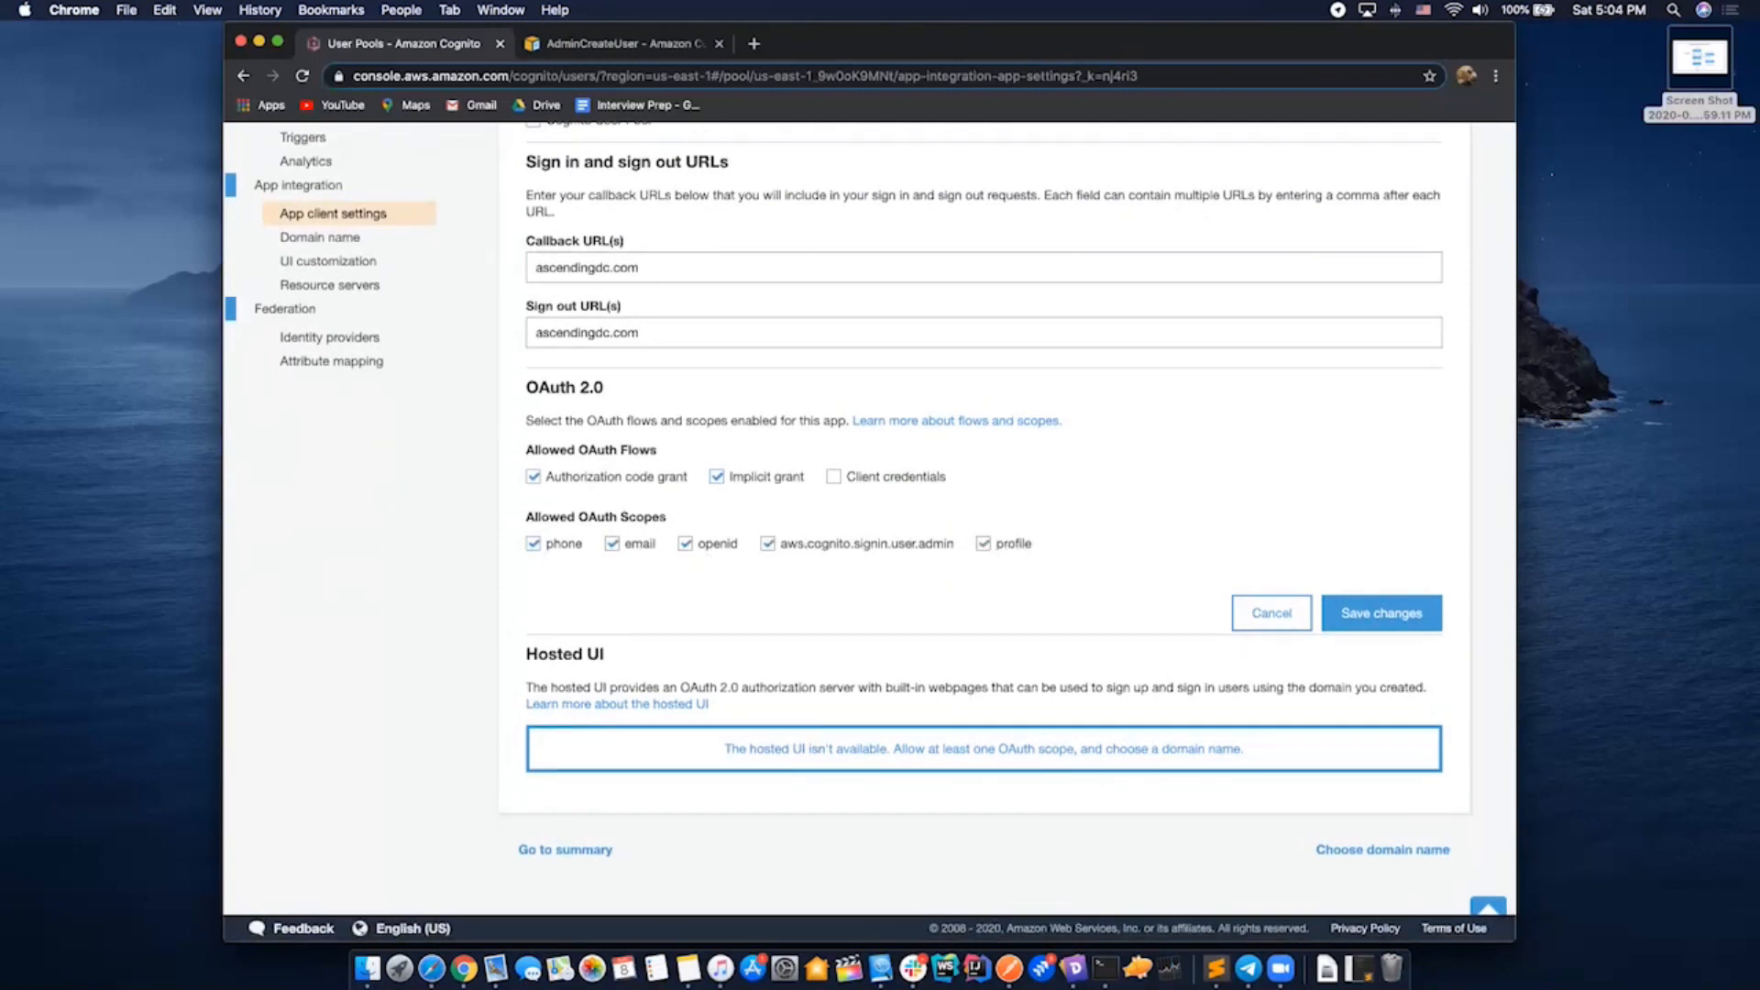
{"action": "mouse_move", "coordinate": [1074, 683]}
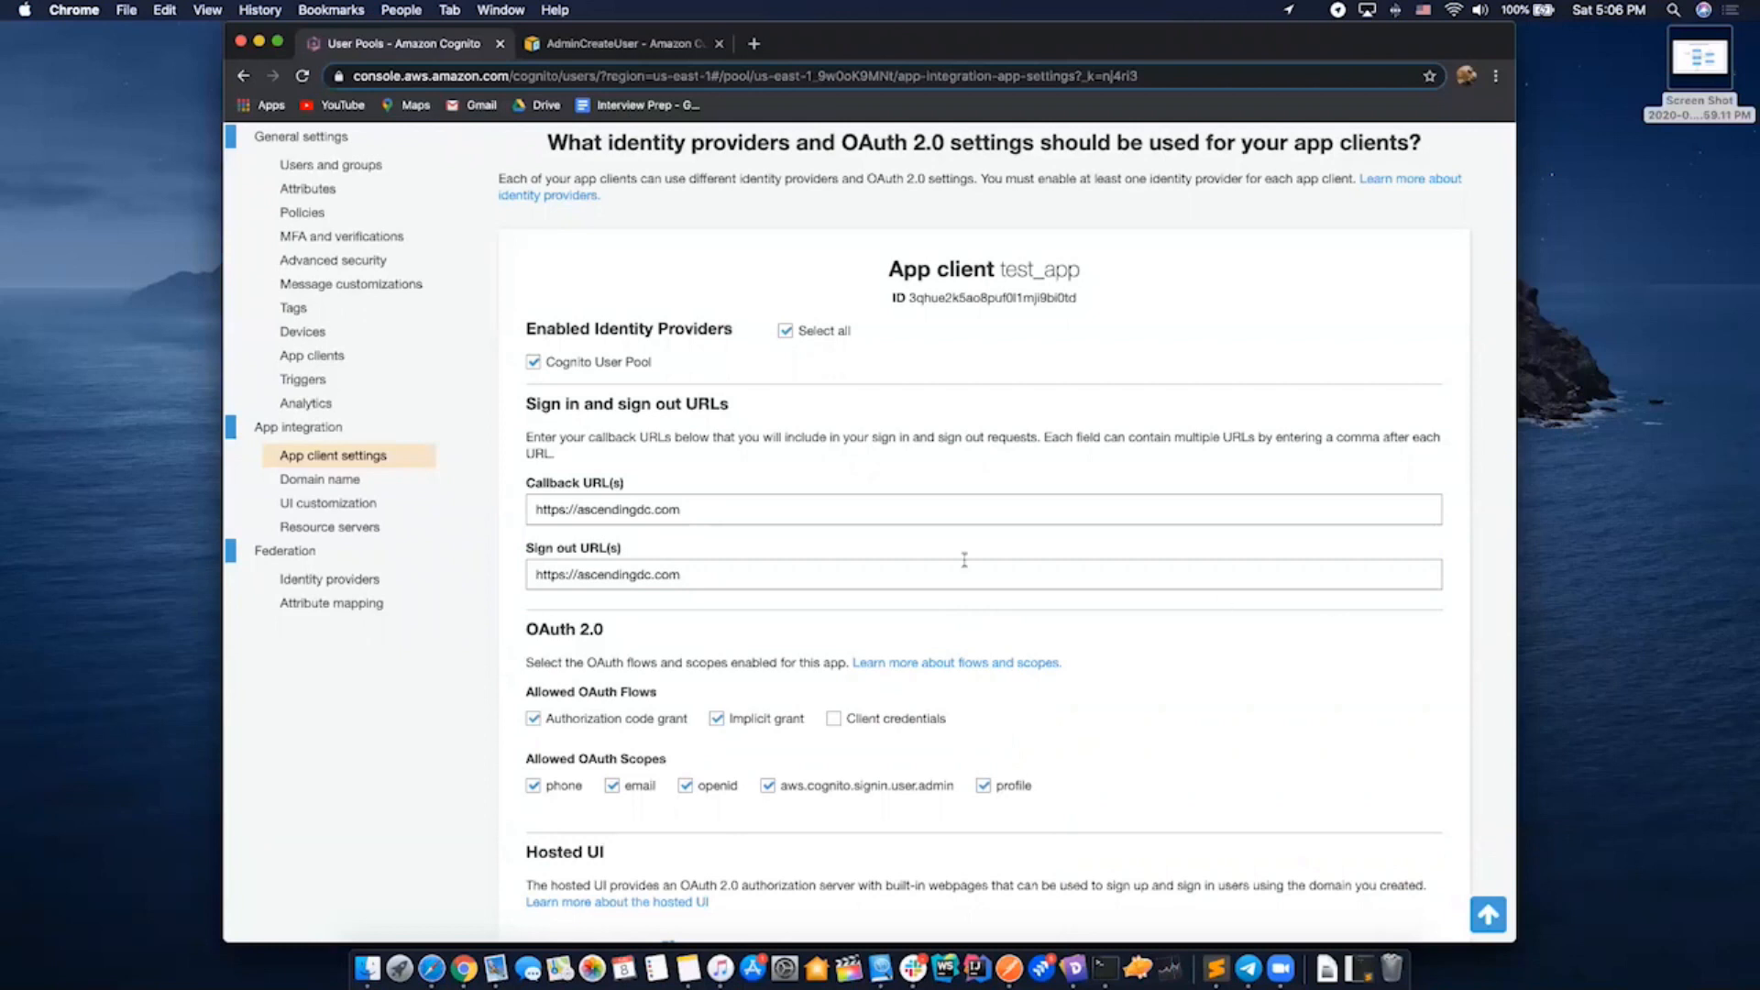
{"action": "mouse_move", "coordinate": [917, 622]}
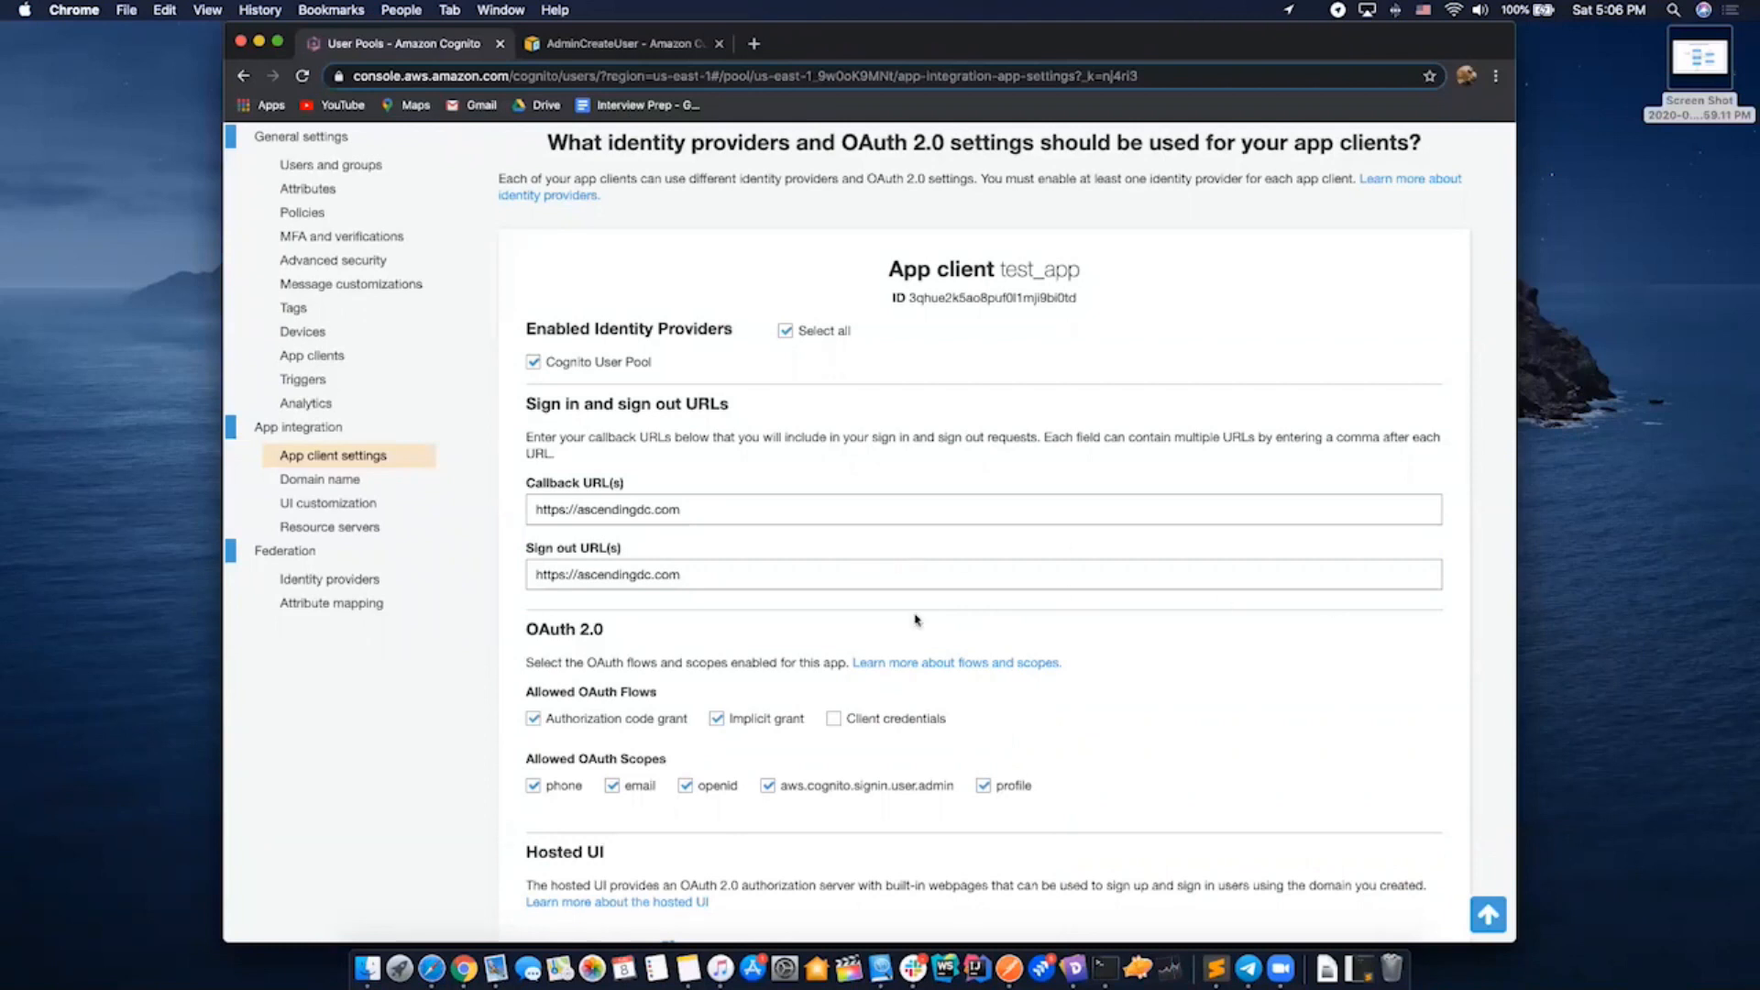
{"action": "mouse_move", "coordinate": [833, 621]}
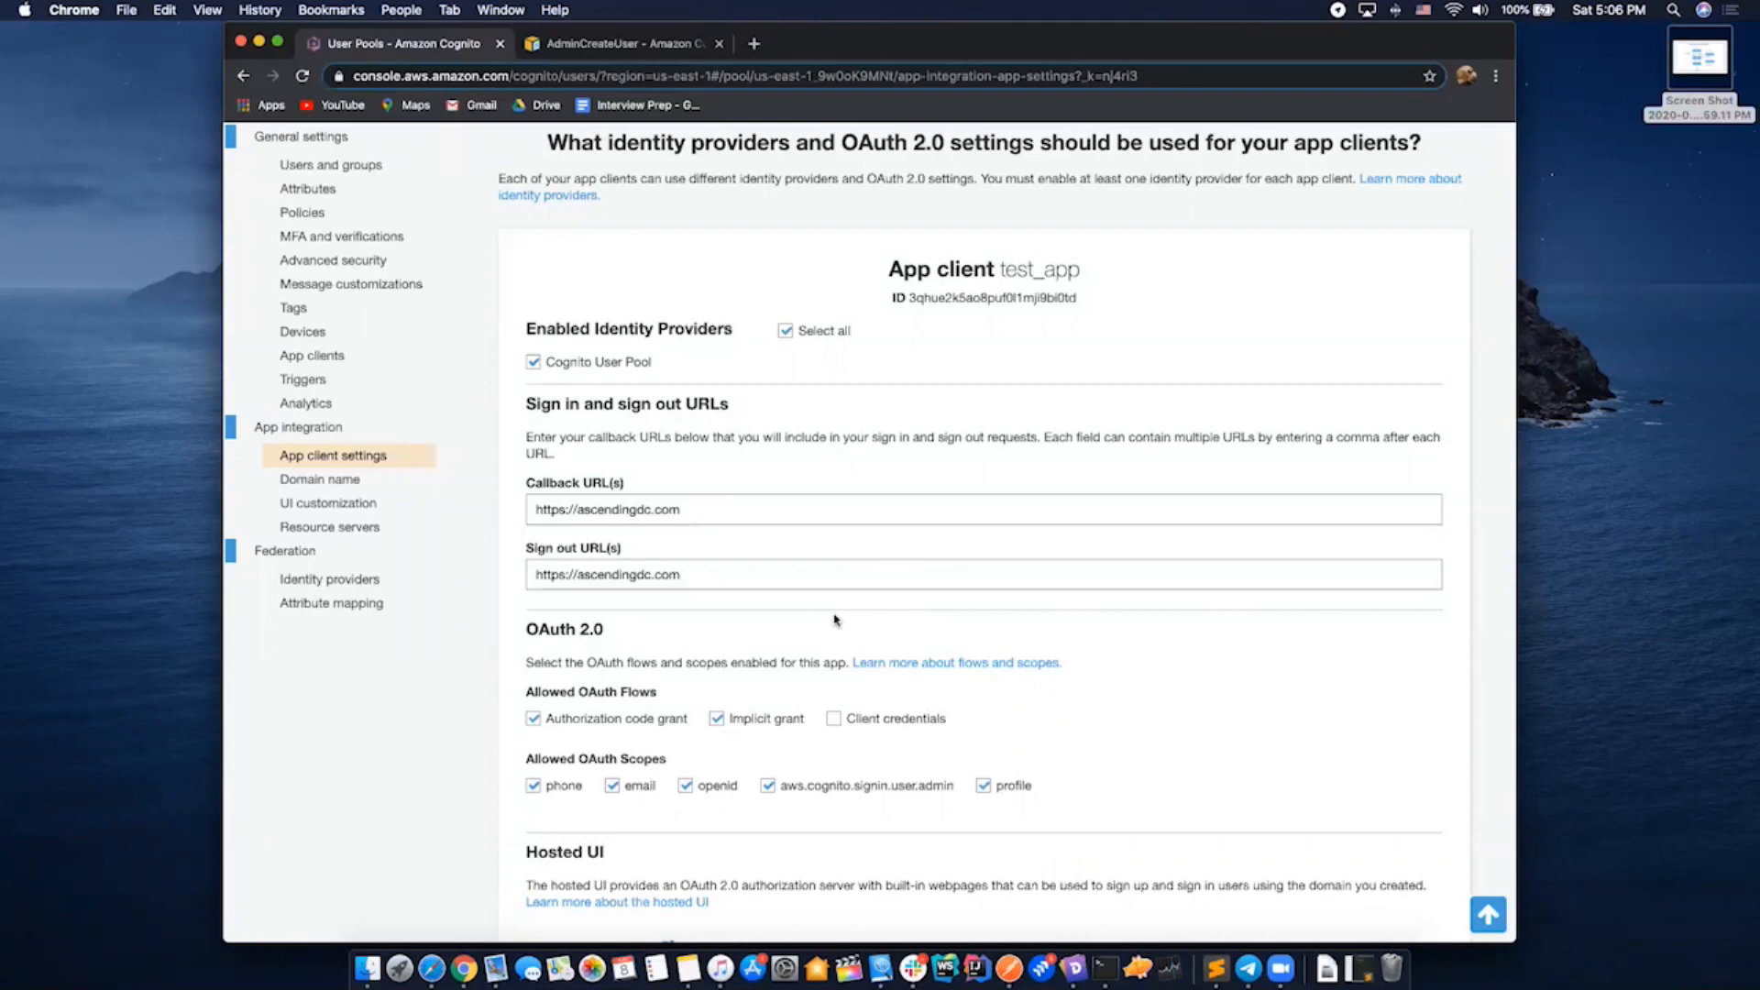
{"action": "mouse_move", "coordinate": [891, 675]}
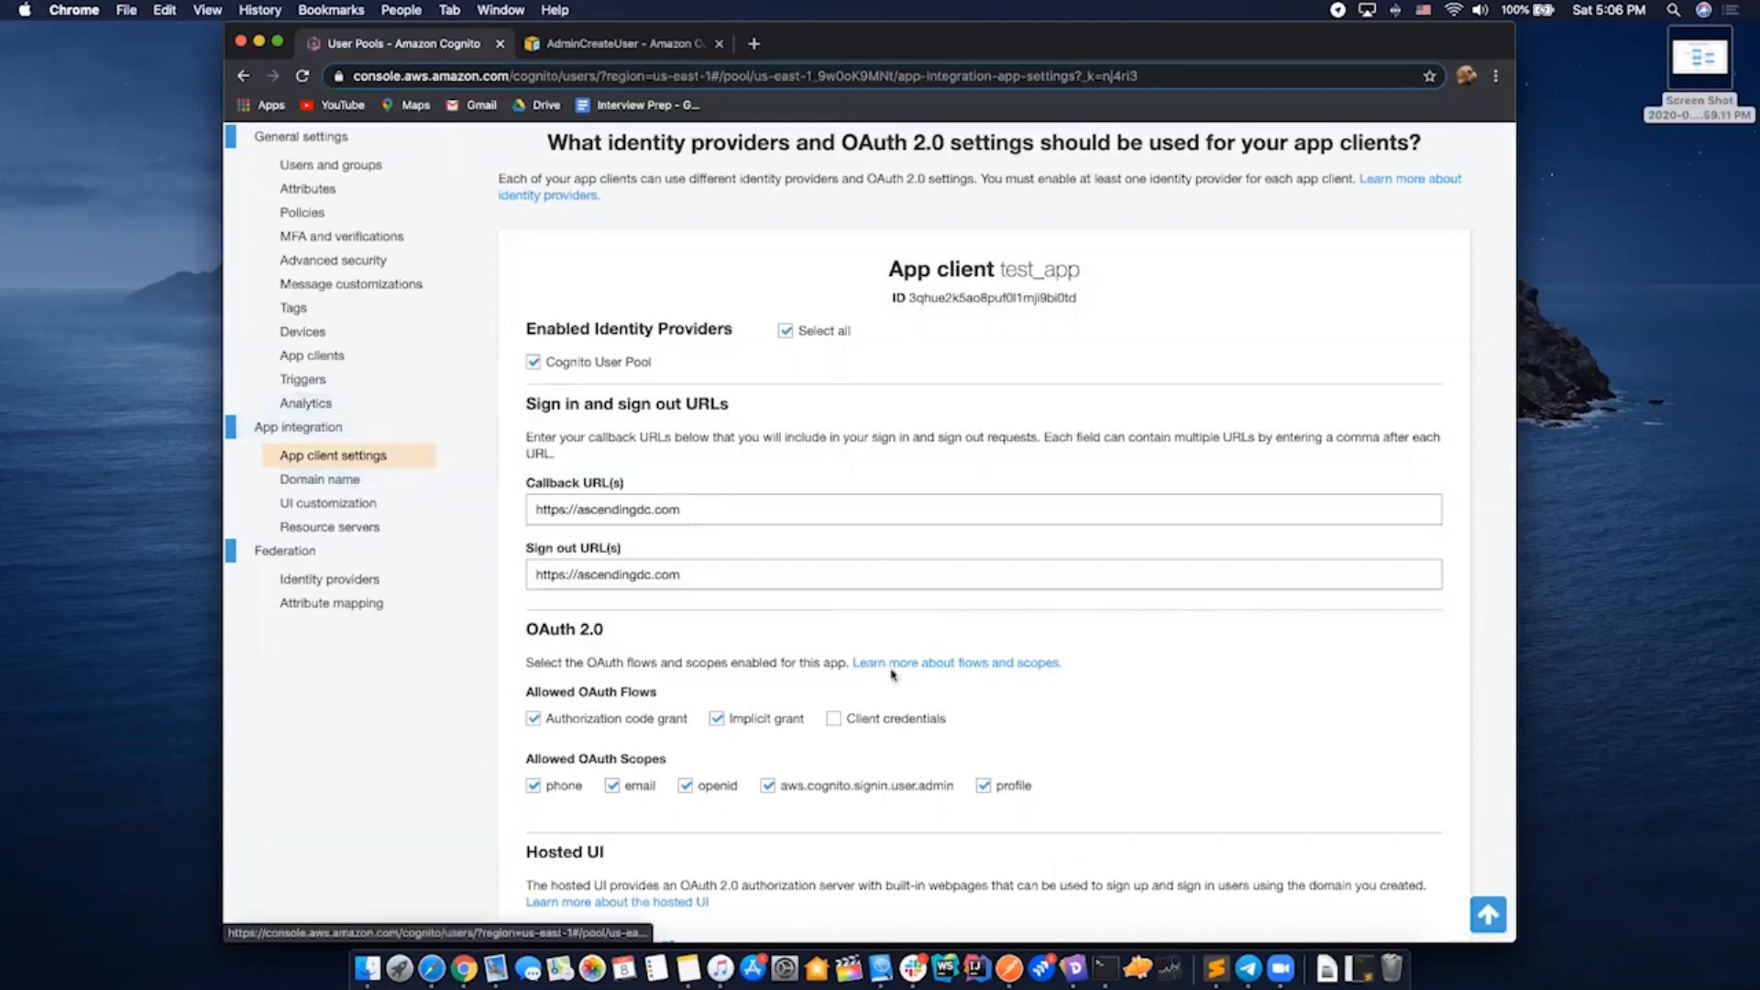
{"action": "scroll", "scroll_direction": "down", "scroll_amount": 3}
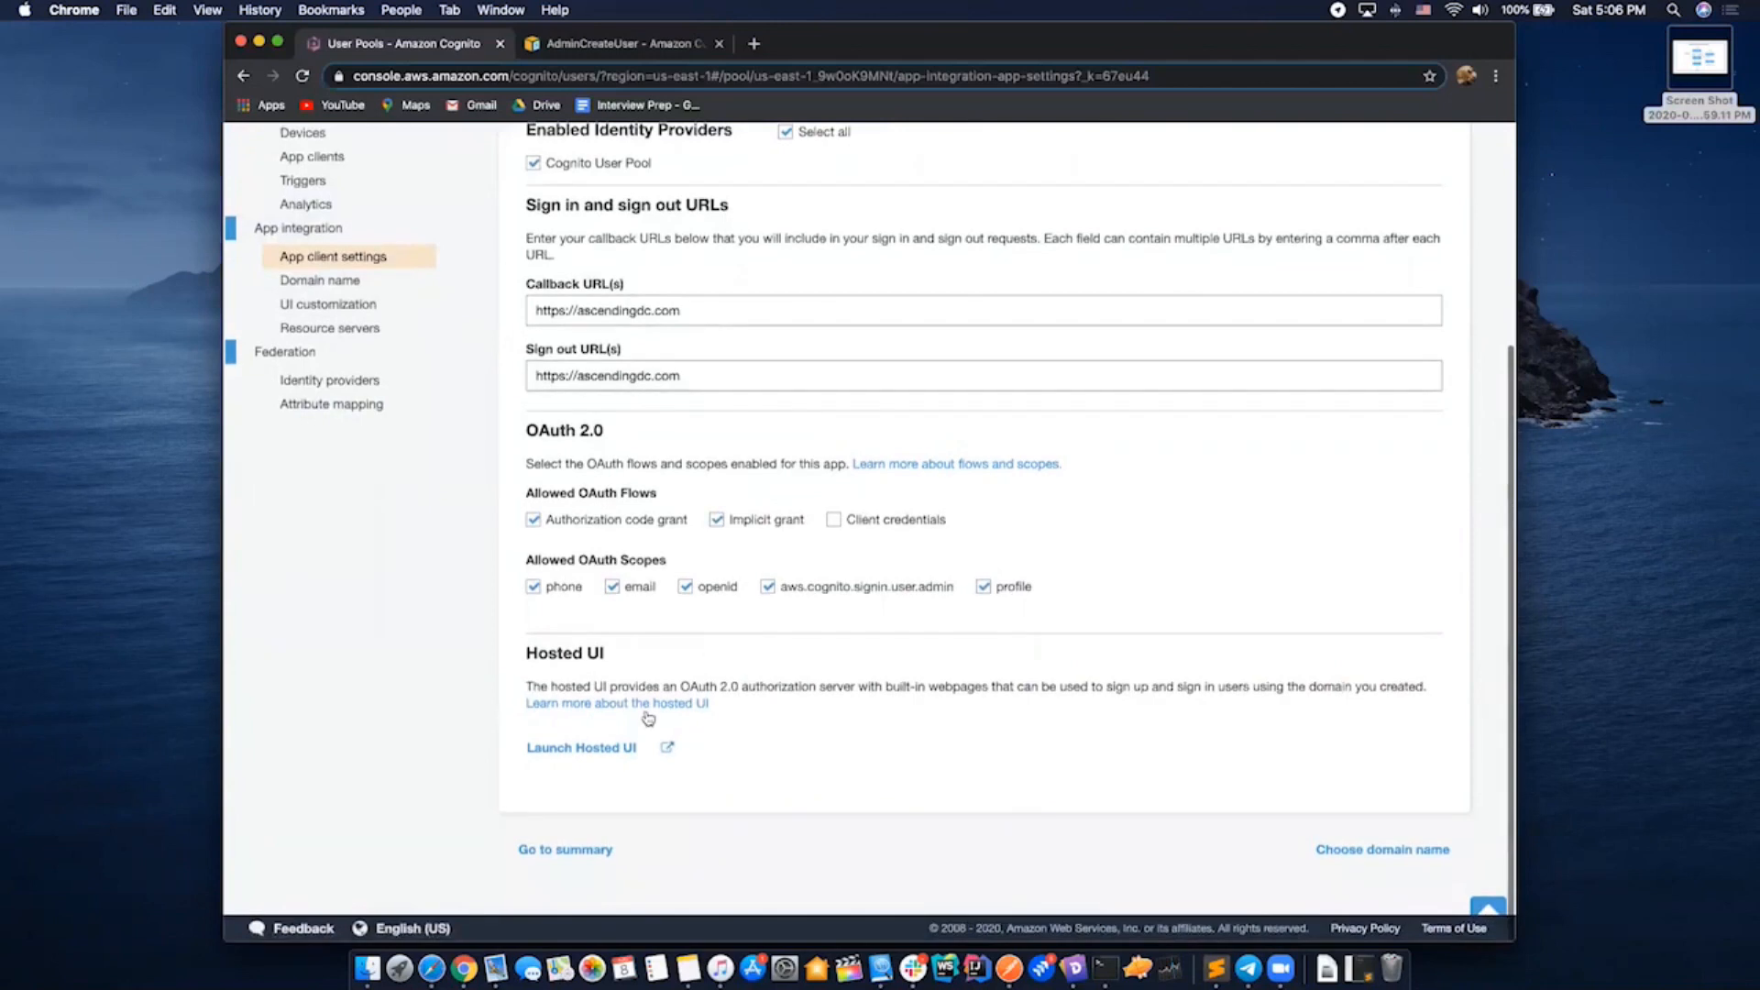
{"action": "left_click", "coordinate": [581, 748]}
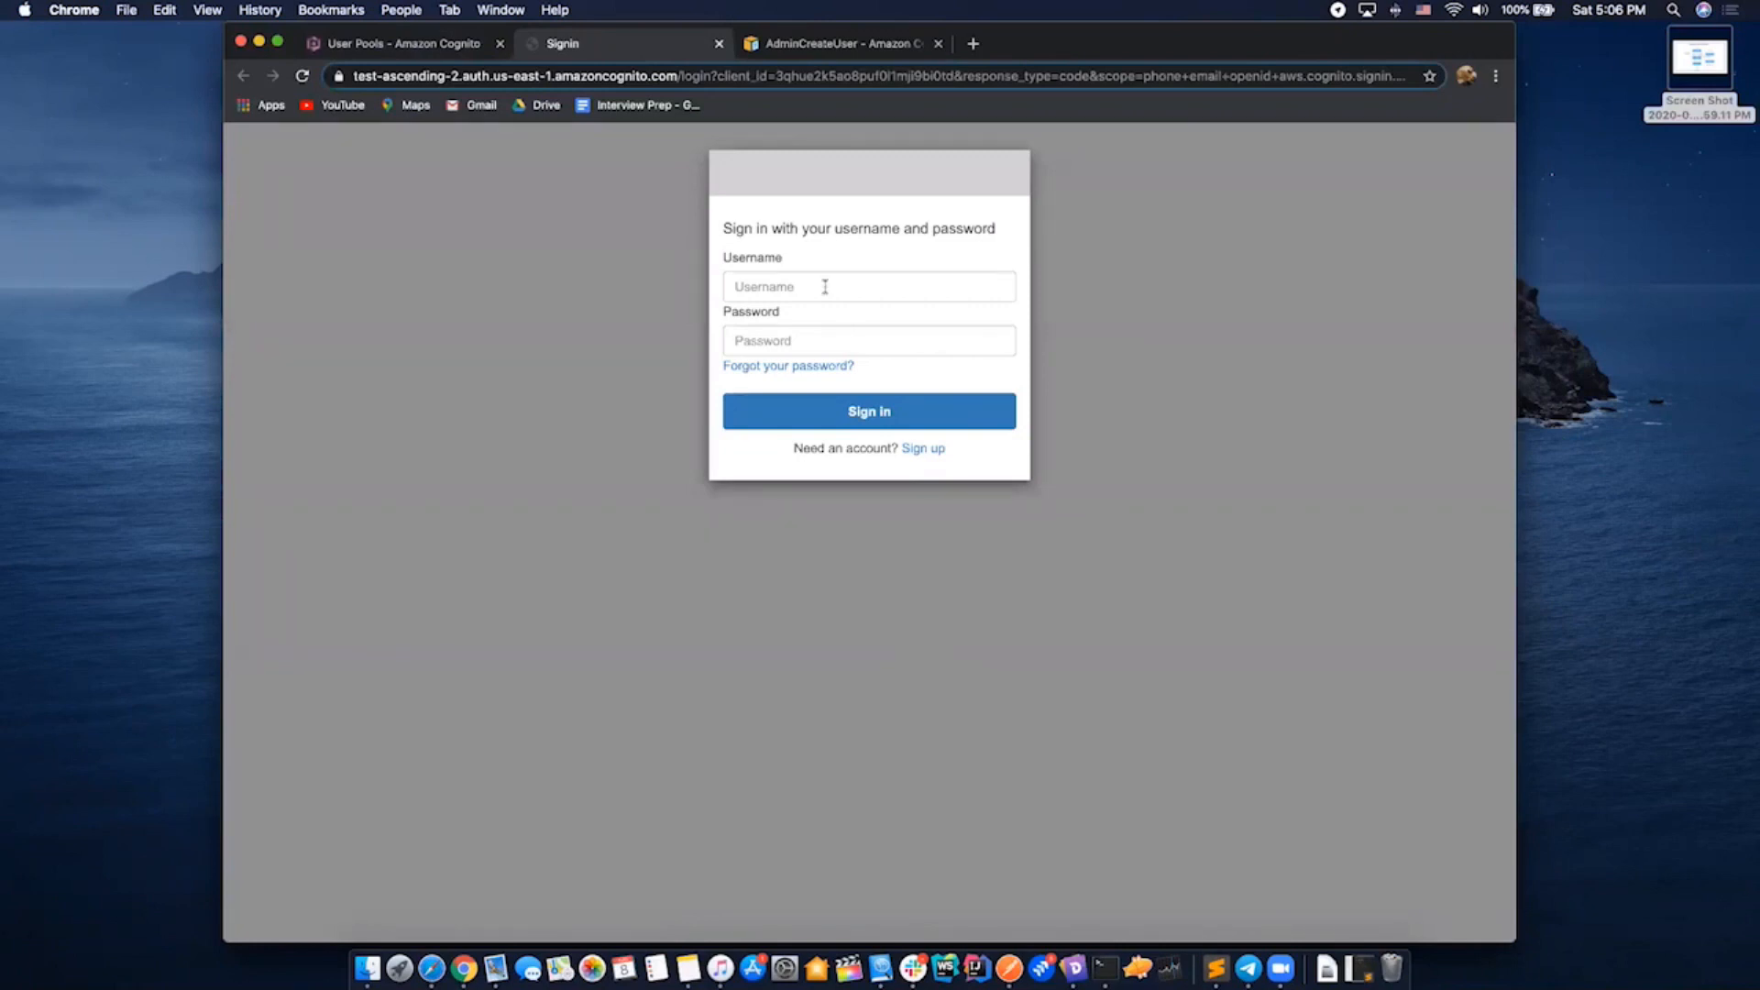
{"action": "left_click", "coordinate": [719, 42]}
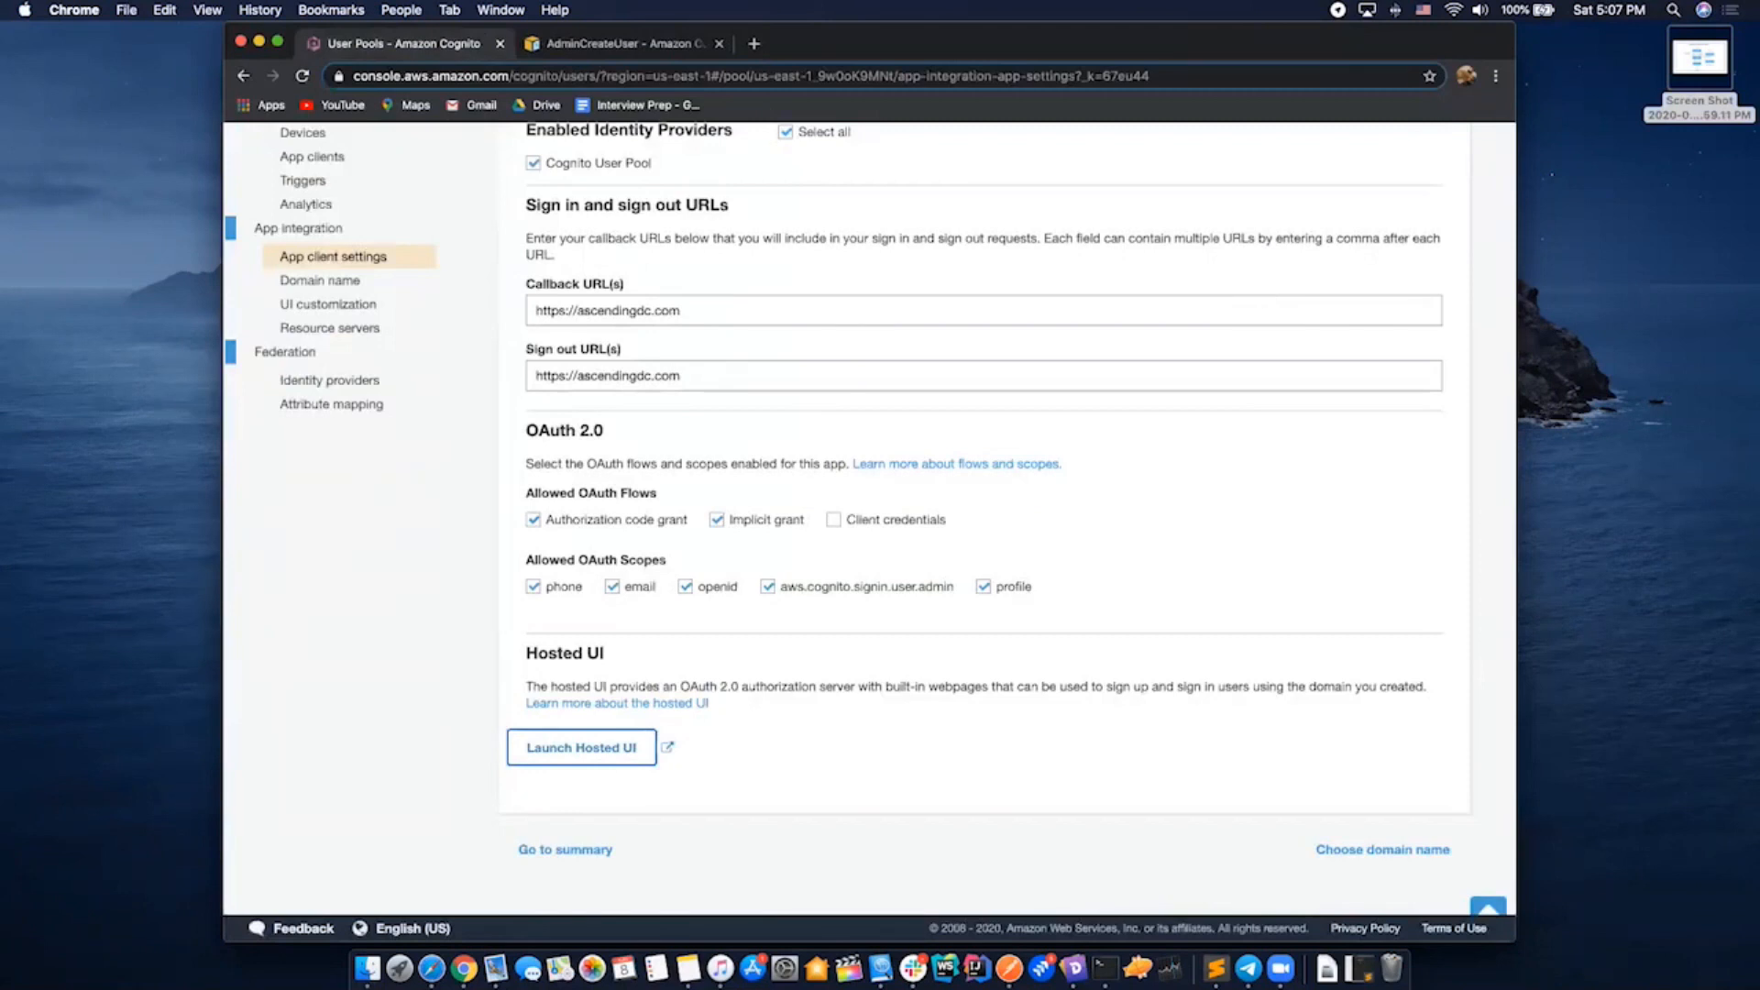
{"action": "mouse_move", "coordinate": [944, 777]}
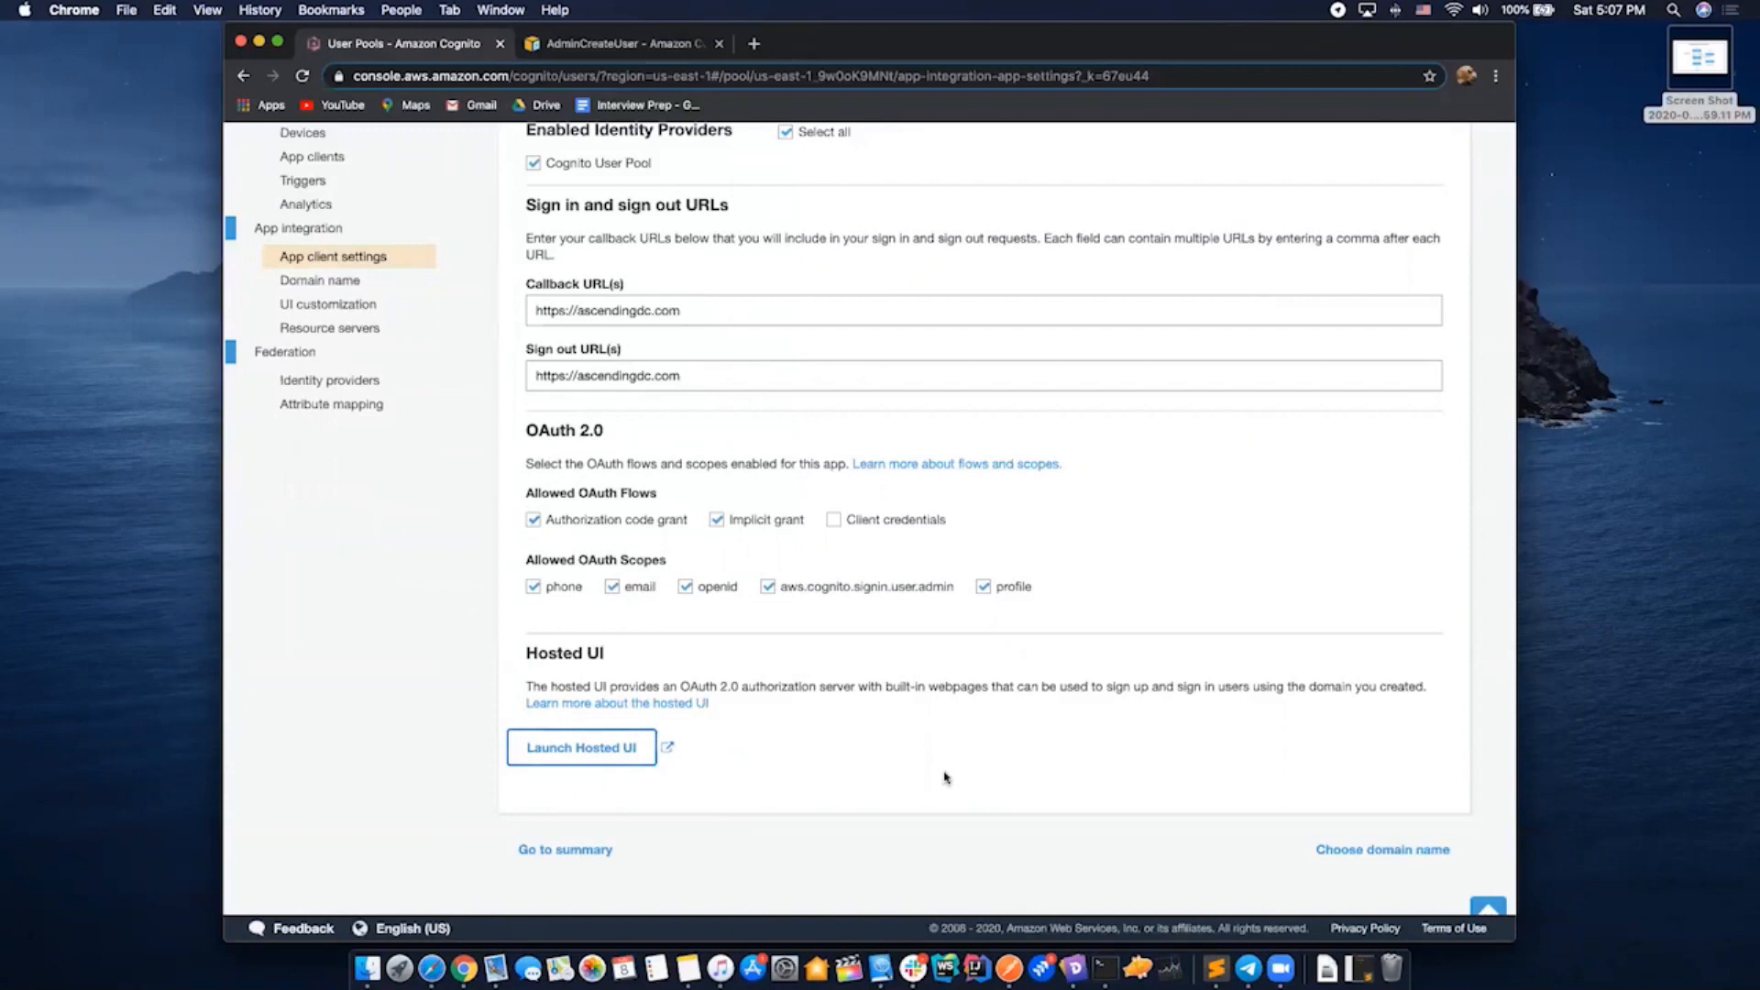
{"action": "mouse_move", "coordinate": [787, 783]}
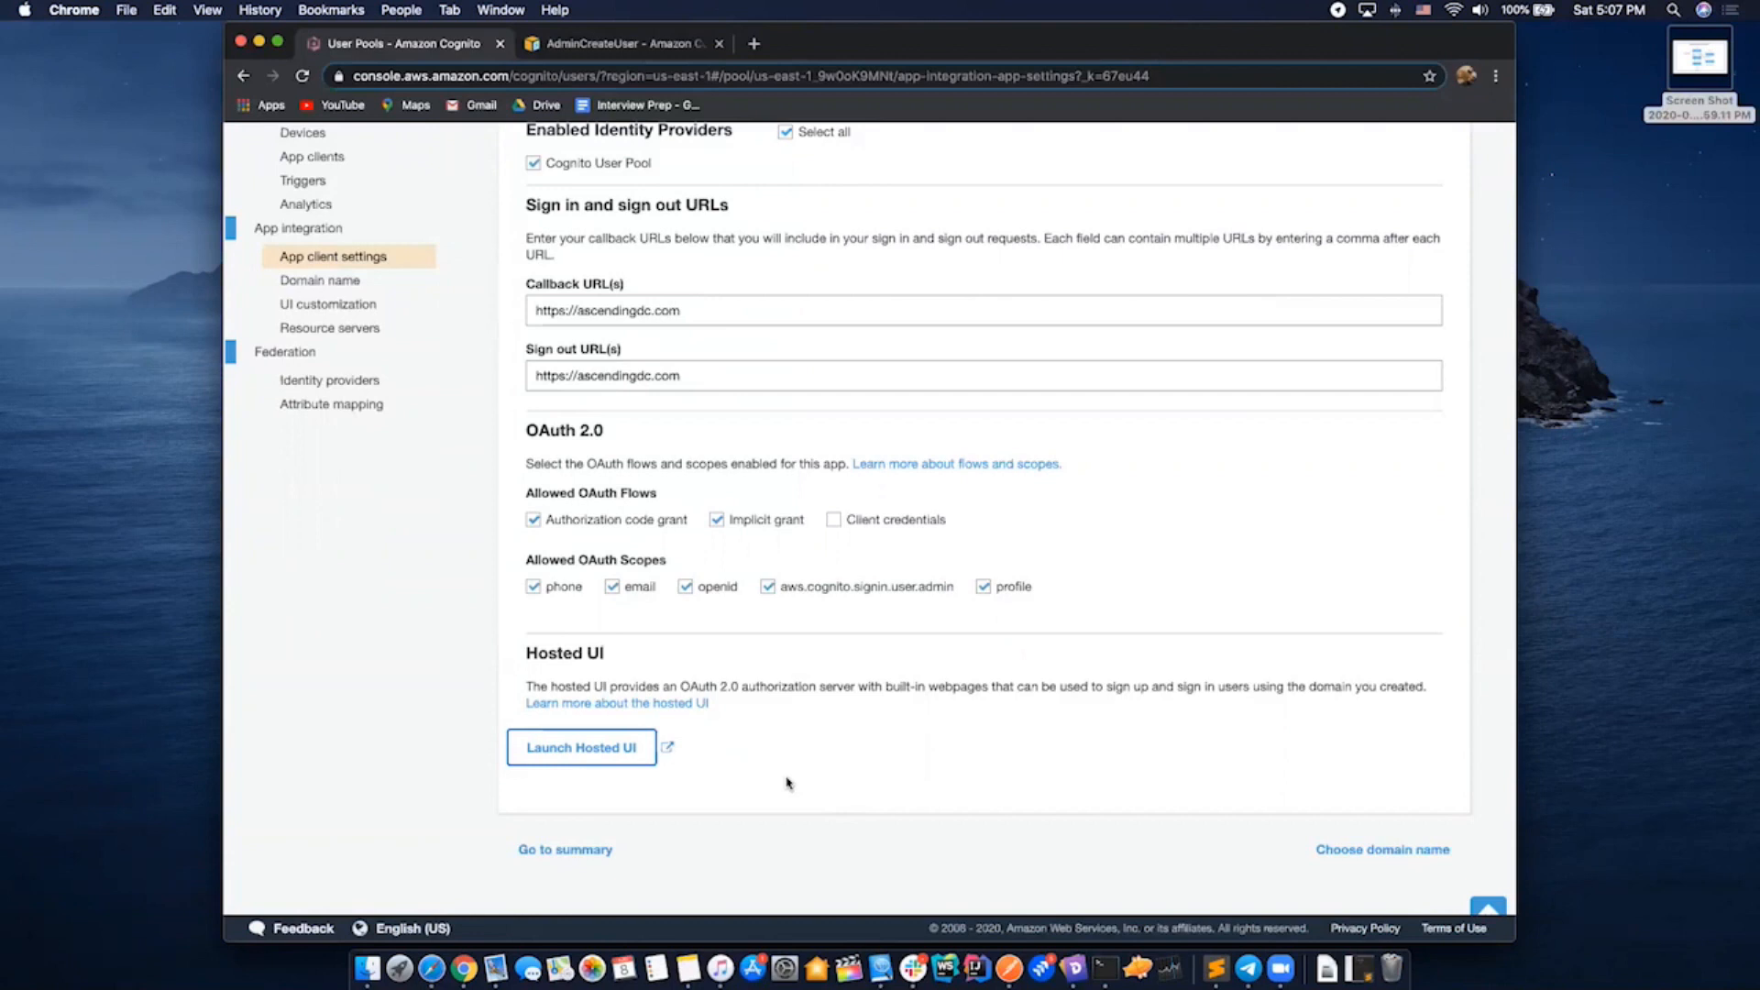
Review the AdminCreateUser API request syntax, then bring up a terminal window
{"action": "left_click", "coordinate": [618, 42]}
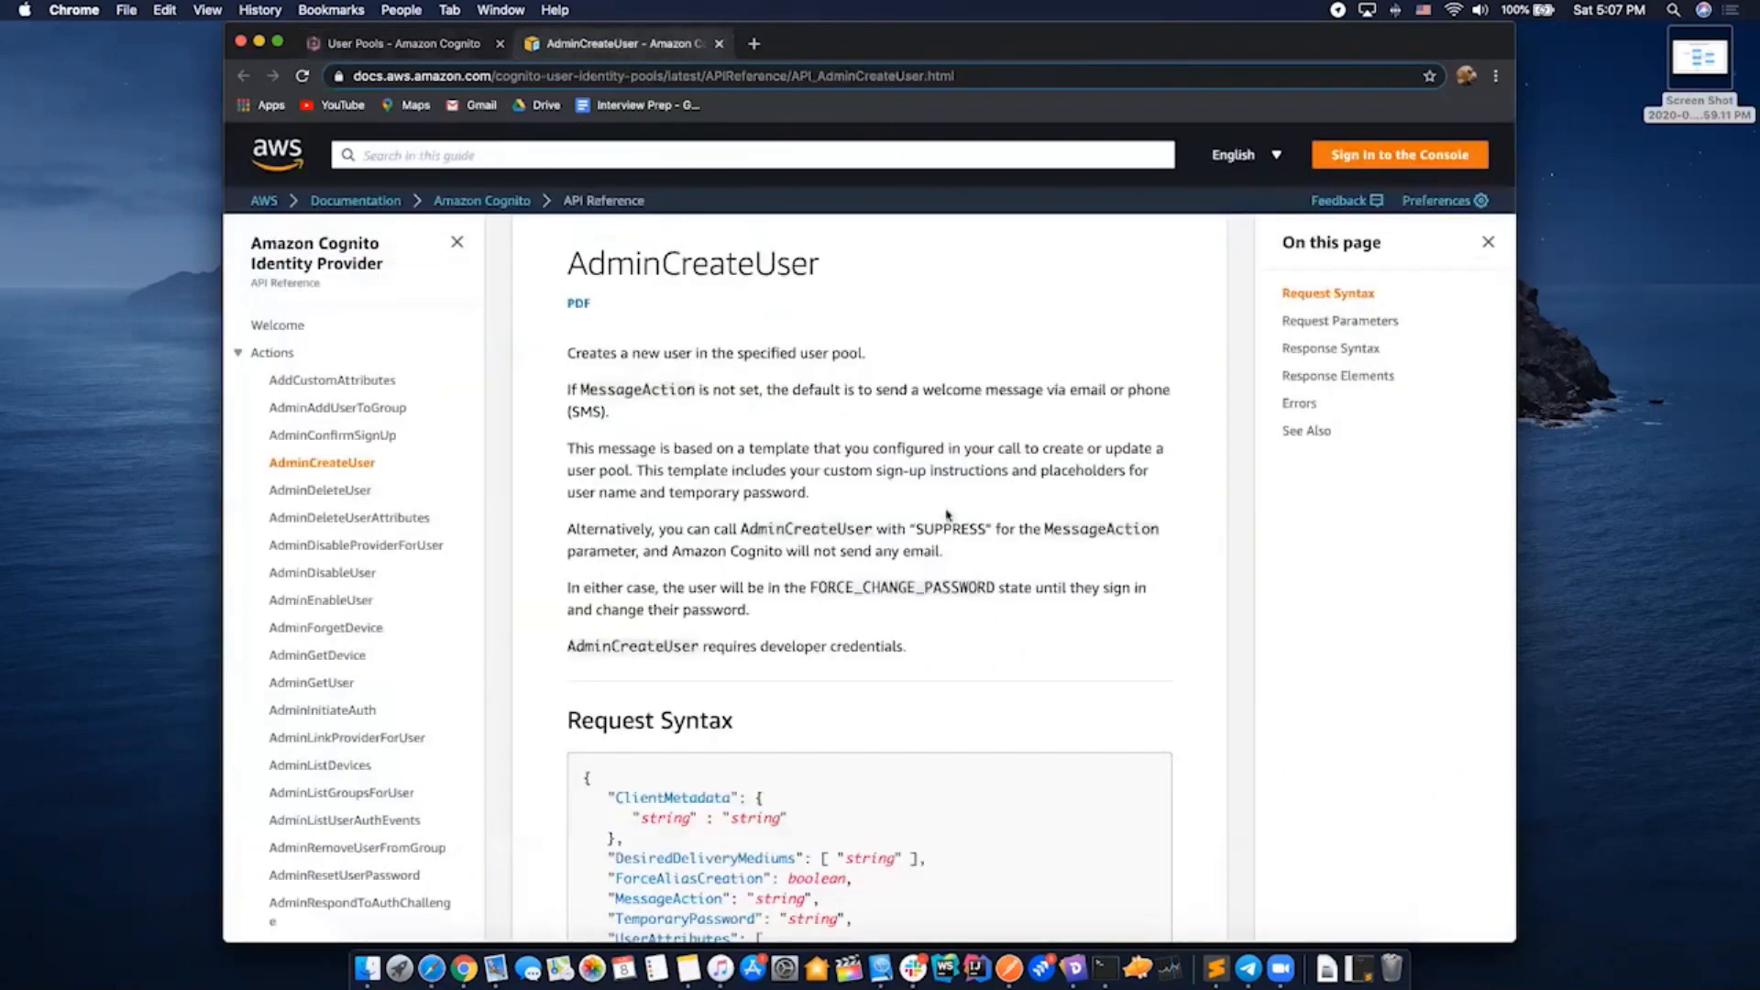
{"action": "scroll", "scroll_direction": "down", "scroll_amount": 3}
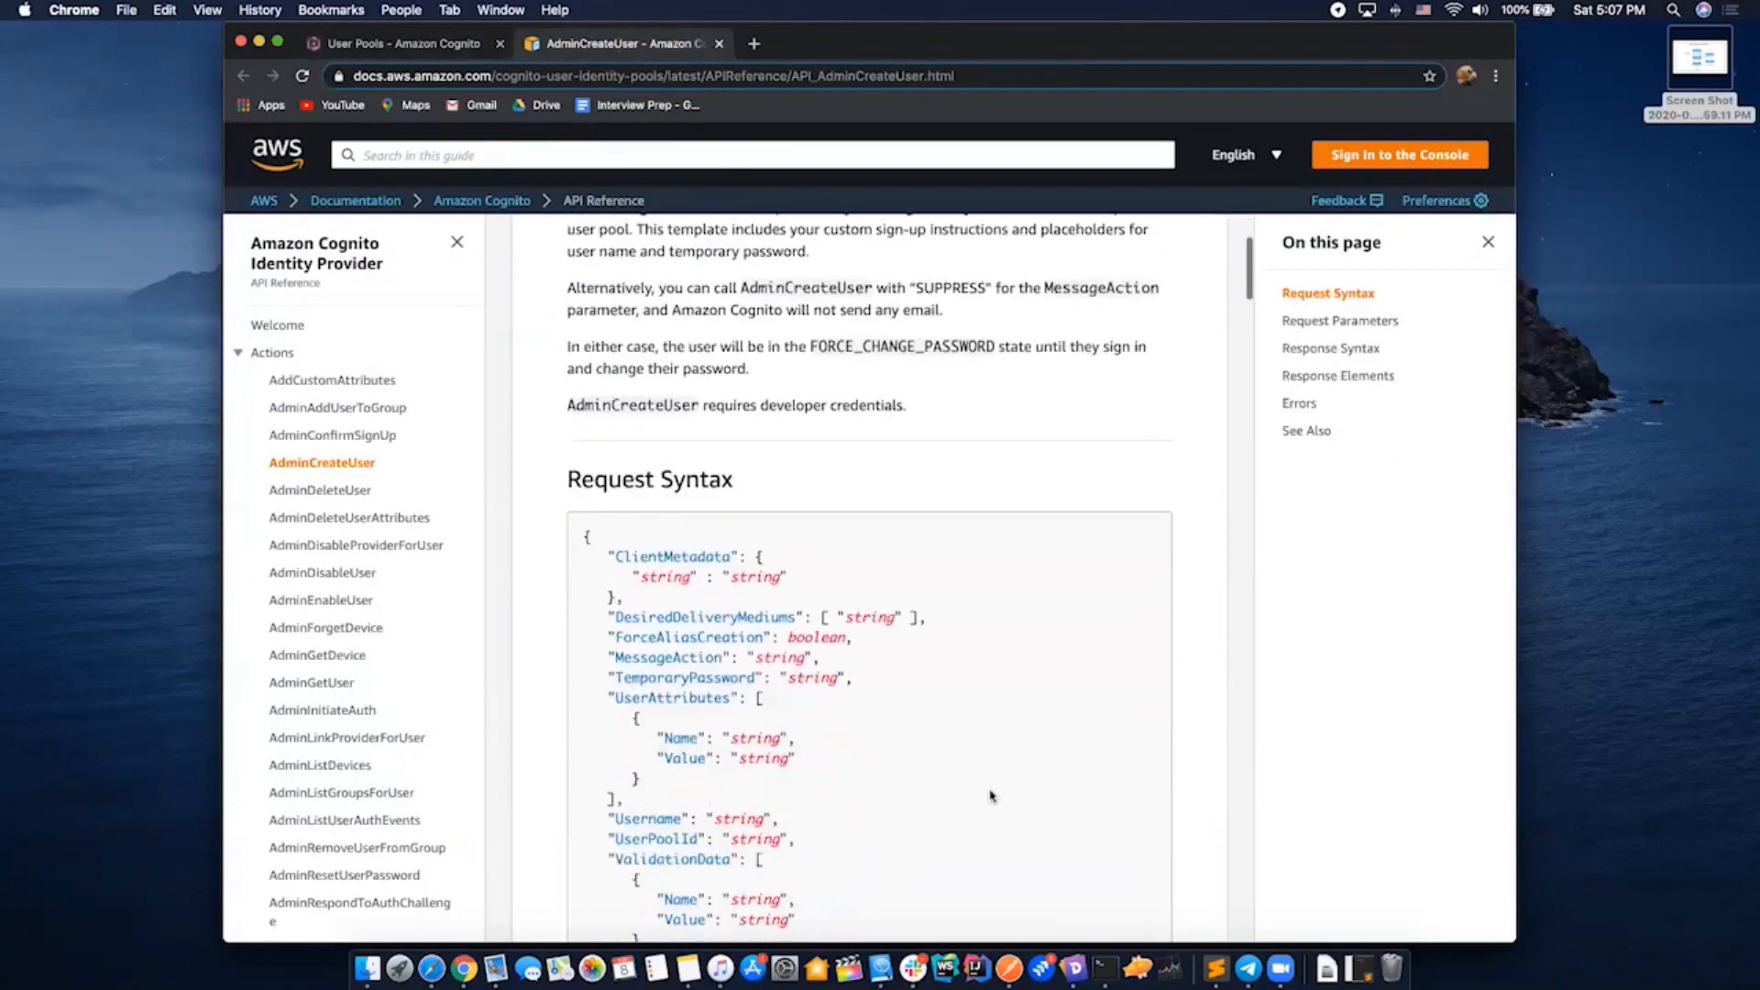
{"action": "scroll", "scroll_direction": "down", "scroll_amount": 3}
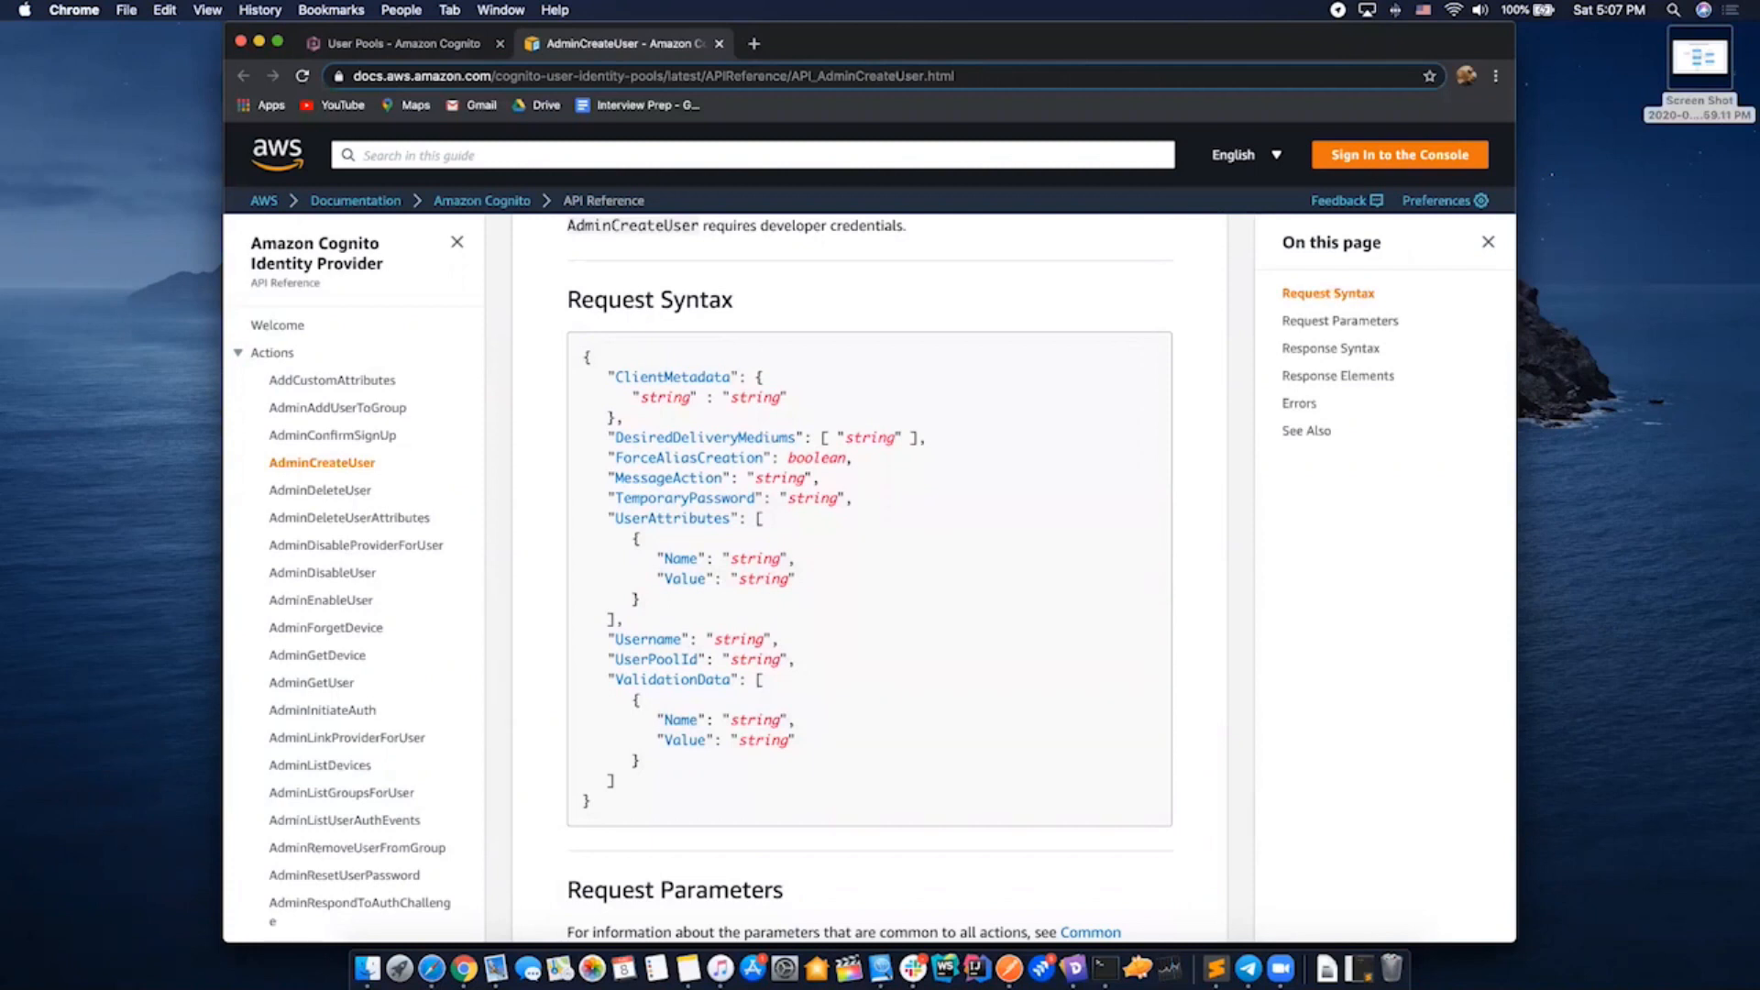
{"action": "left_click", "coordinate": [1104, 968]}
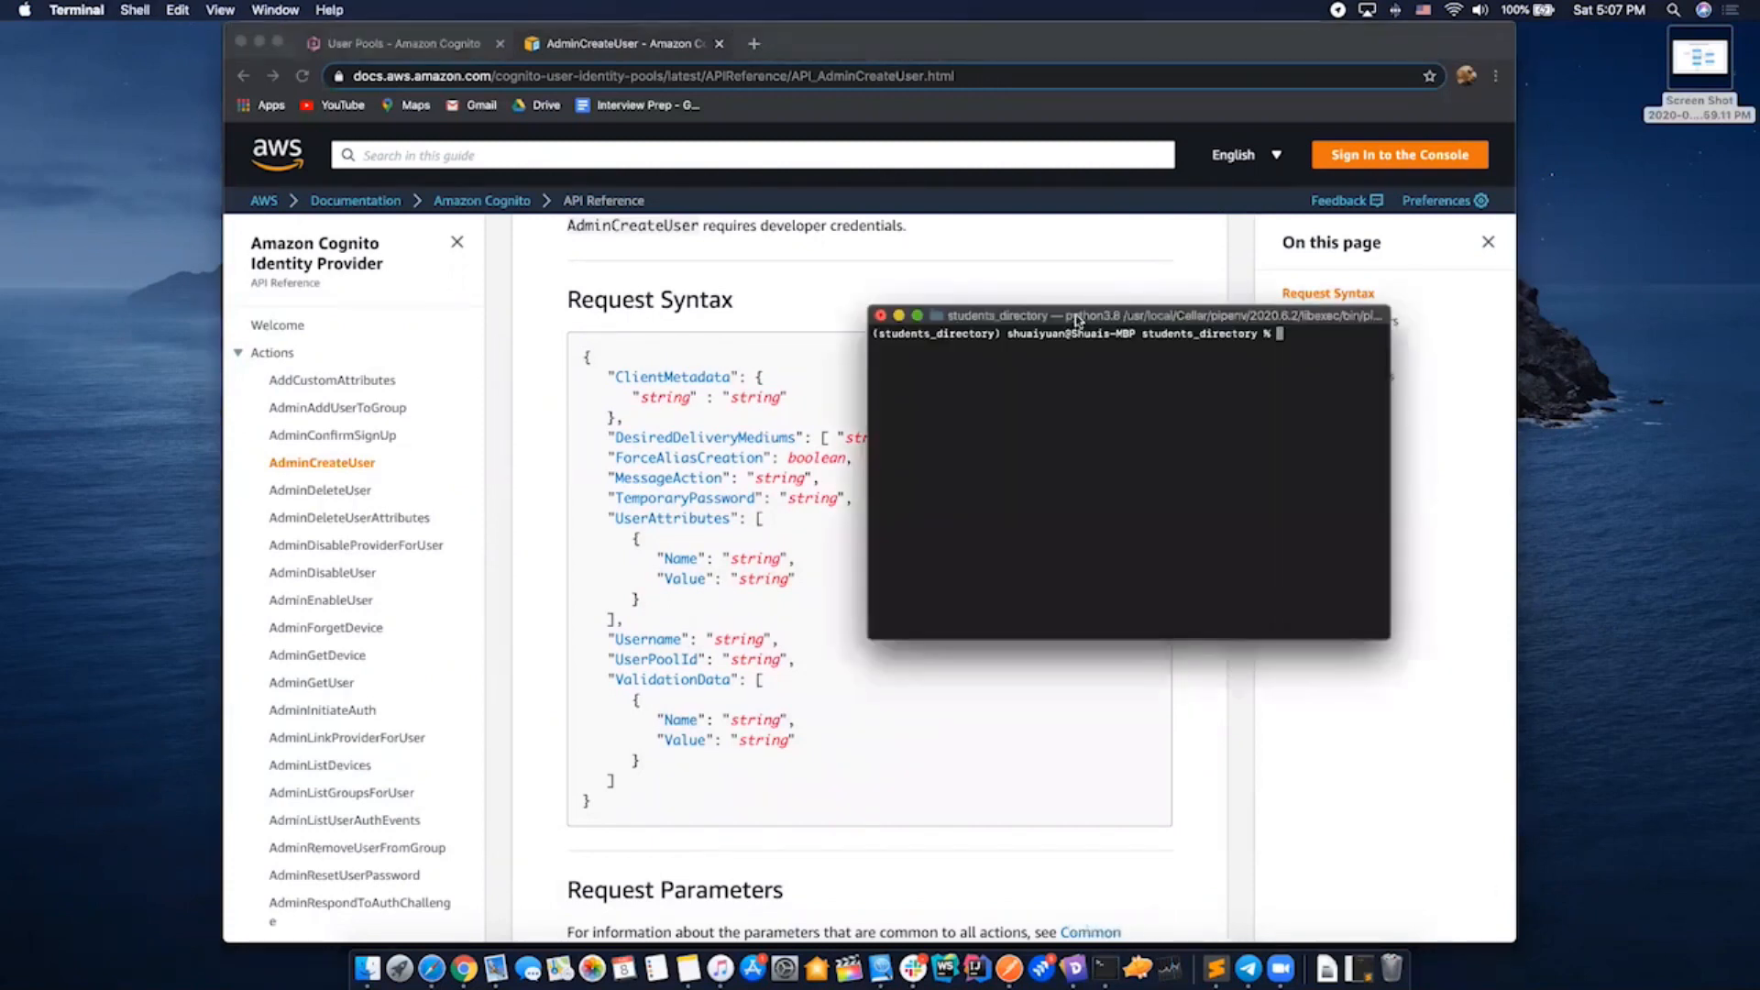
Launch the project with subl ., load local2.py and clear its old UserPoolId value
{"action": "type", "text": "subl ."}
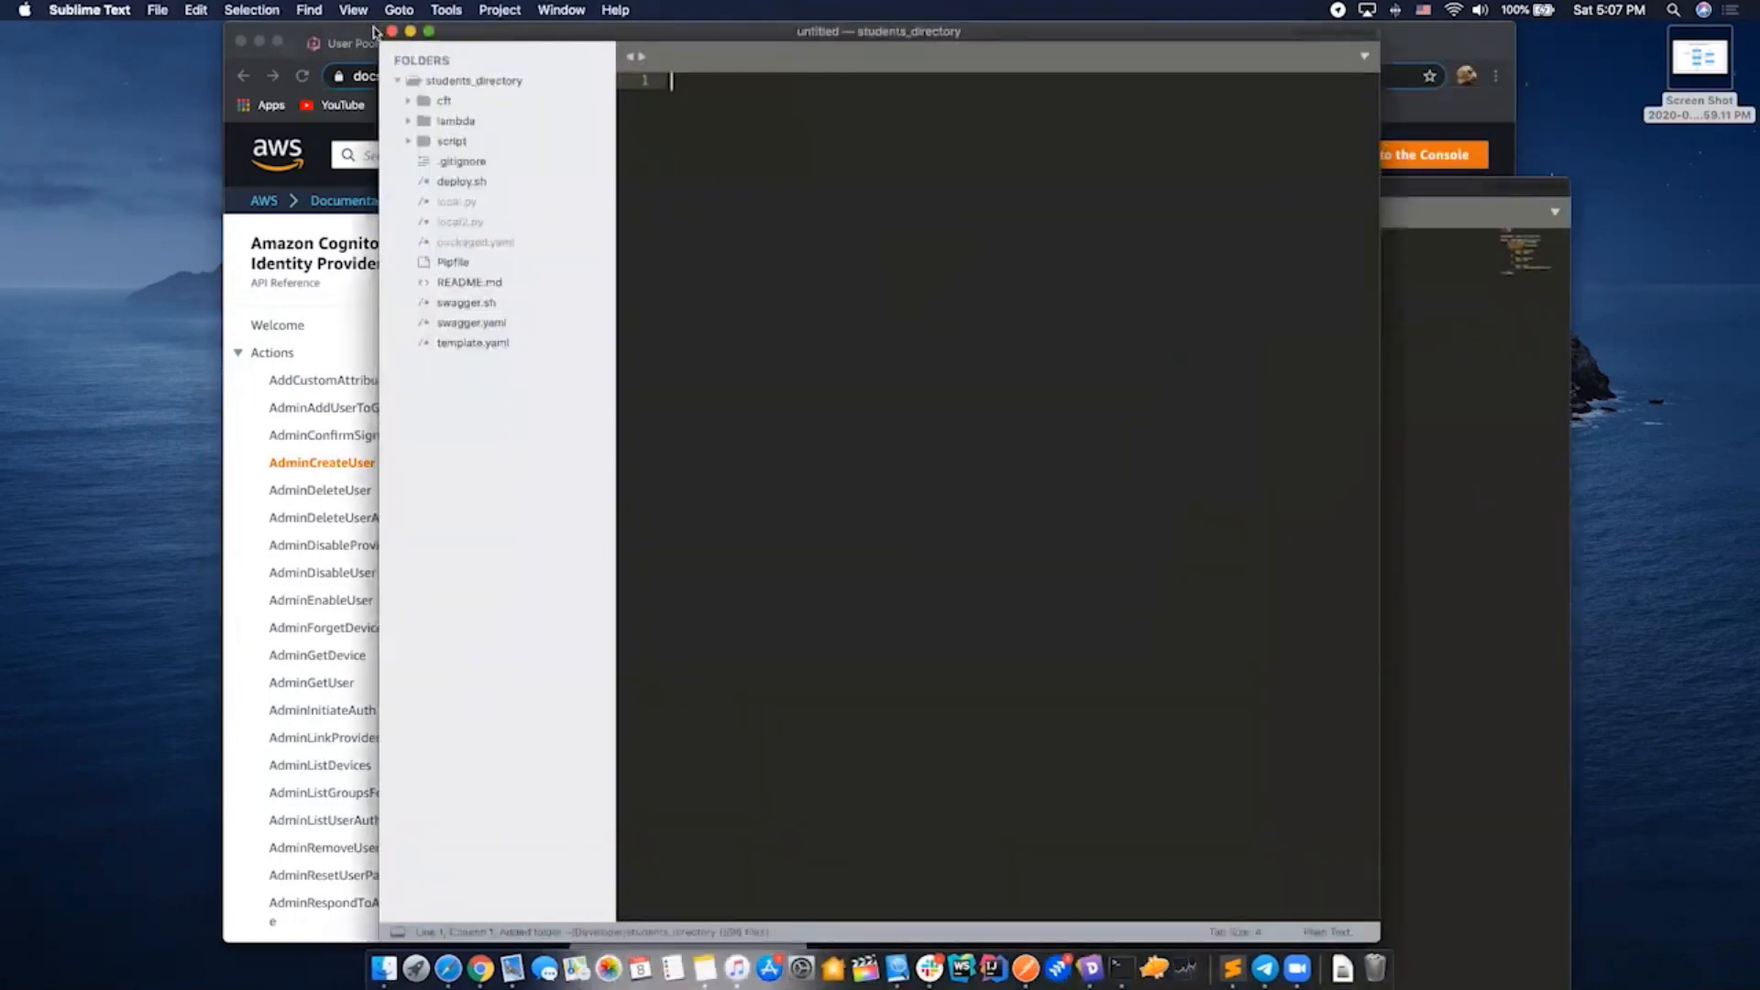
{"action": "left_click", "coordinate": [458, 222]}
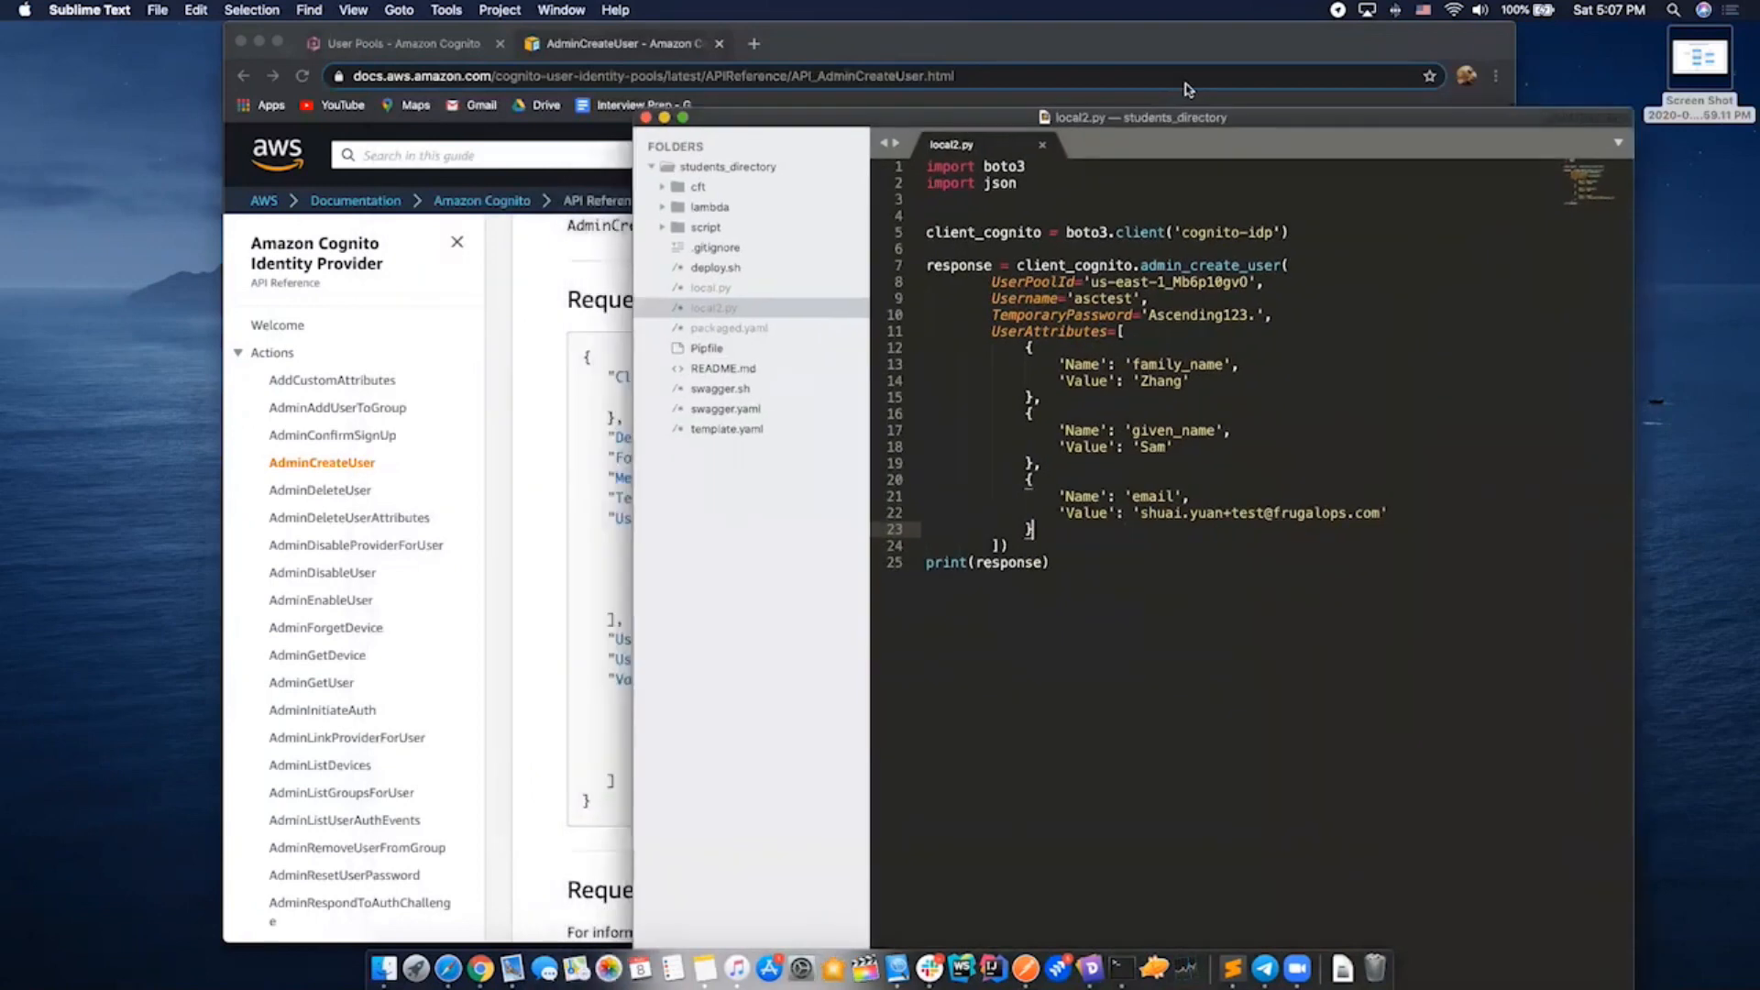
{"action": "left_click", "coordinate": [449, 42]}
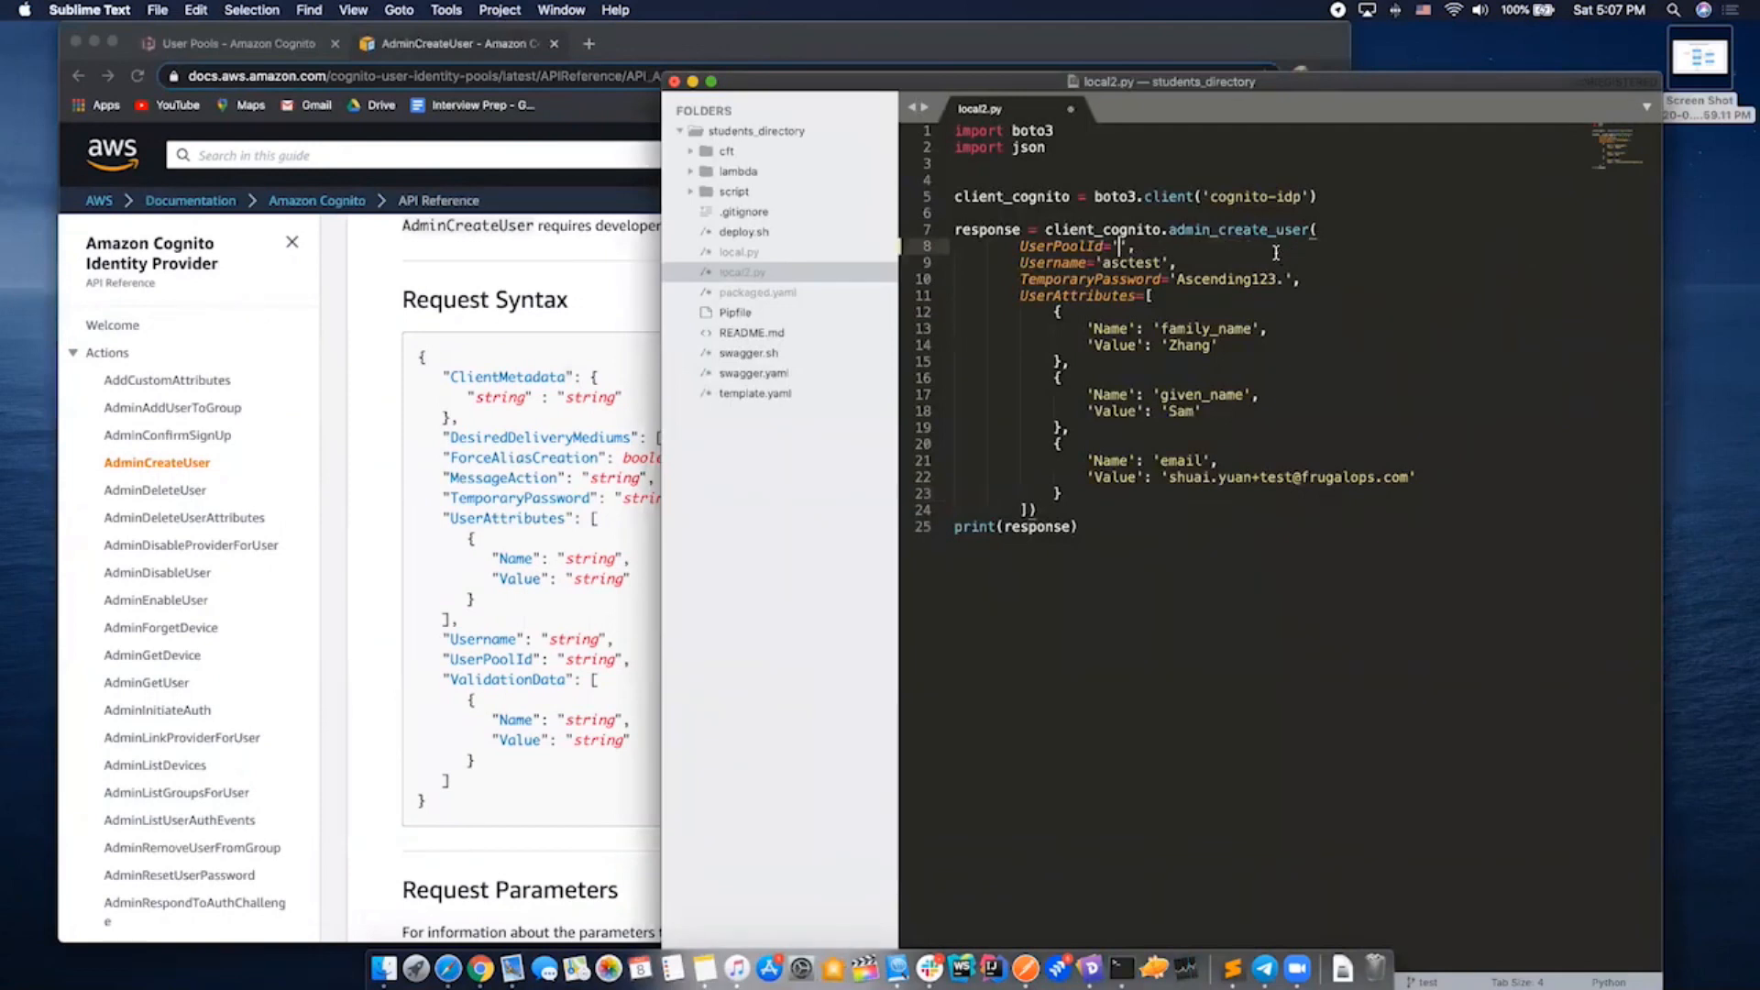
Back in the Cognito console, reach test_pool's general settings showing Pool Id us-east-1_9w0oK9MNt
{"action": "left_click", "coordinate": [224, 42]}
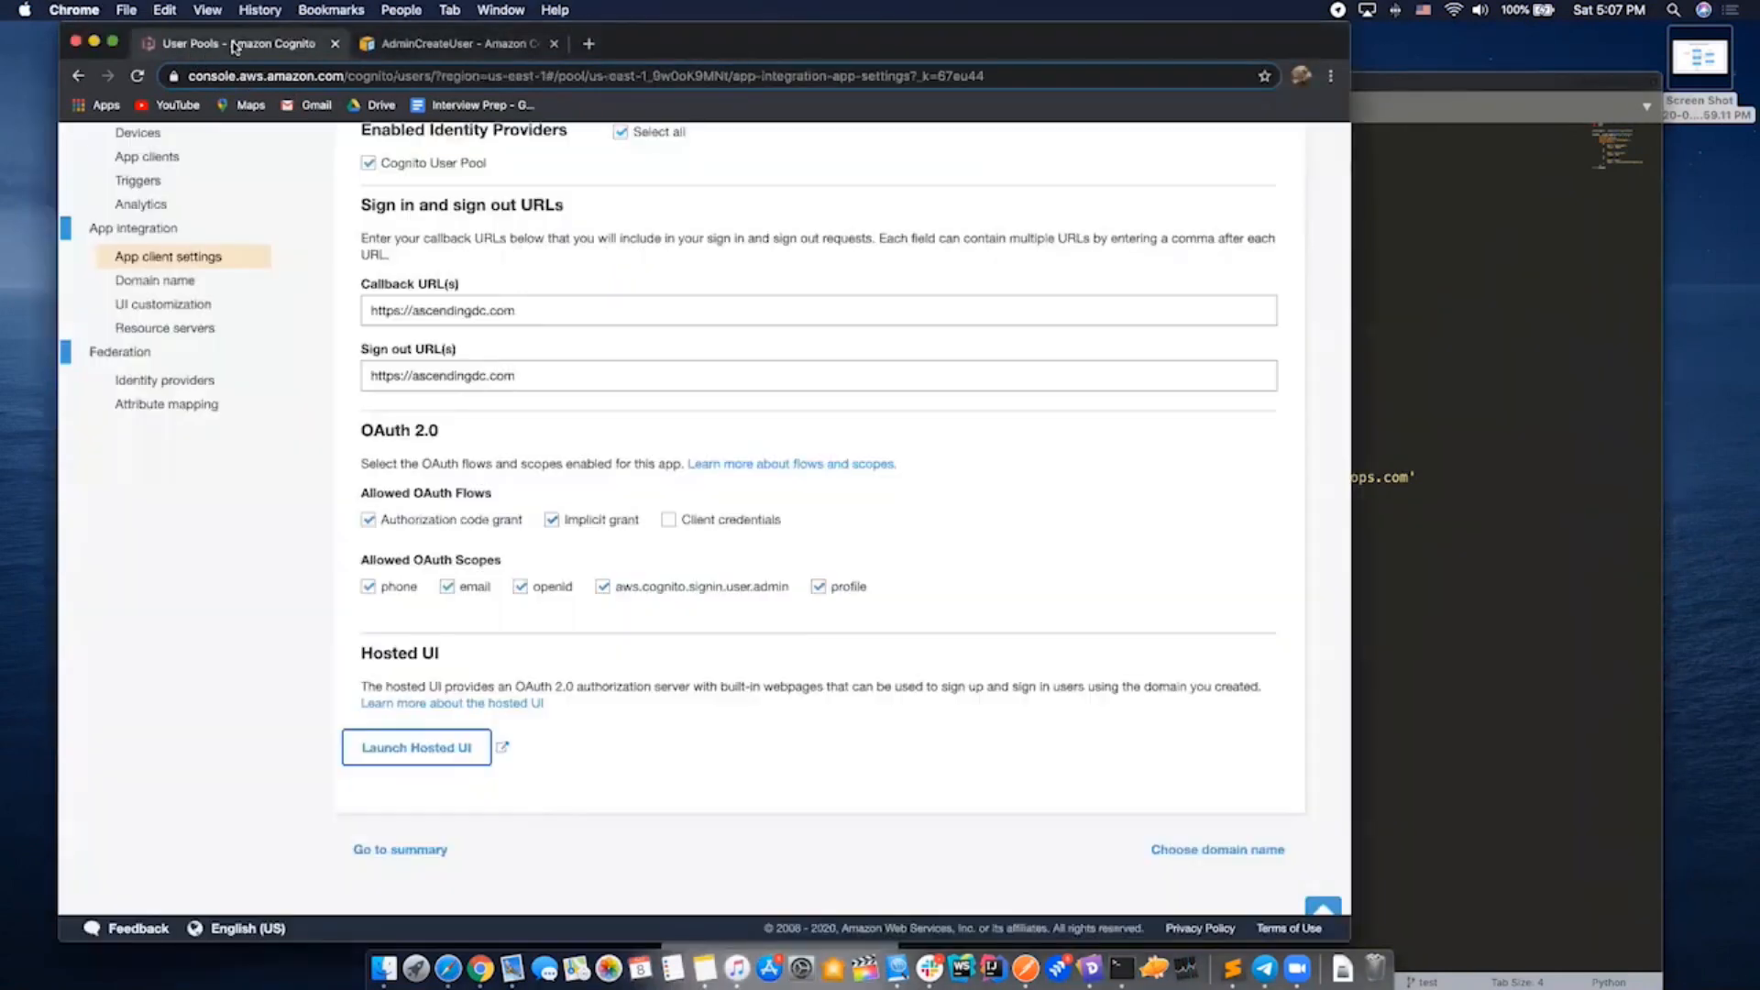
{"action": "scroll", "scroll_direction": "up", "scroll_amount": 3}
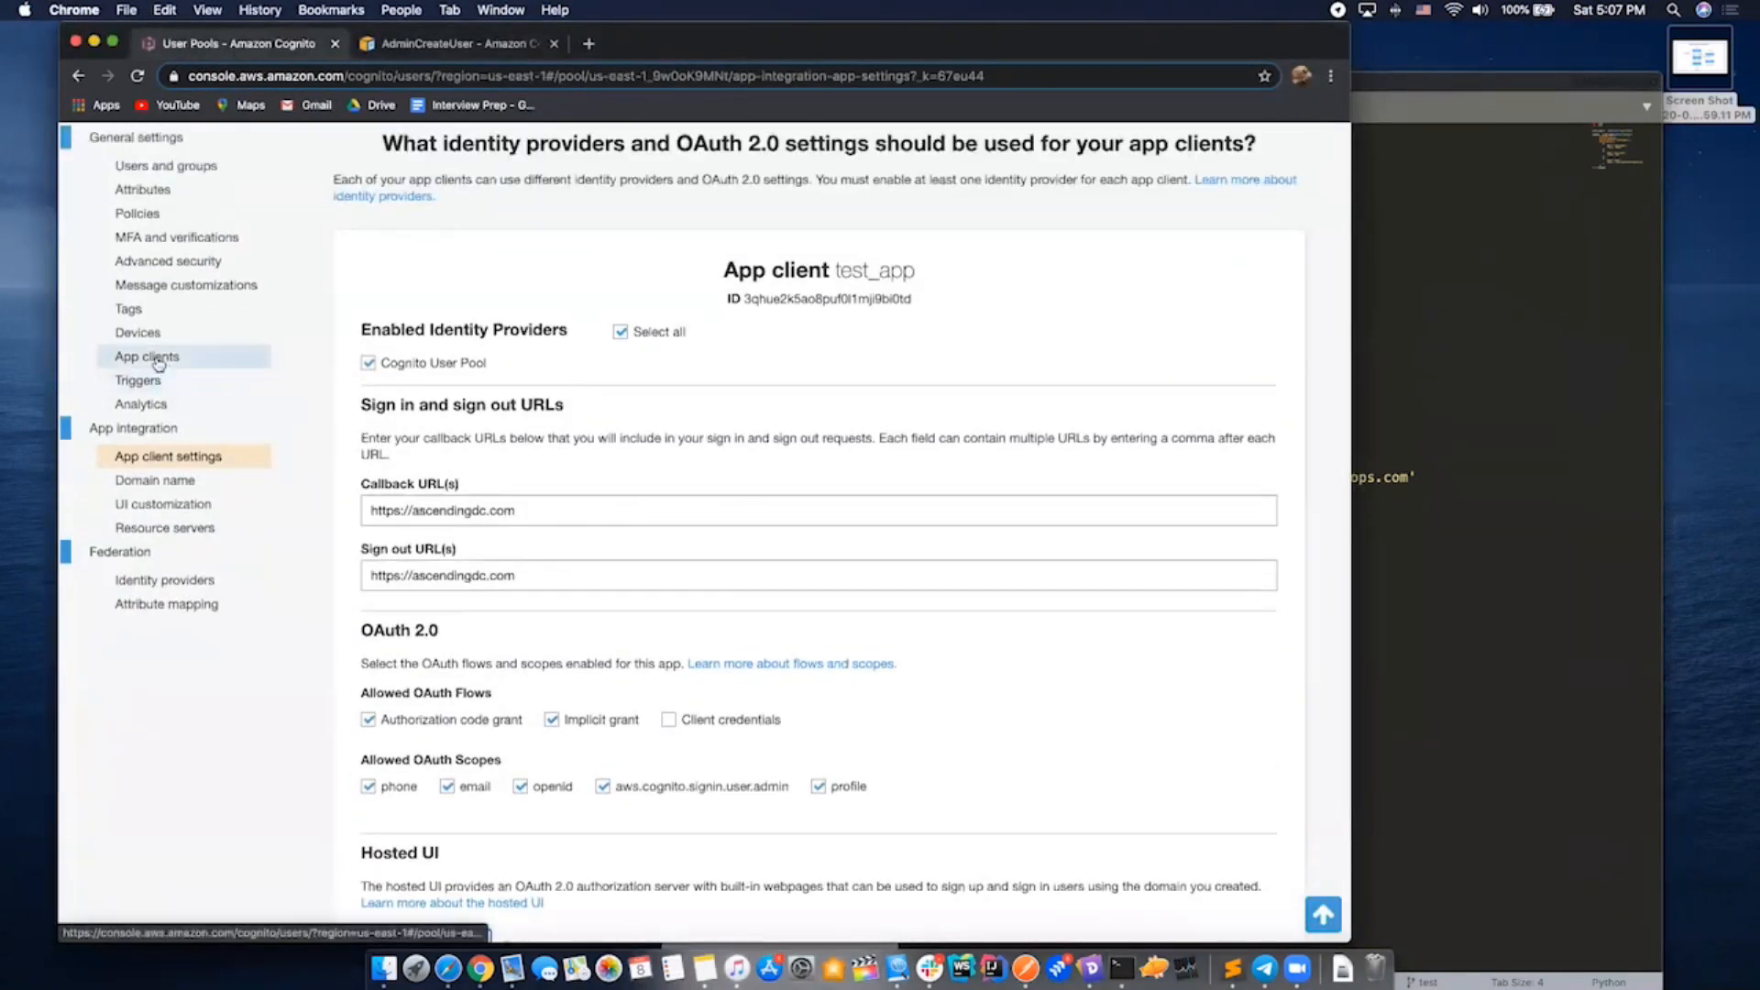
{"action": "left_click", "coordinate": [166, 165]}
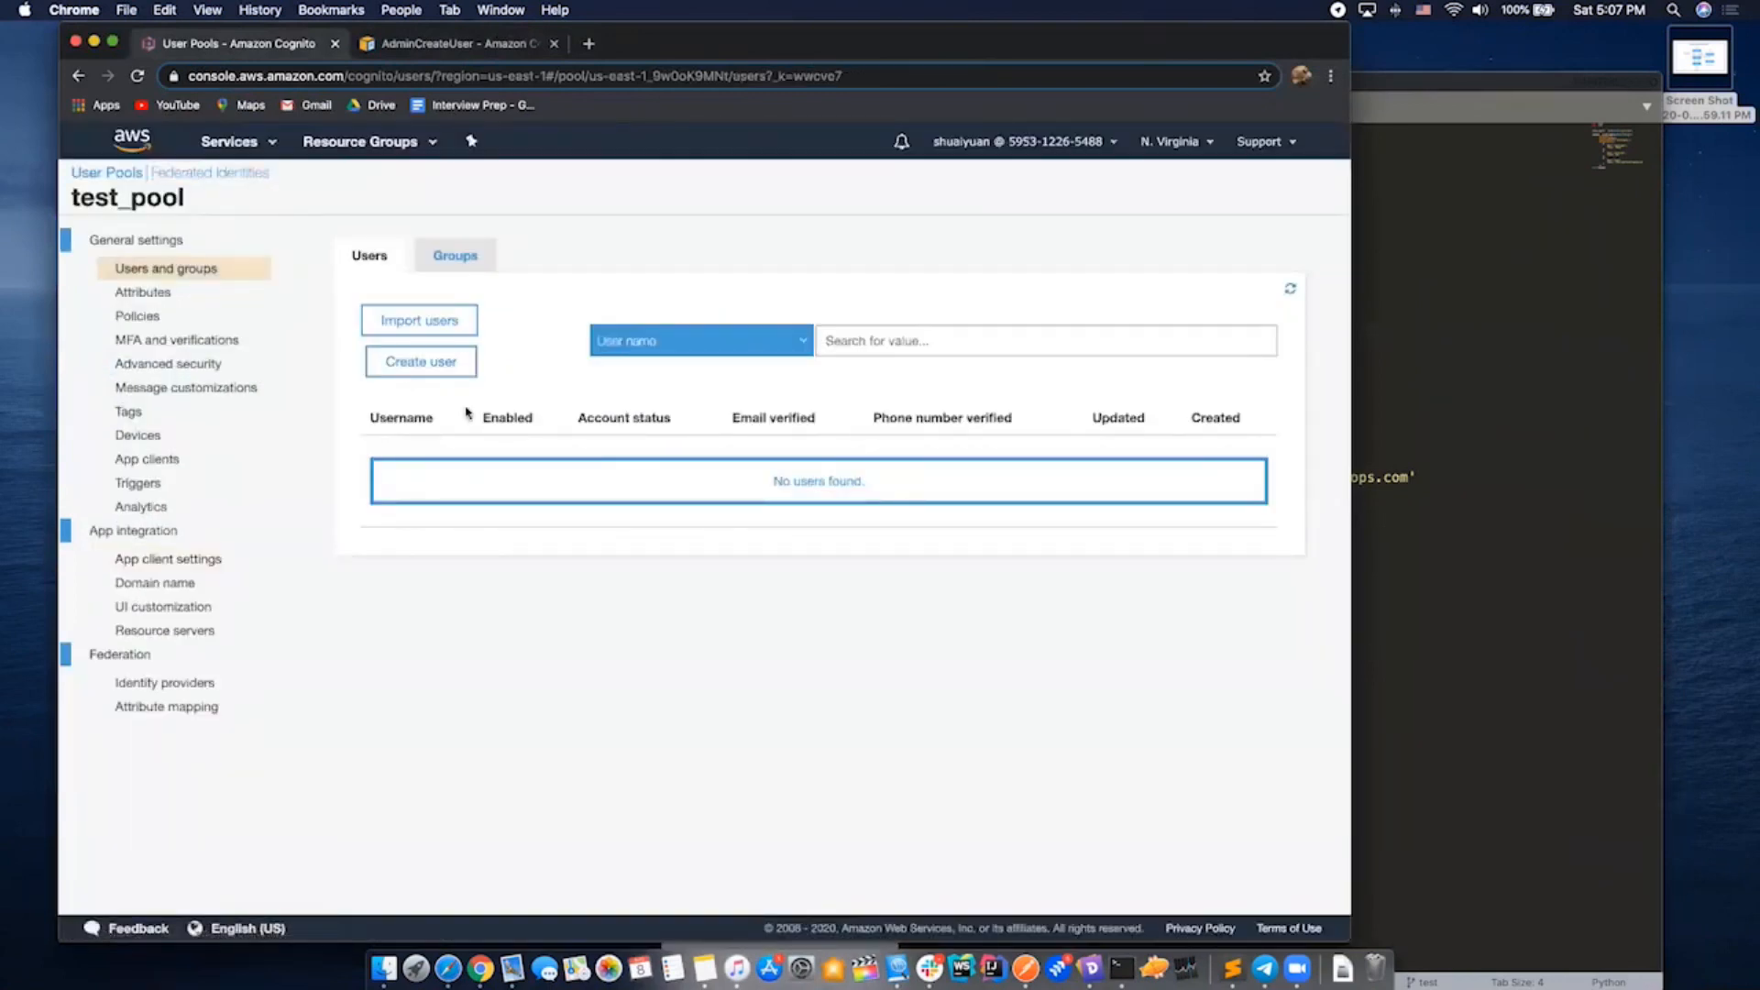
{"action": "left_click", "coordinate": [168, 557]}
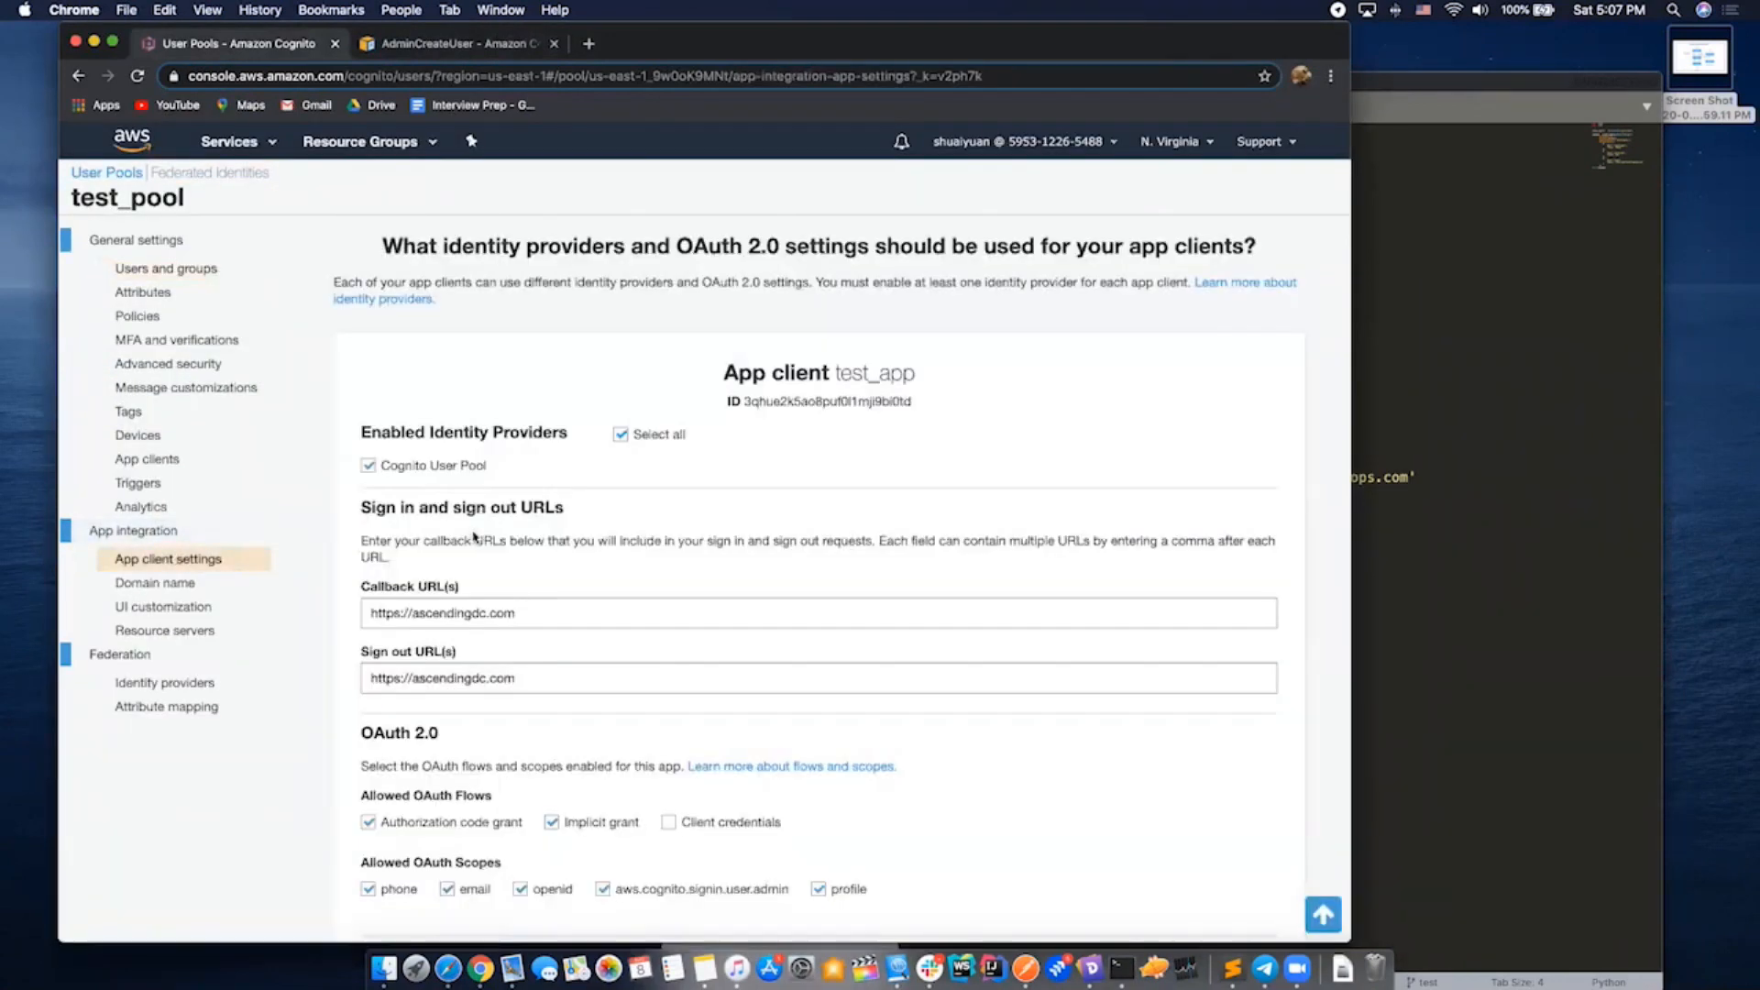
{"action": "mouse_move", "coordinate": [1511, 374]}
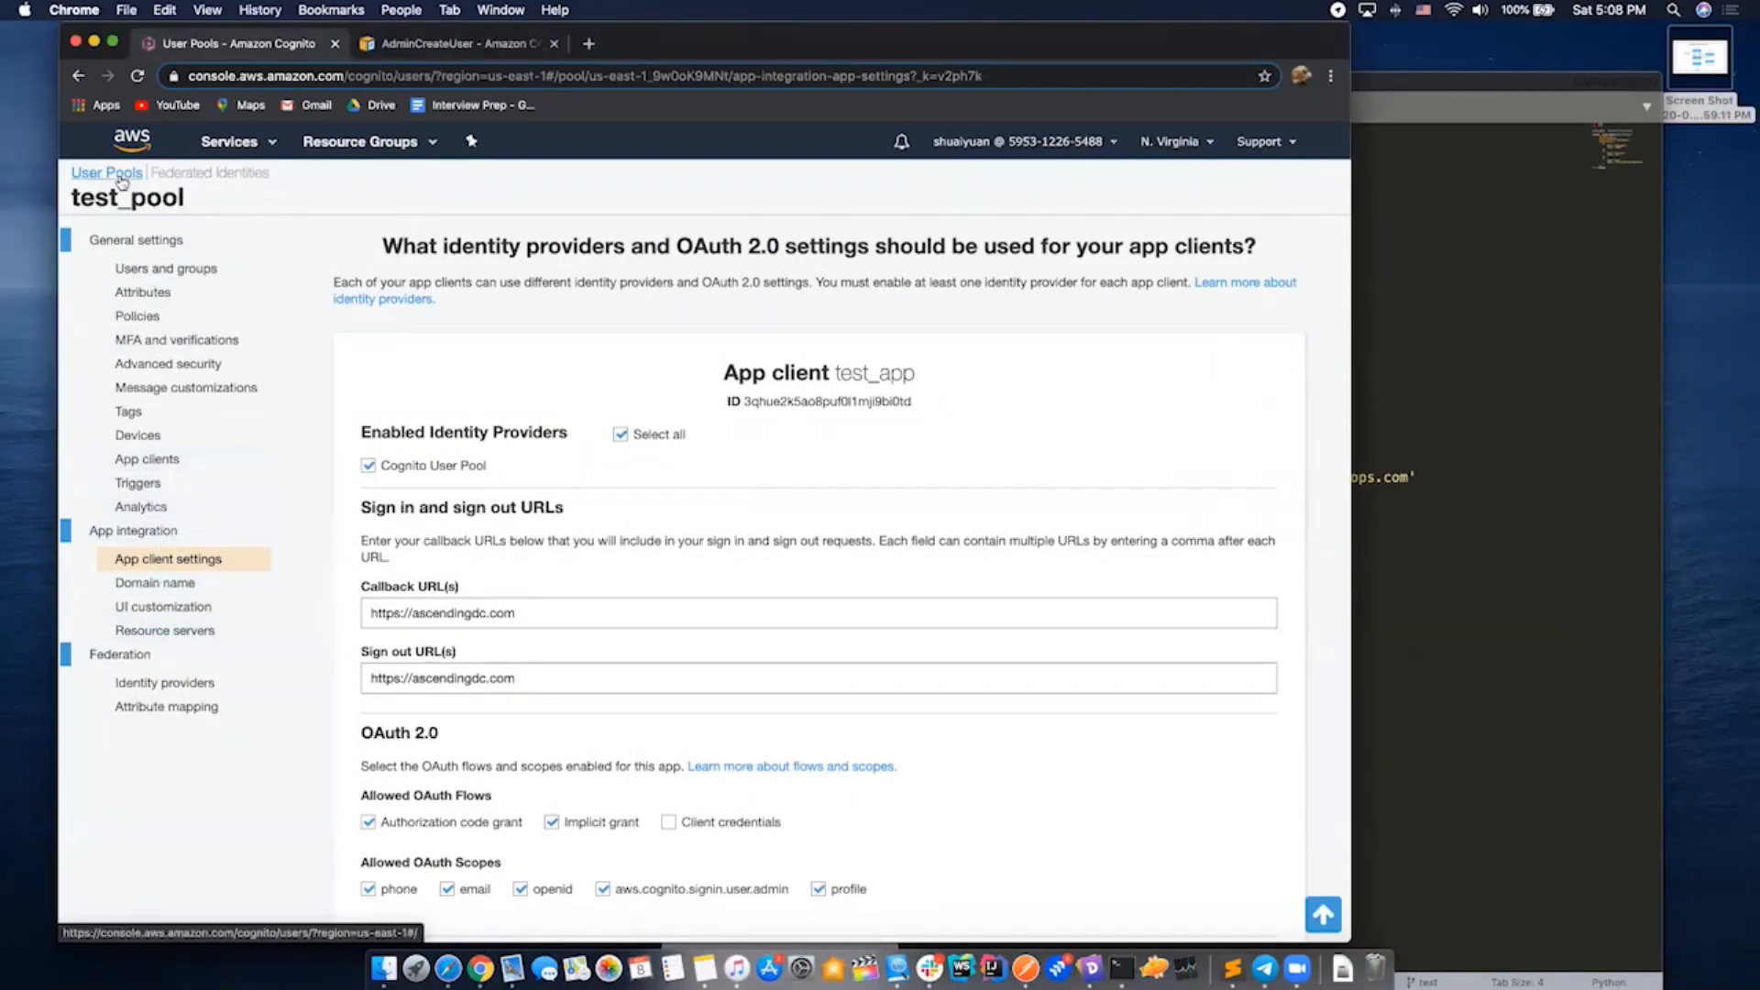
{"action": "left_click", "coordinate": [106, 173]}
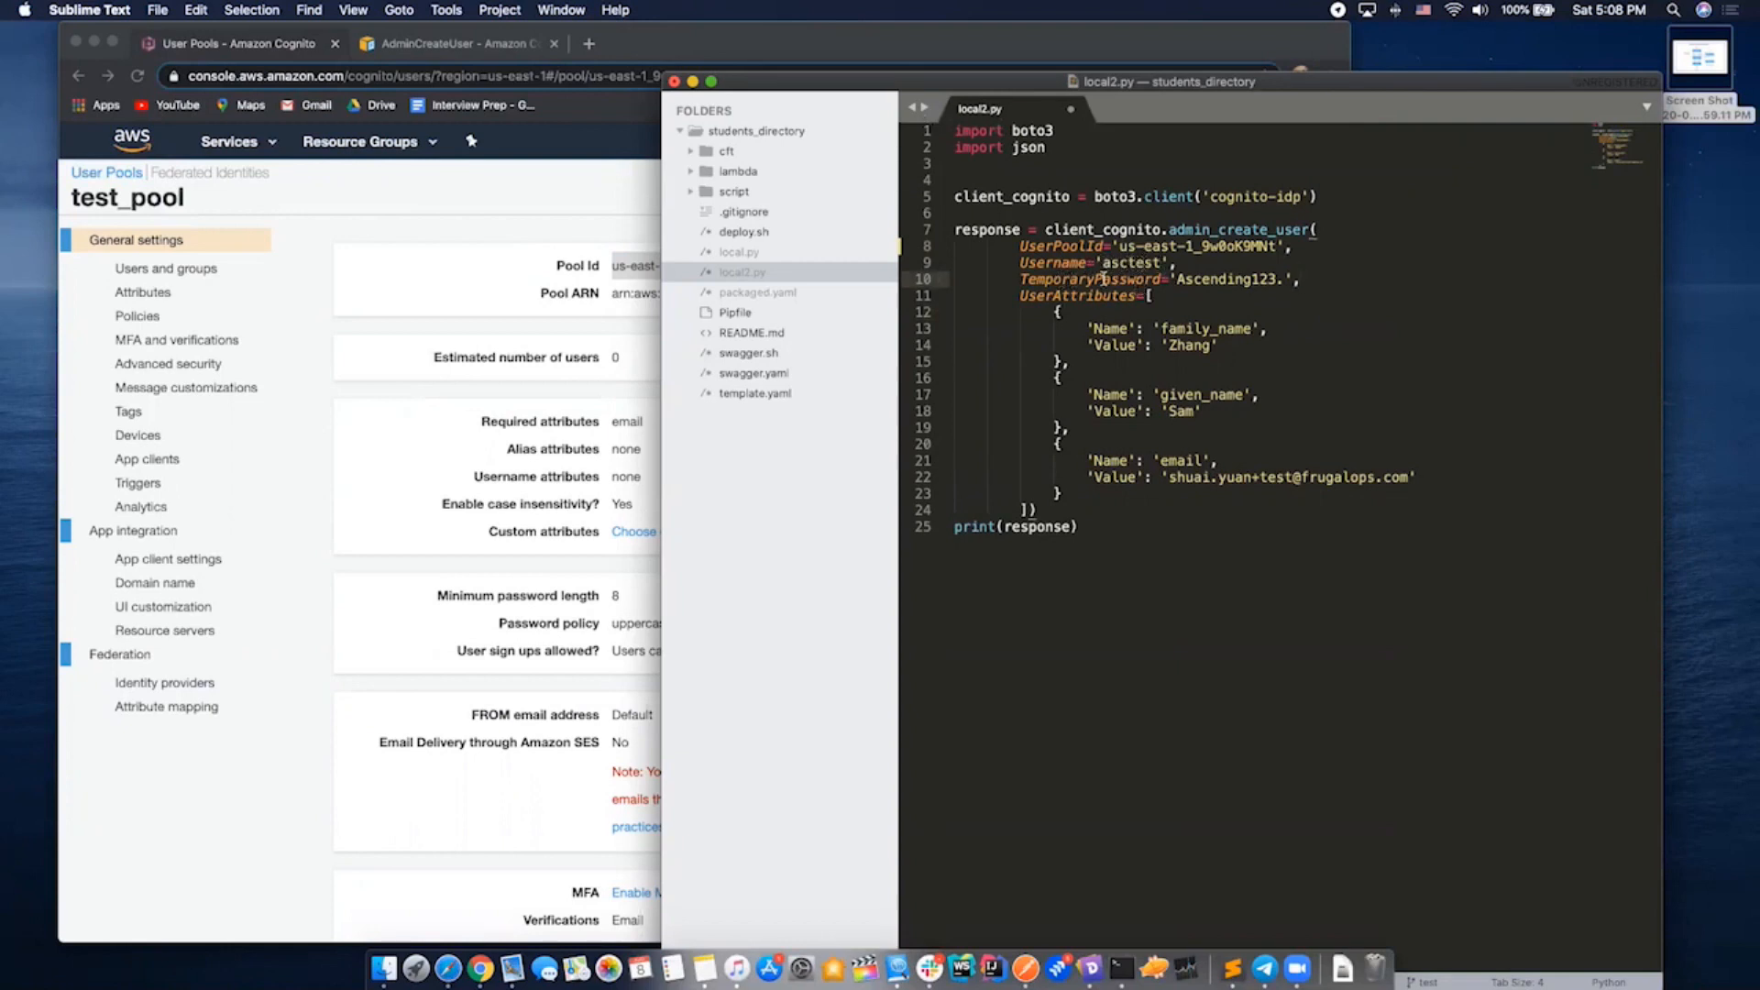
{"action": "mouse_move", "coordinate": [1152, 383]}
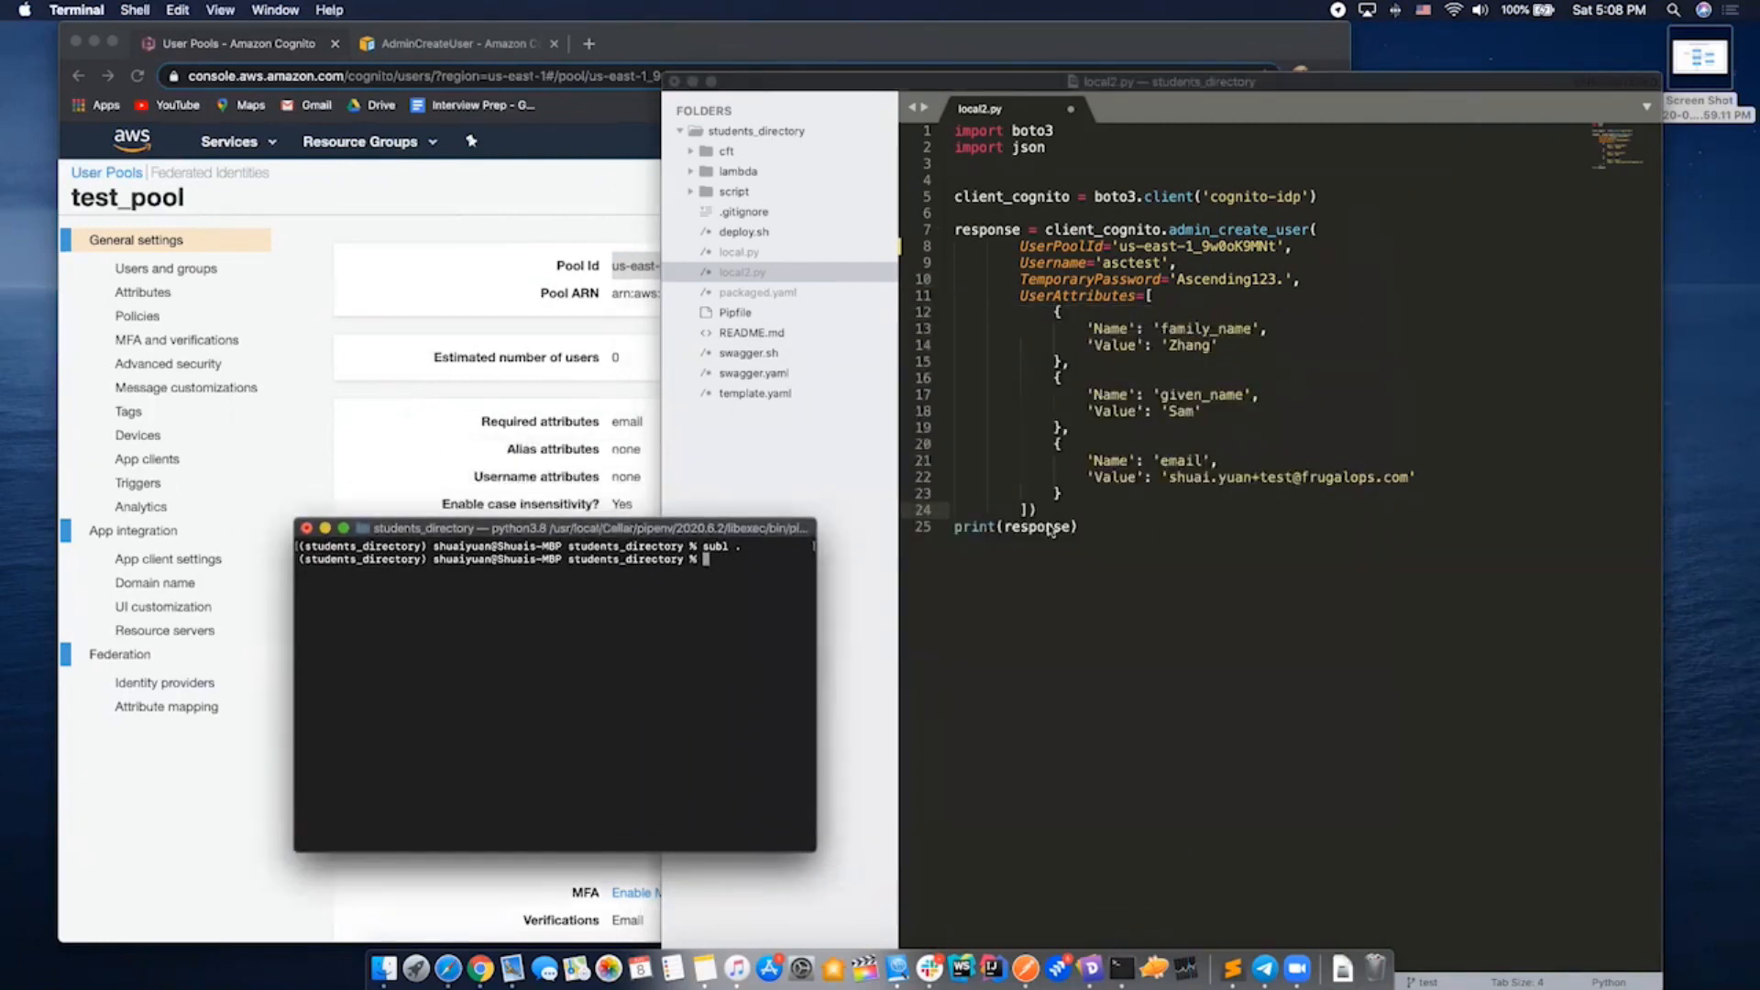
Run python local2.py to create the asctest user in test_pool
{"action": "type", "text": "python l"}
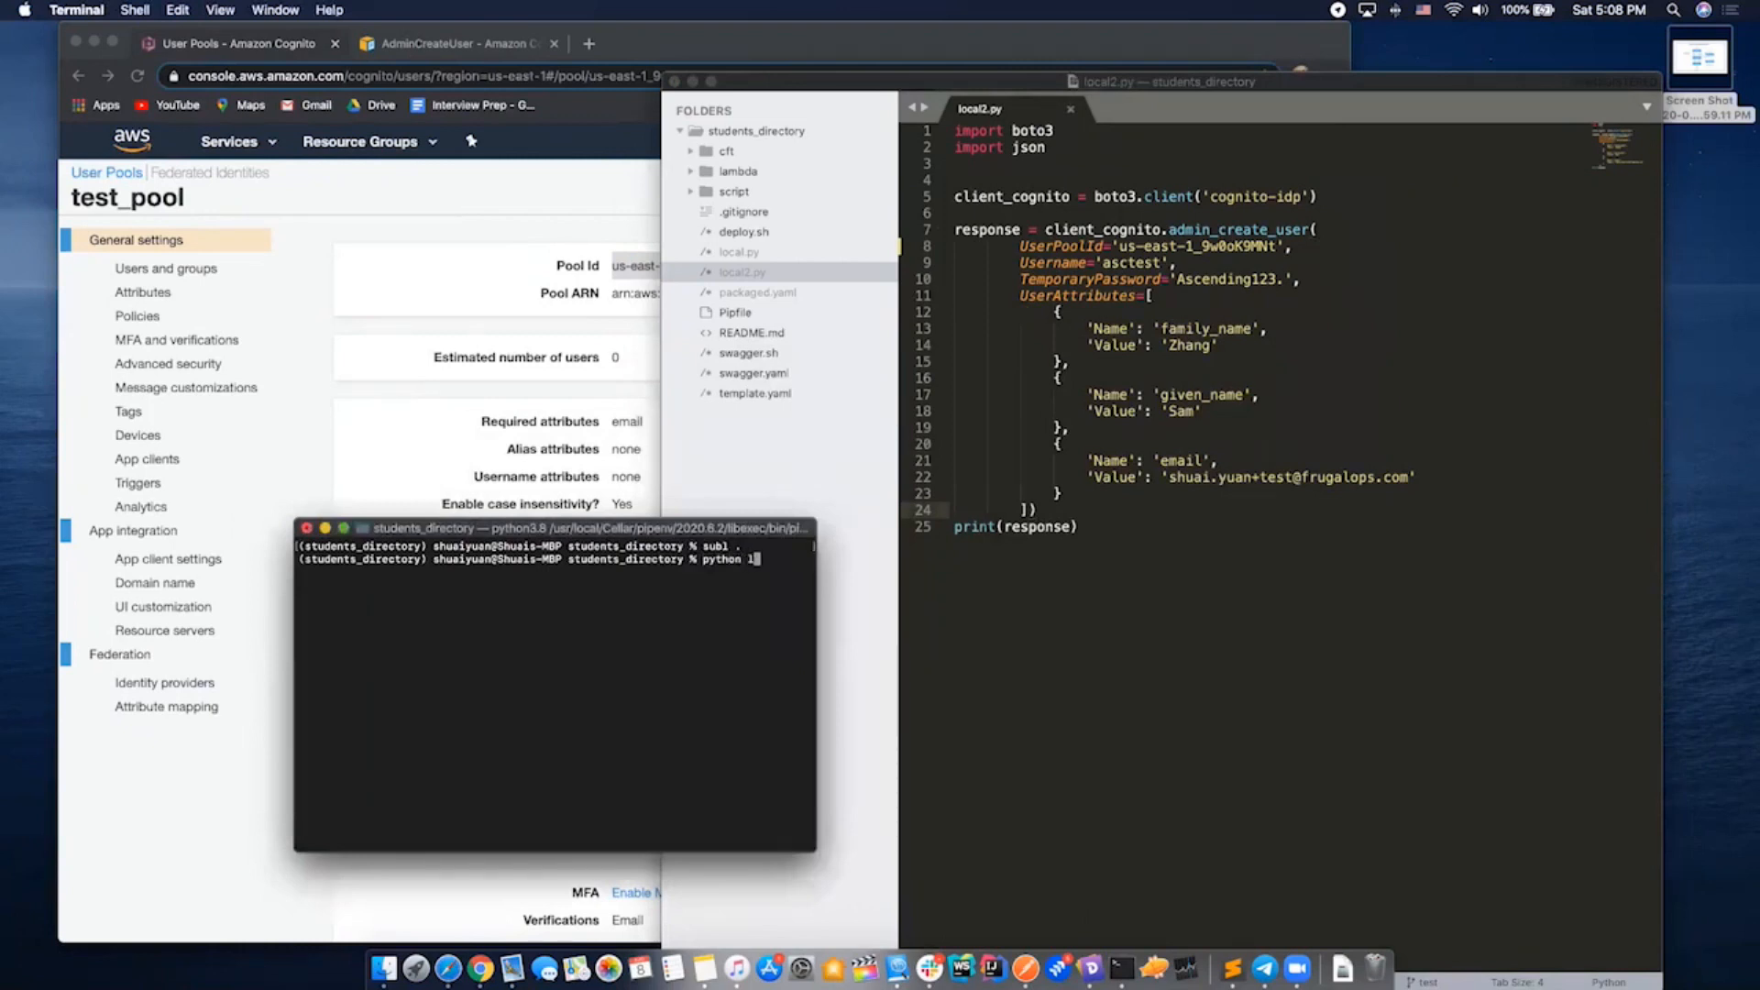
{"action": "type", "text": "ocal2.py"}
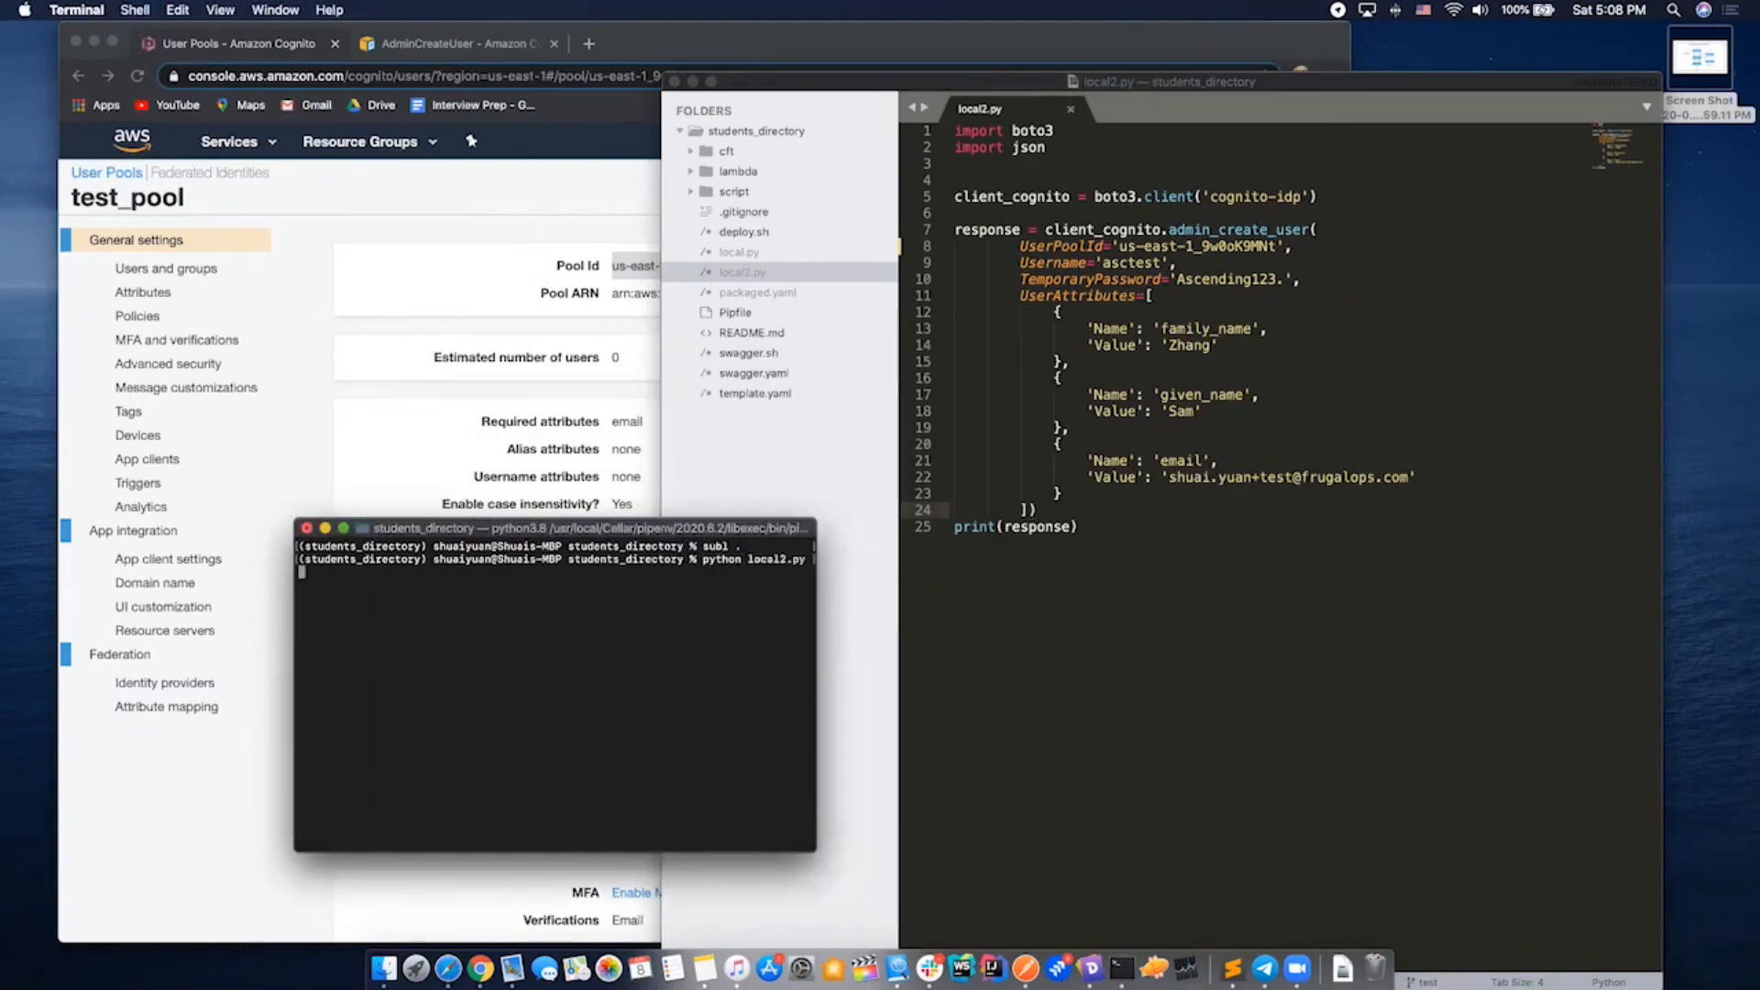
{"action": "key", "text": "Return"}
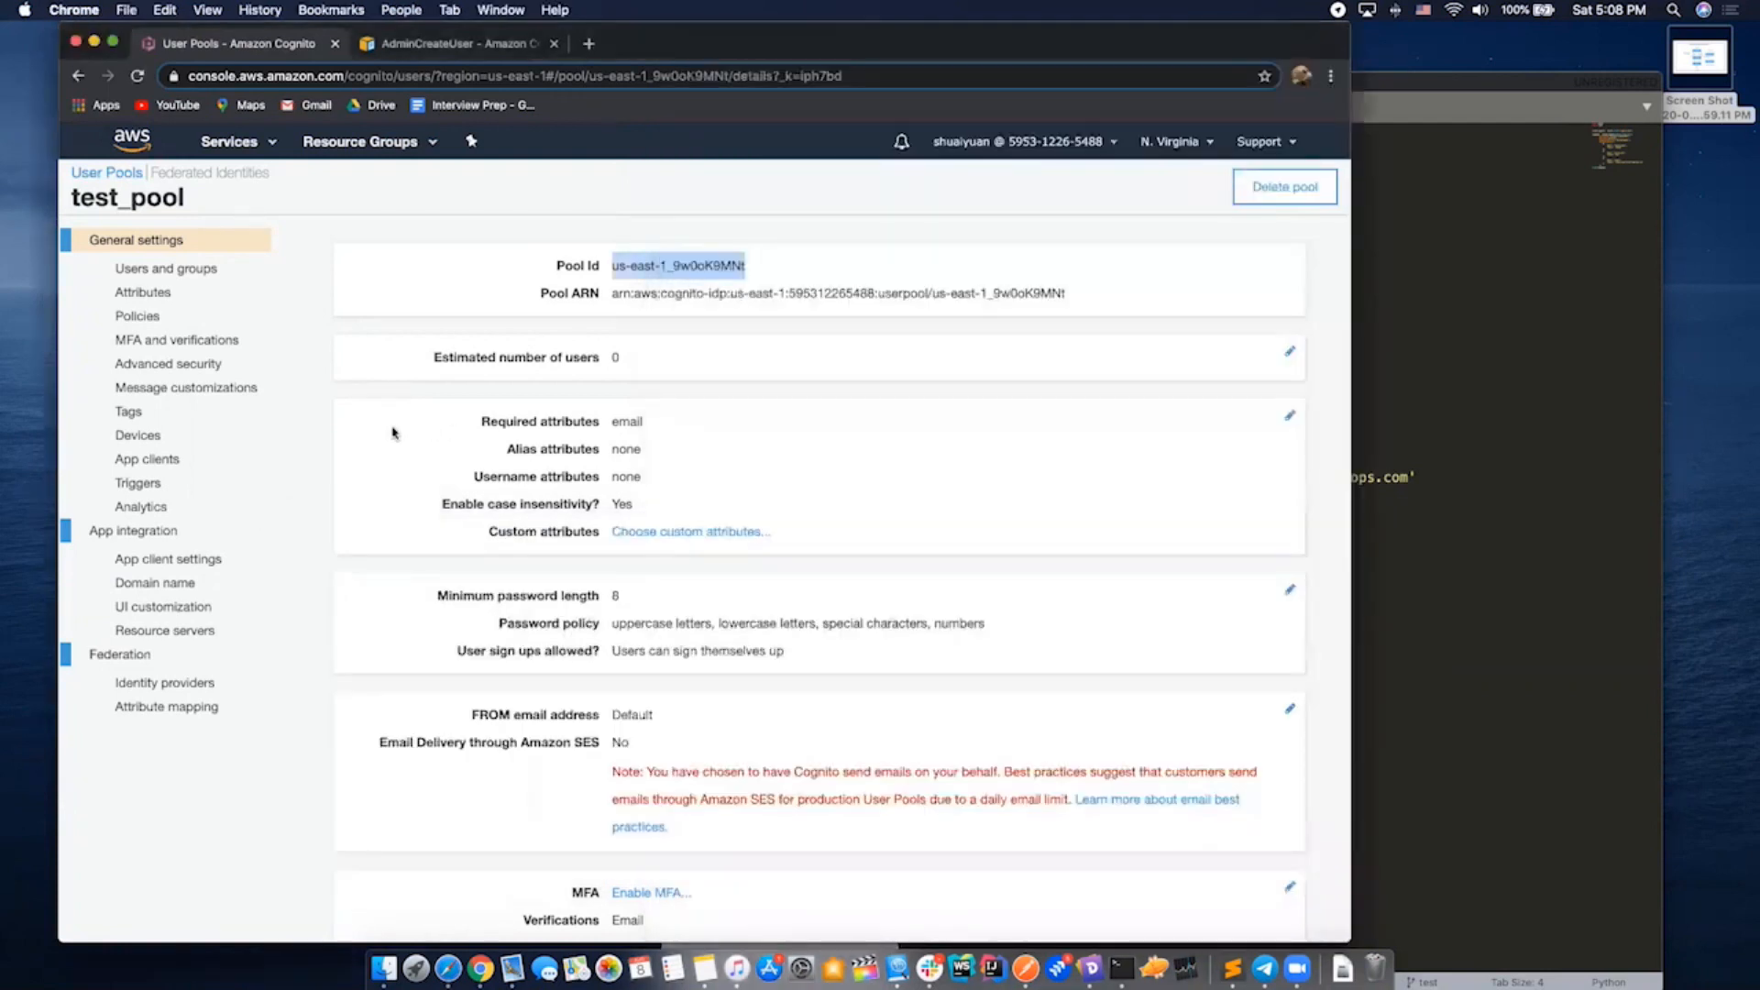
Show the Users list, now containing asctest with status FORCE_CHANGE_PASSWORD
{"action": "left_click", "coordinate": [167, 268]}
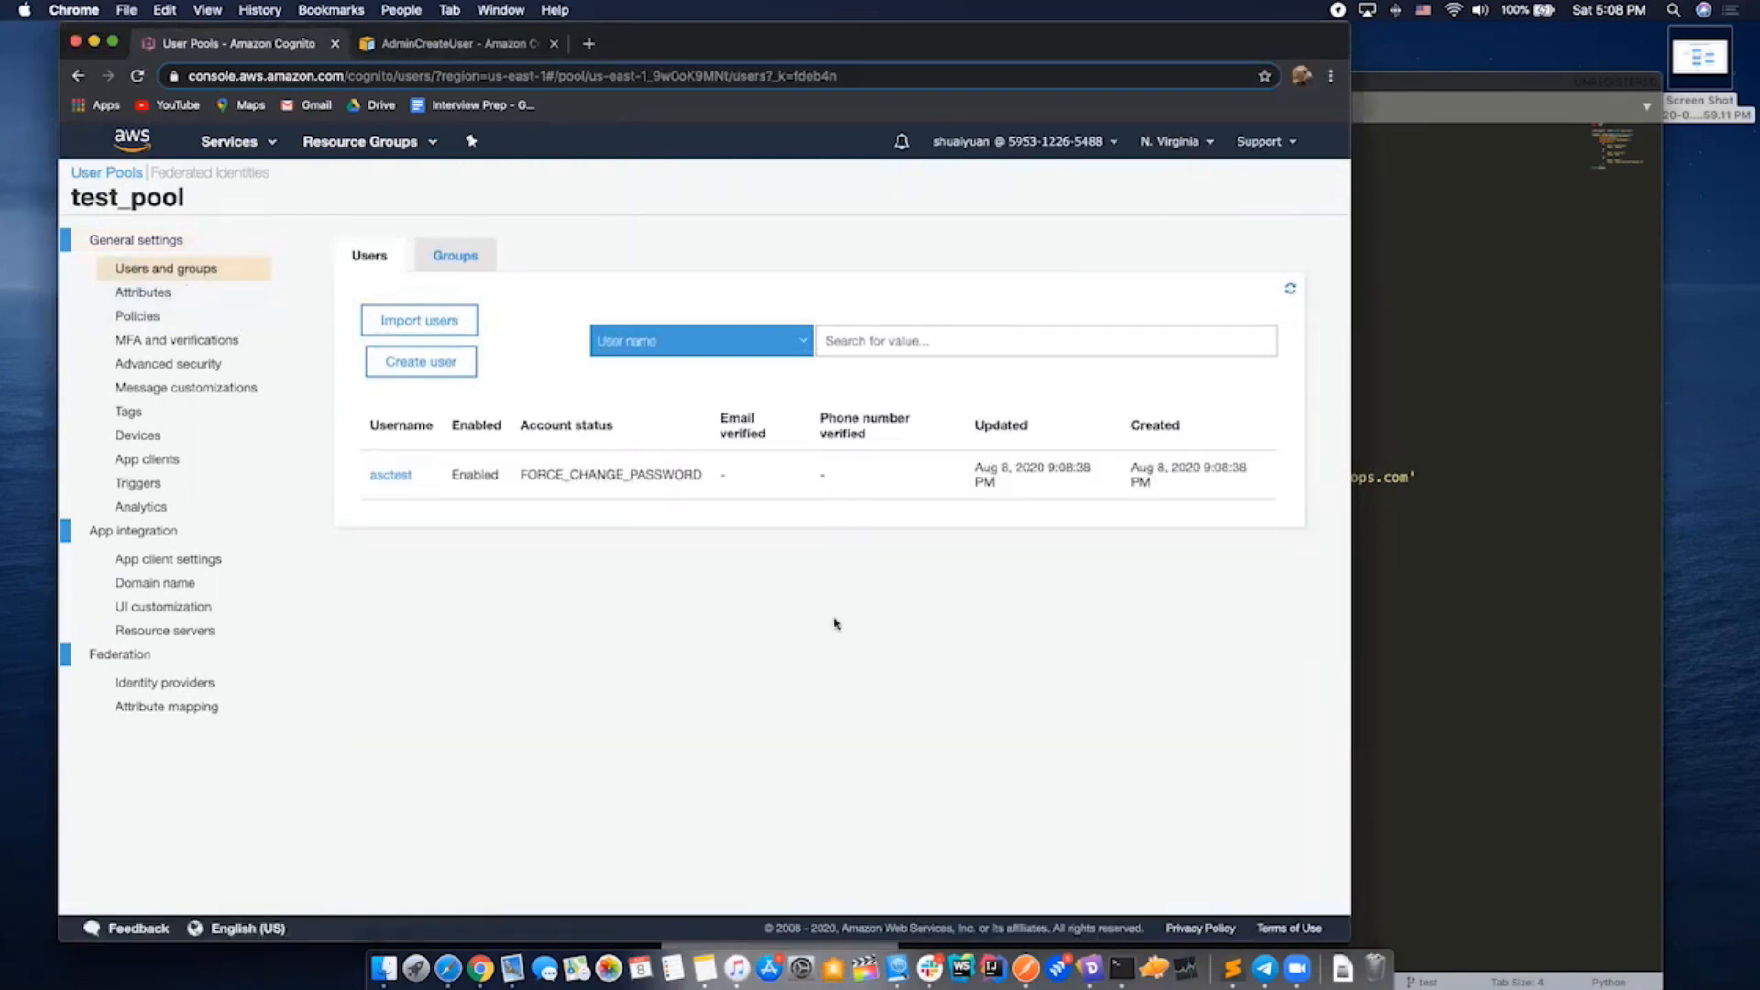
{"action": "mouse_move", "coordinate": [394, 499]}
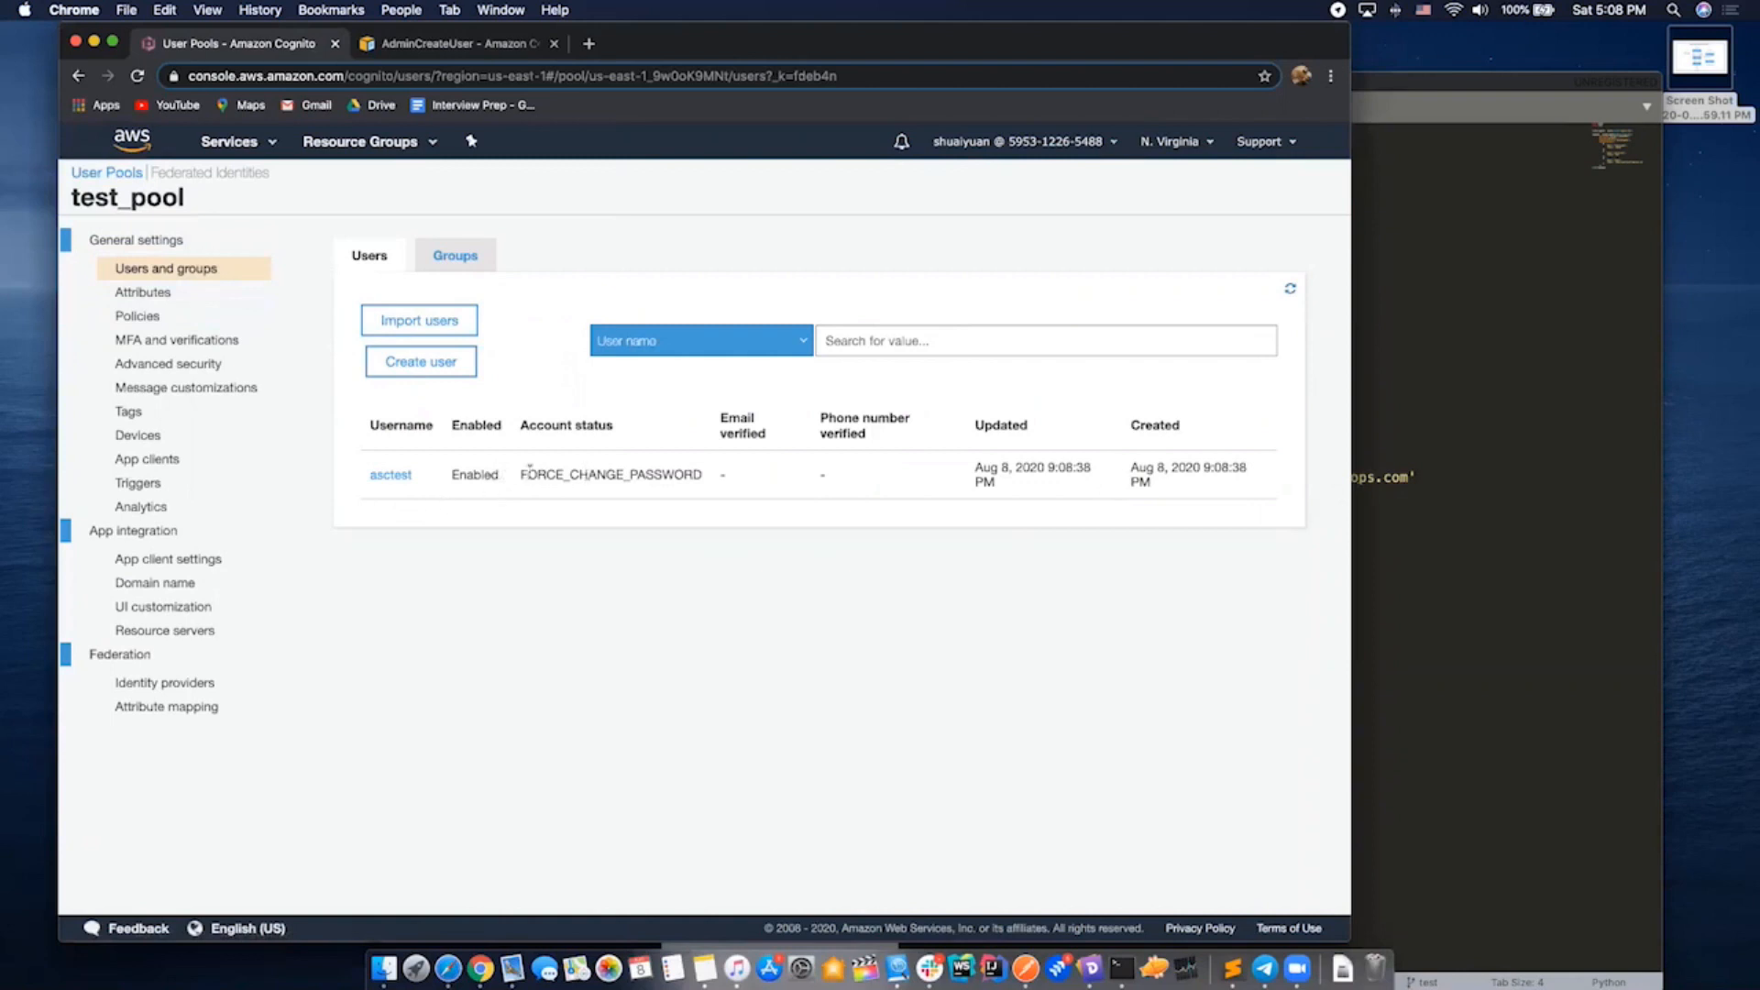
{"action": "mouse_move", "coordinate": [704, 484]}
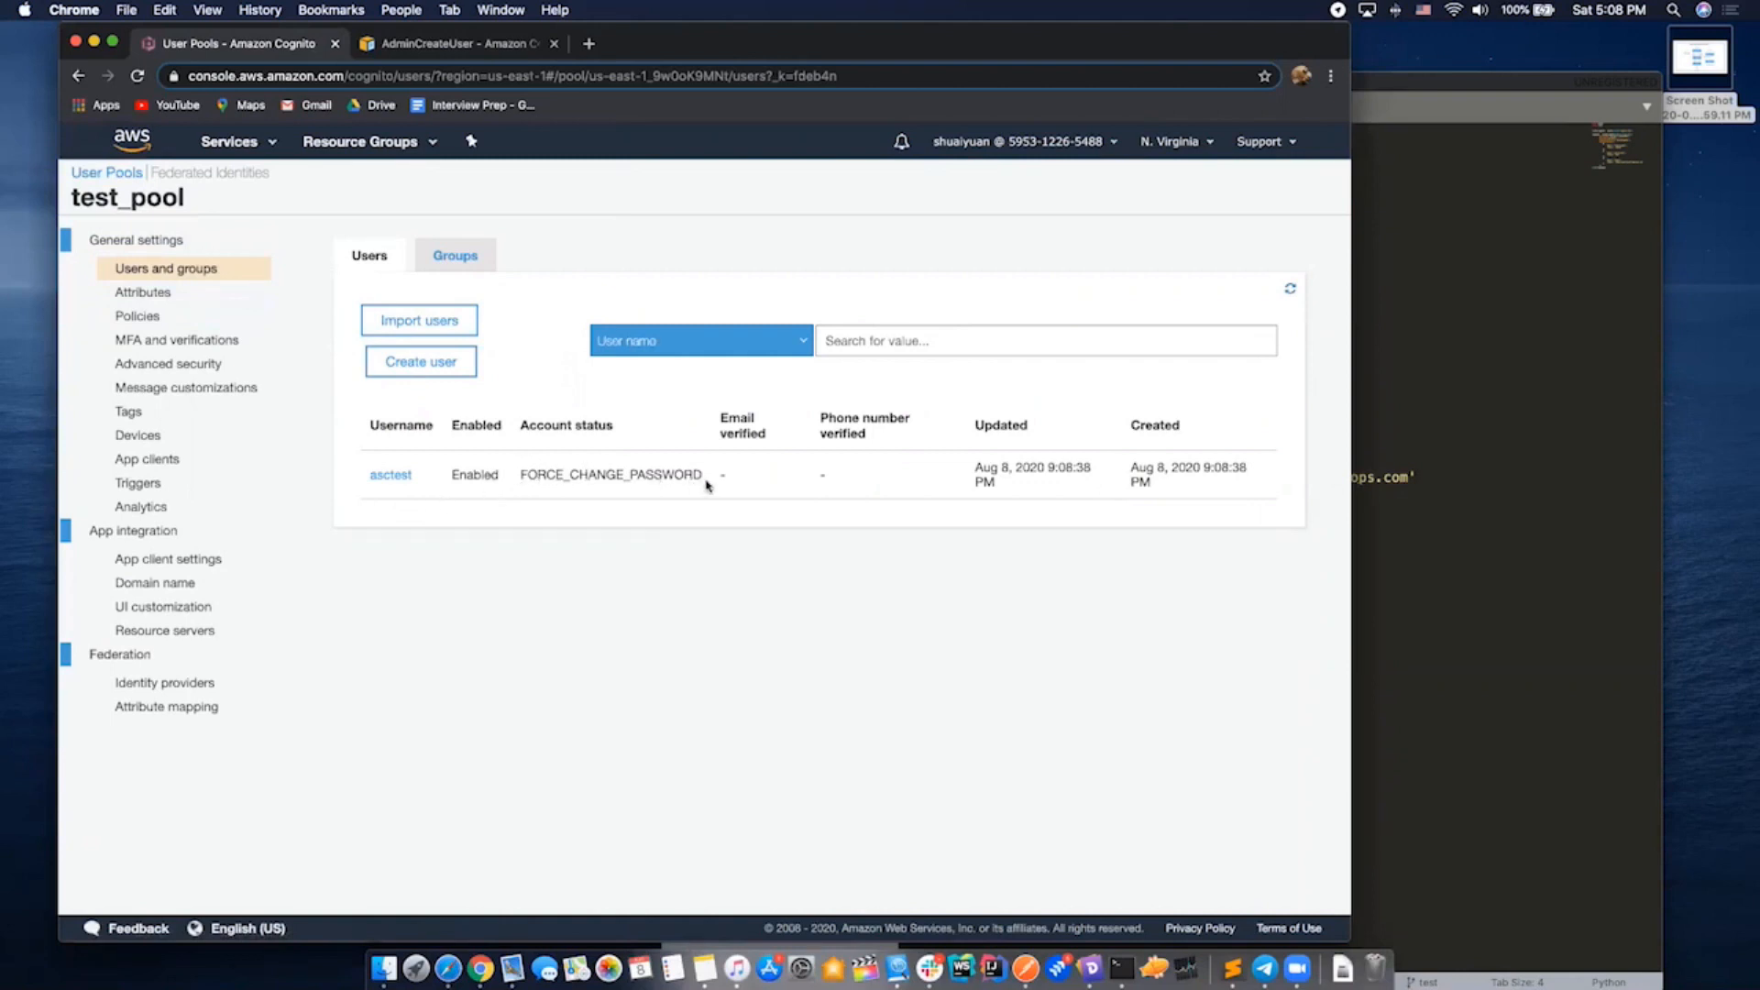
{"action": "mouse_move", "coordinate": [592, 497]}
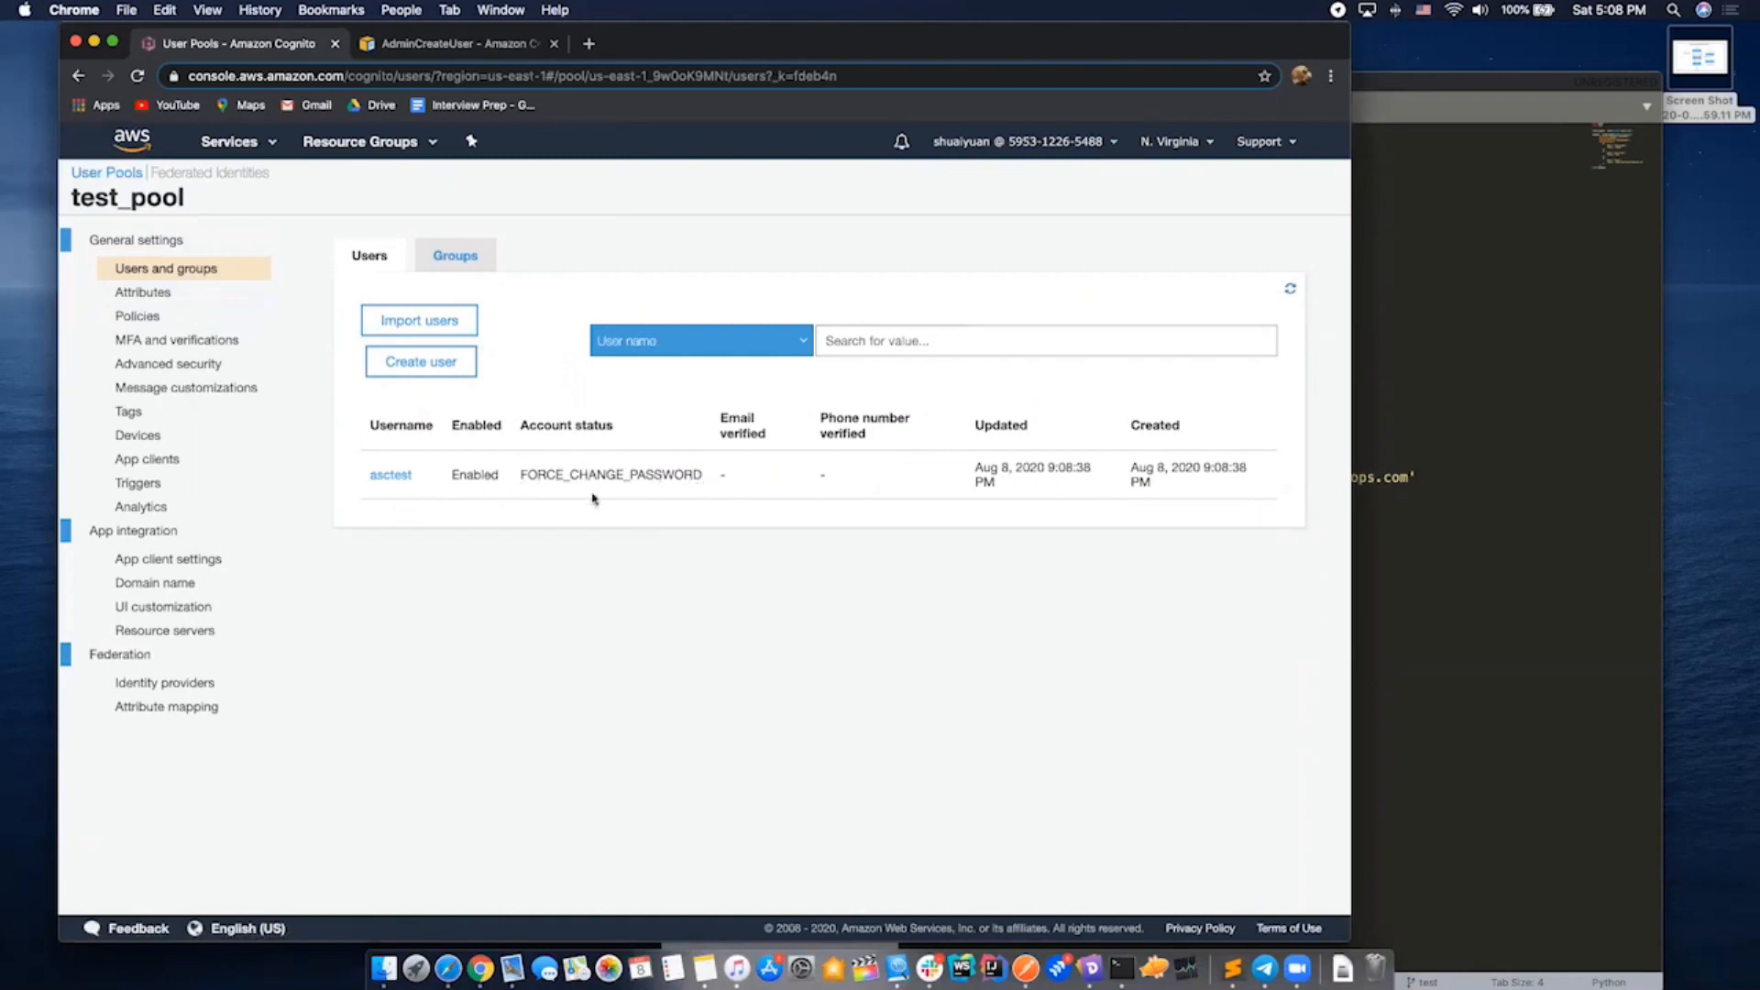